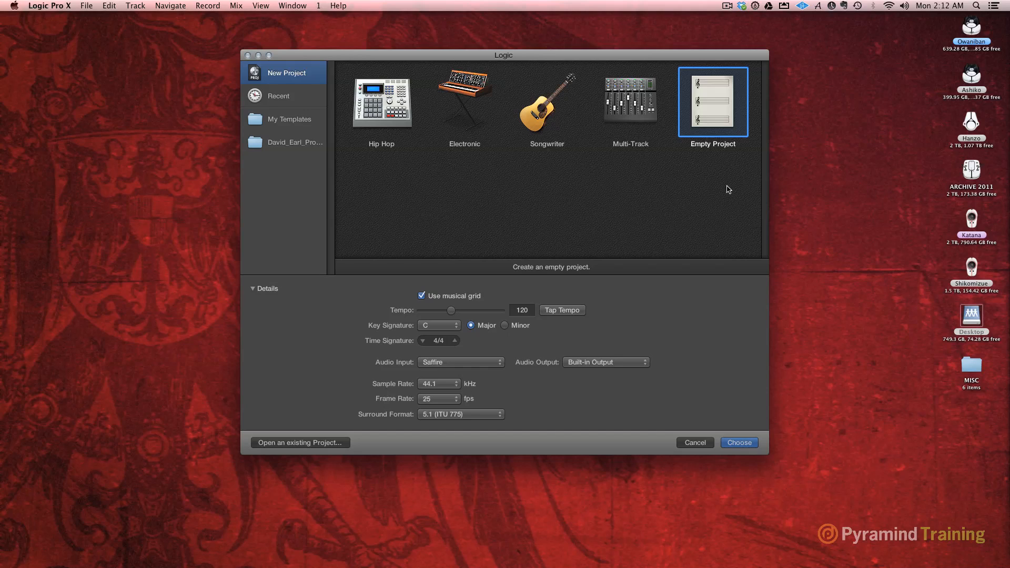
mouse_move(539, 203)
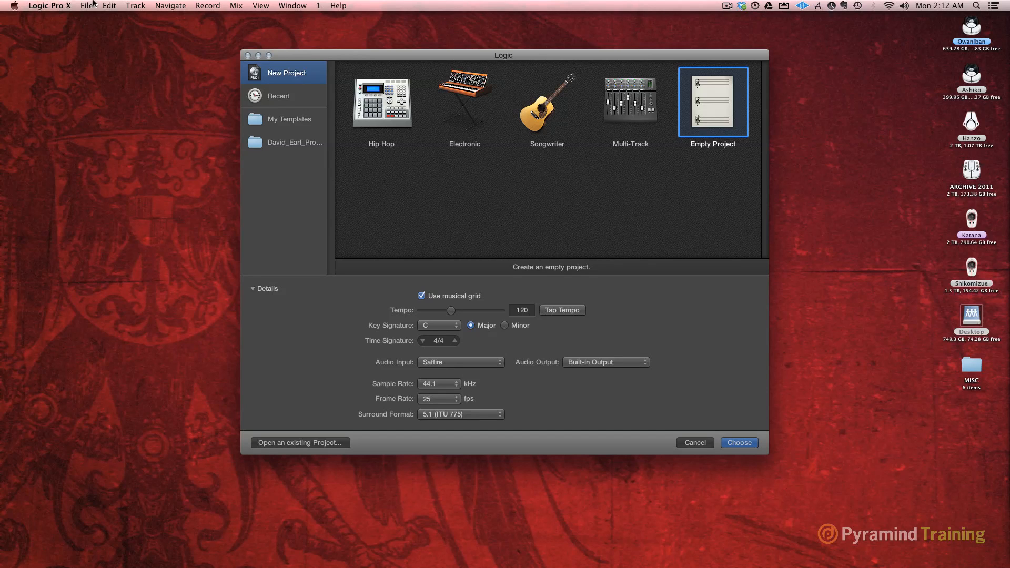
mouse_move(682, 141)
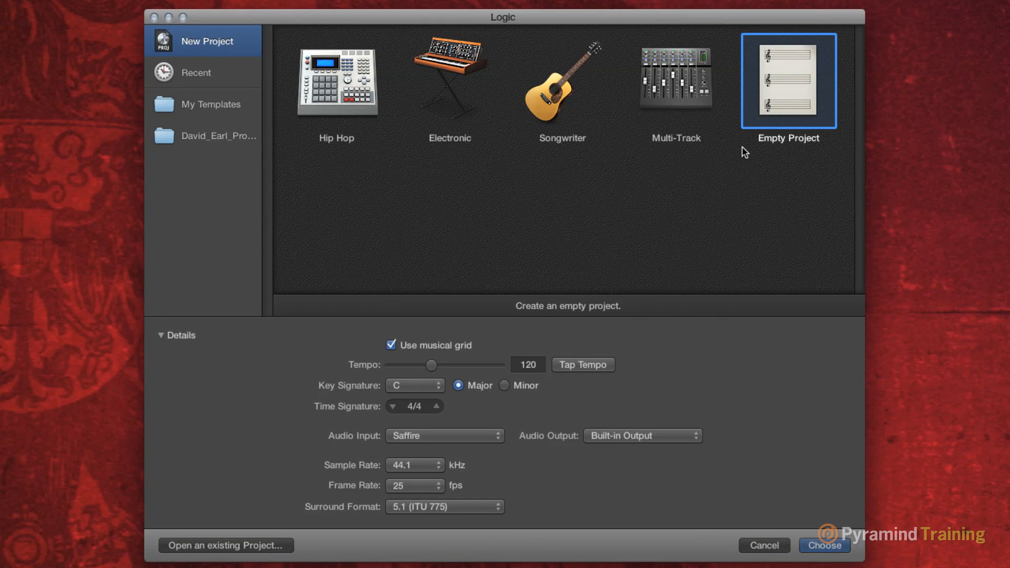
mouse_move(542, 399)
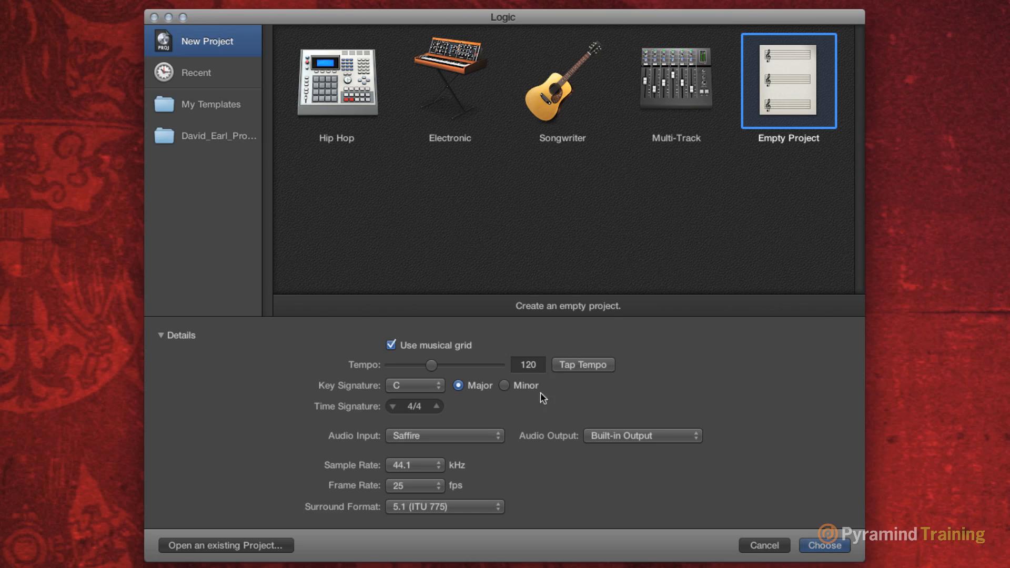
mouse_move(449, 499)
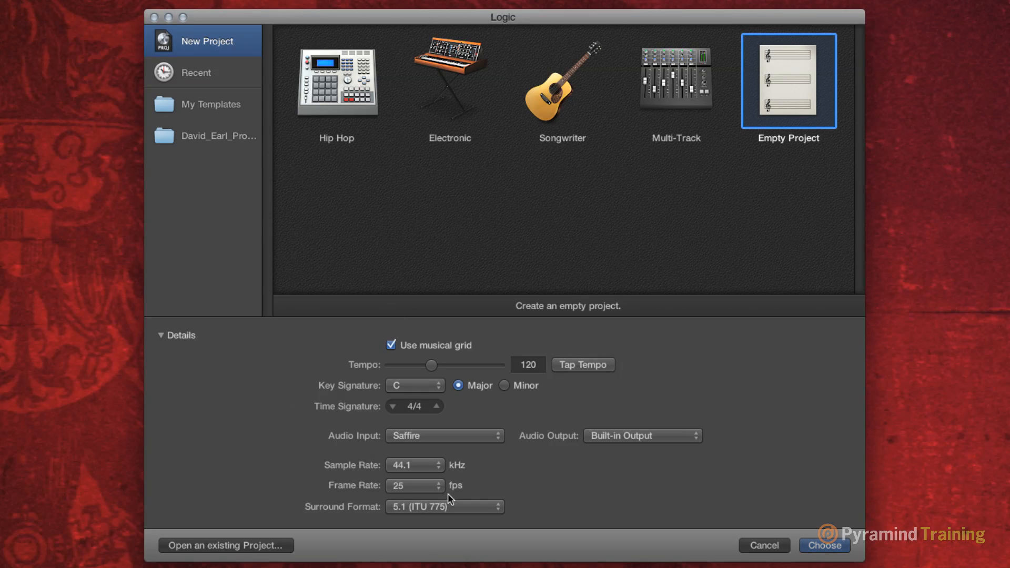
mouse_move(799, 71)
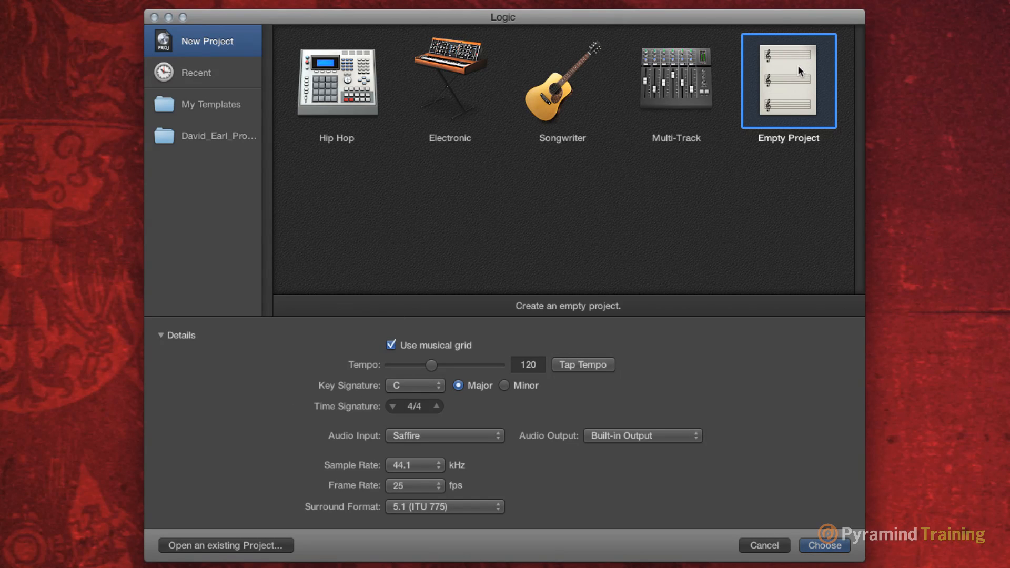
Step: Create an empty project containing one software instrument track, Inst 1
click(823, 545)
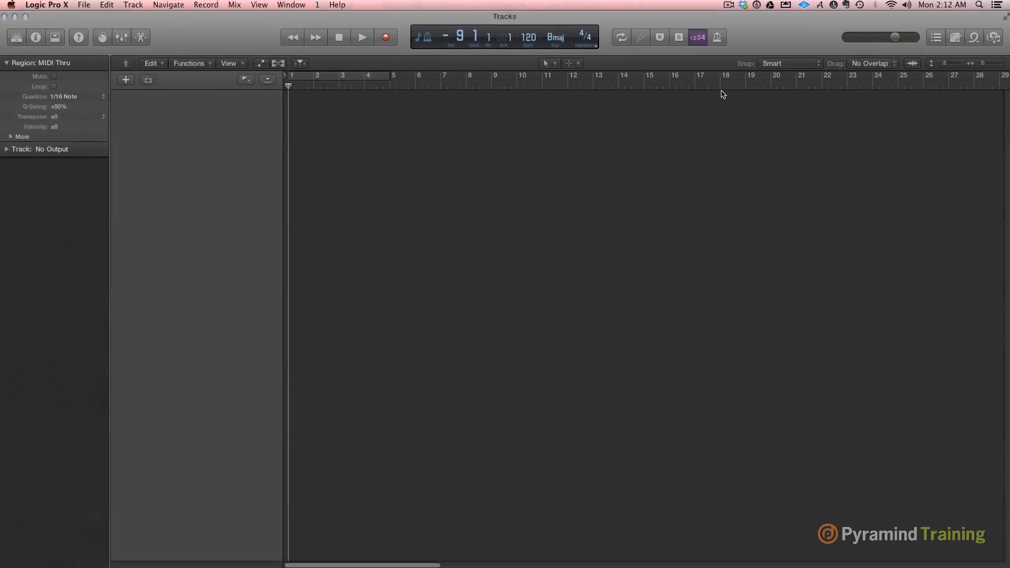
click(125, 80)
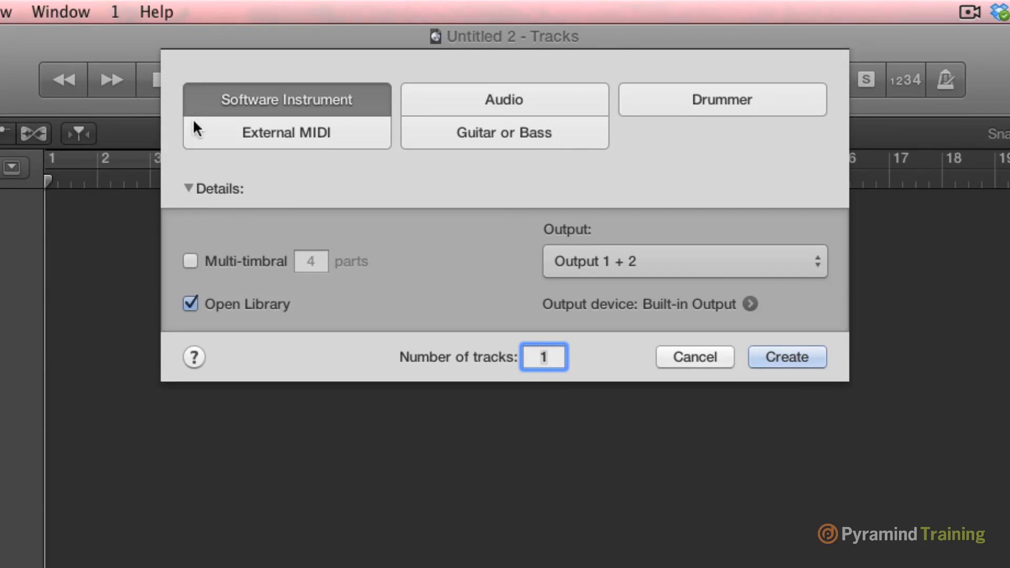
mouse_move(496, 226)
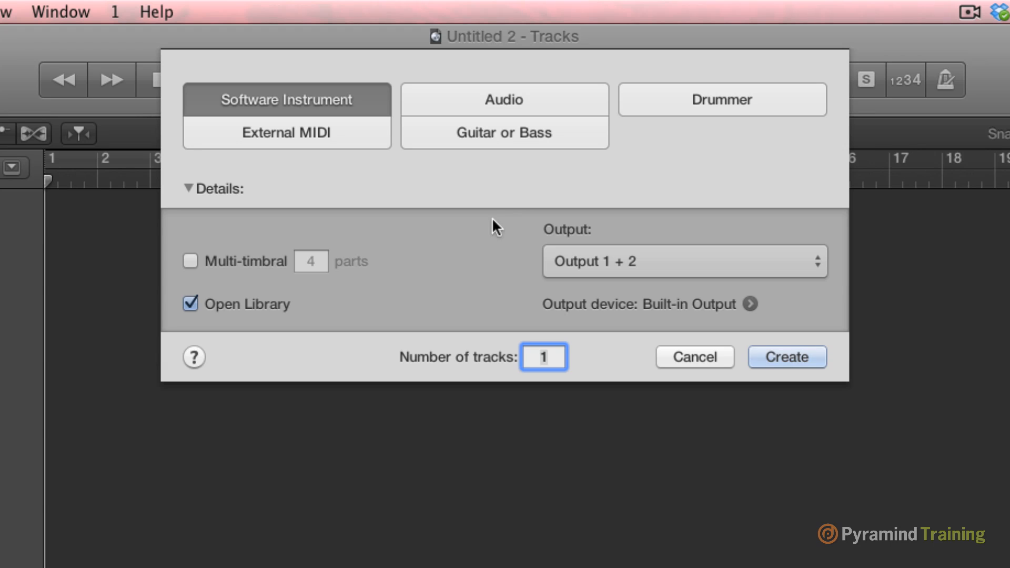
mouse_move(304, 108)
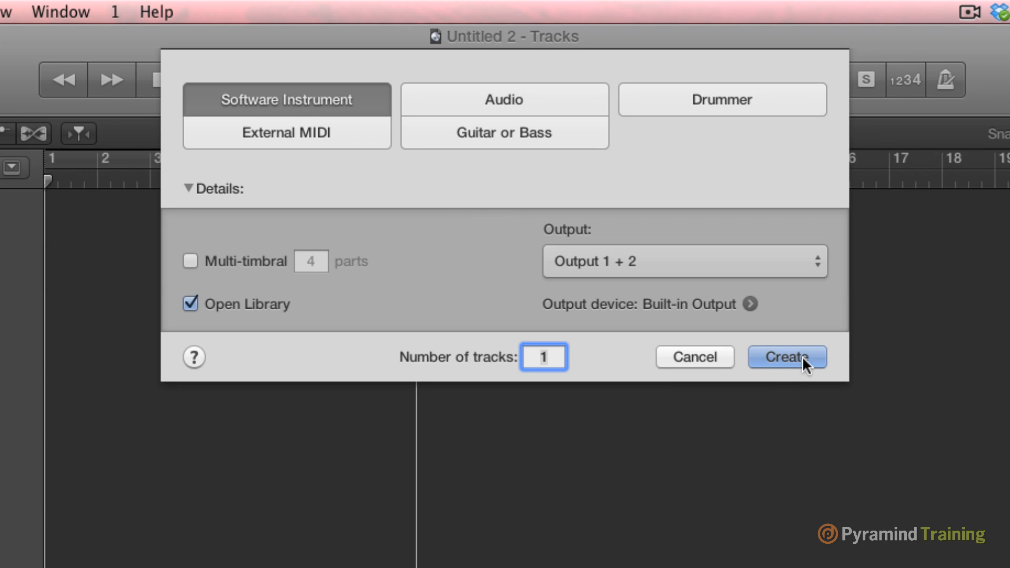
click(787, 357)
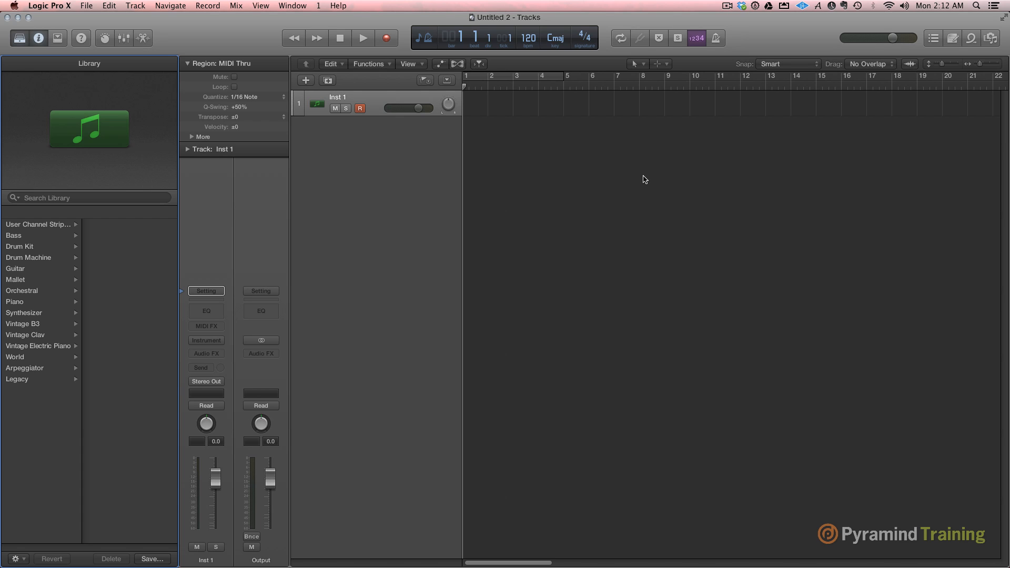
mouse_move(102, 289)
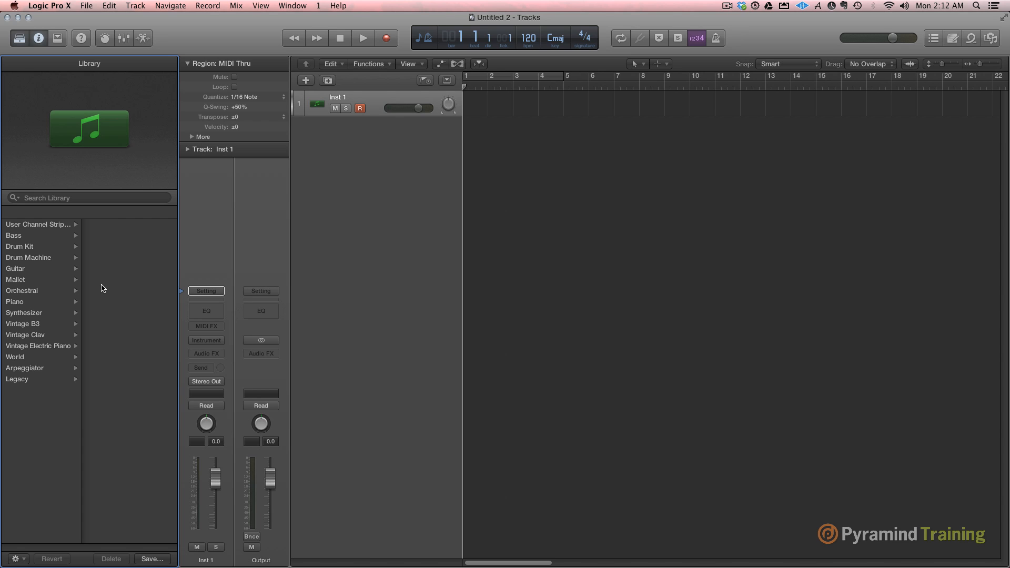
mouse_move(494, 284)
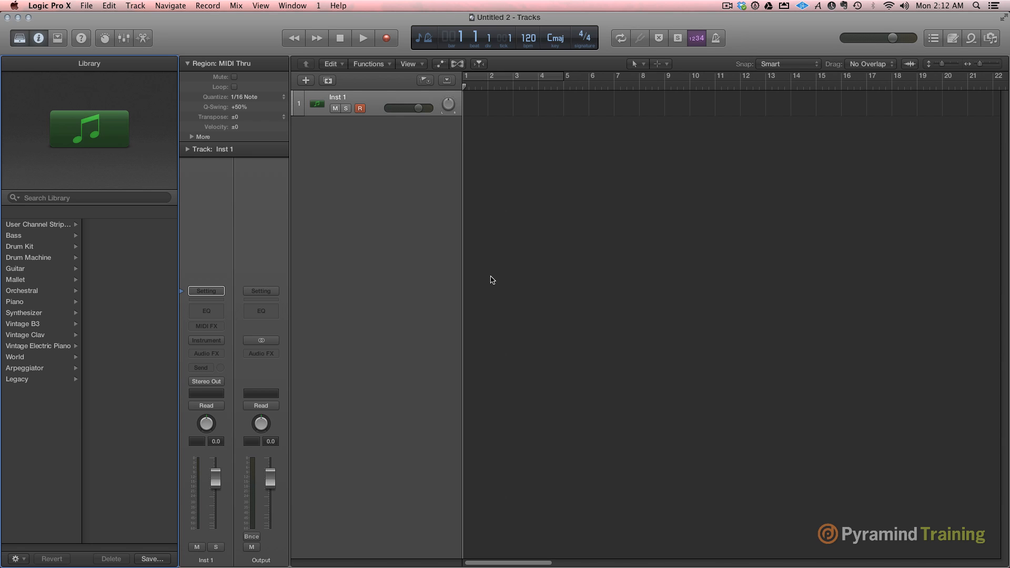
mouse_move(658, 533)
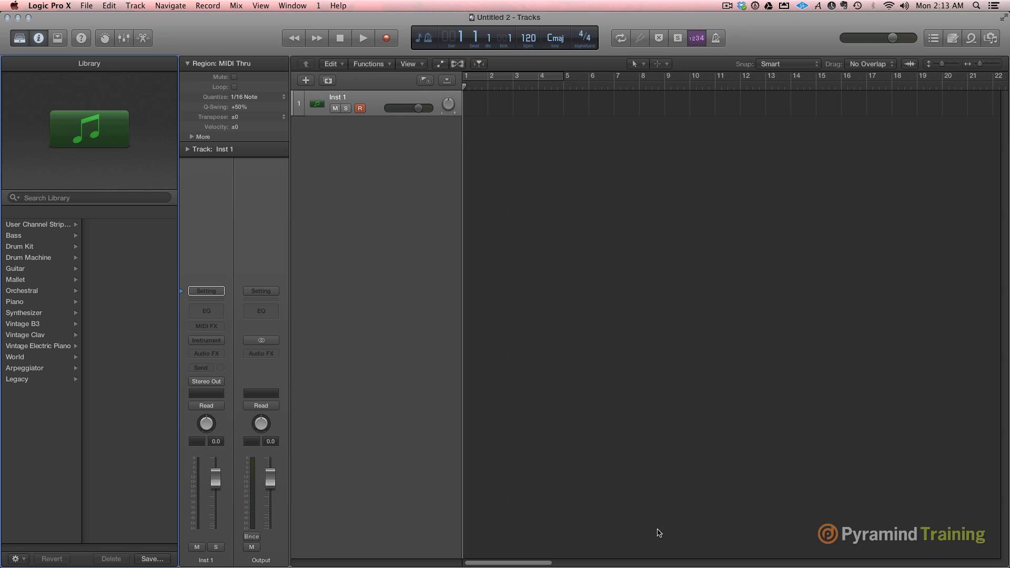
mouse_move(503, 179)
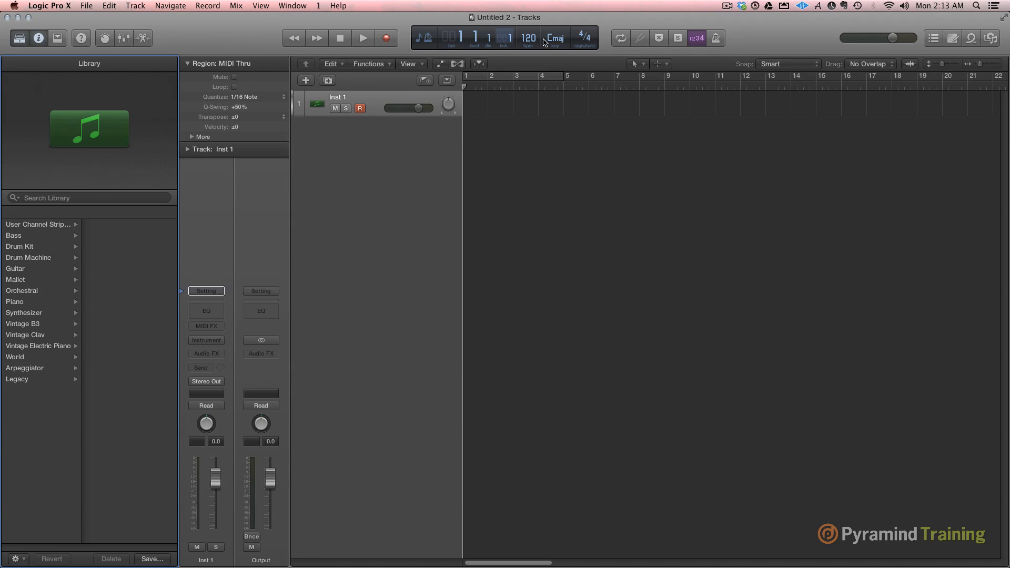
mouse_move(764, 212)
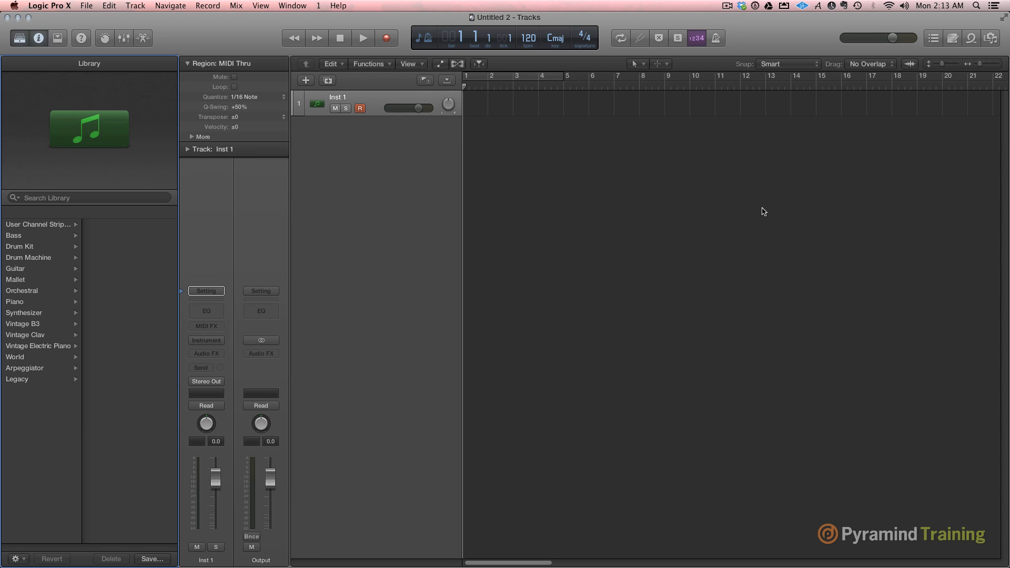
mouse_move(714, 238)
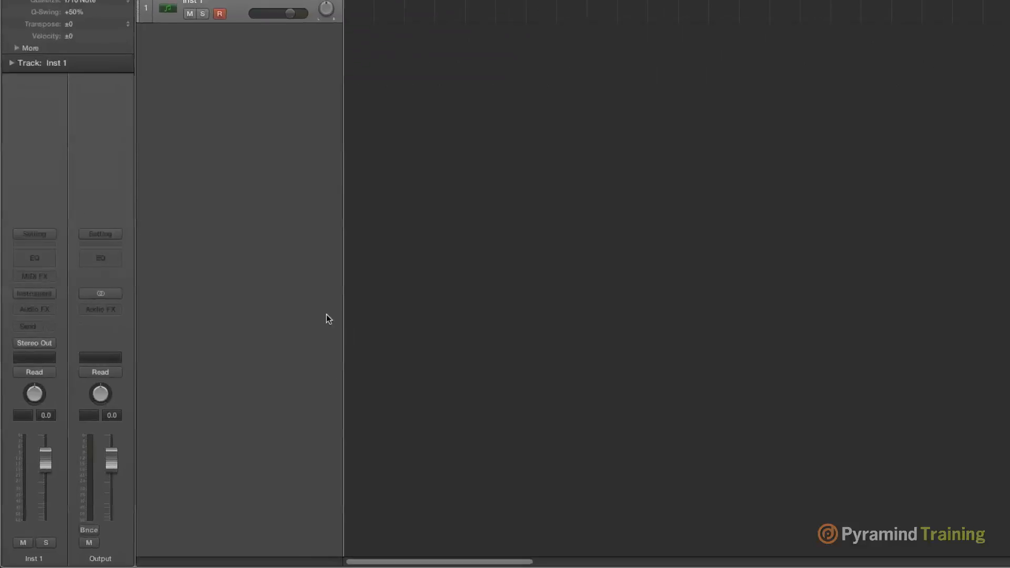
Step: Load Retro Synth on Inst 1 and try its Sync, FM, Analog and Table oscillator modes
click(34, 293)
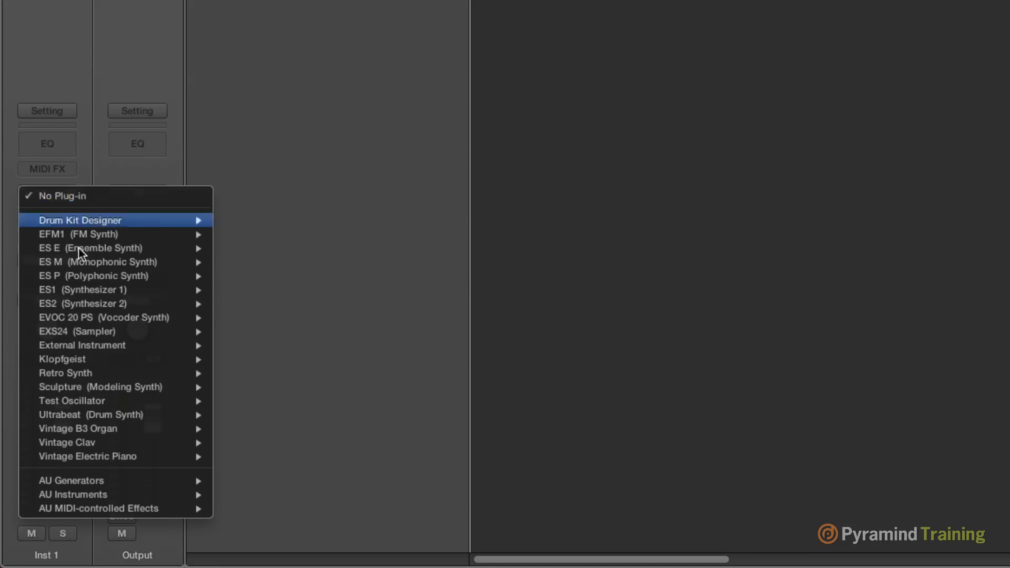
click(65, 373)
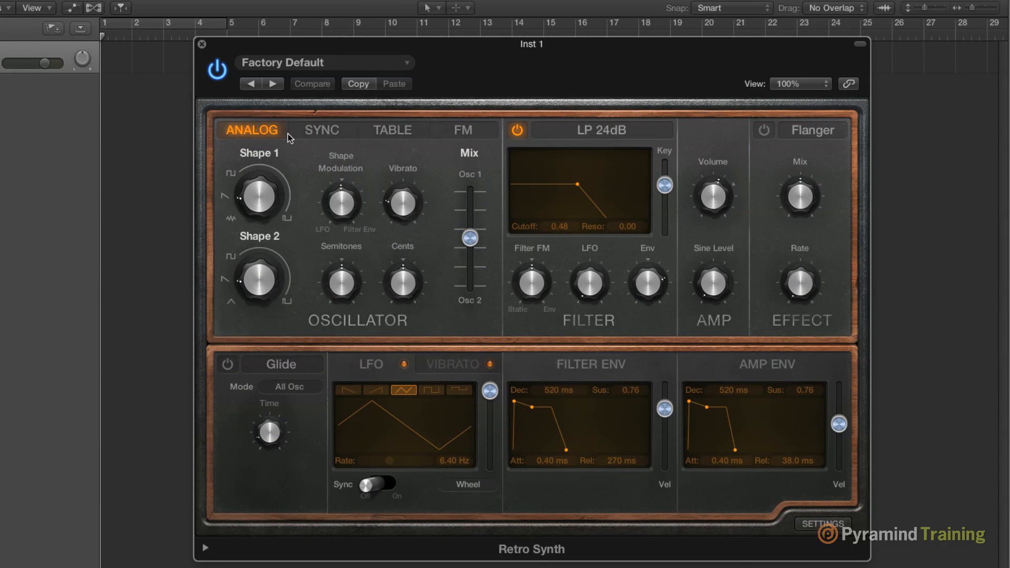
click(321, 130)
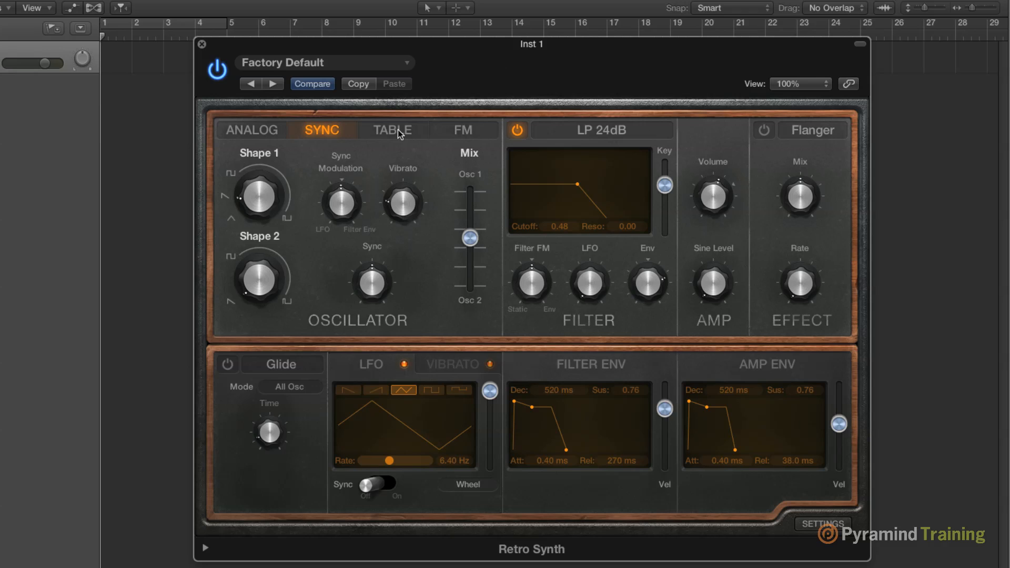
click(462, 130)
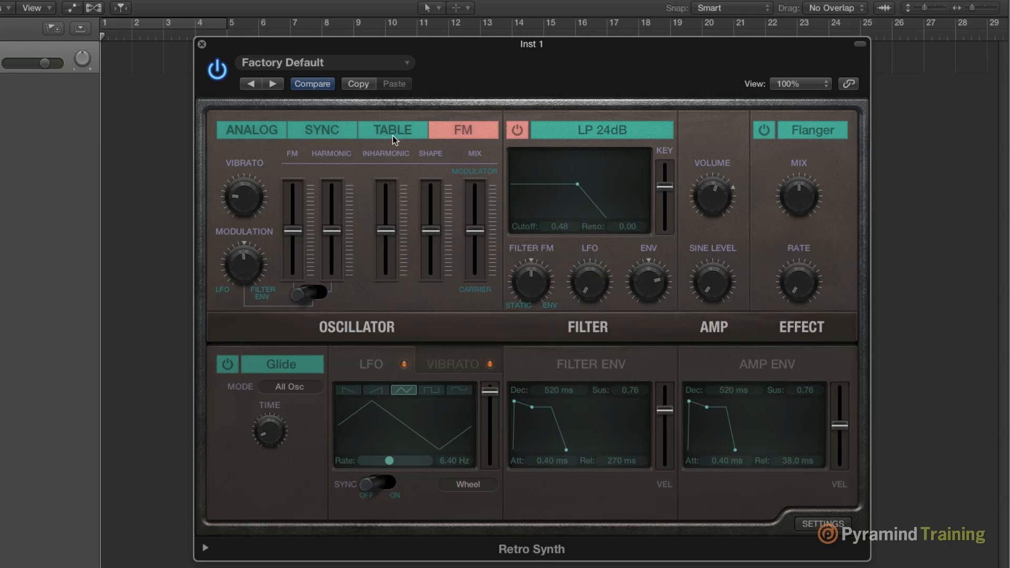
click(251, 129)
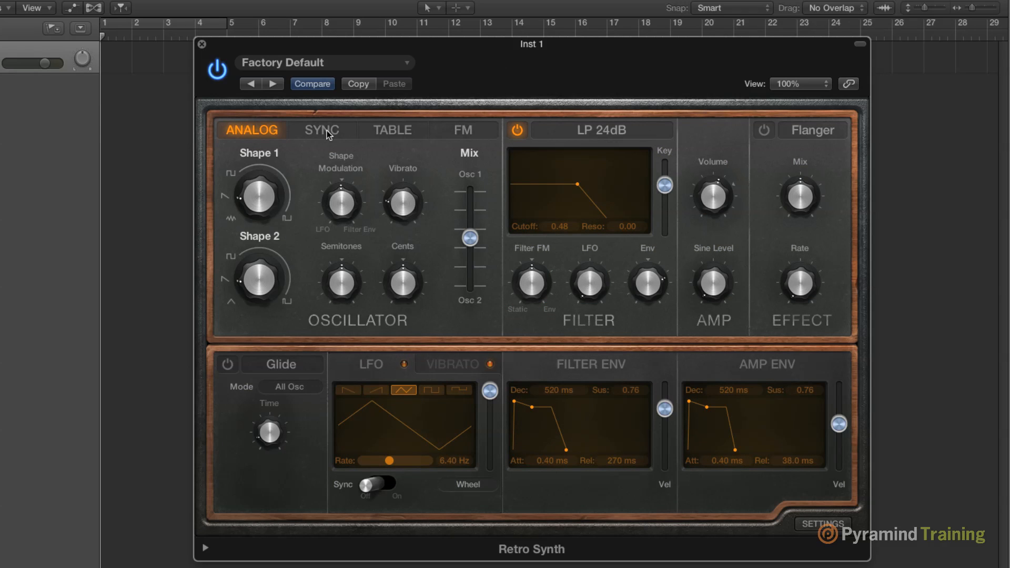
click(321, 130)
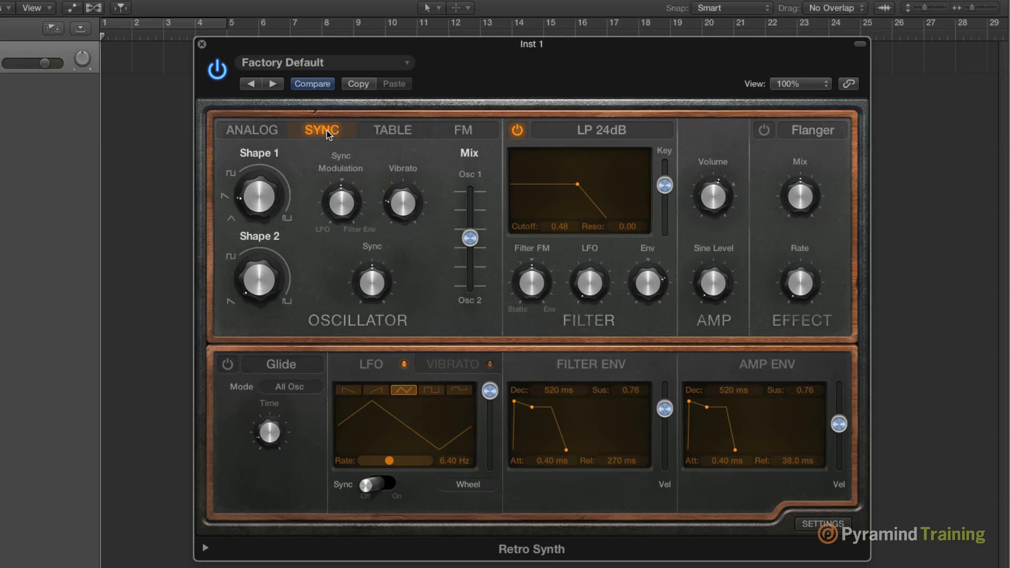
mouse_move(401, 139)
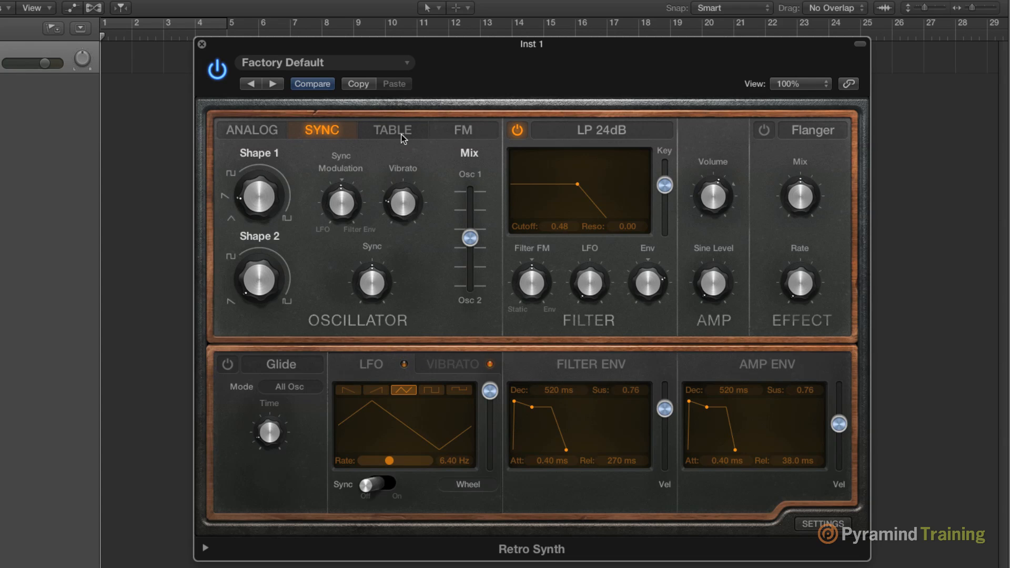
click(392, 129)
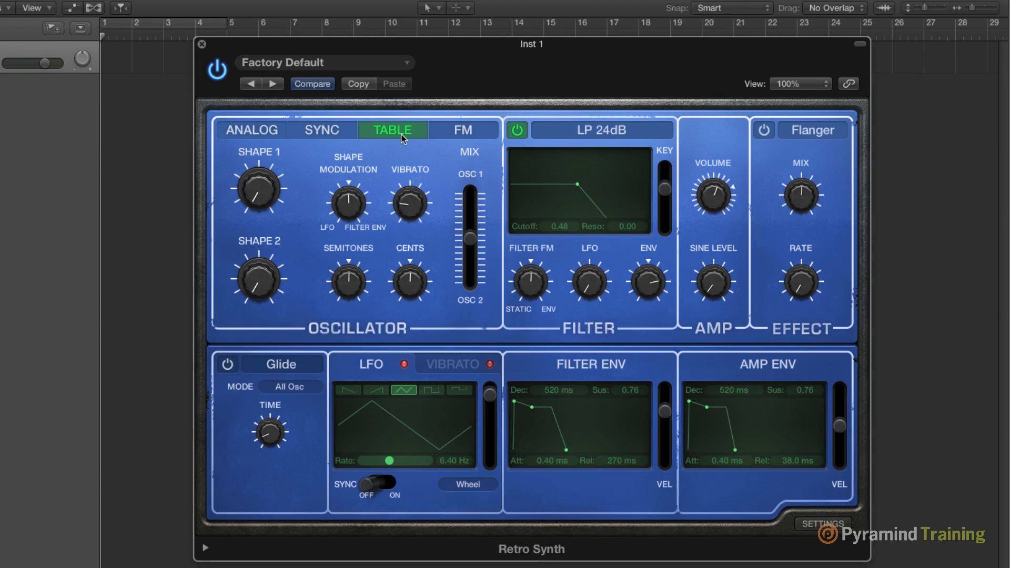
mouse_move(432, 141)
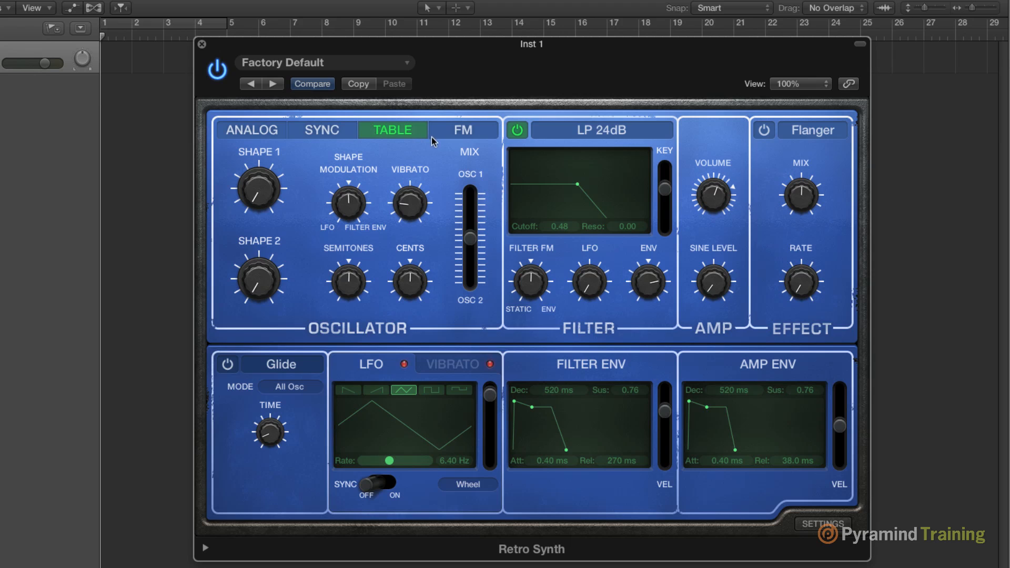
click(464, 129)
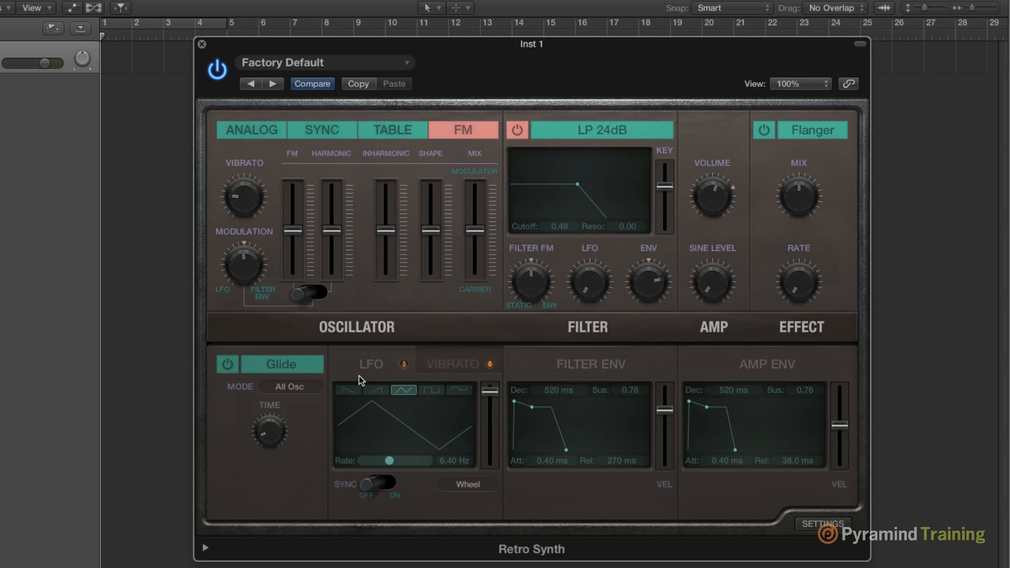
mouse_move(493, 310)
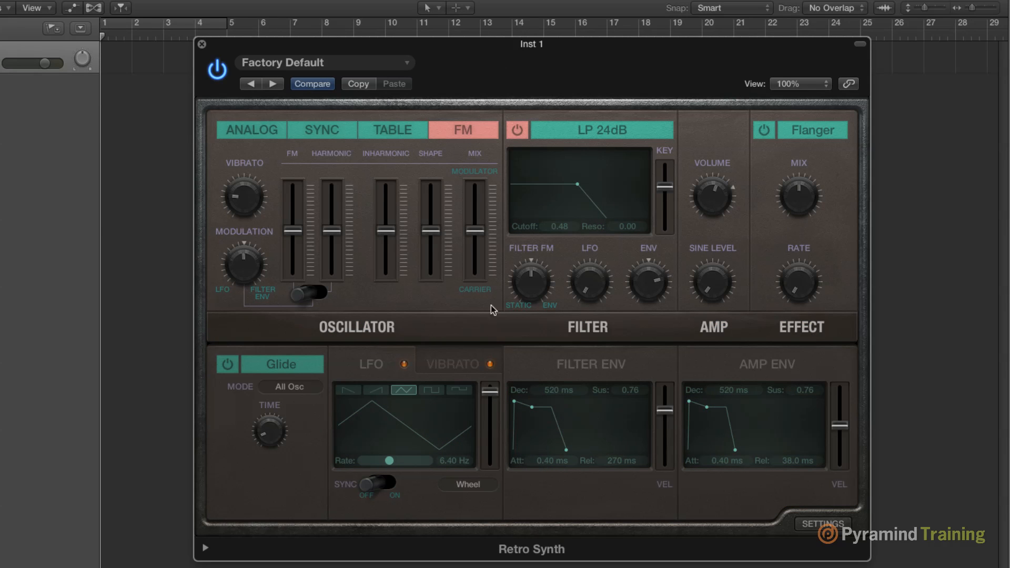
mouse_move(523, 243)
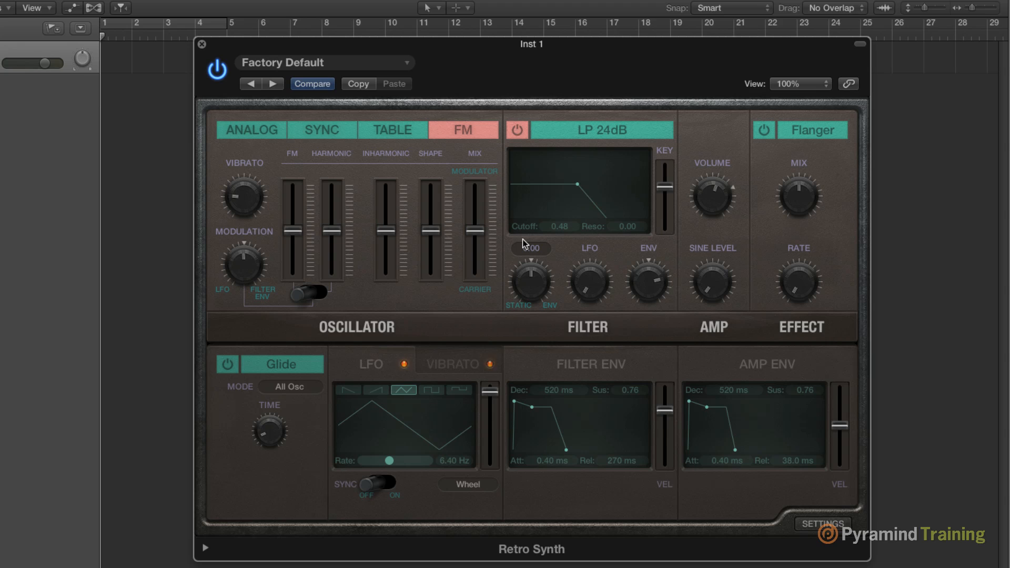
click(251, 130)
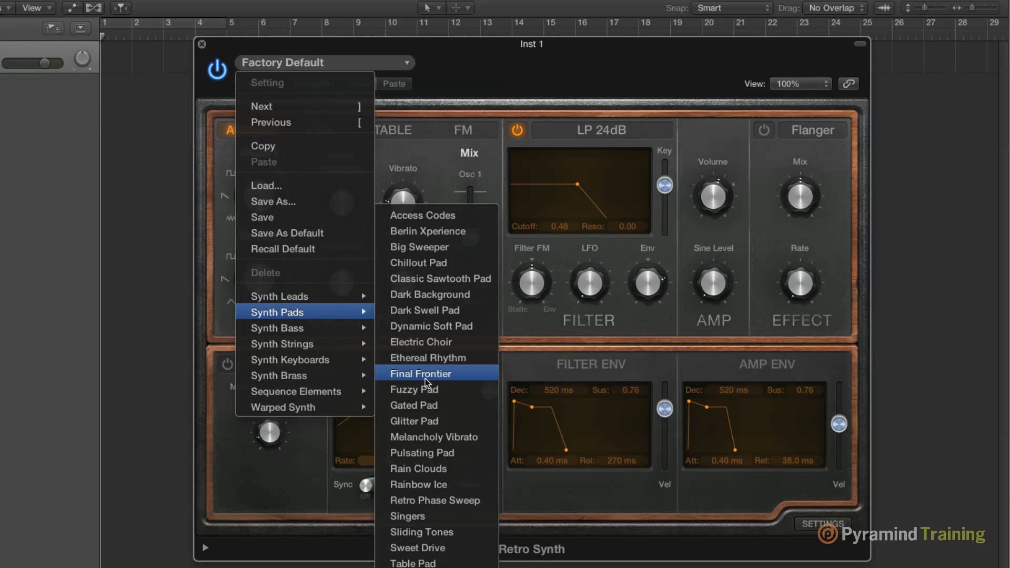
Step: Load the Final Frontier preset, then switch Retro Synth to Eerie Strings
click(421, 373)
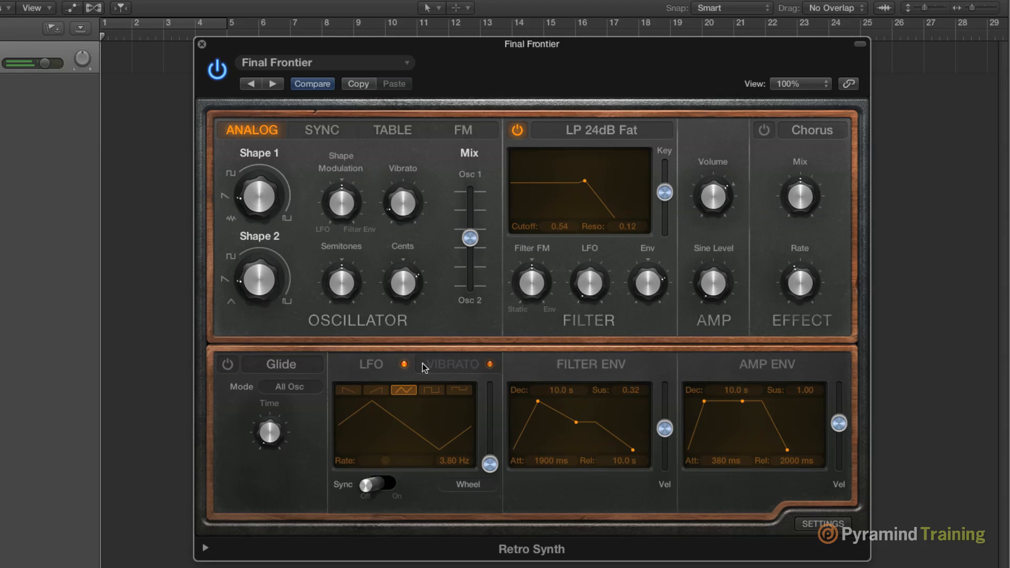
mouse_move(640, 373)
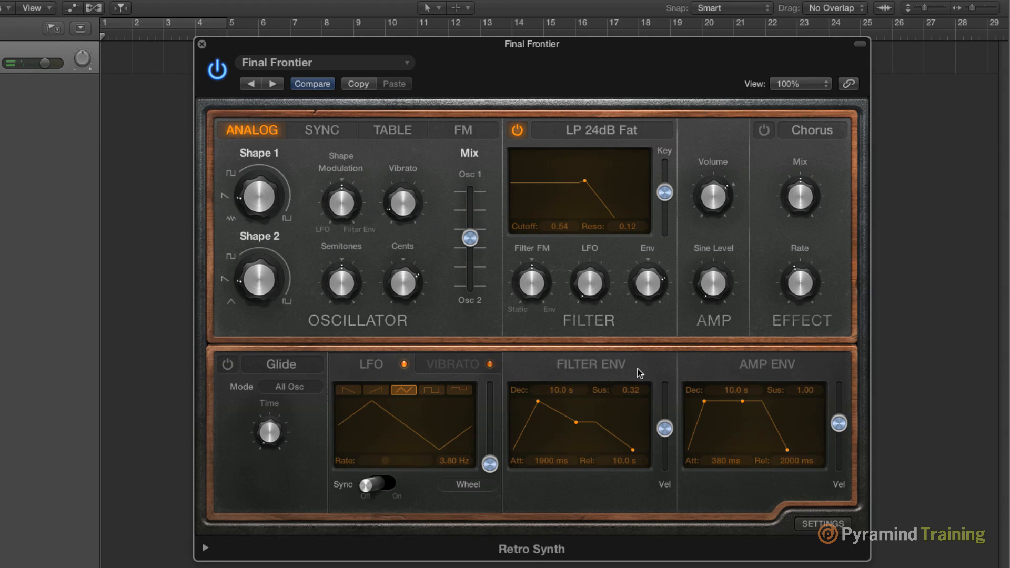
mouse_move(396, 219)
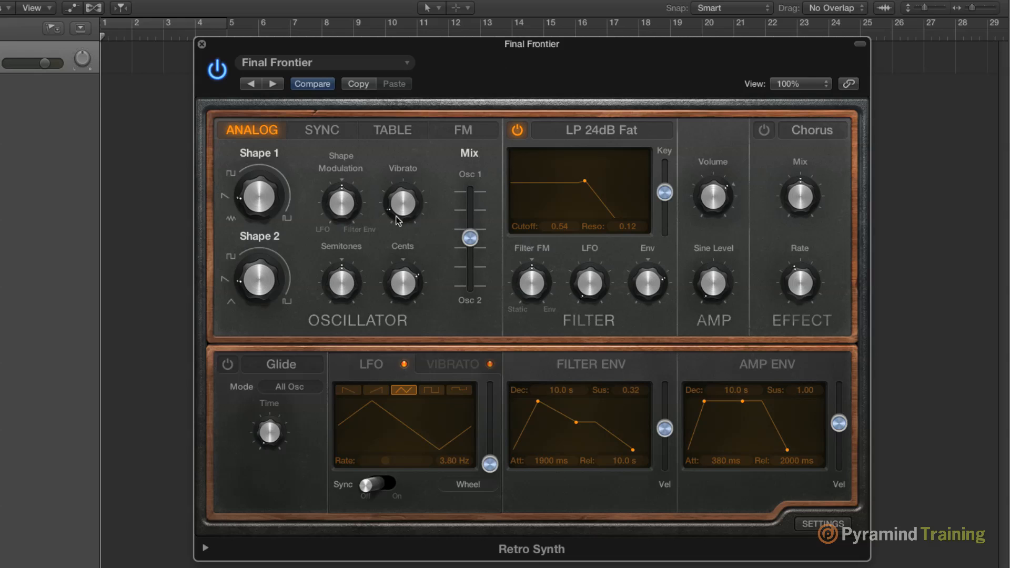
mouse_move(557, 254)
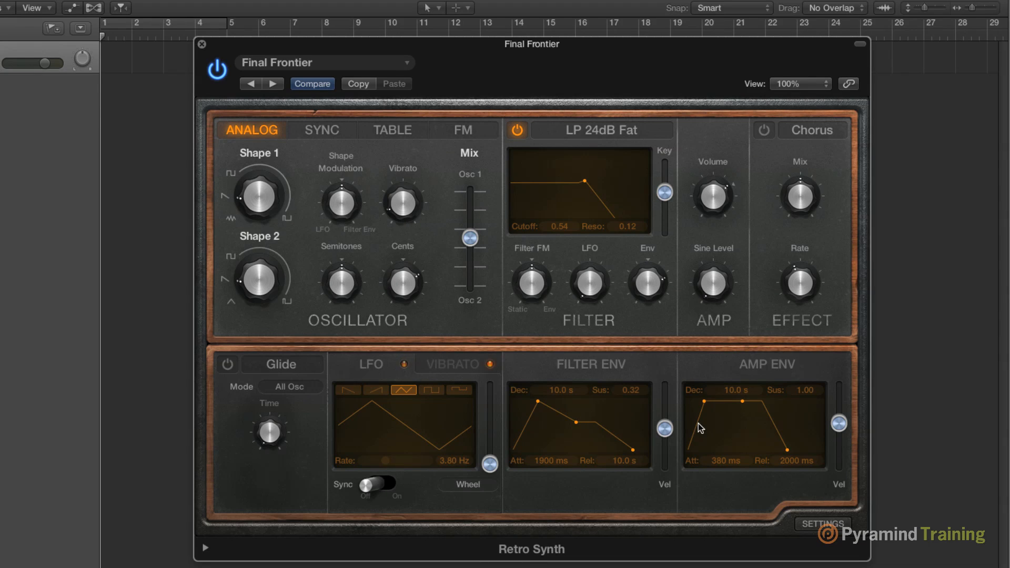
mouse_move(333, 387)
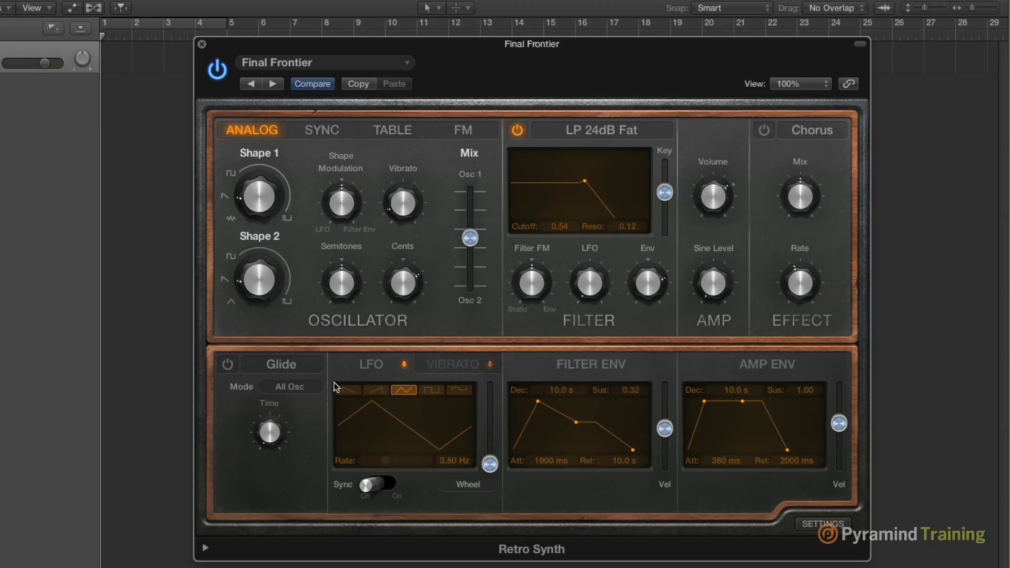
mouse_move(377, 367)
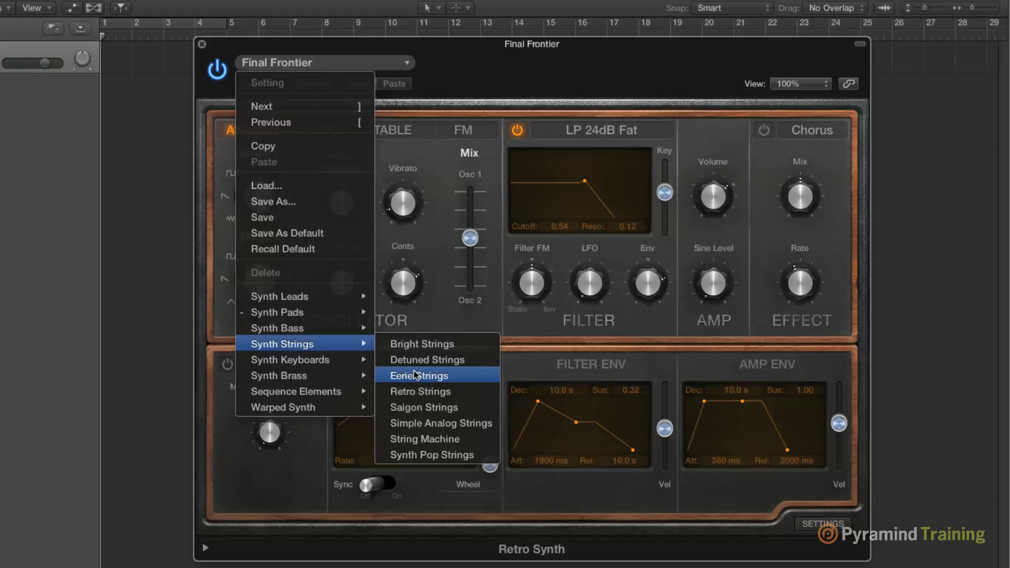
click(418, 376)
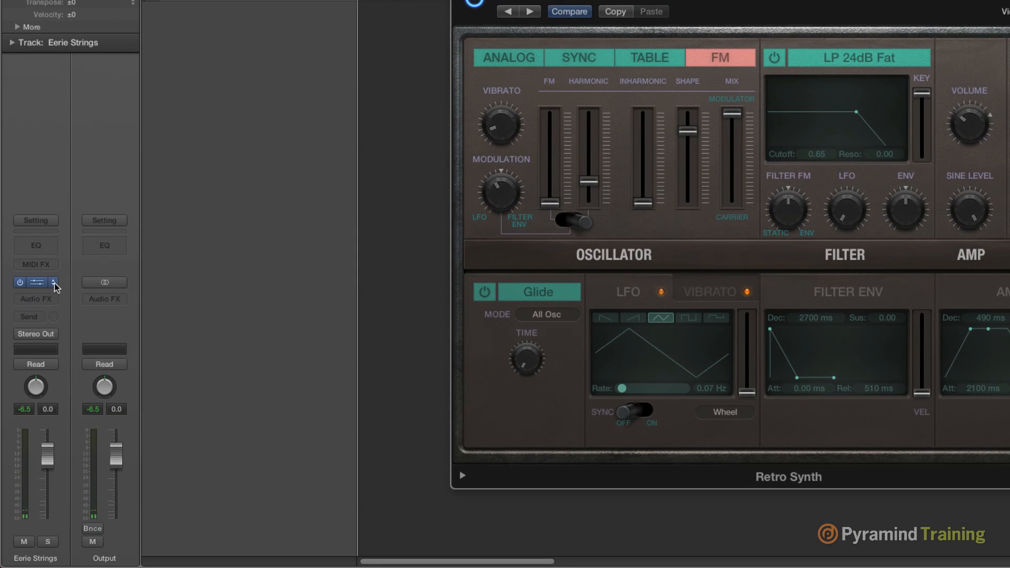
Step: Load Drum Kit Designer (Stereo) with the Seventies Plexi Kit and show its tom options
click(35, 282)
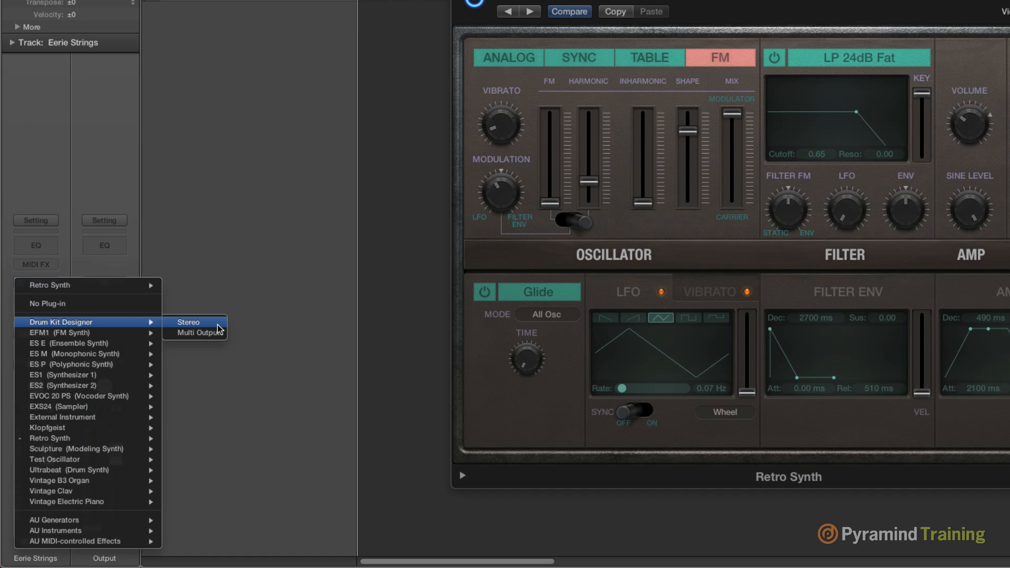
click(188, 322)
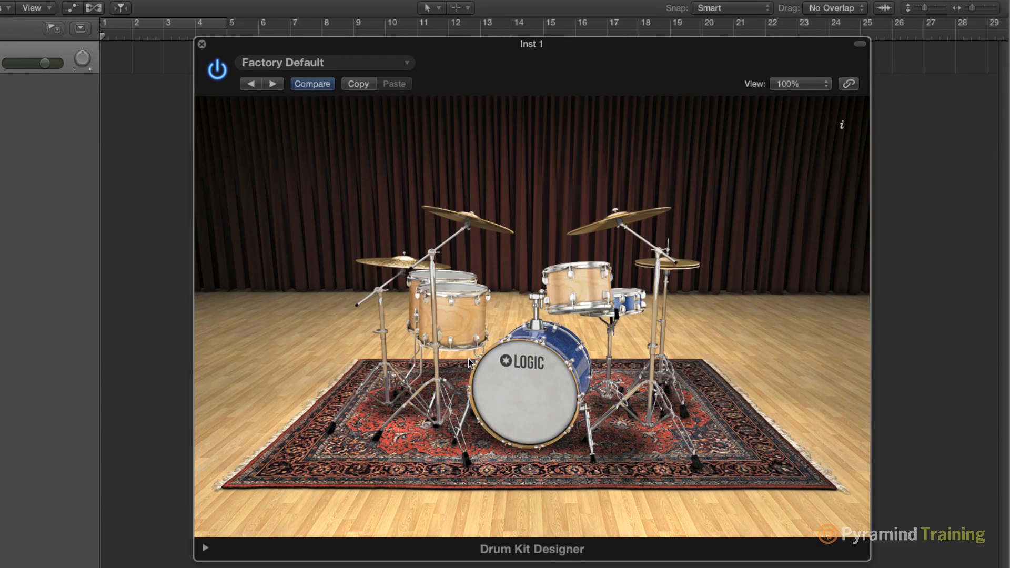
mouse_move(405, 273)
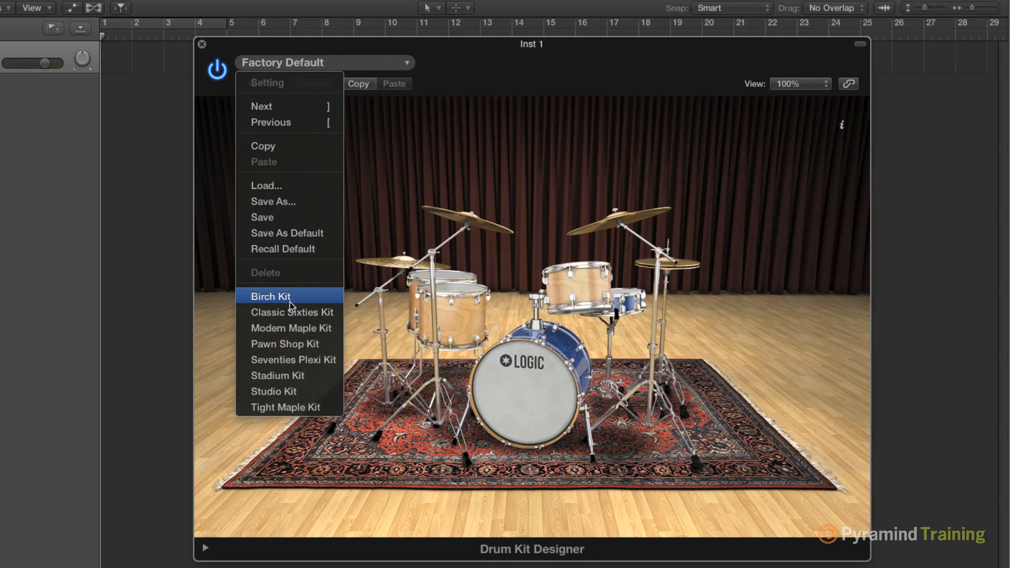
mouse_move(303, 328)
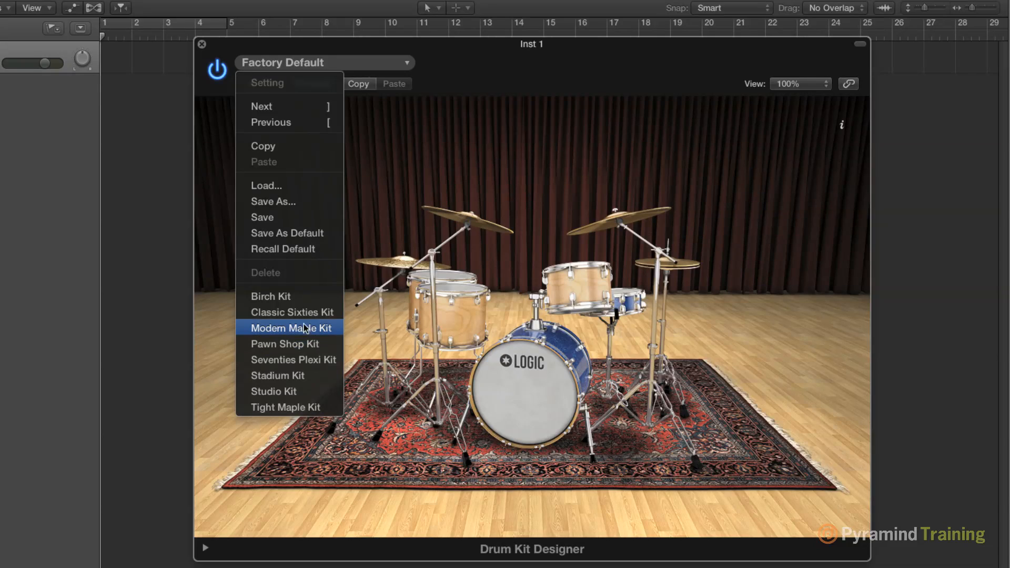
mouse_move(303, 343)
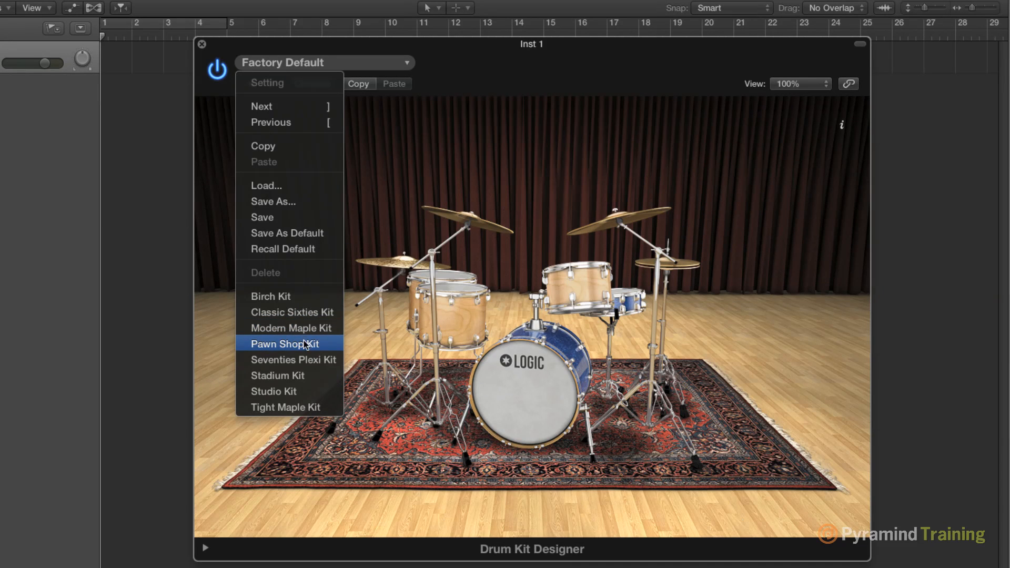
mouse_move(291, 360)
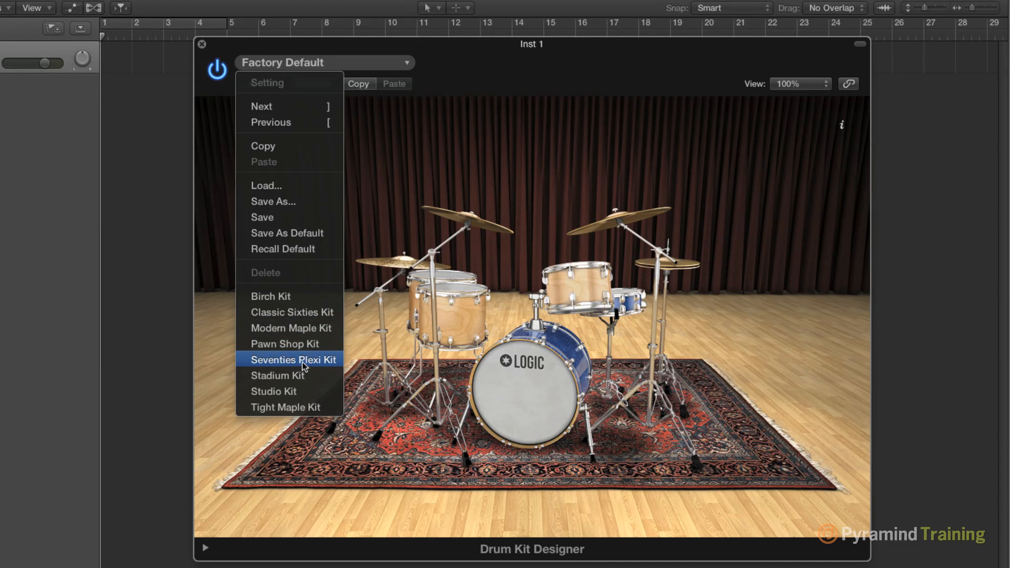
click(292, 359)
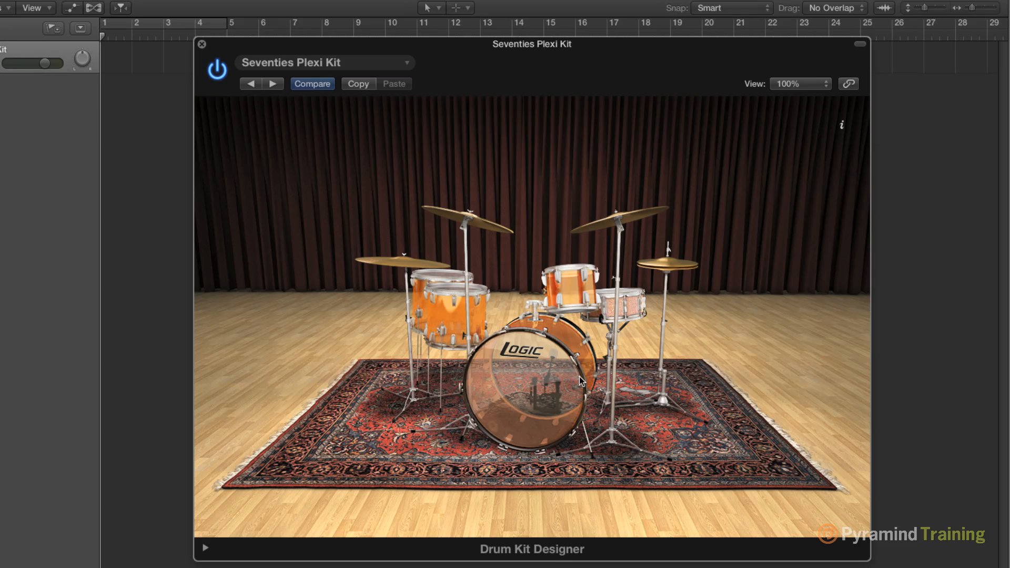
click(451, 303)
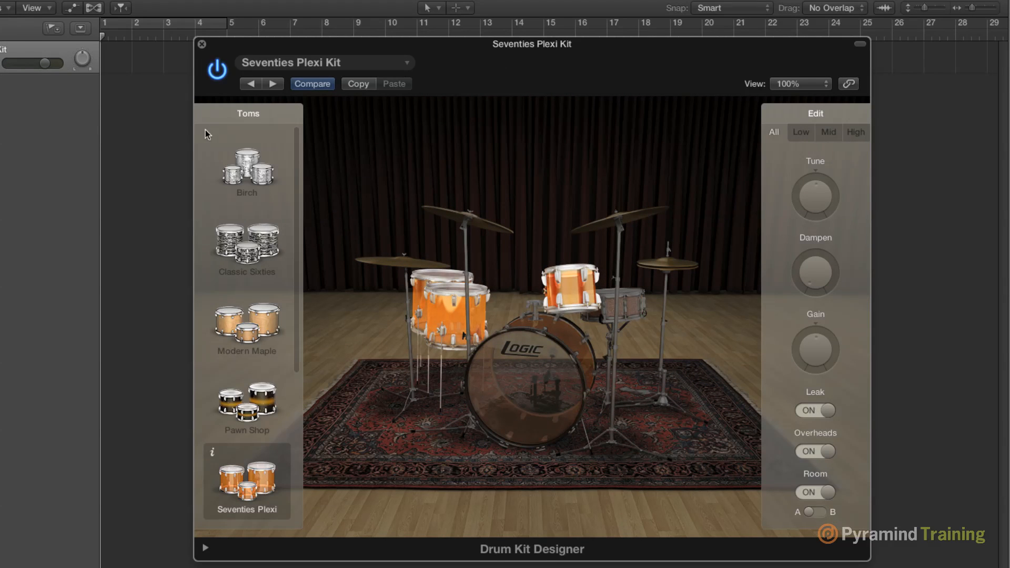
mouse_move(230, 448)
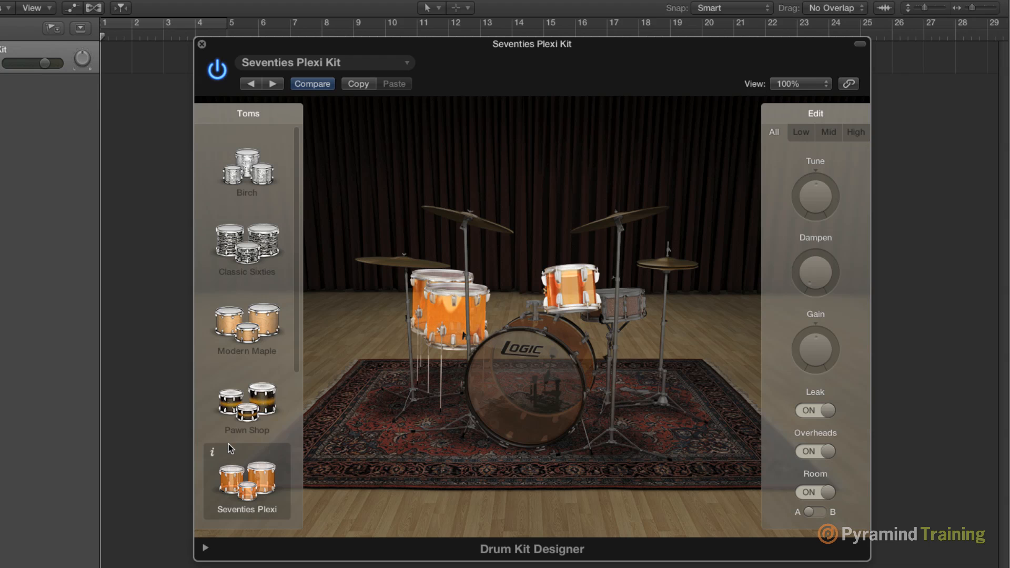
mouse_move(862, 140)
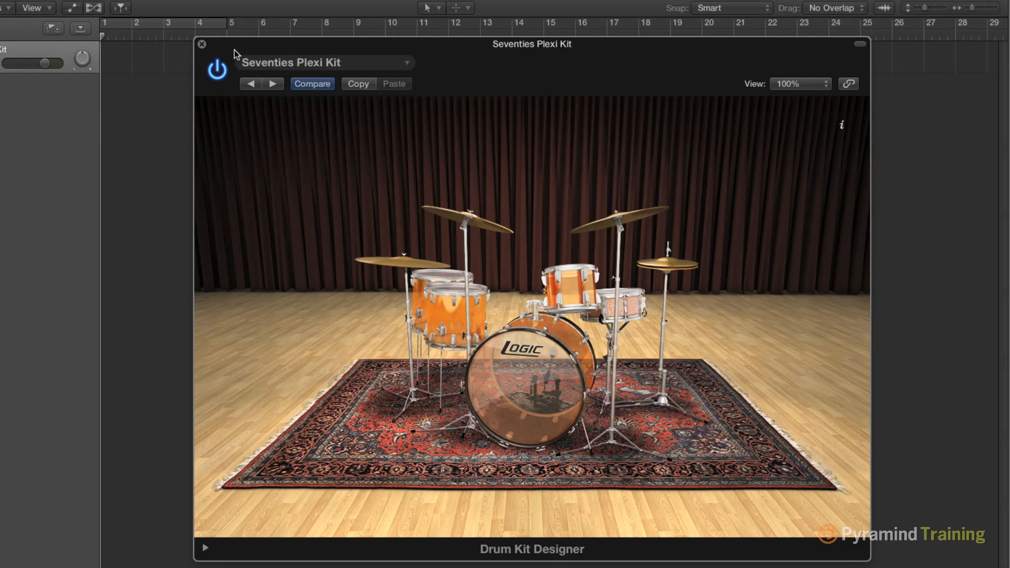
mouse_move(579, 310)
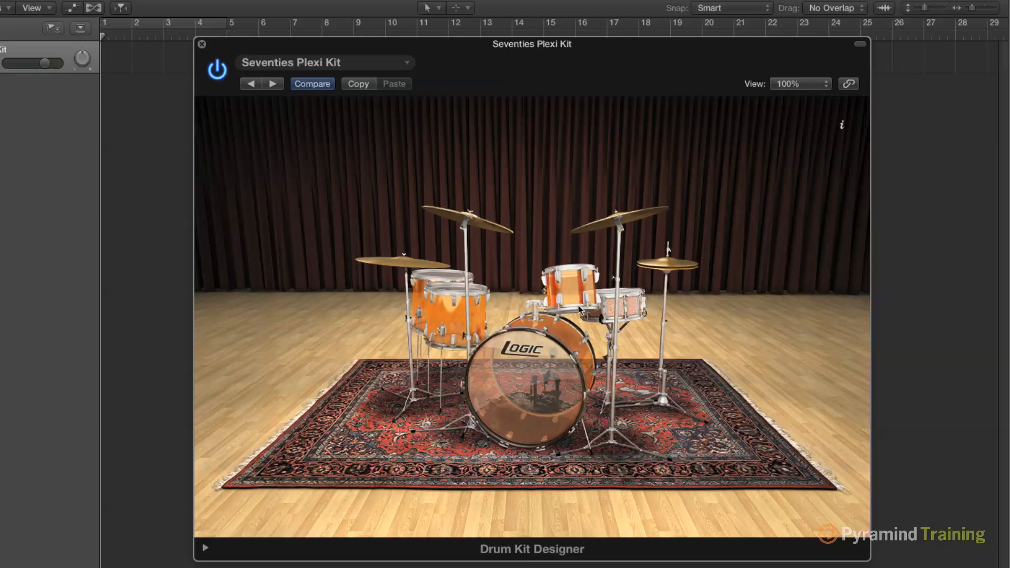
Step: Close Drum Kit Designer to return to the SoCal Drummer track's Rock settings
click(202, 44)
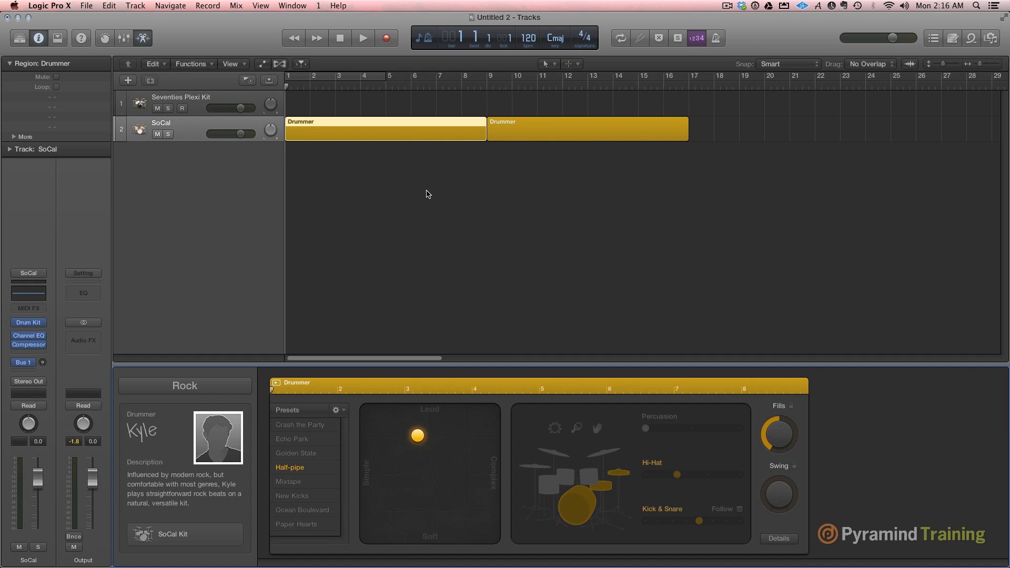
click(135, 5)
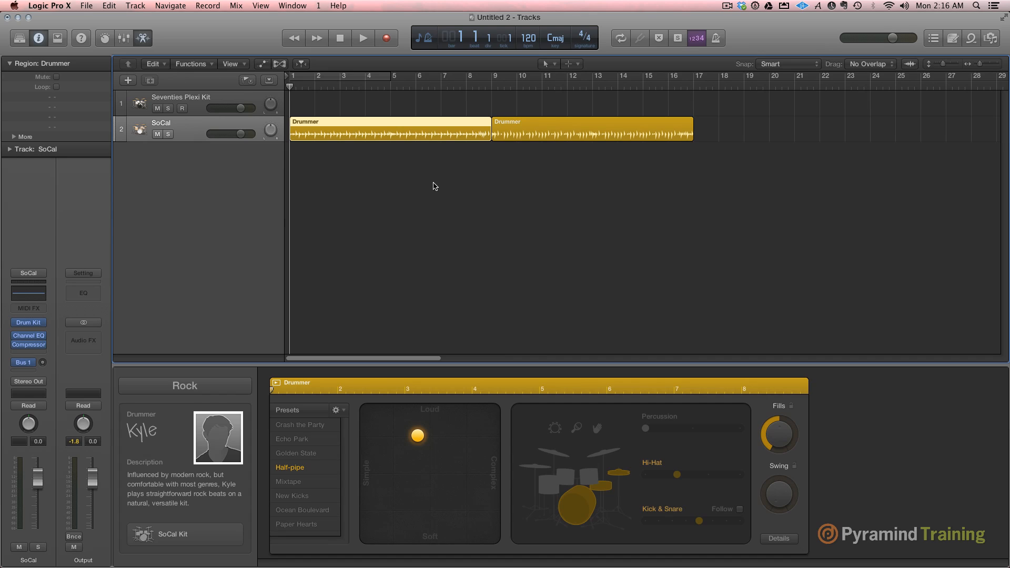
mouse_move(396, 196)
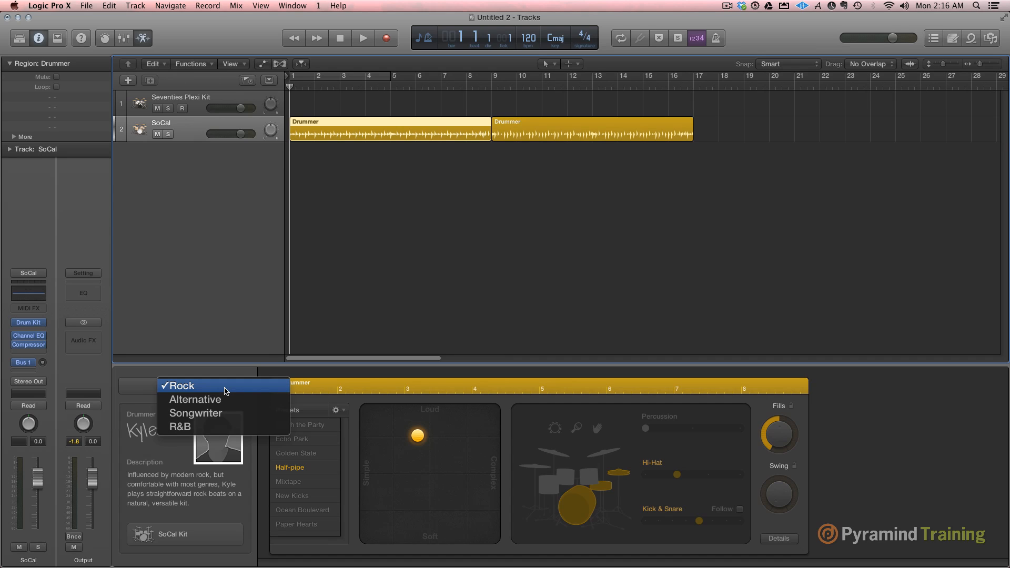
mouse_move(213, 427)
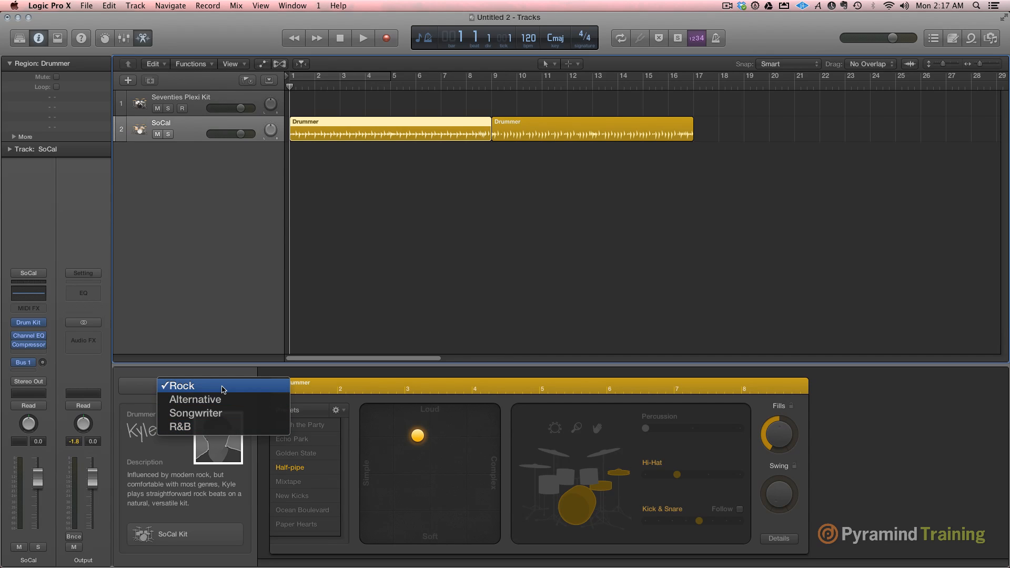
Step: Pick the retro Rock drummer Logan with the Retro Rock Kit and AM Gold preset
click(184, 385)
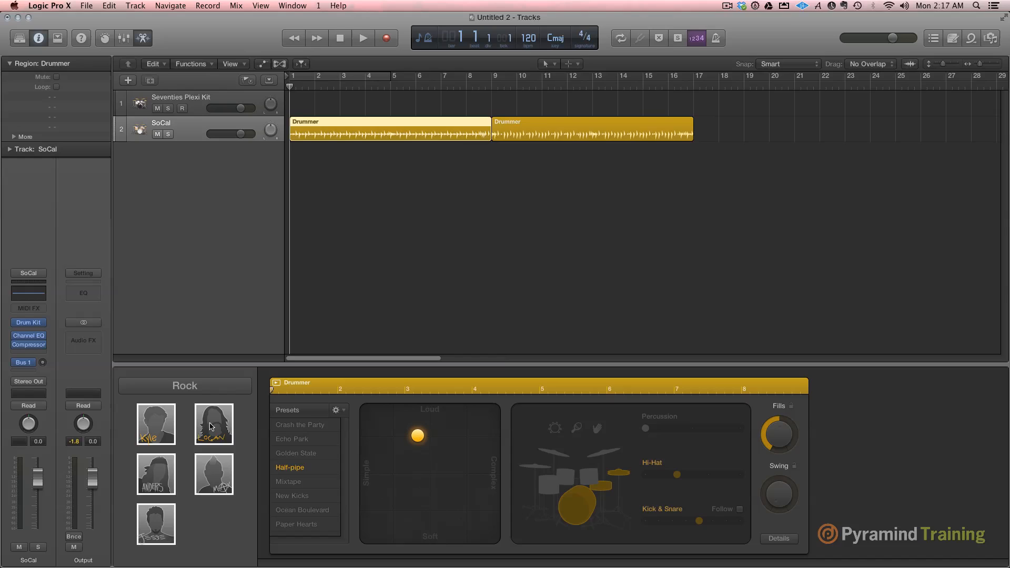
mouse_move(387, 402)
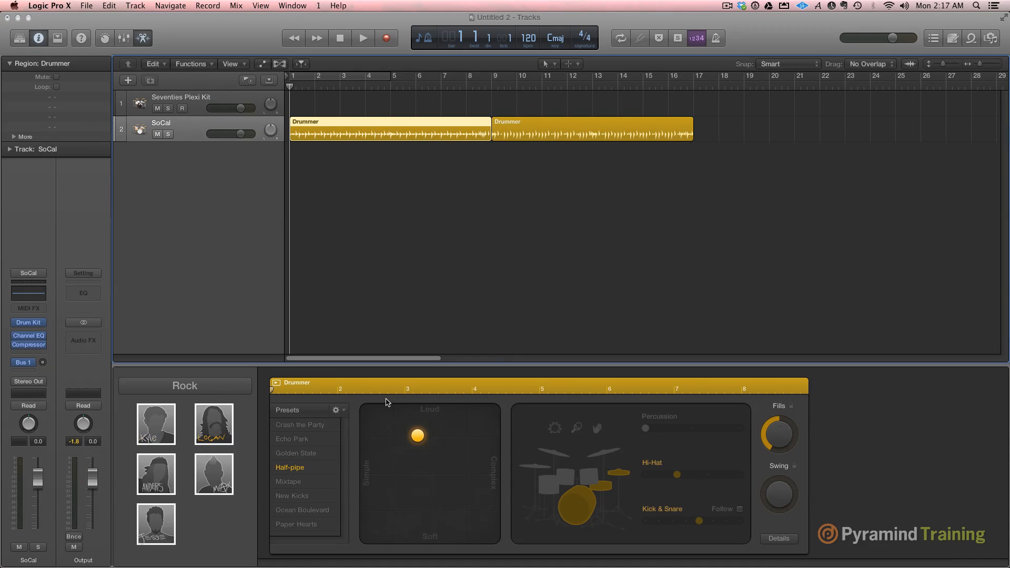
click(213, 424)
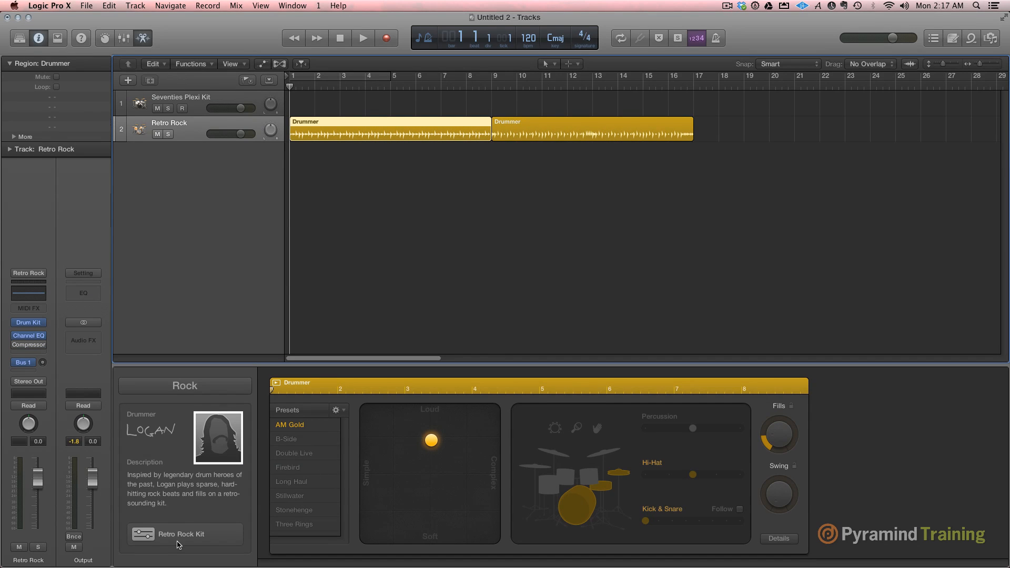
double_click(181, 534)
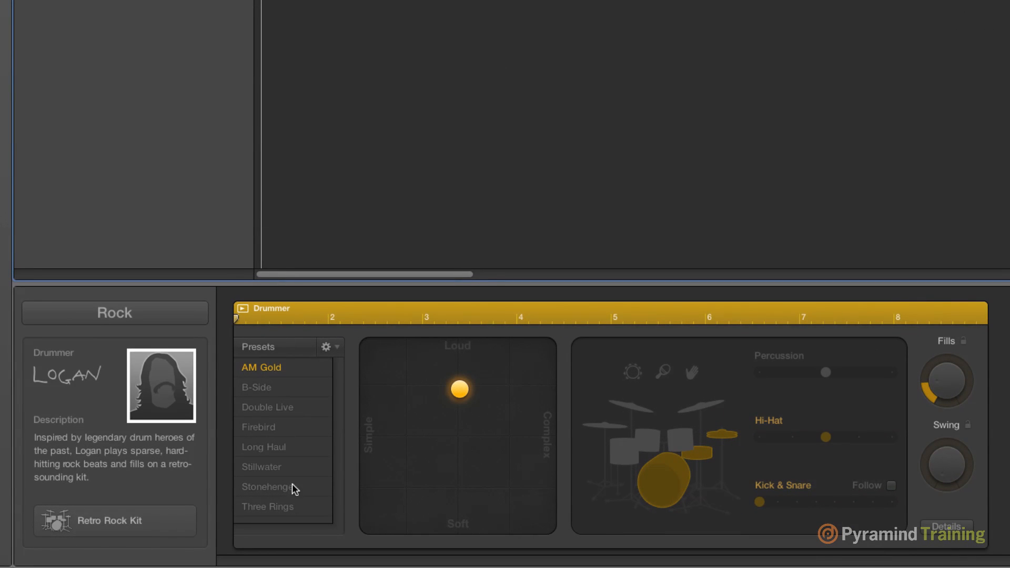
mouse_move(470, 482)
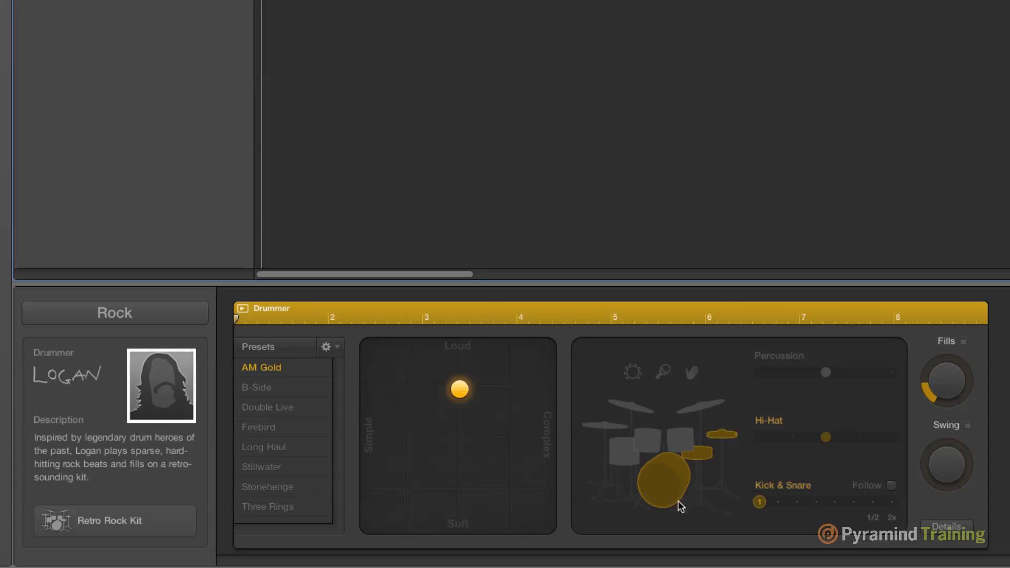
mouse_move(674, 493)
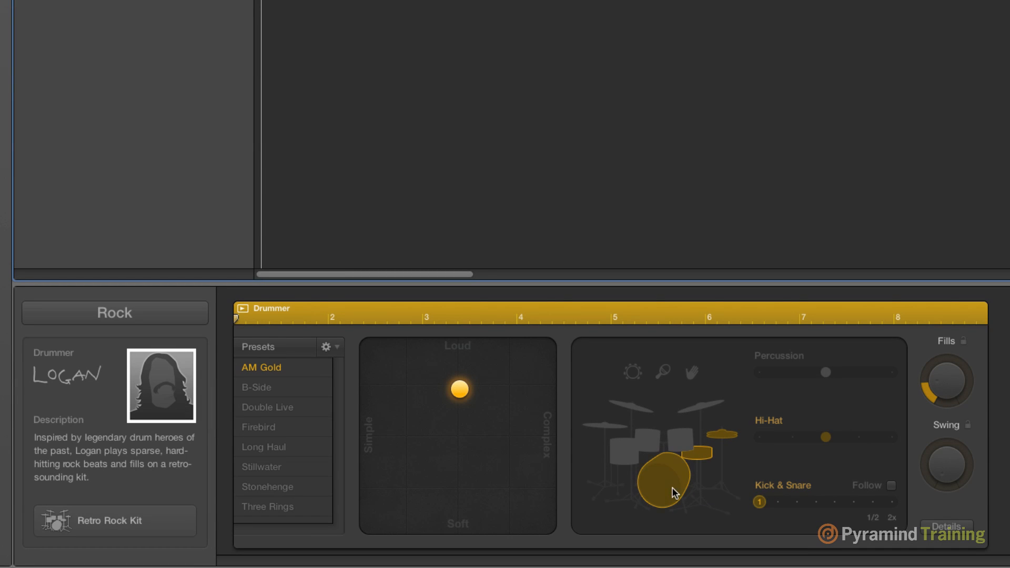
Step: Try cymbals, then hi-hat, and settle on toms in the drummer's pattern
click(718, 410)
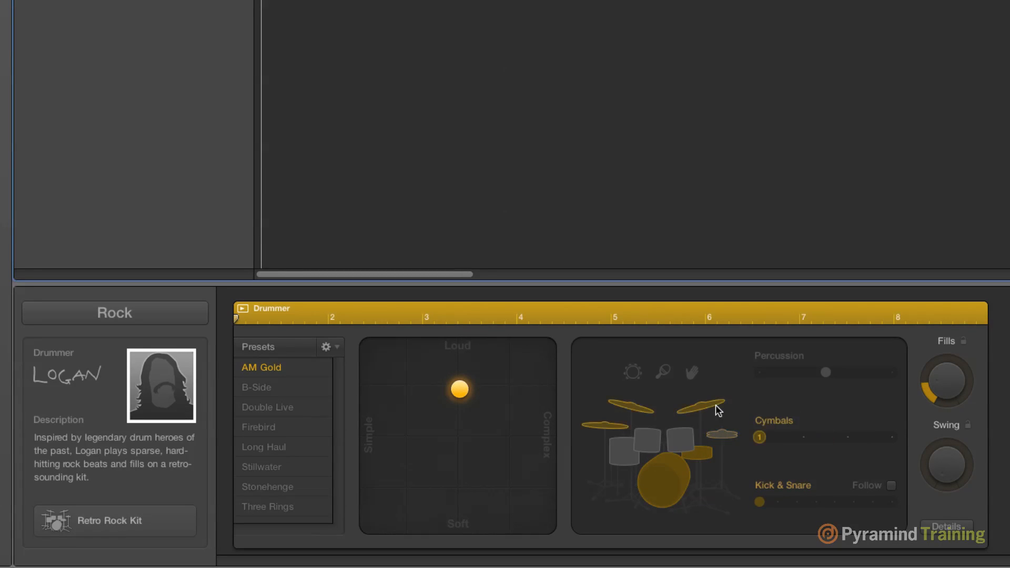
click(721, 433)
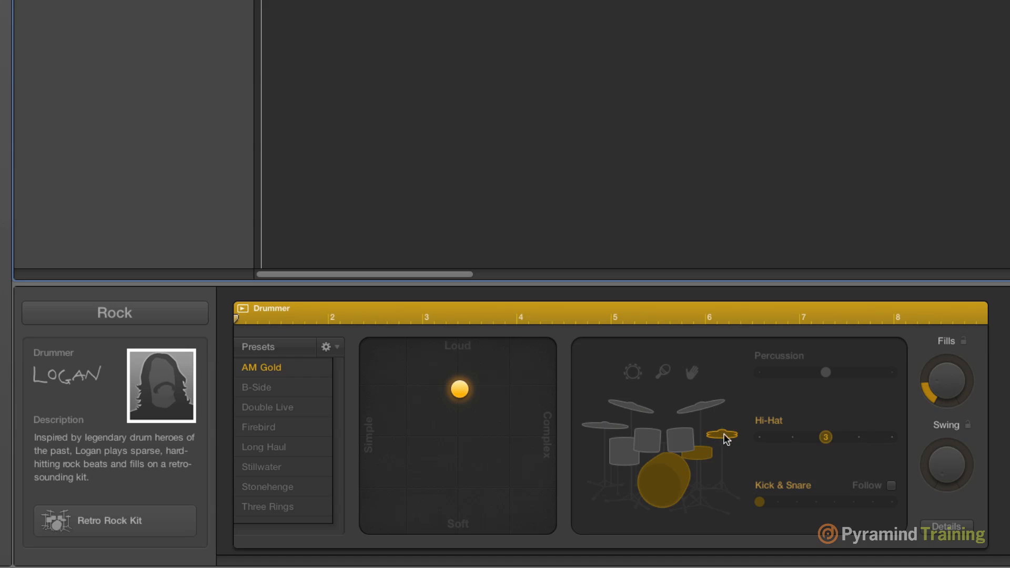
click(638, 445)
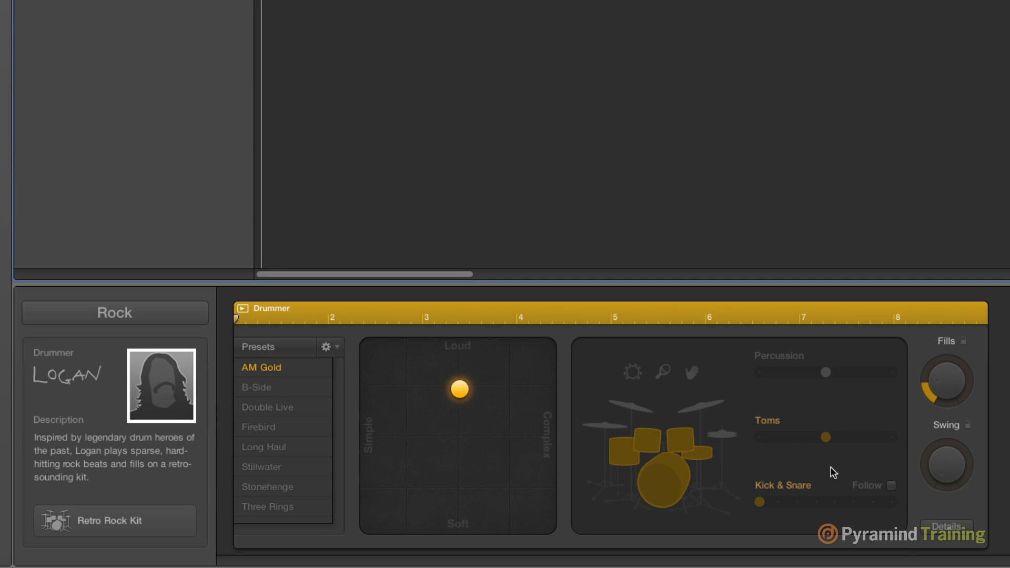
mouse_move(929, 349)
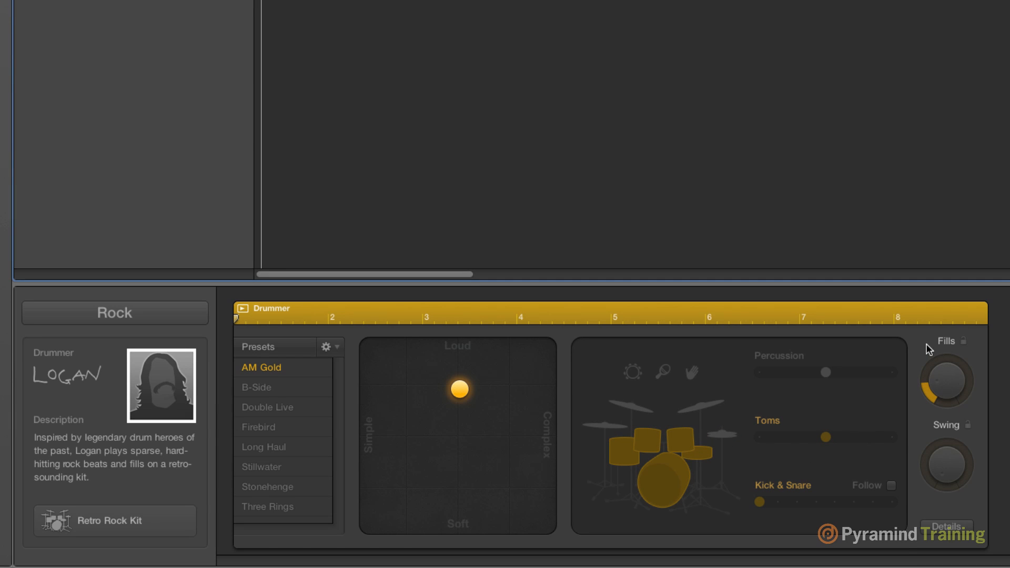
mouse_move(683, 378)
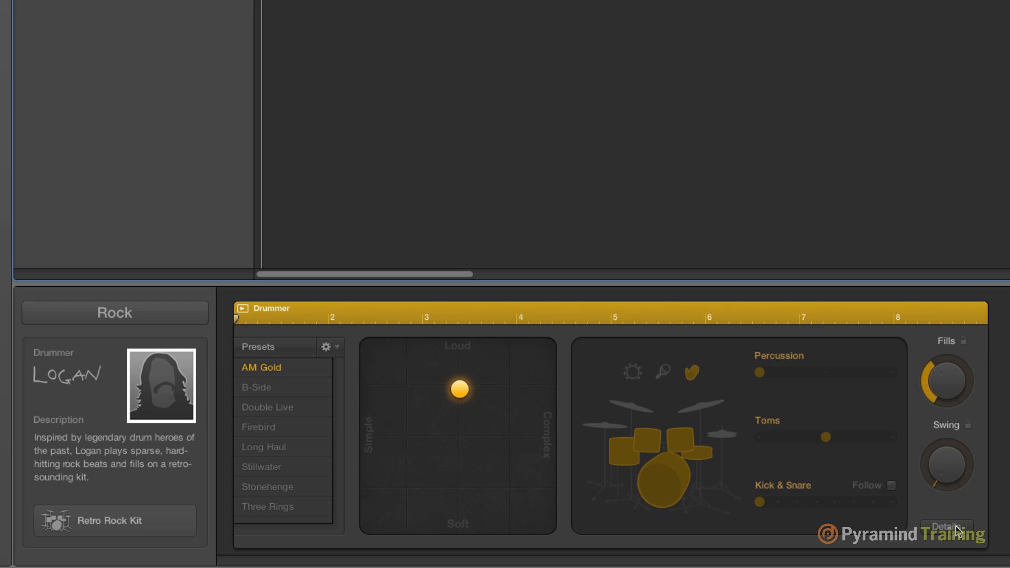
Step: Show the feel and ghost-note settings, then load the Long Haul drummer preset
click(946, 527)
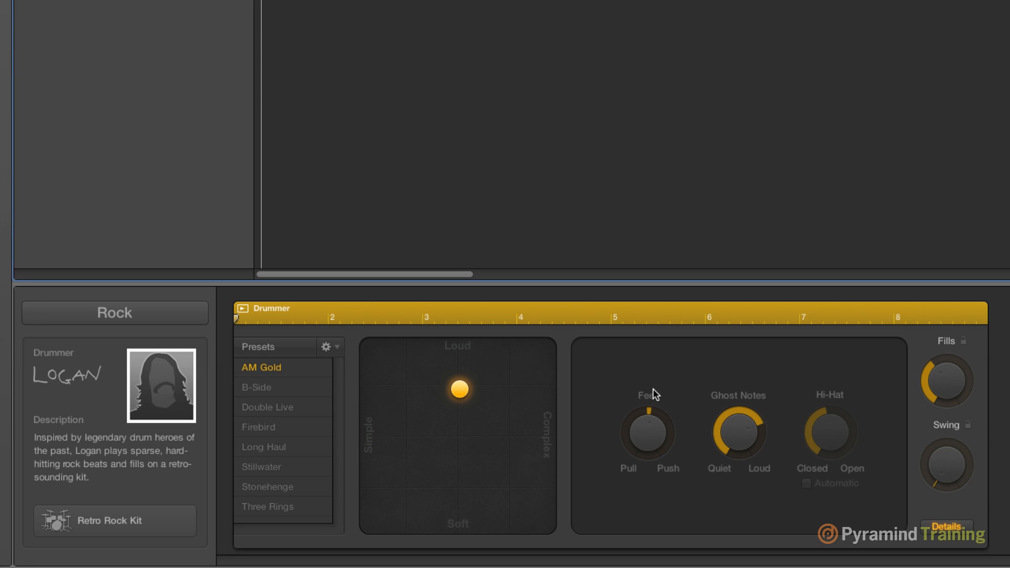
mouse_move(843, 455)
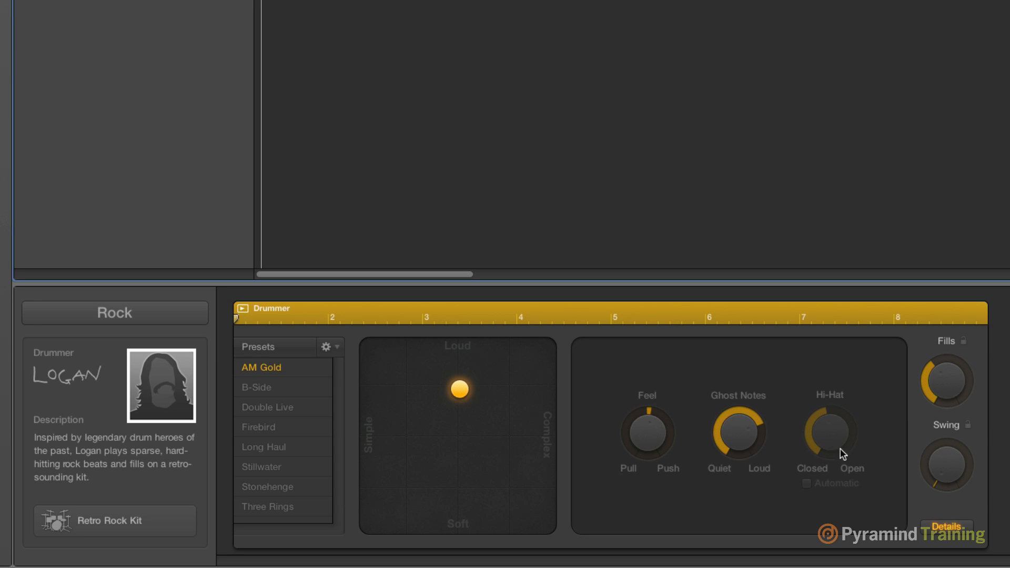
mouse_move(818, 449)
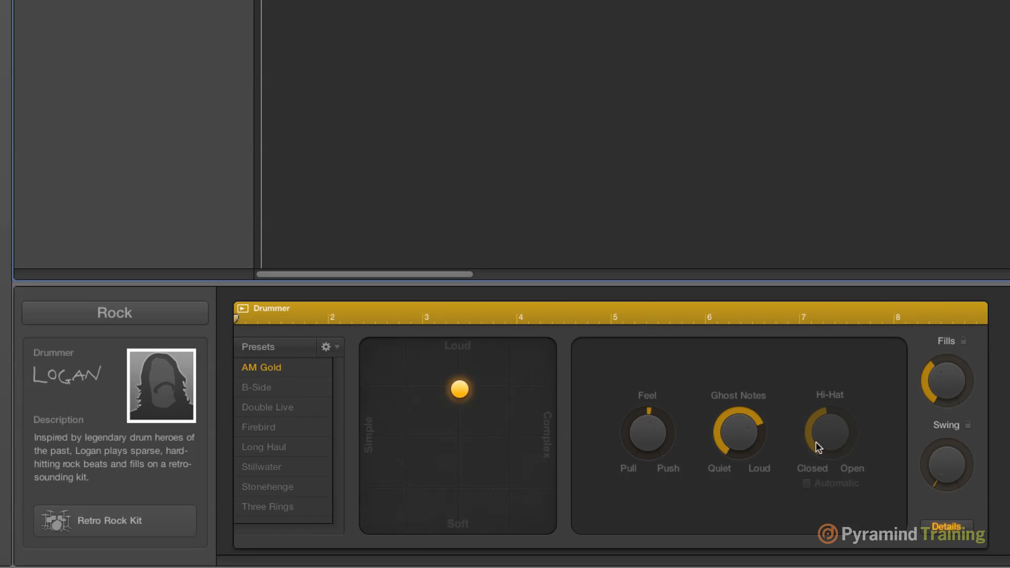
mouse_move(795, 406)
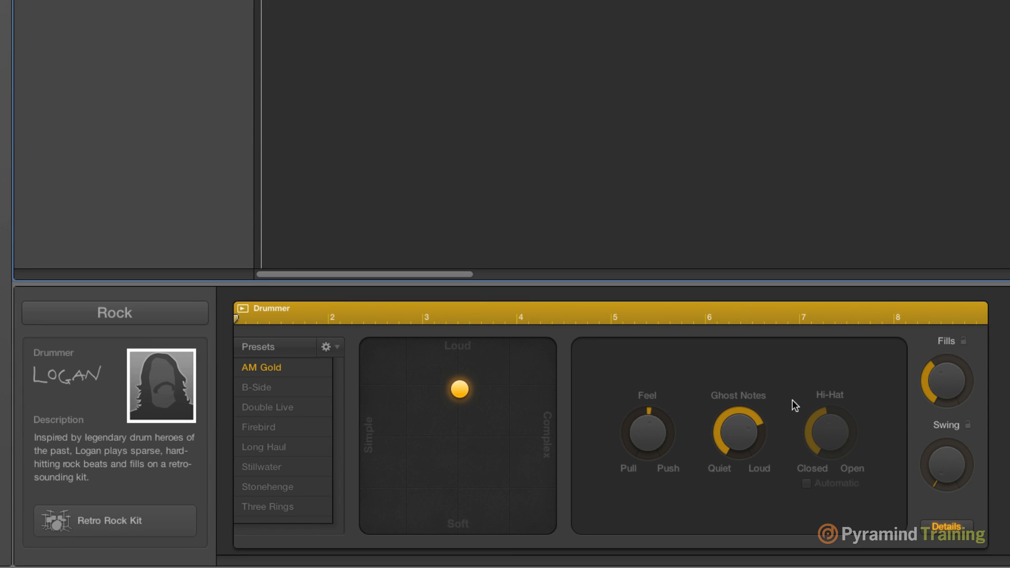
mouse_move(449, 365)
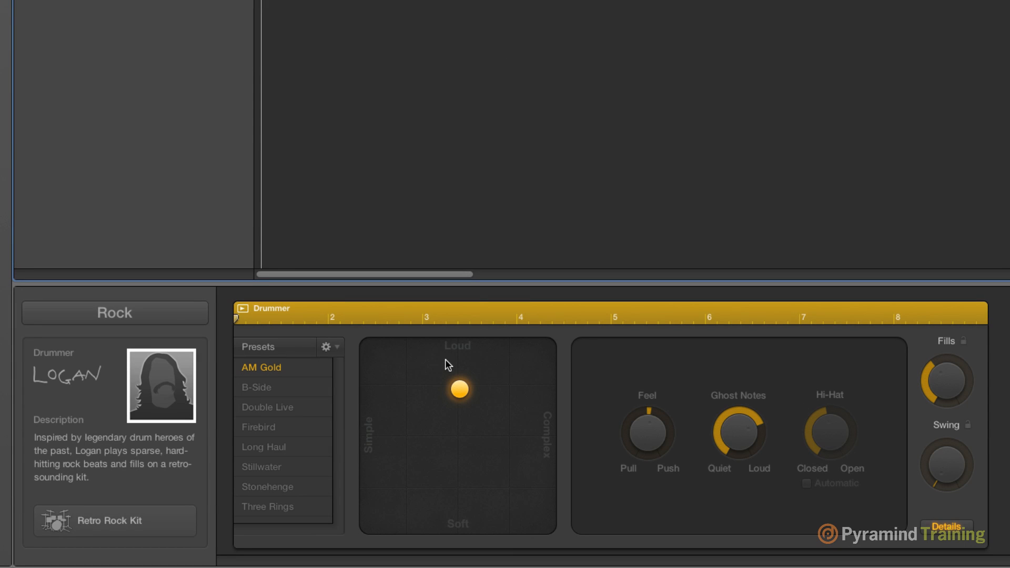
mouse_move(443, 368)
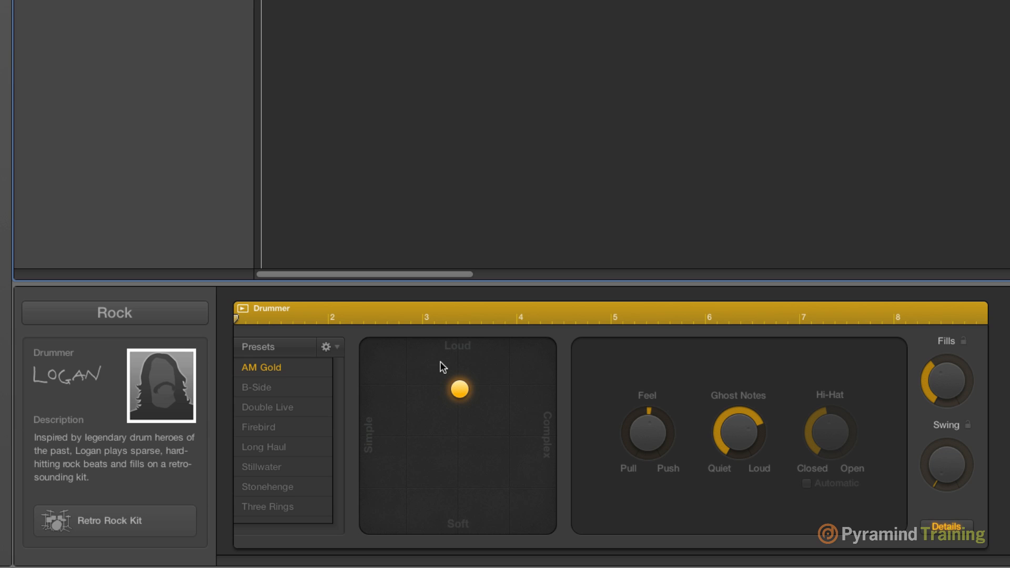
mouse_move(200, 433)
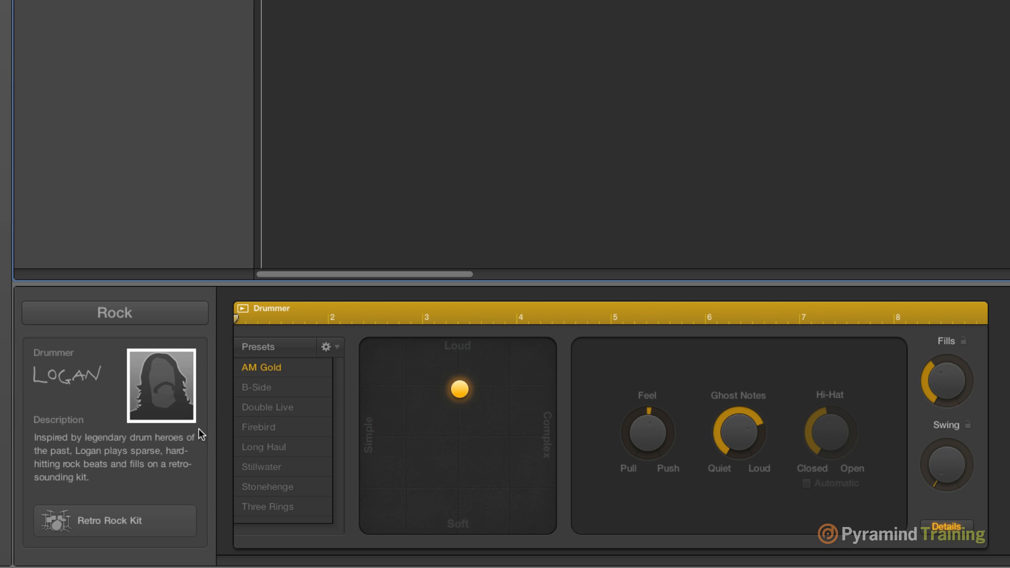
mouse_move(69, 391)
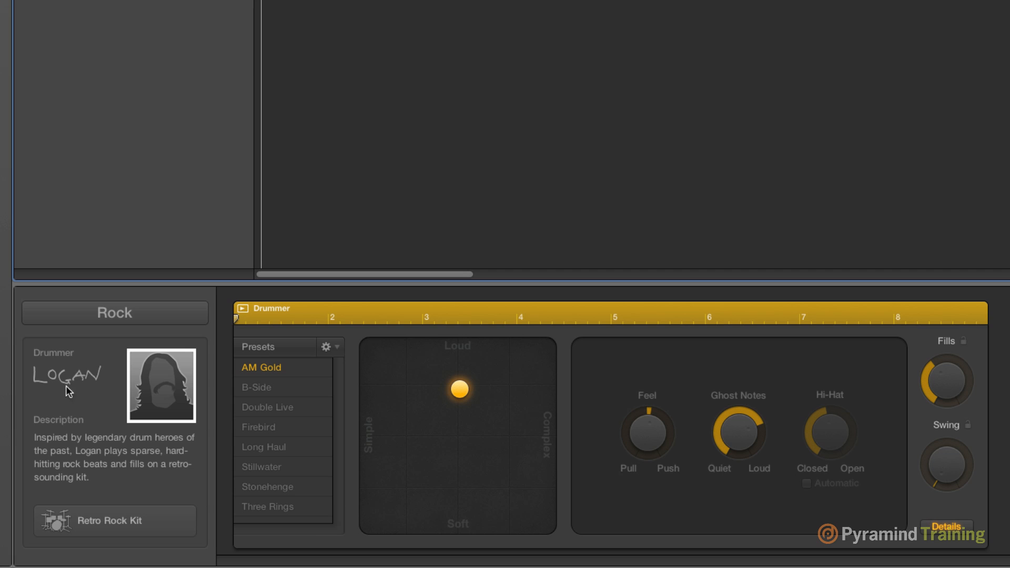
mouse_move(68, 396)
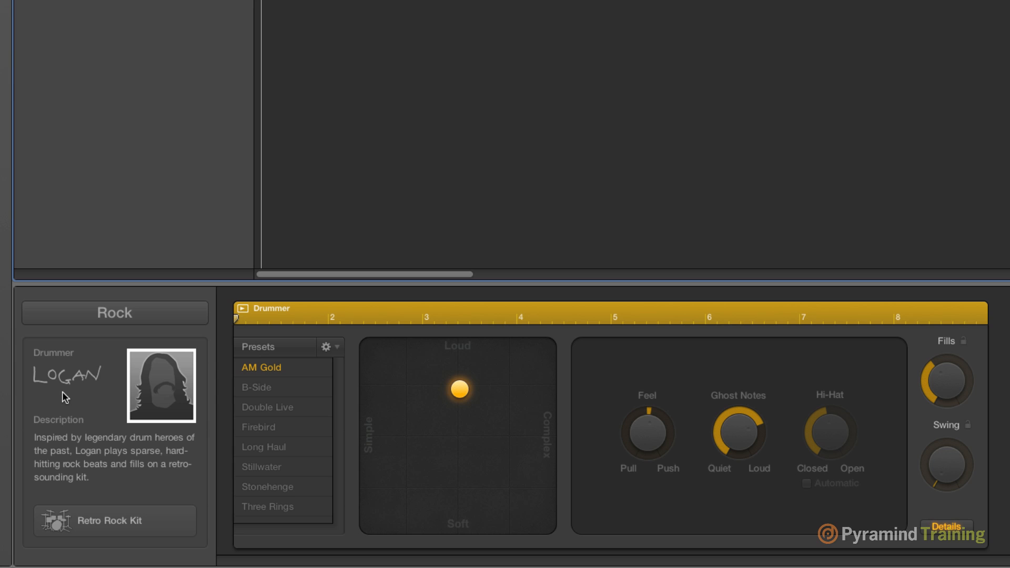
mouse_move(221, 402)
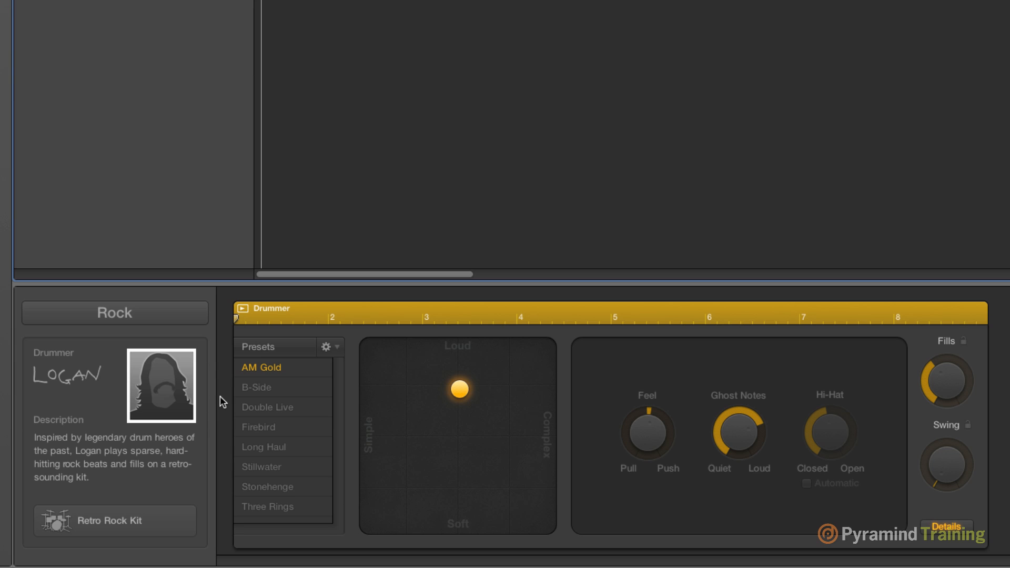
click(264, 446)
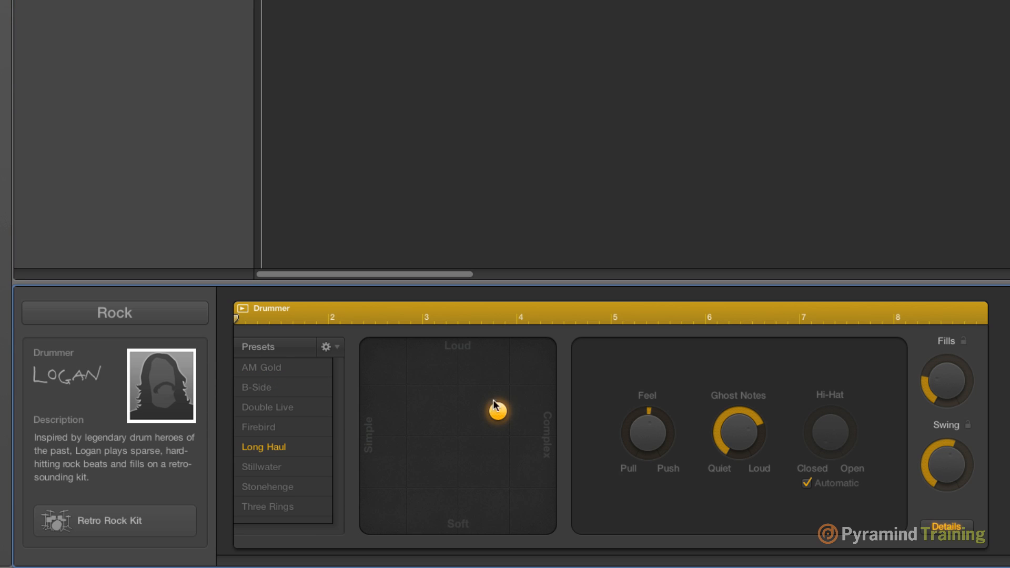
mouse_move(423, 398)
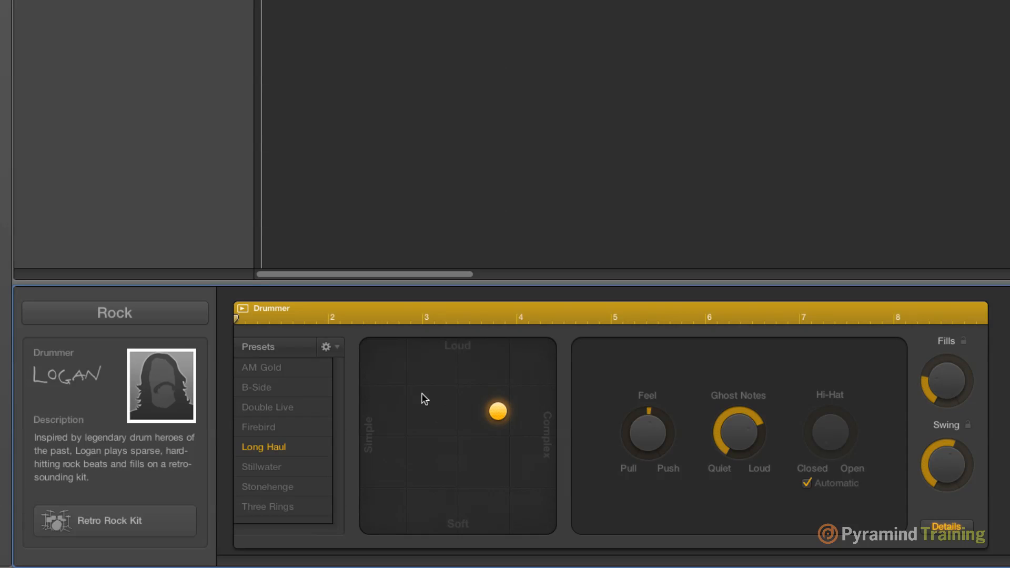
mouse_move(892, 485)
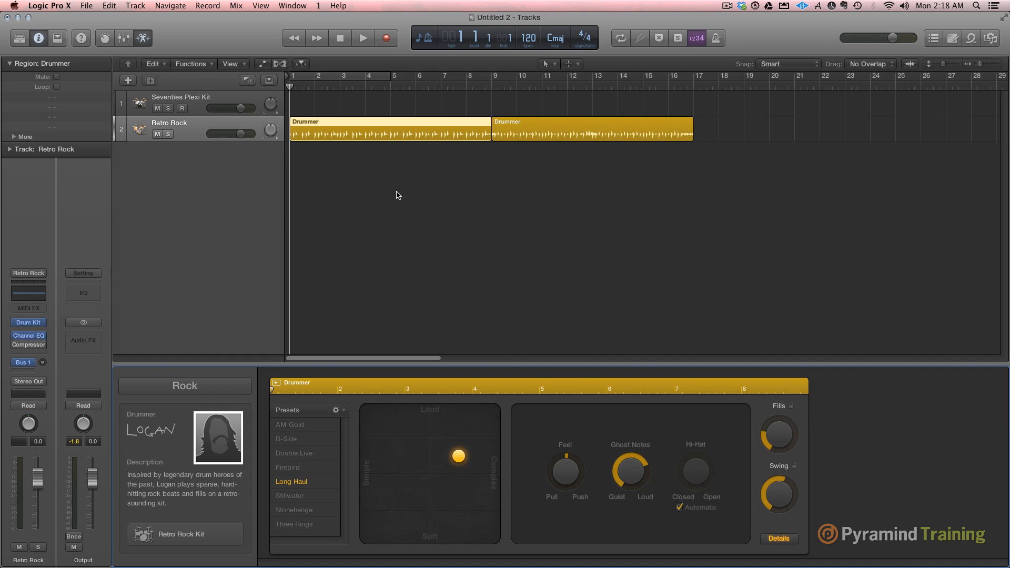
Step: Deselect the Retro Rock track's two Drummer regions
click(363, 37)
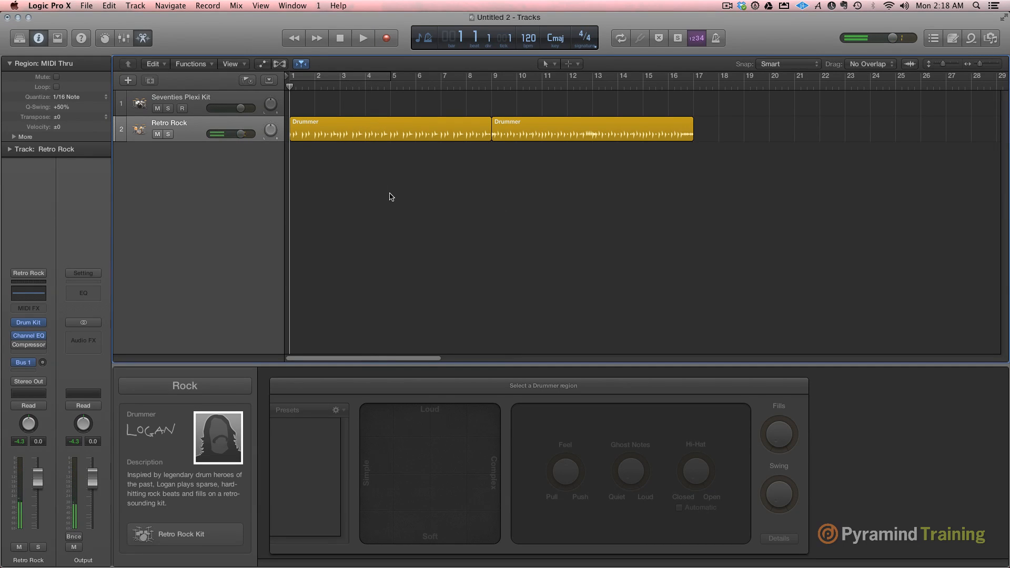
Step: Replace the drummer with R&B drummer Rose (Slow Jam), then play and stop to audition
click(185, 385)
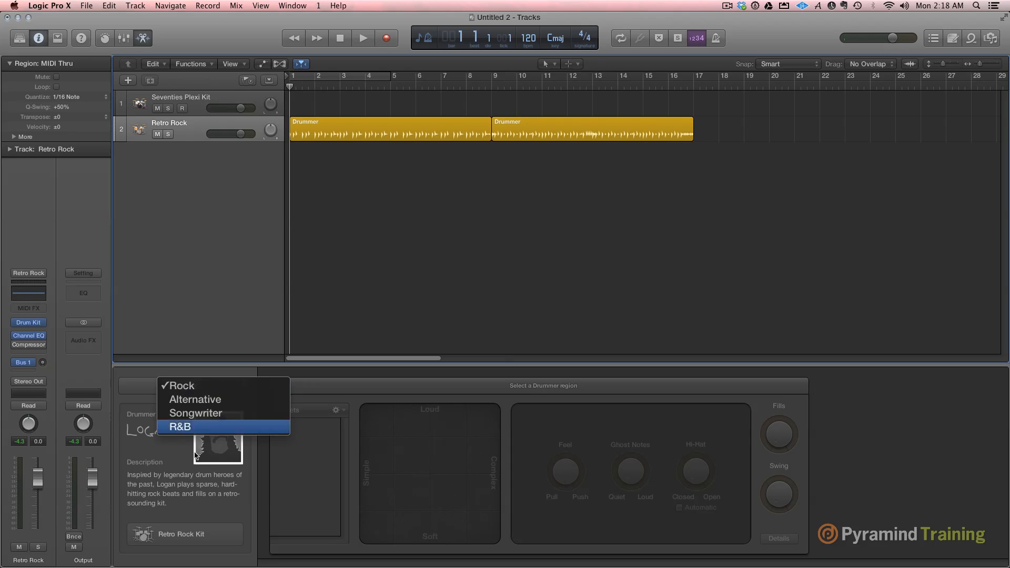
click(180, 427)
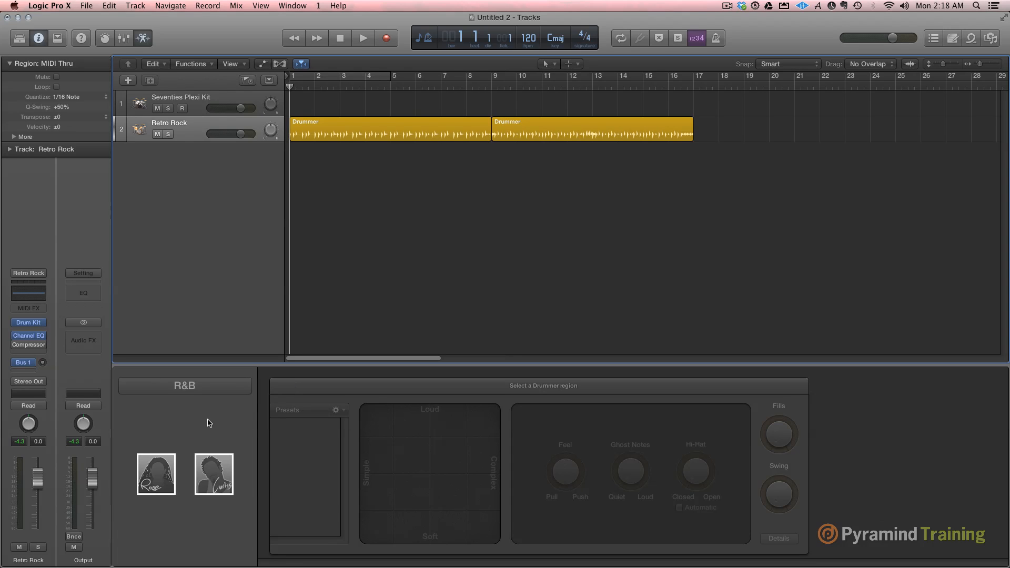
click(156, 475)
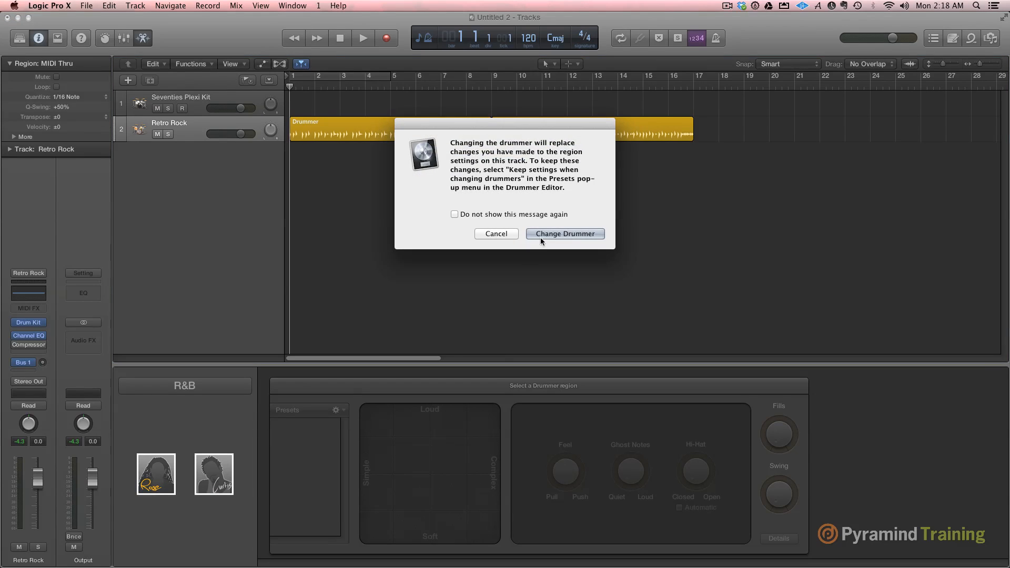
click(564, 233)
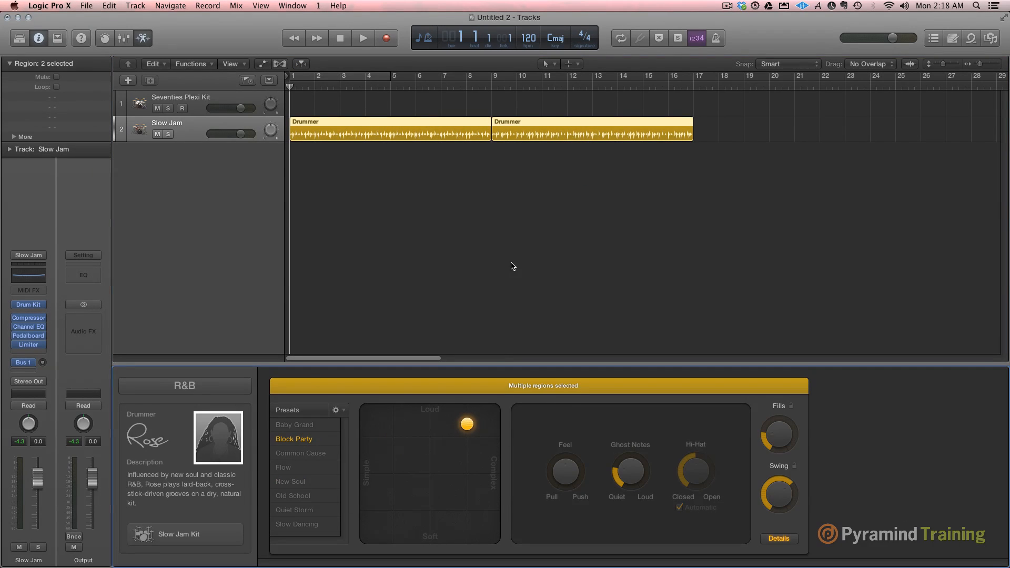
click(362, 37)
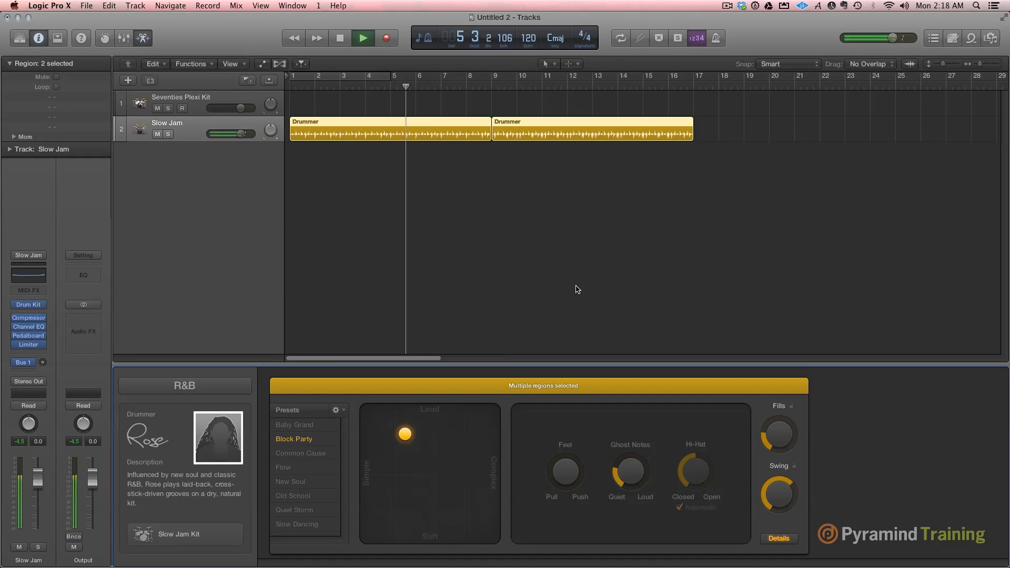
click(430, 76)
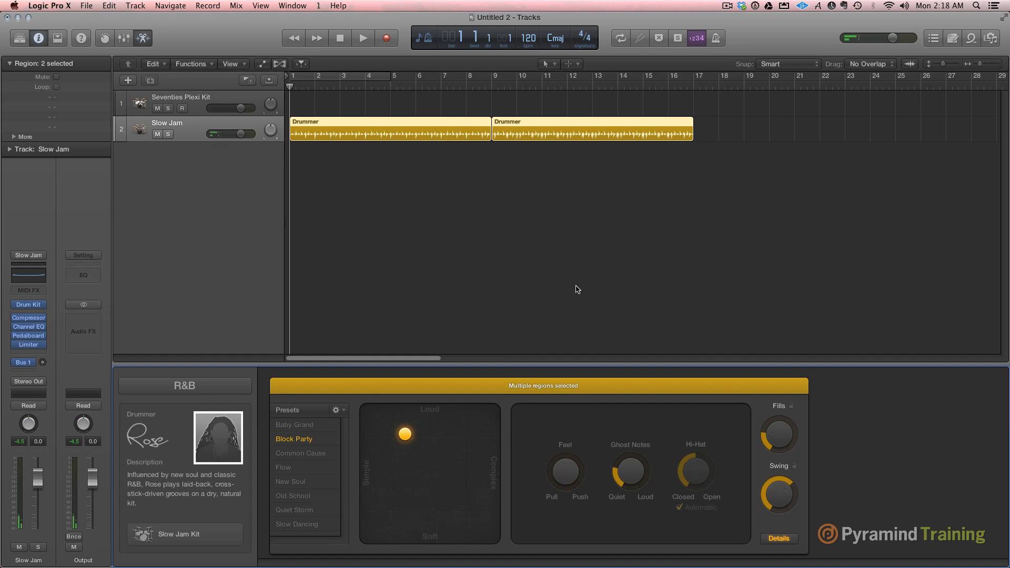
mouse_move(623, 201)
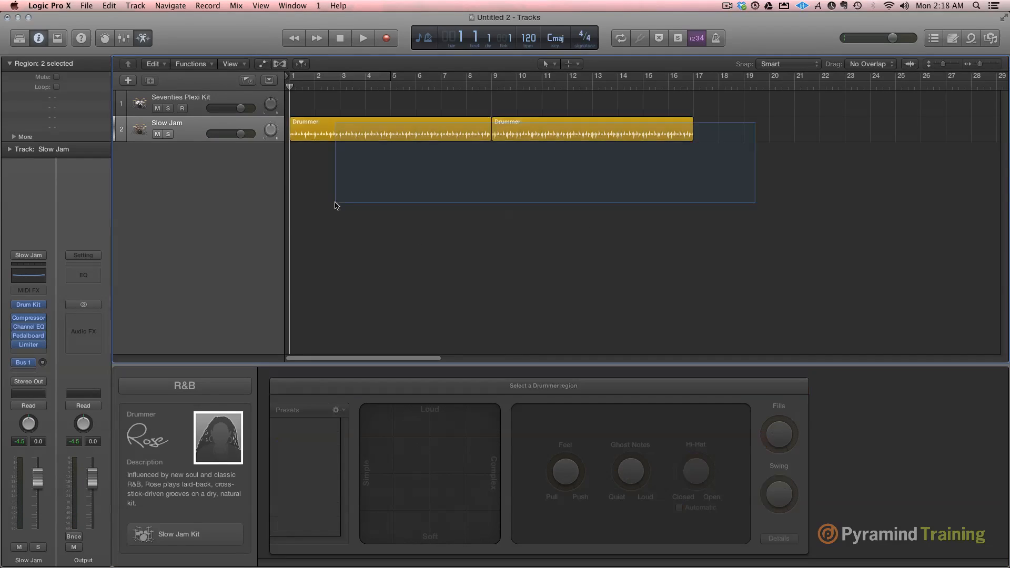
Step: Delete the drummer regions, show the Arrangement global track and add Intro, Verse, Intro, Verse sections
key(delete)
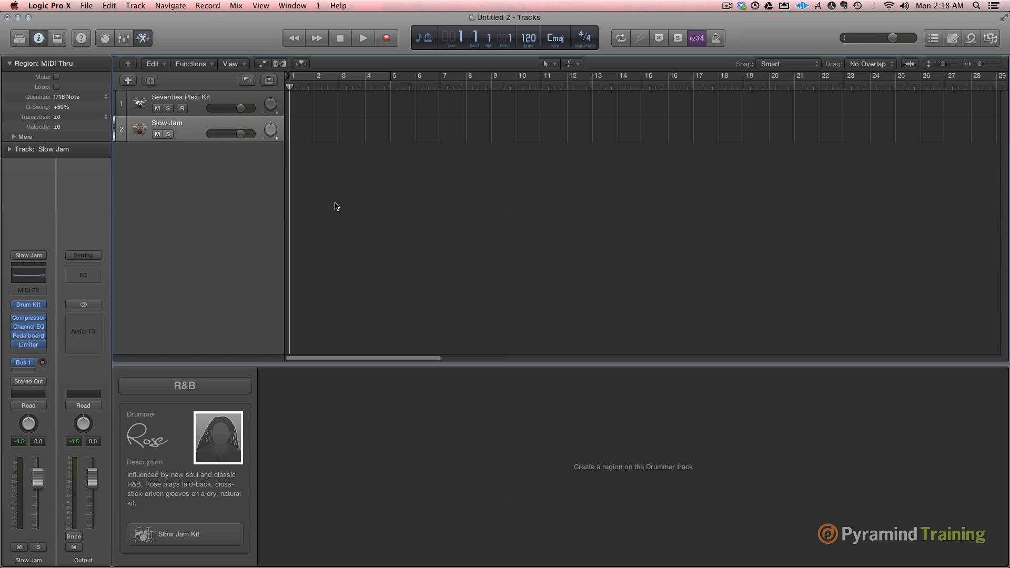
click(269, 80)
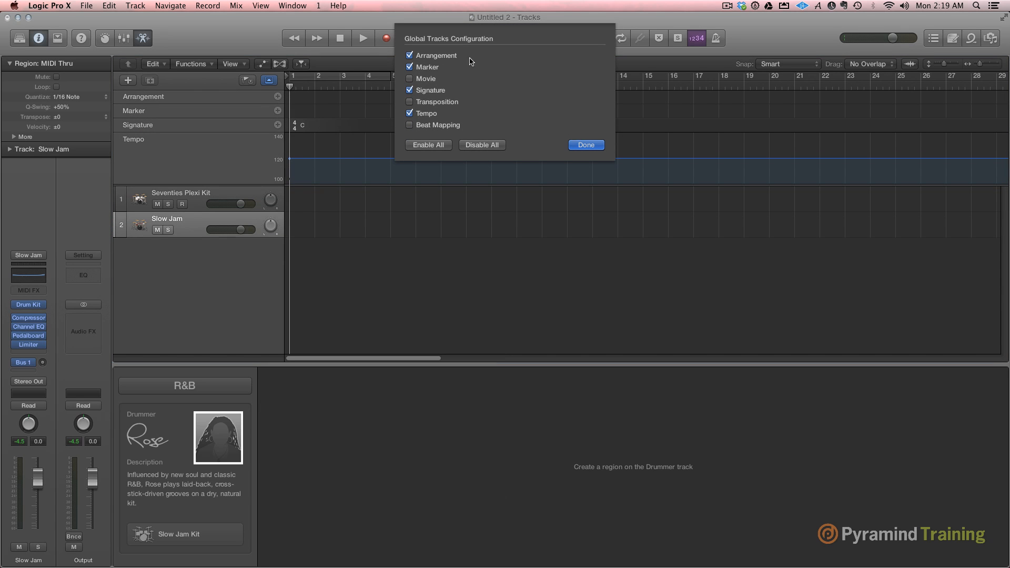
click(585, 145)
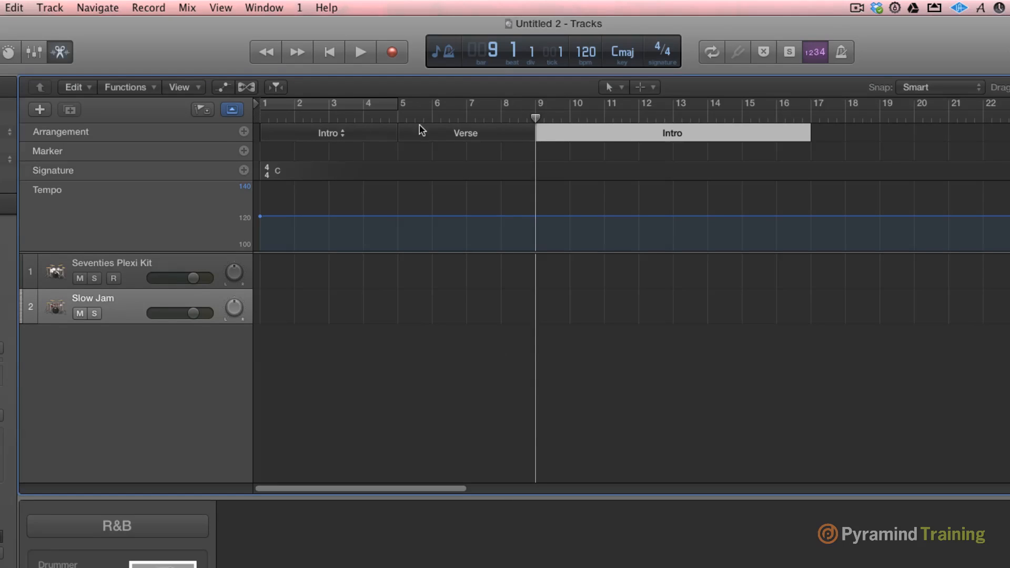
mouse_move(810, 132)
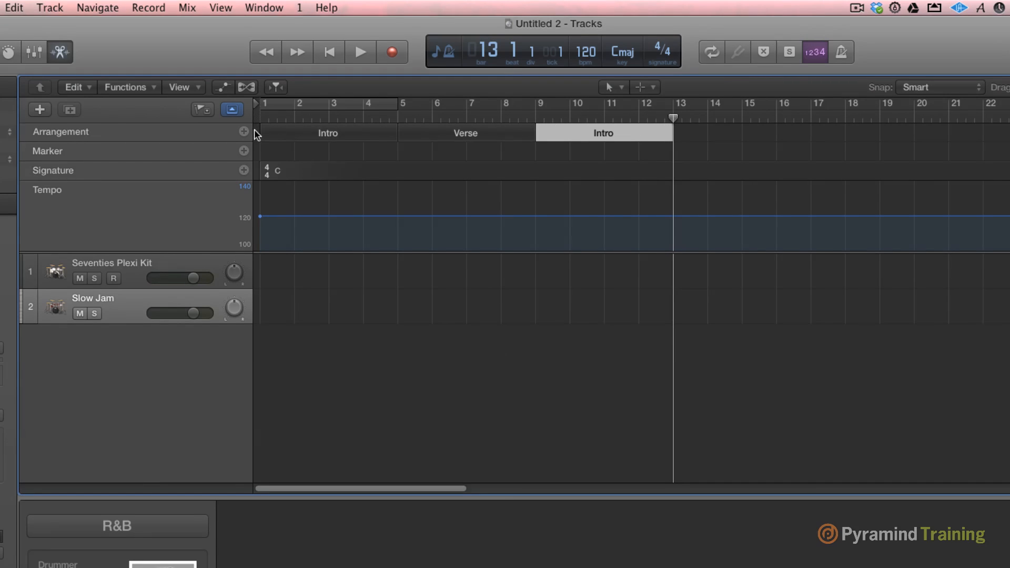
click(244, 131)
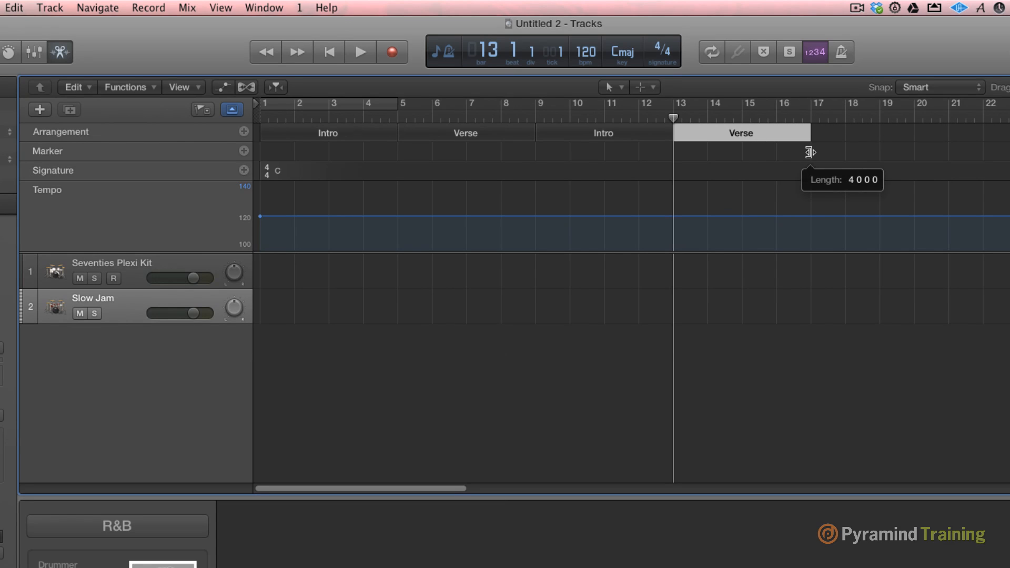
mouse_move(808, 122)
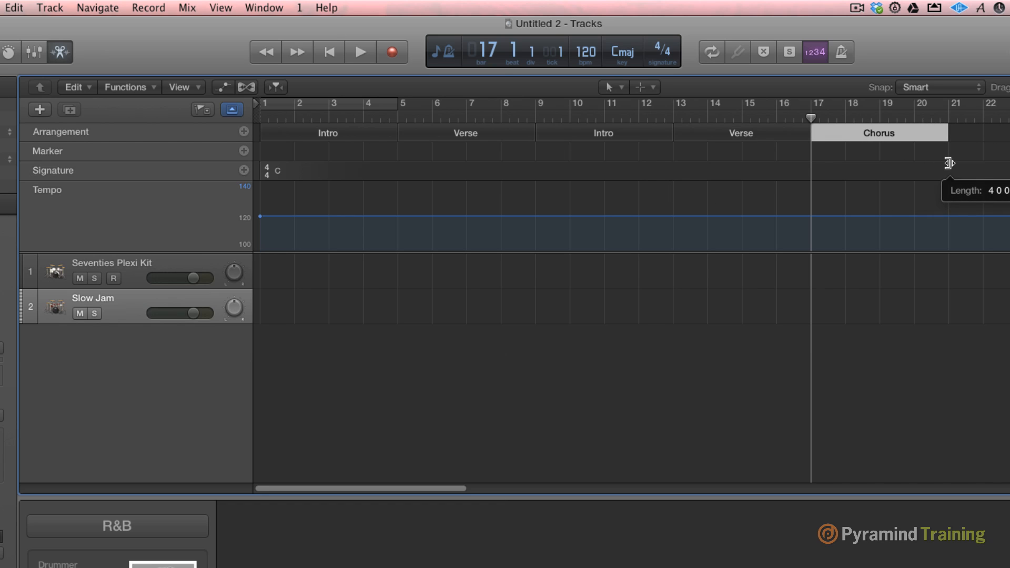
mouse_move(358, 145)
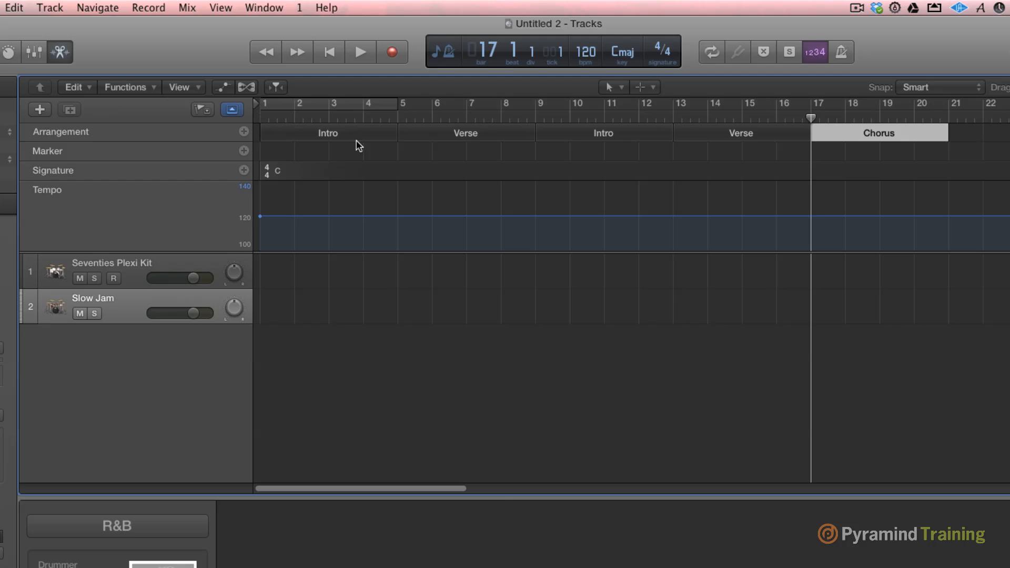
mouse_move(603, 135)
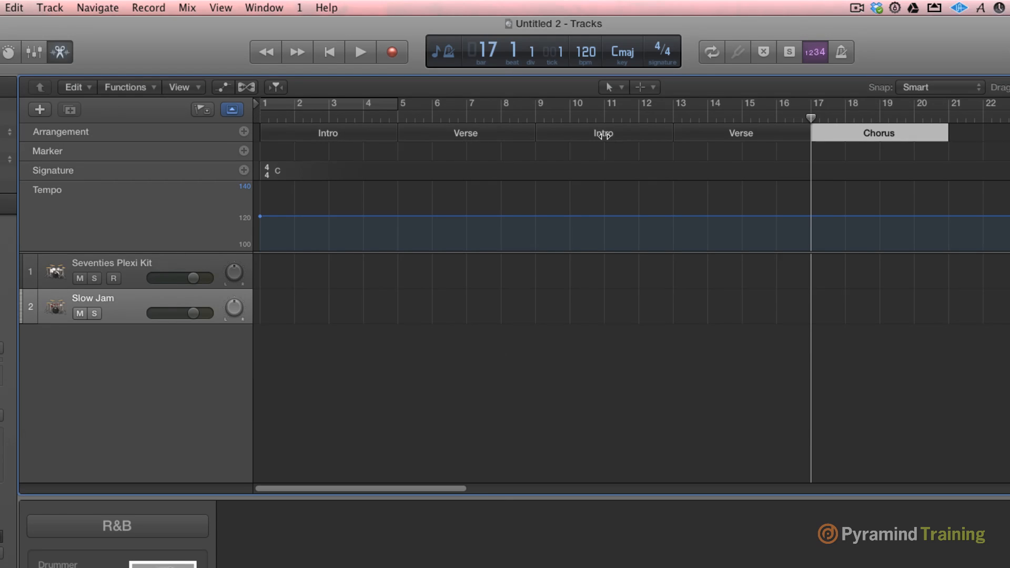
Step: Rename the third arrangement section to Chorus and the last to Bridge, keeping the fourth as Verse
click(603, 132)
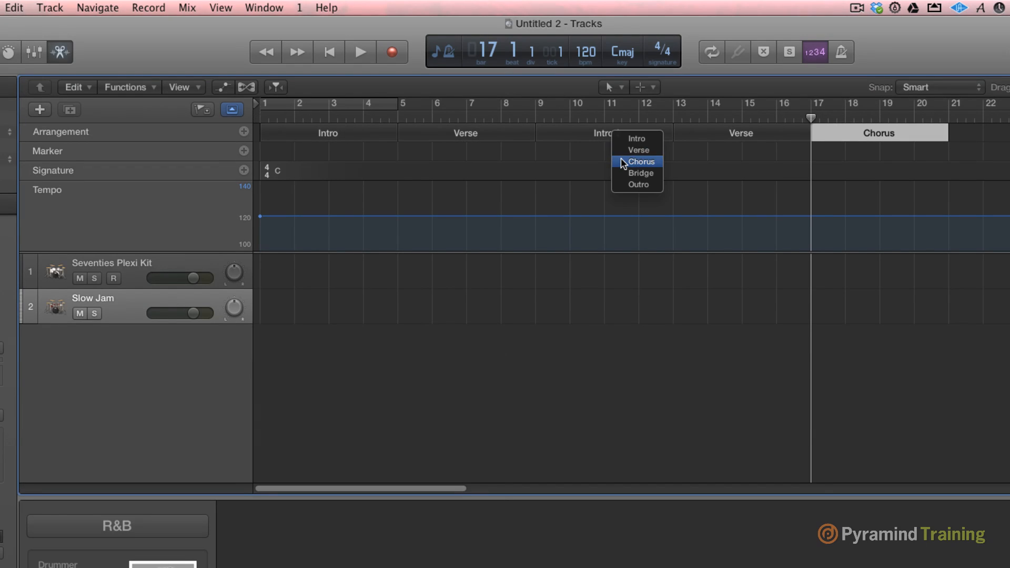
click(641, 161)
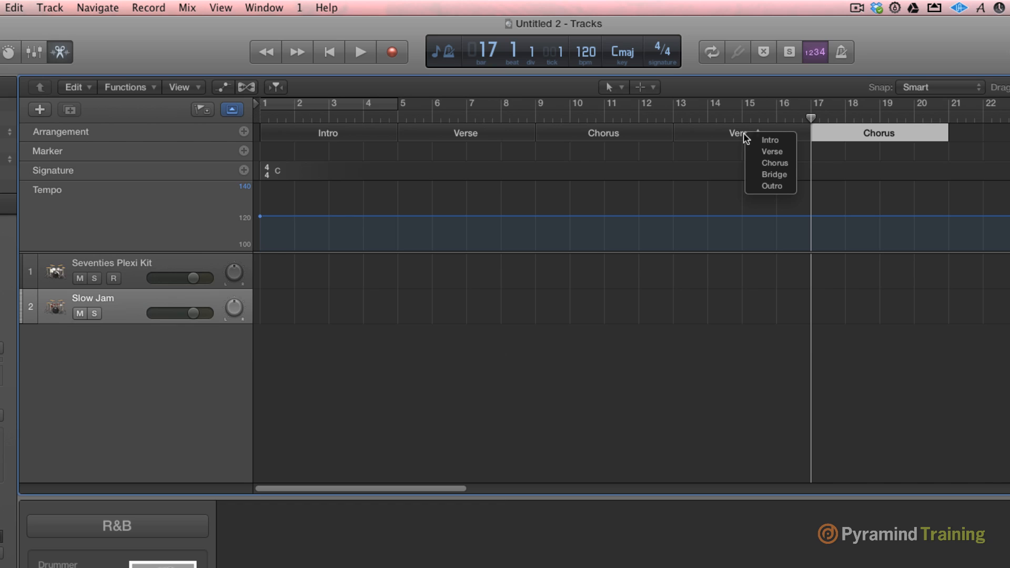
click(772, 152)
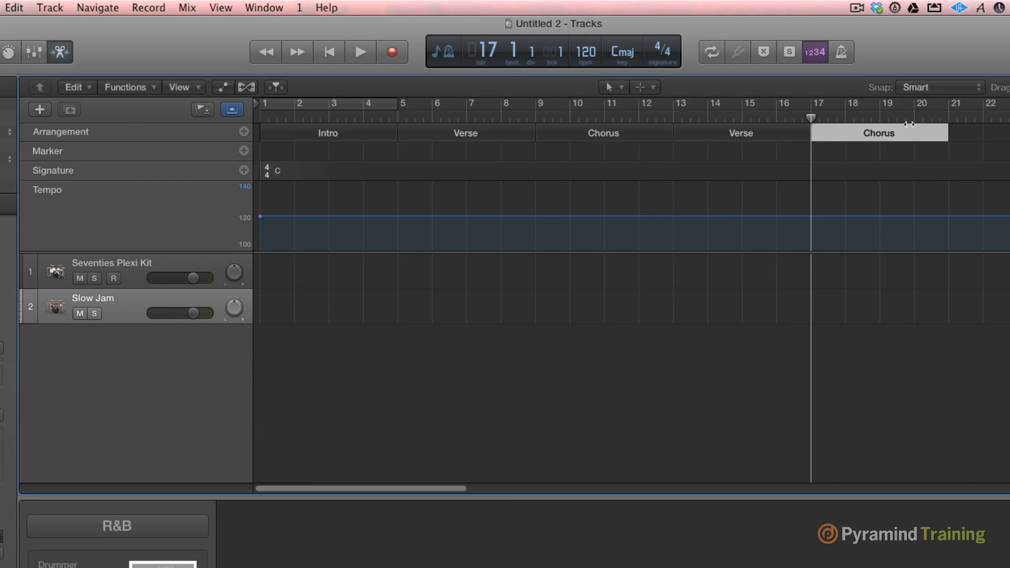
click(879, 133)
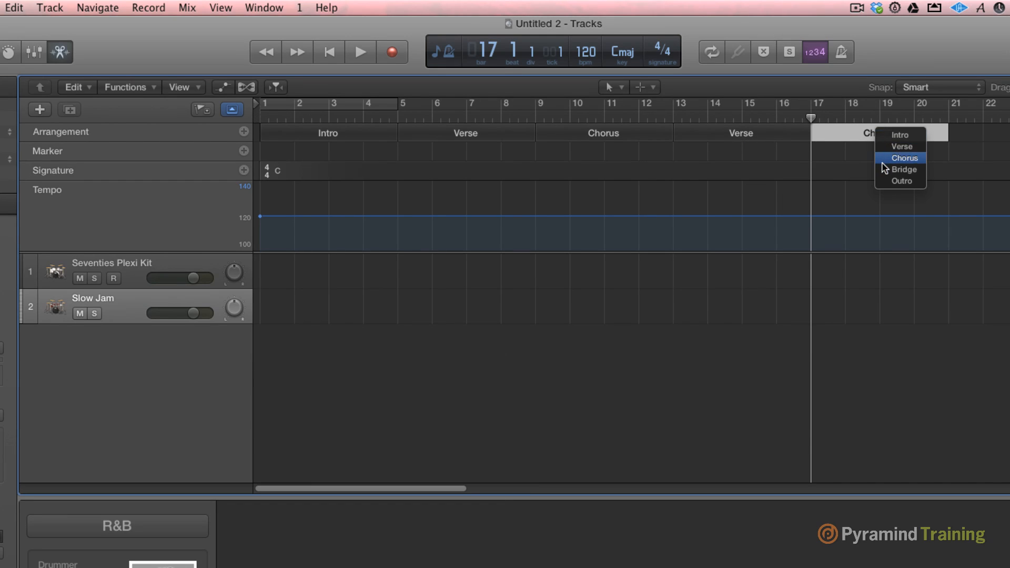
mouse_move(904, 172)
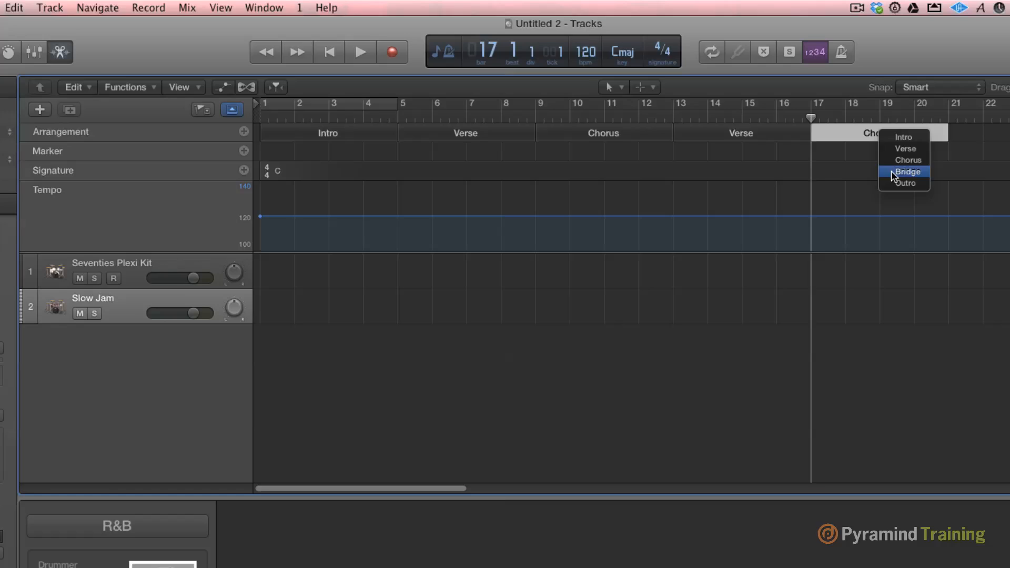
click(907, 172)
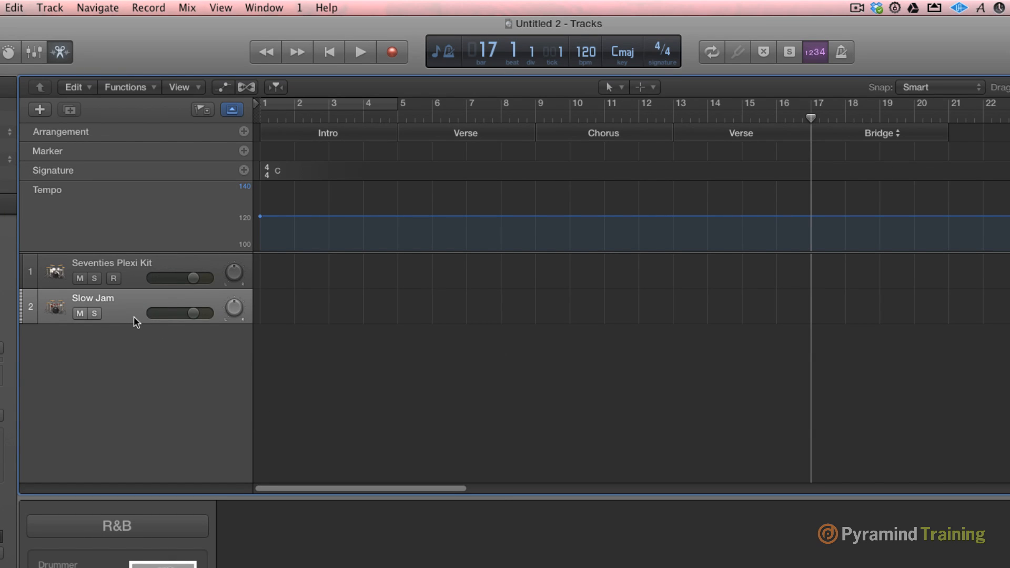
click(97, 7)
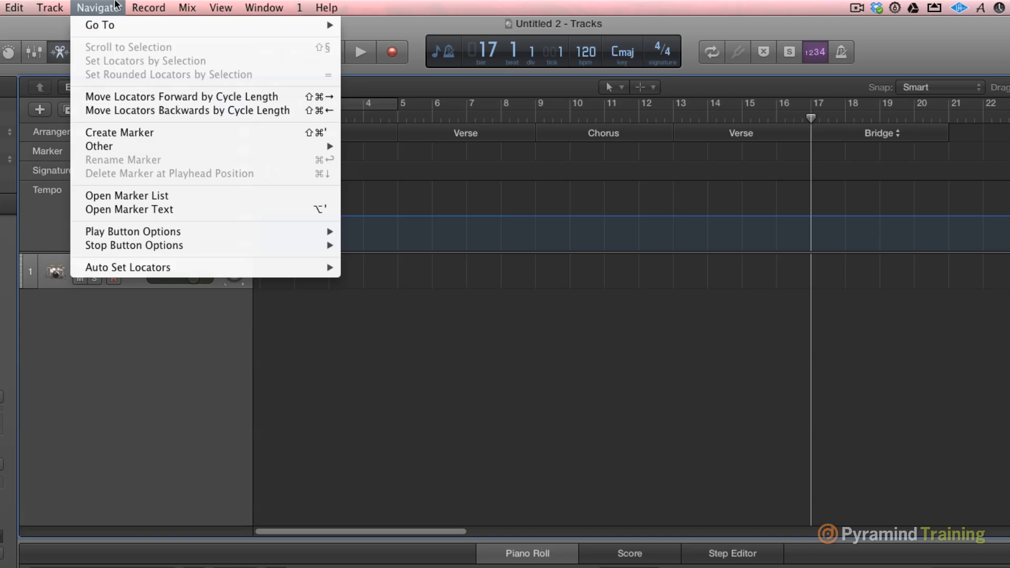
Step: Rewind to the start and play the Intro-Verse-Chorus-Verse-Bridge drummer arrangement through, then stop
click(71, 7)
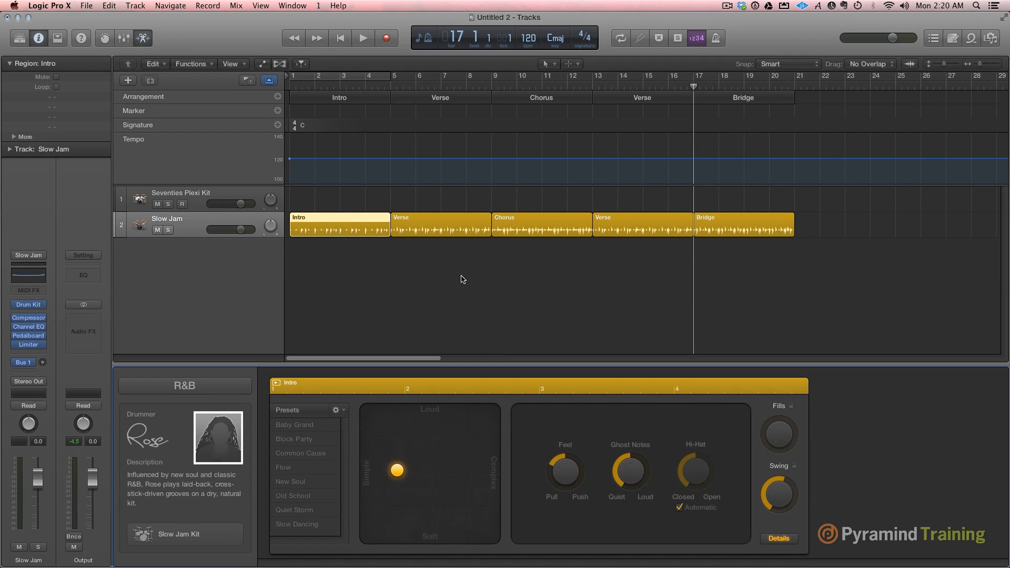
click(340, 37)
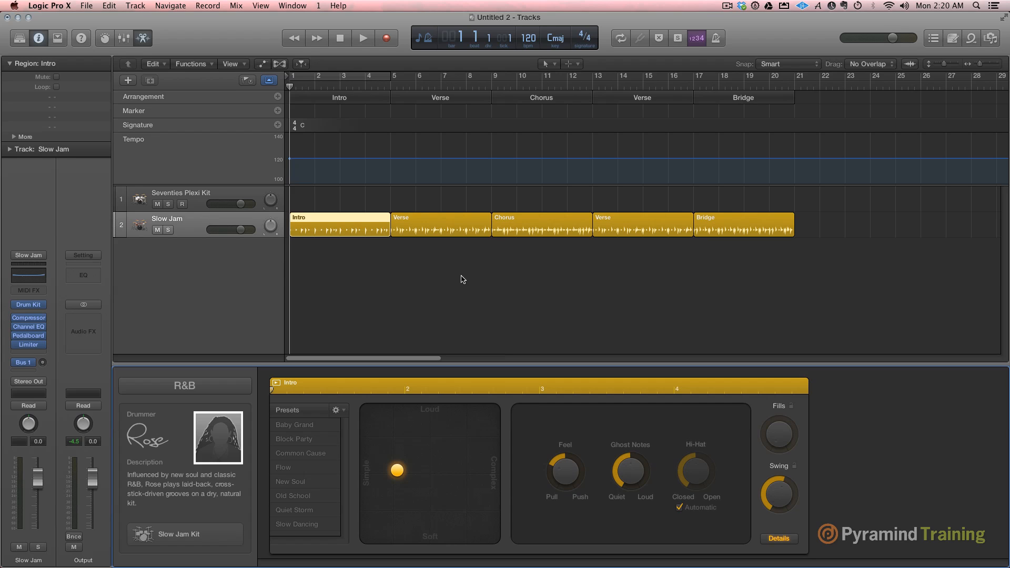
click(362, 38)
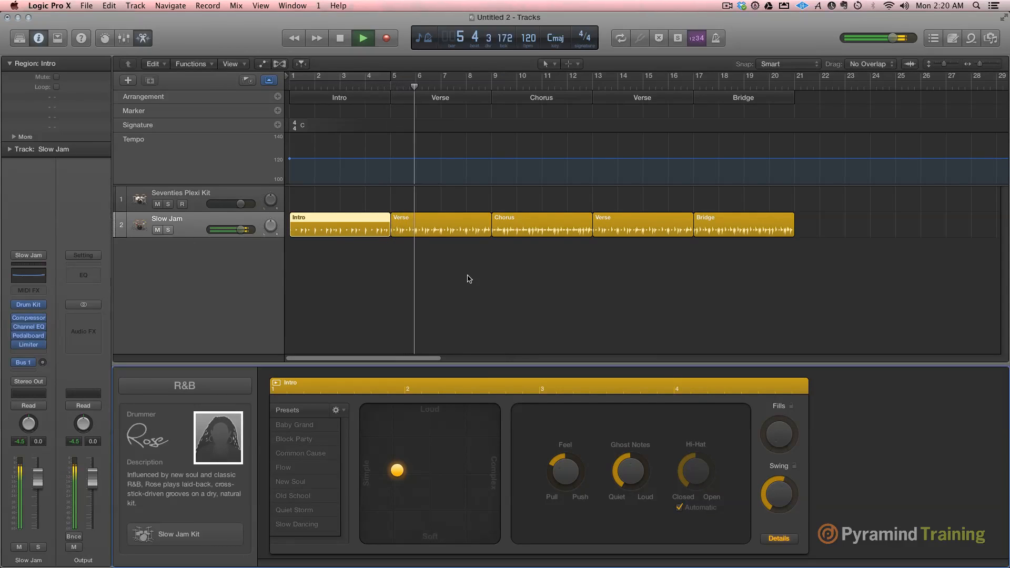
click(439, 76)
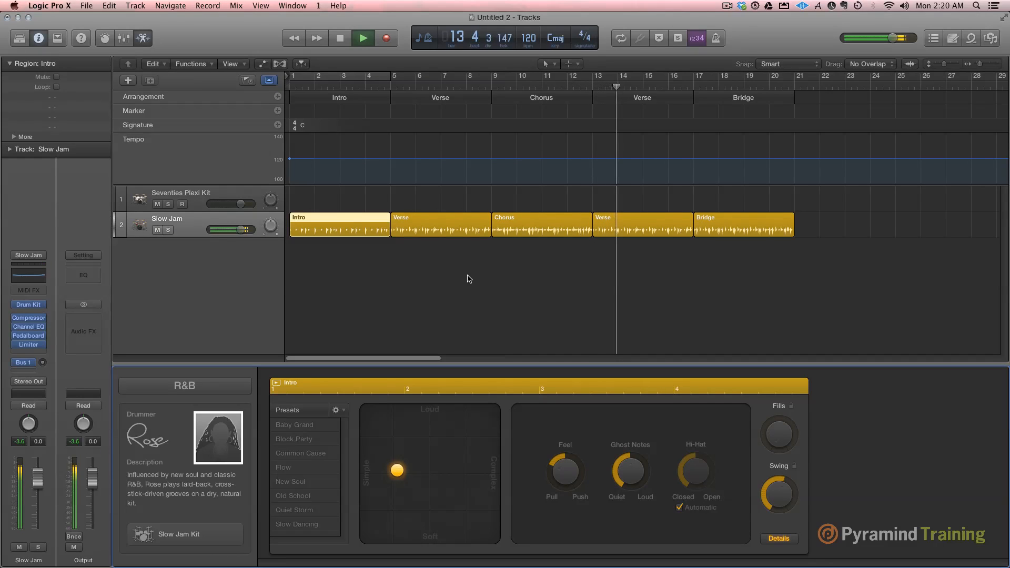
click(640, 87)
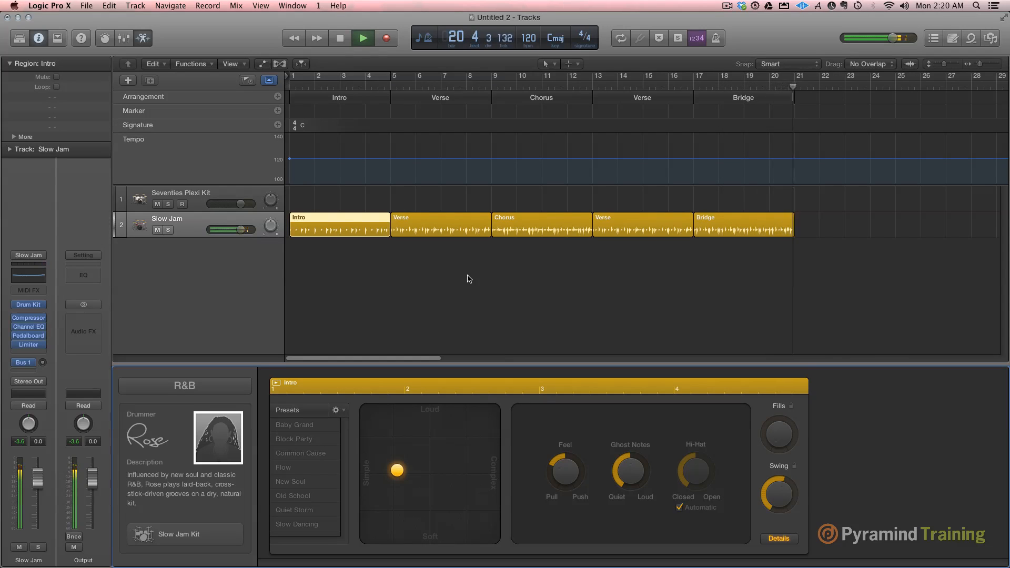
click(363, 37)
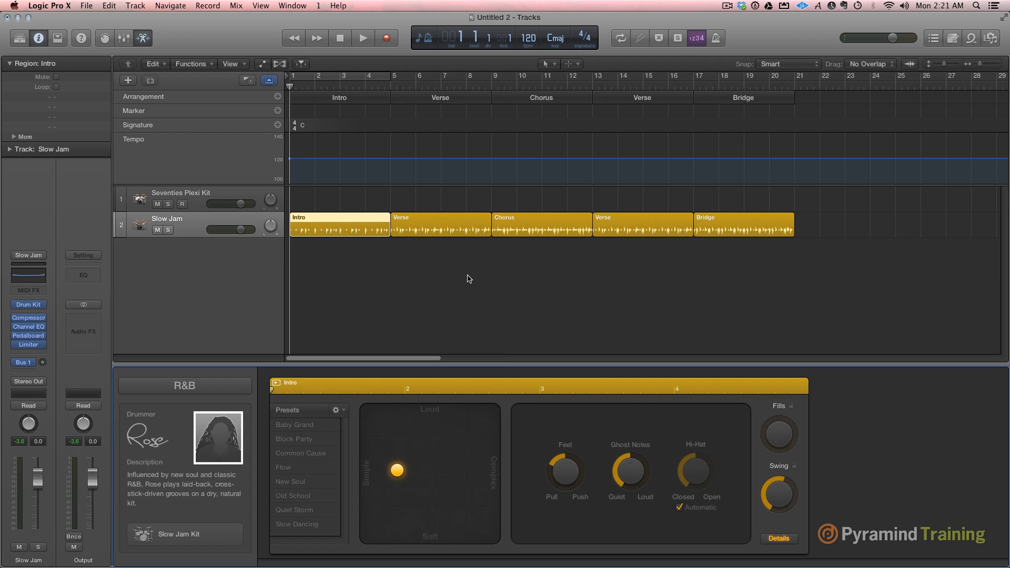
mouse_move(427, 215)
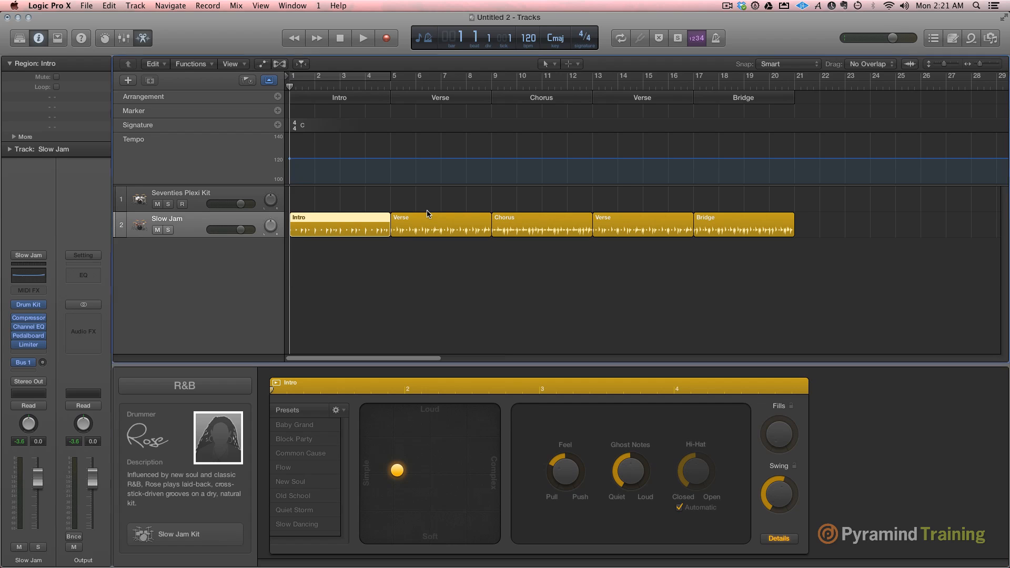
Step: Select the Bridge region to boost its groove, then delete the Slow Jam drummer track
click(743, 224)
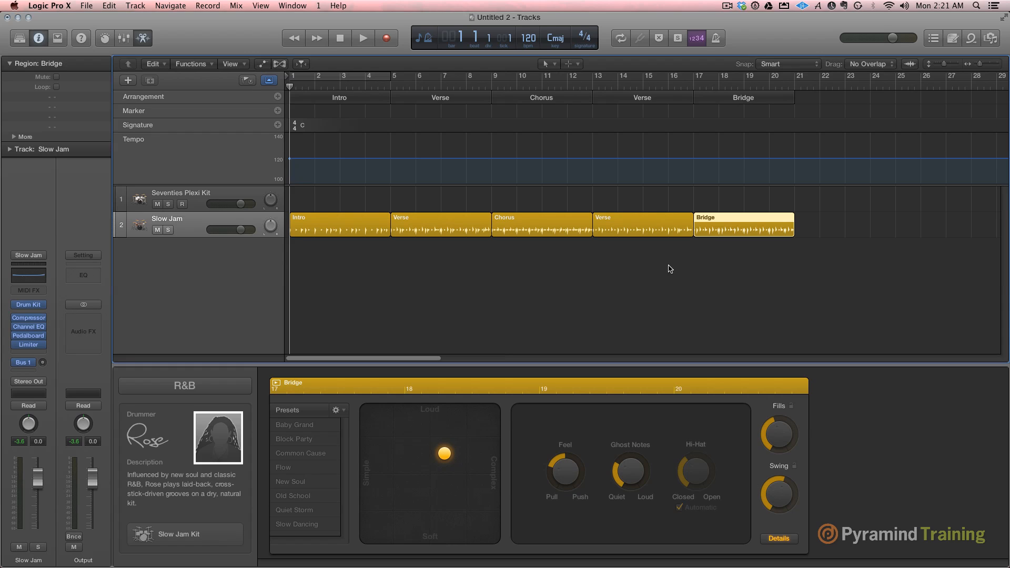
mouse_move(845, 240)
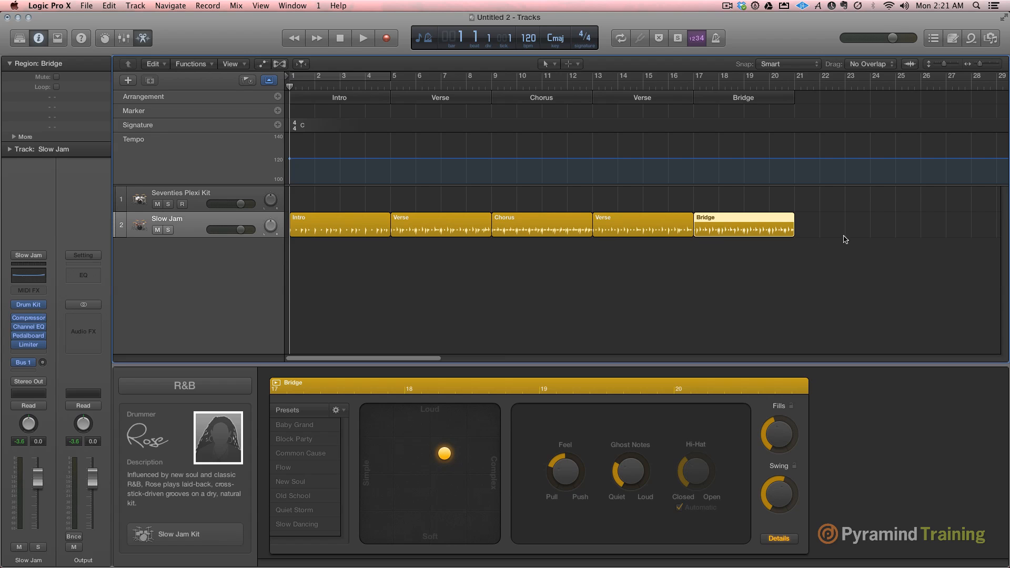
key(cmd+a)
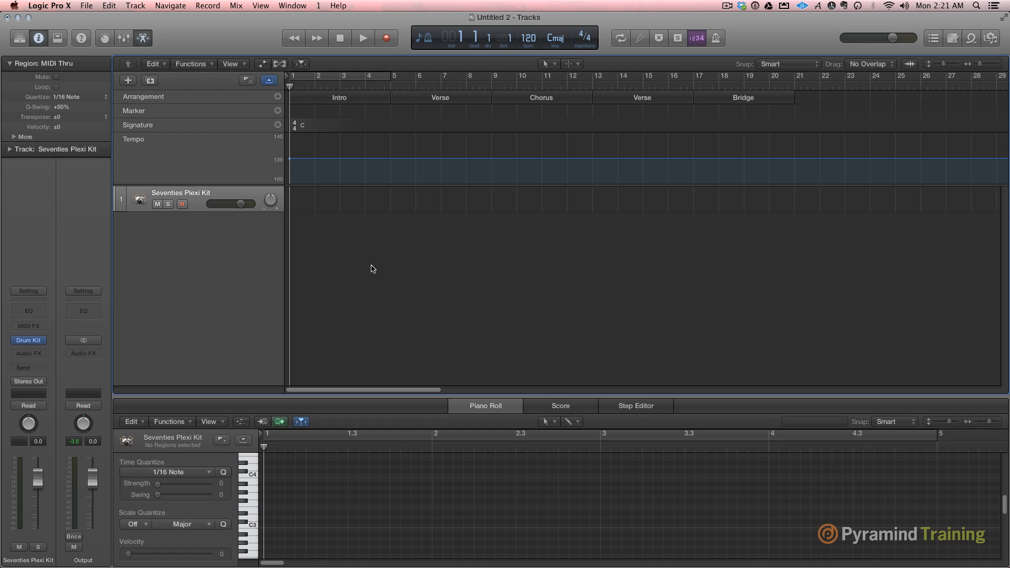
mouse_move(371, 229)
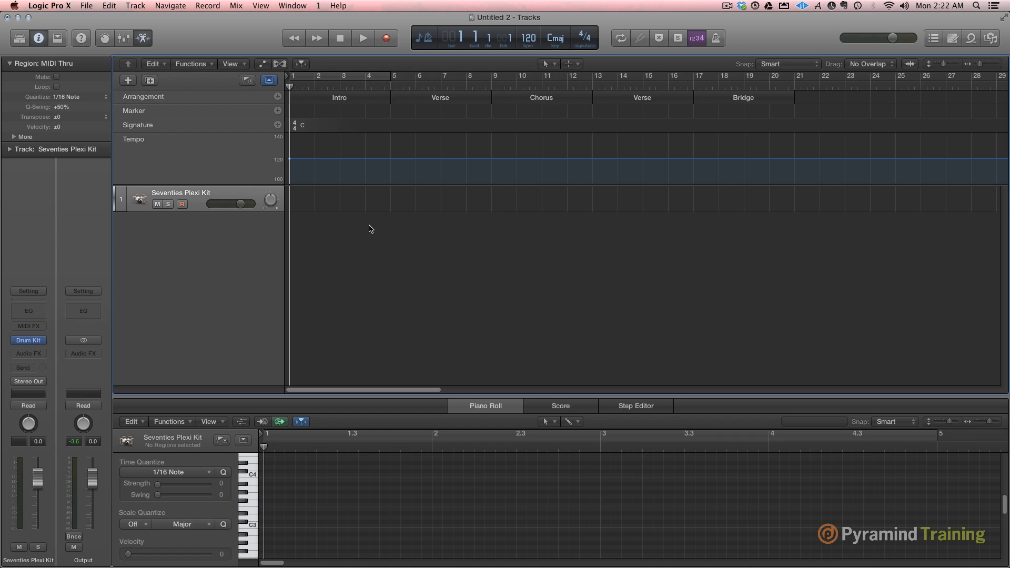
mouse_move(190, 271)
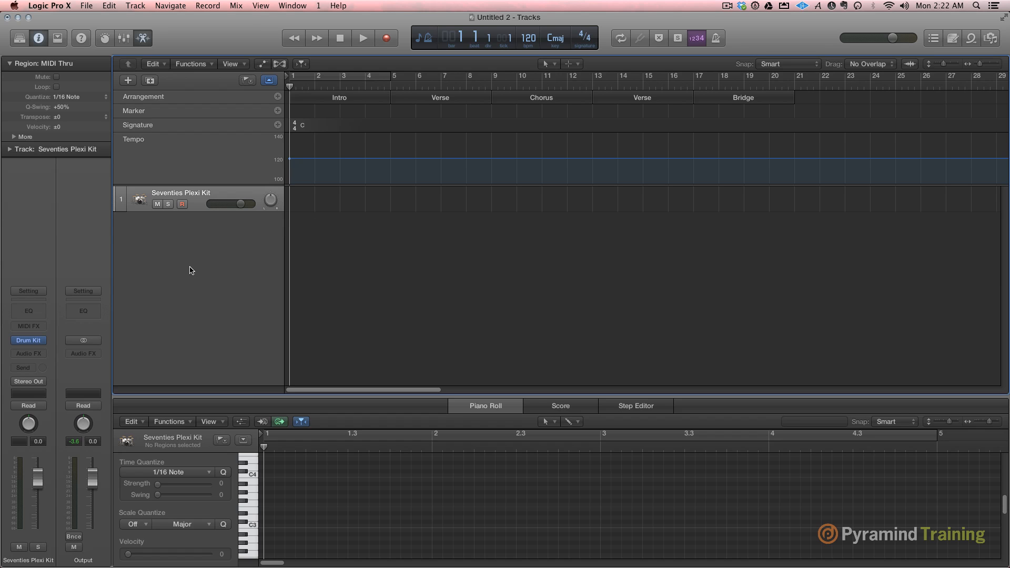
Step: Create a software instrument track and load 05 Synthesizers > 02 Synth Pads > Lost In Thought
click(127, 80)
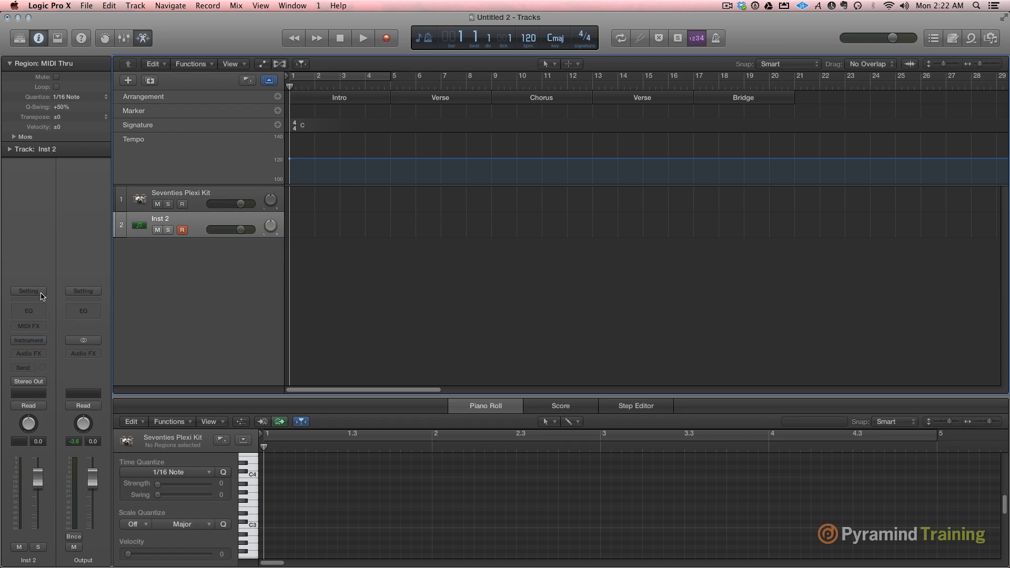
click(28, 290)
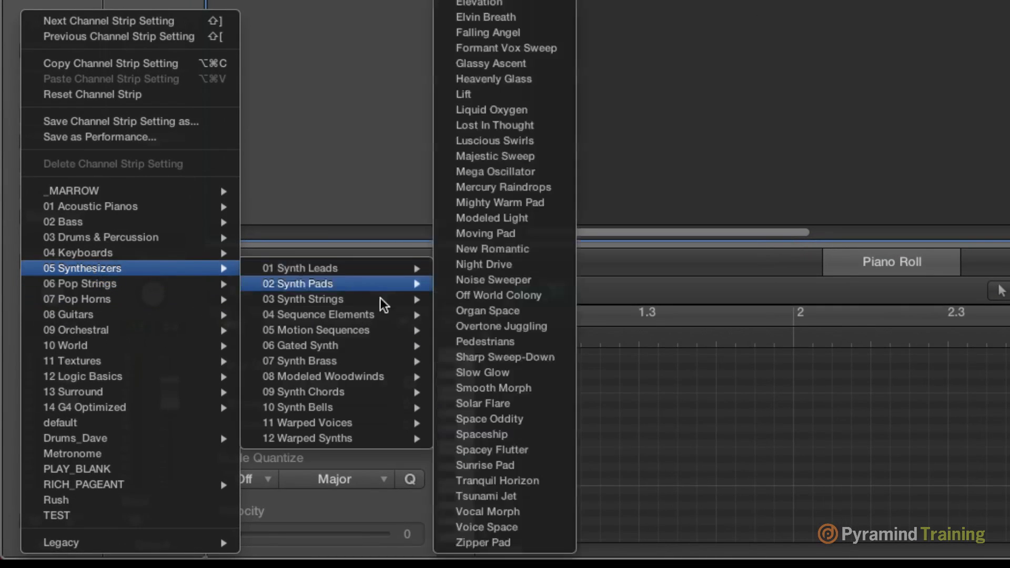
mouse_move(365, 295)
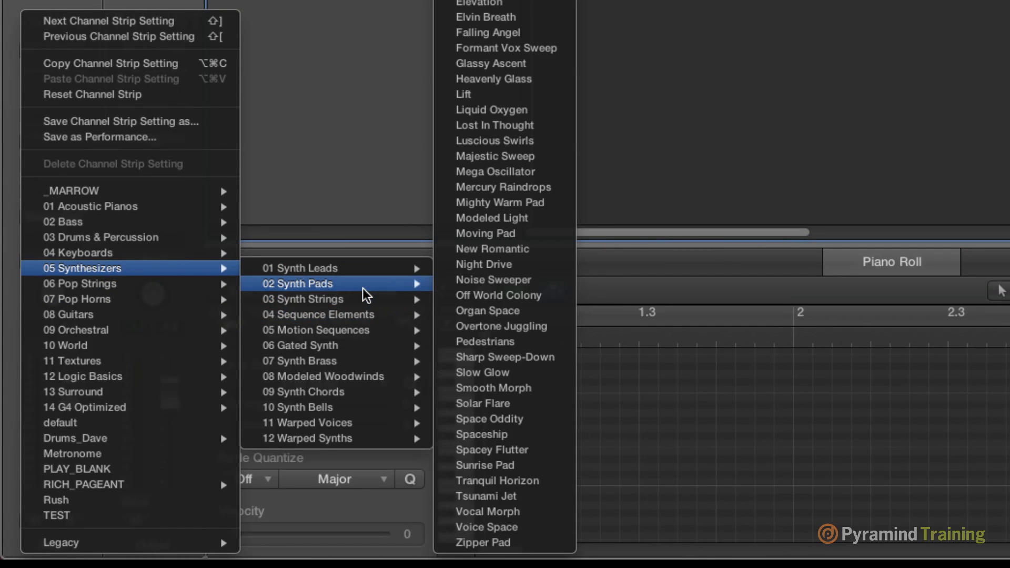
mouse_move(496, 125)
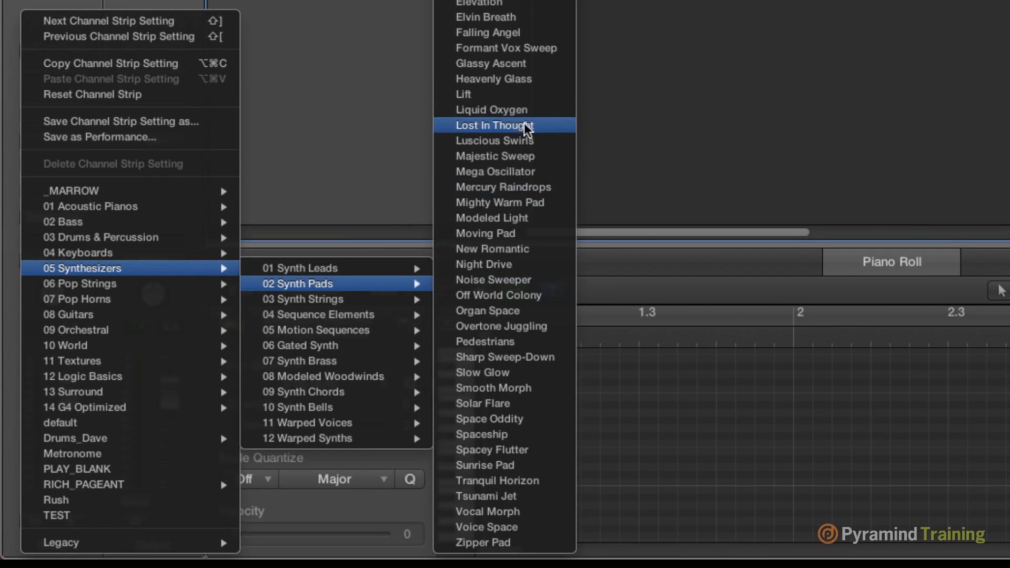
click(495, 125)
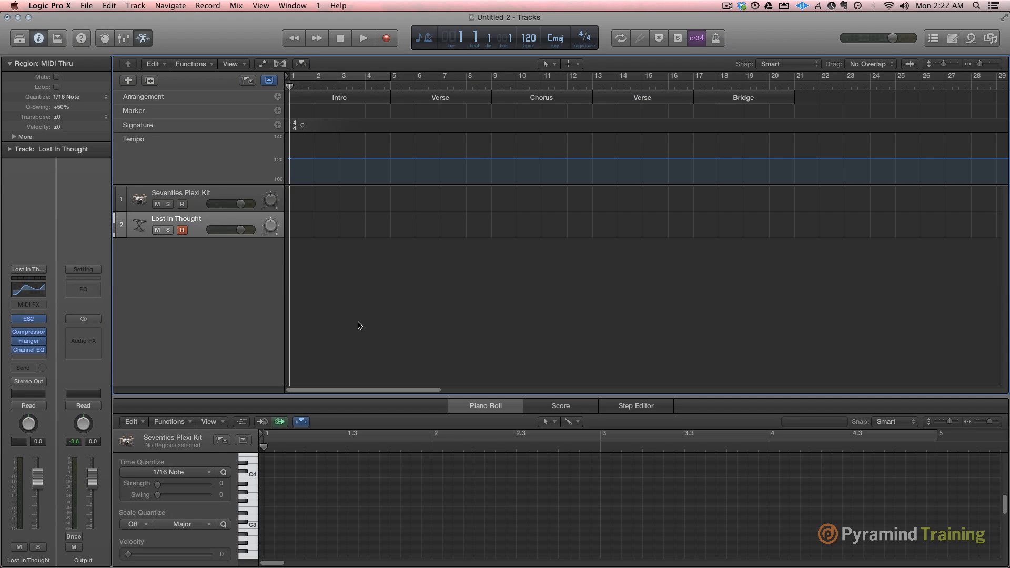
Step: Lower the Lost In Thought track volume and show Smart Controls from the View menu
drag(242, 230, 242, 230)
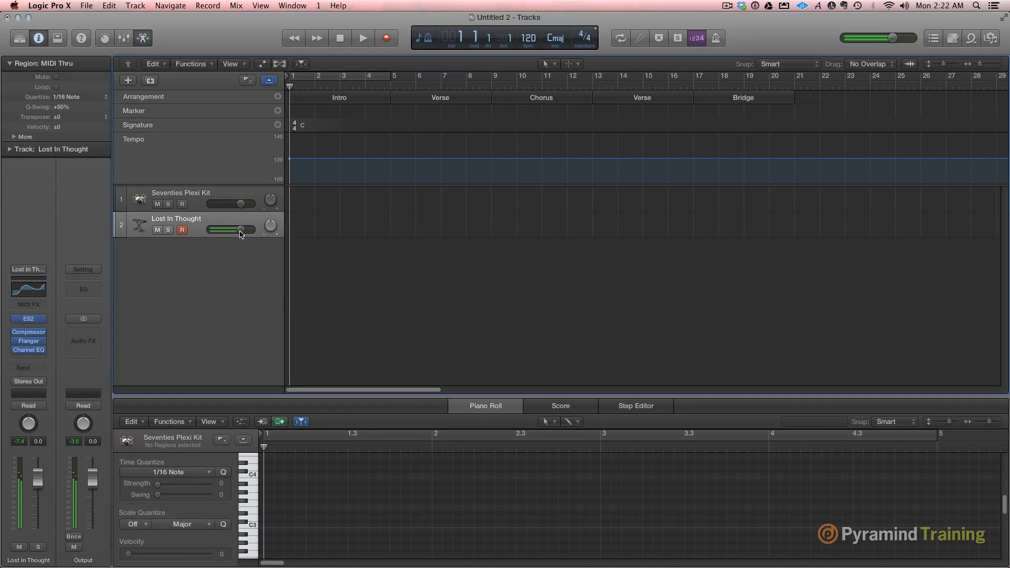
drag(240, 229, 219, 230)
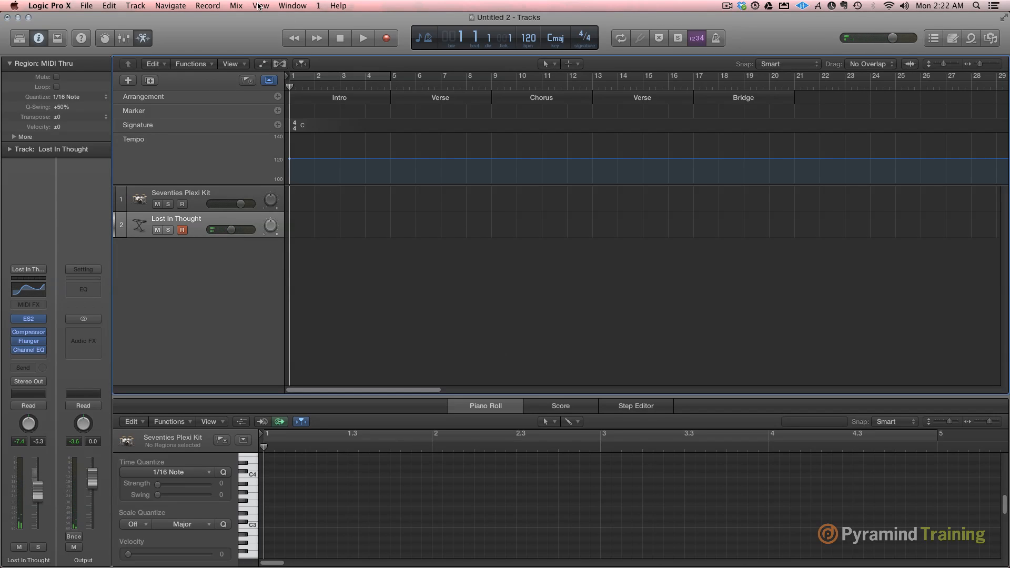
click(261, 5)
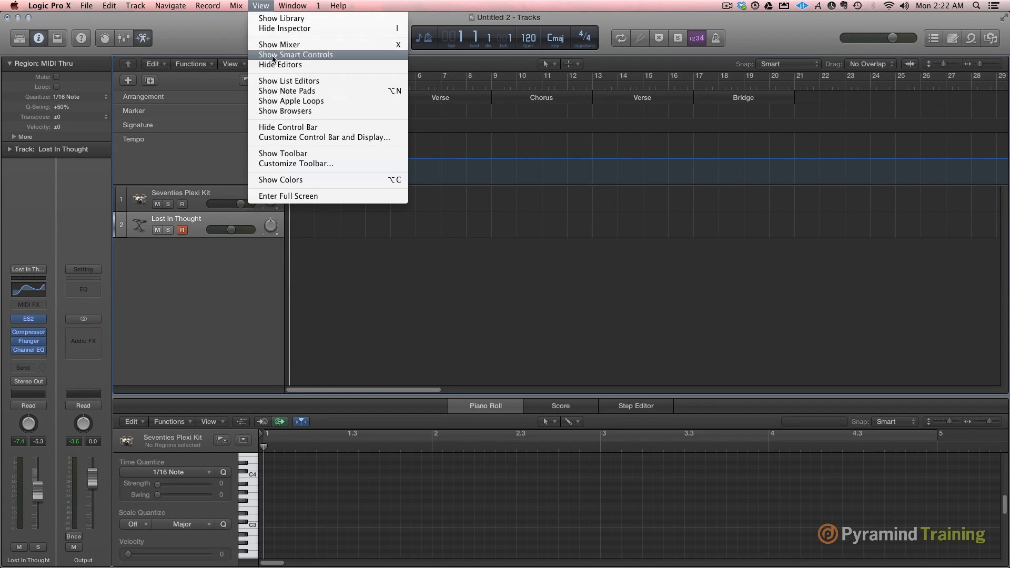
click(296, 55)
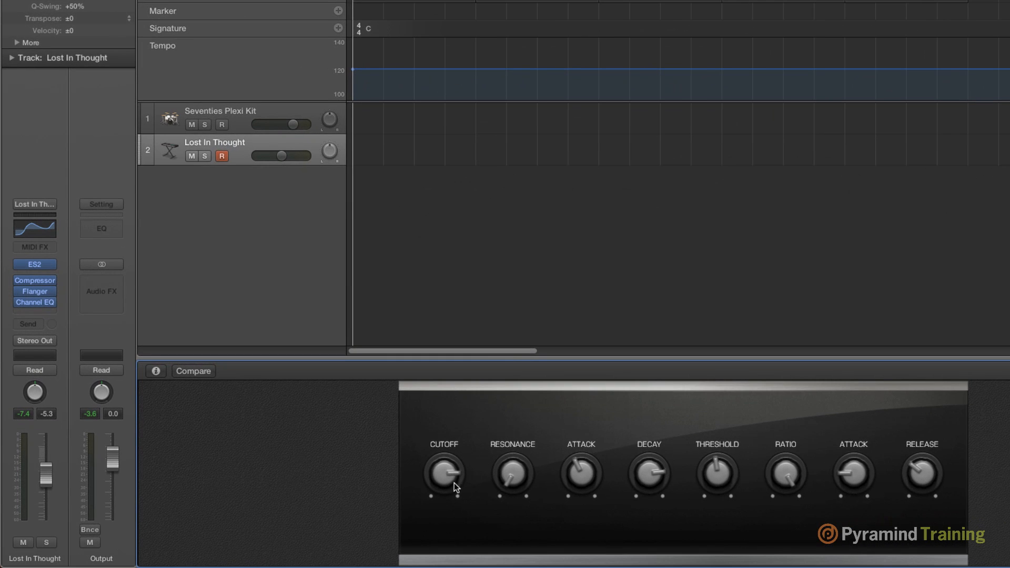
mouse_move(445, 474)
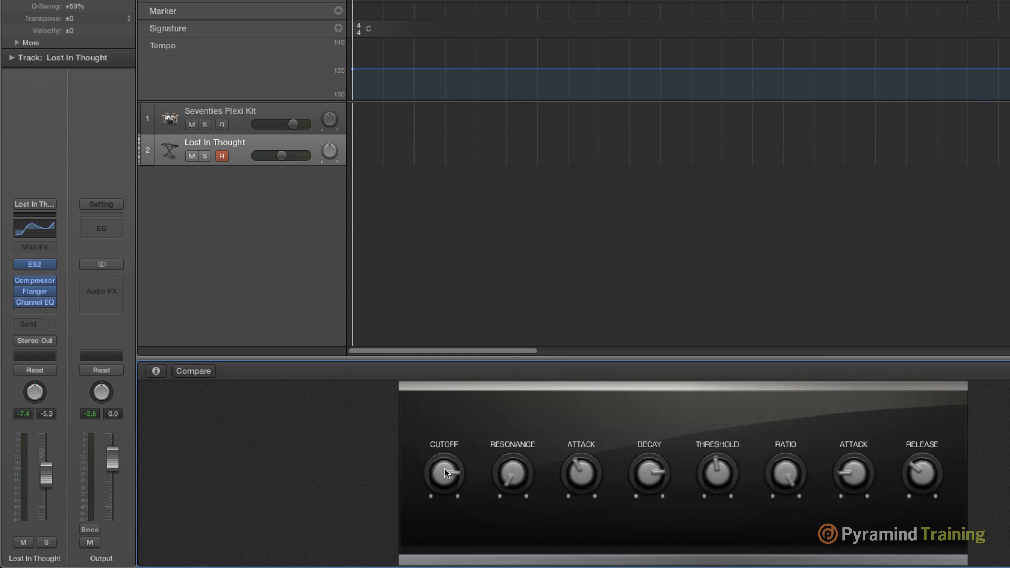
mouse_move(361, 404)
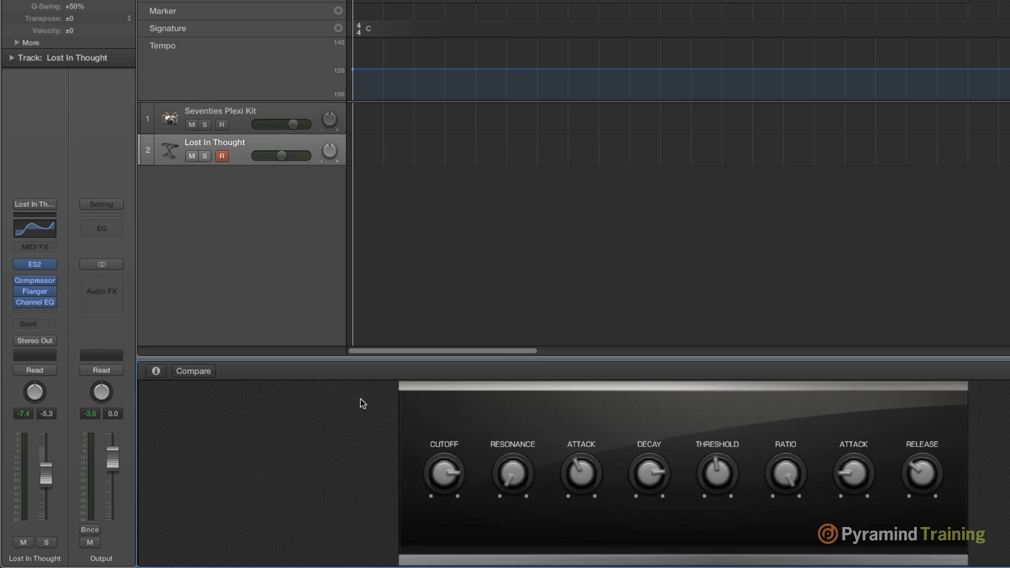
mouse_move(721, 471)
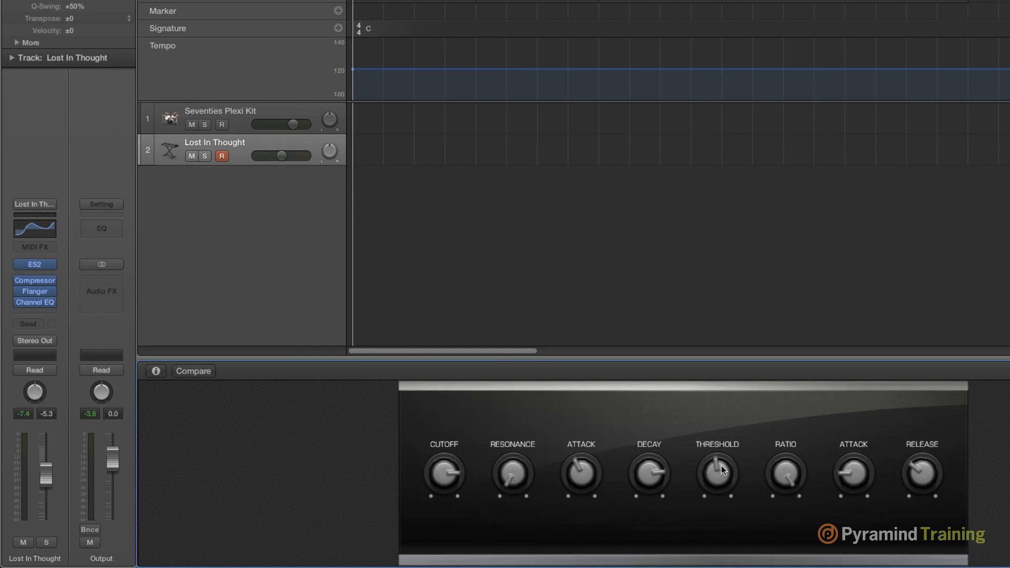
mouse_move(341, 395)
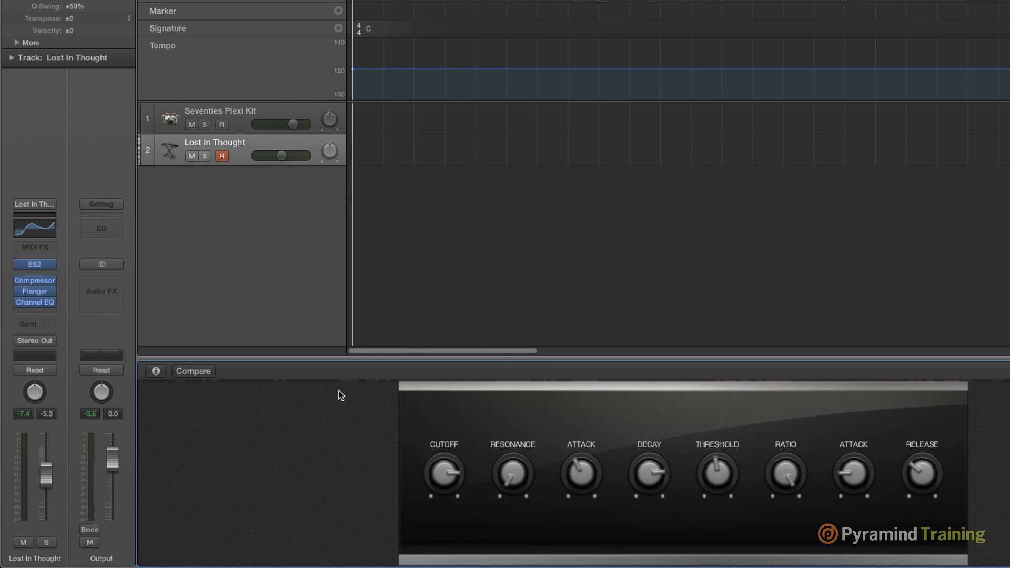
mouse_move(683, 492)
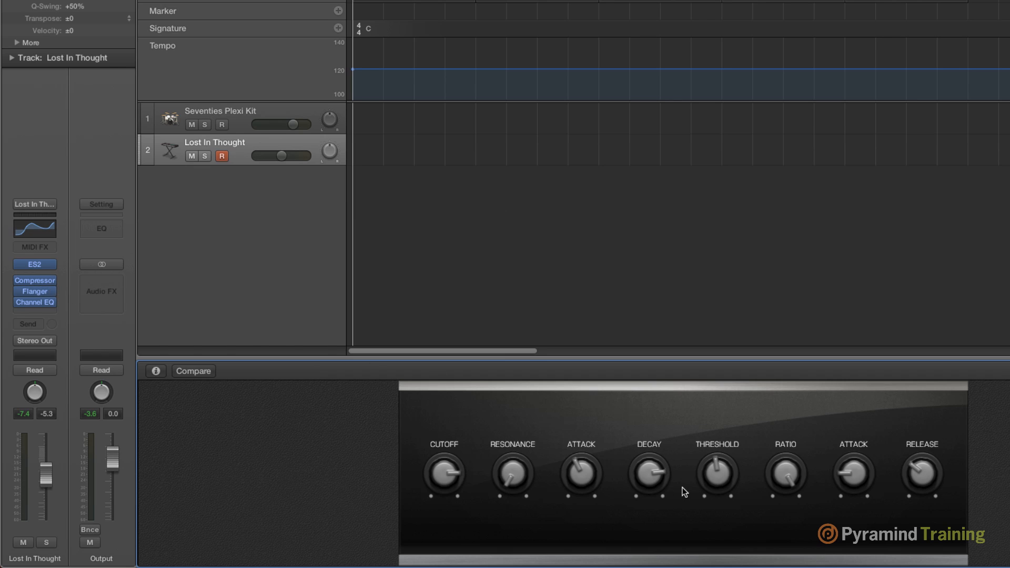
mouse_move(950, 470)
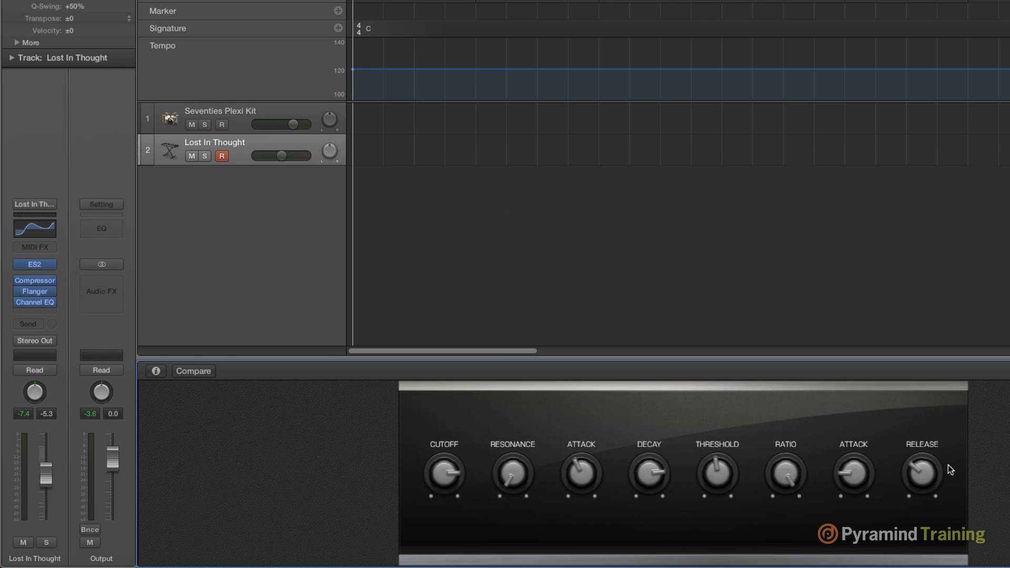
Step: Turn on Compare to hear the raised cutoff against the original patch
click(194, 371)
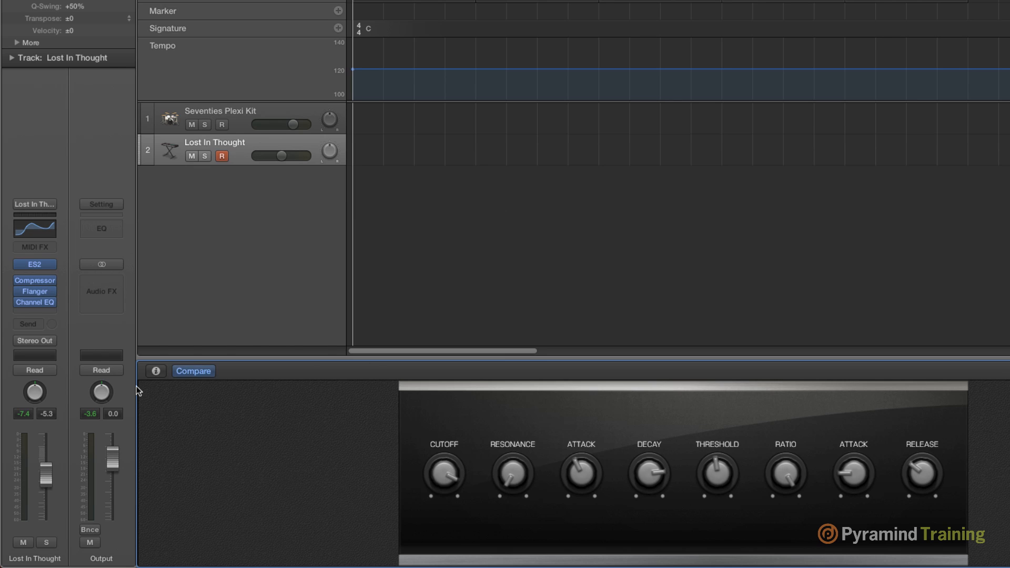
Step: Add a second Cutoff mapping assigned to 1 ES2 > LFOs > LFO1 Rate
click(155, 371)
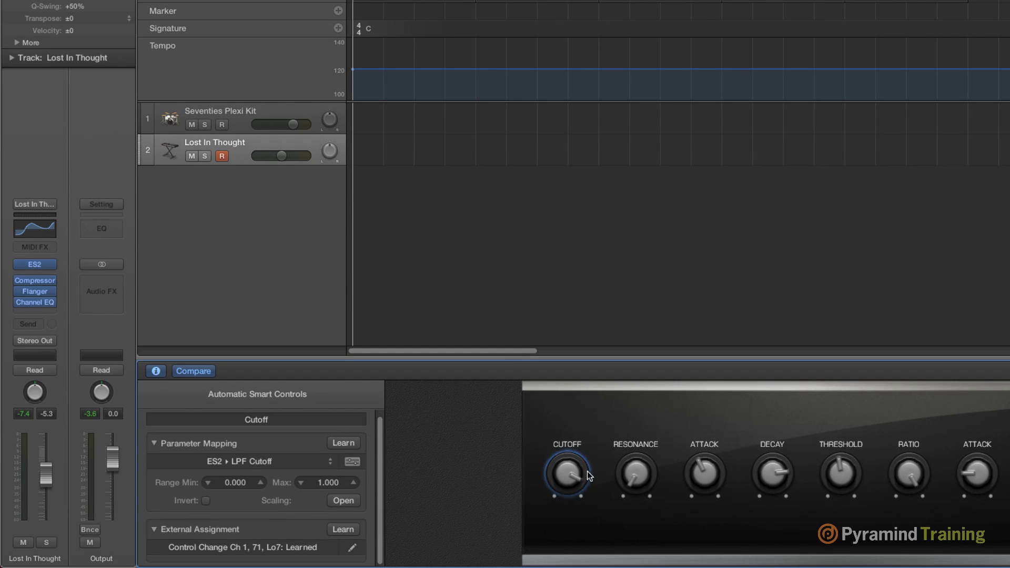
mouse_move(556, 477)
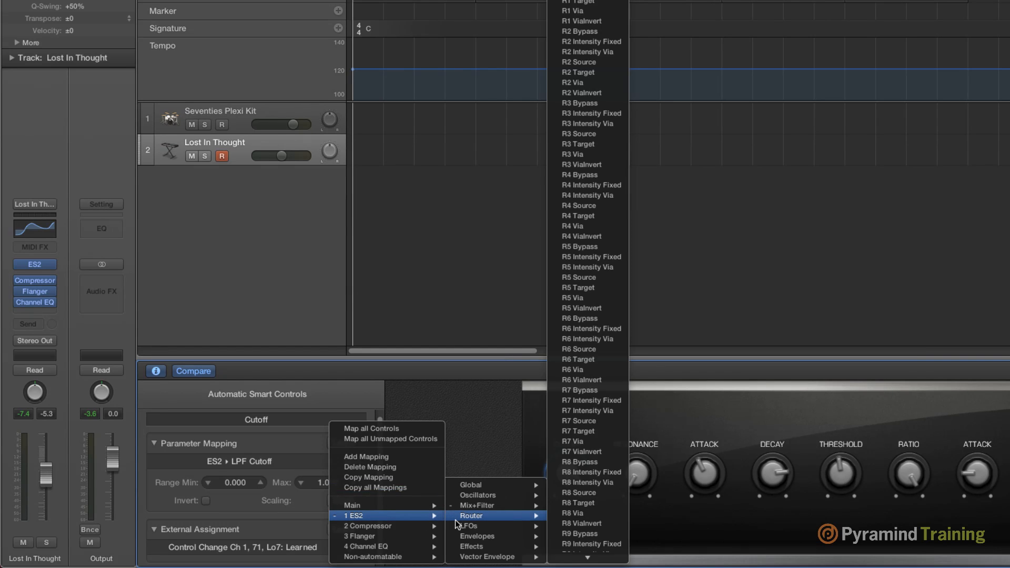
mouse_move(468, 526)
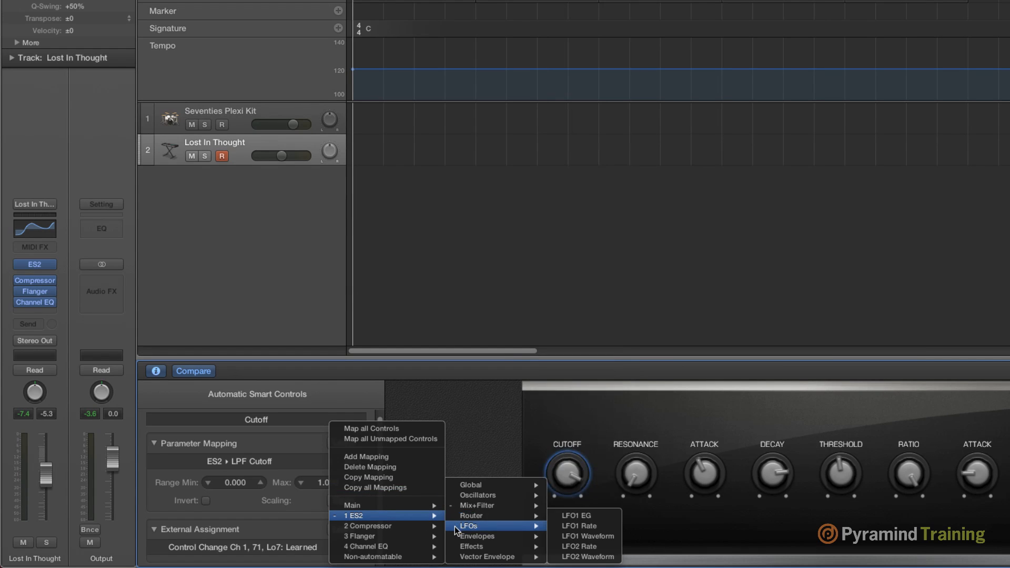
mouse_move(477, 536)
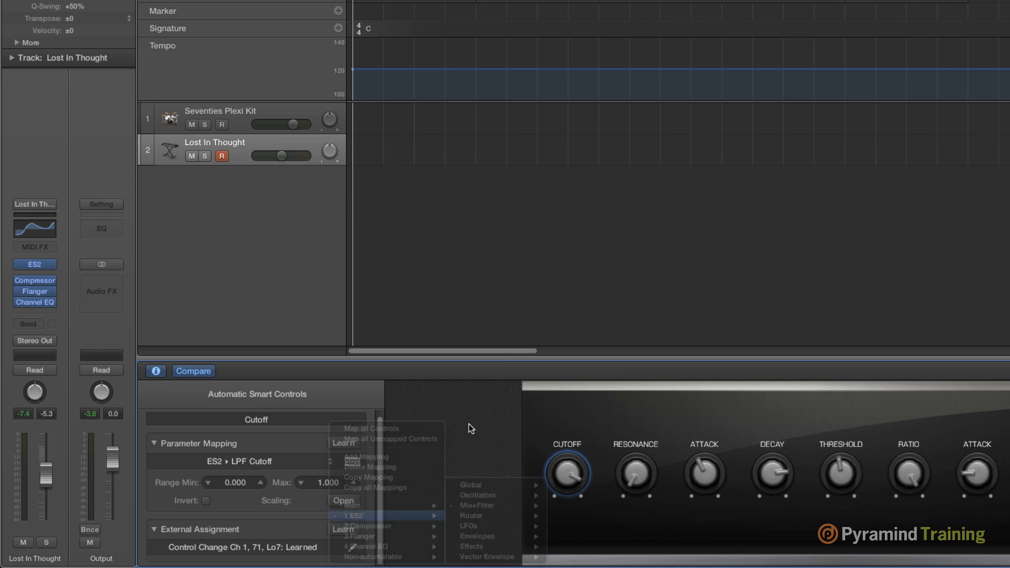
mouse_move(368, 428)
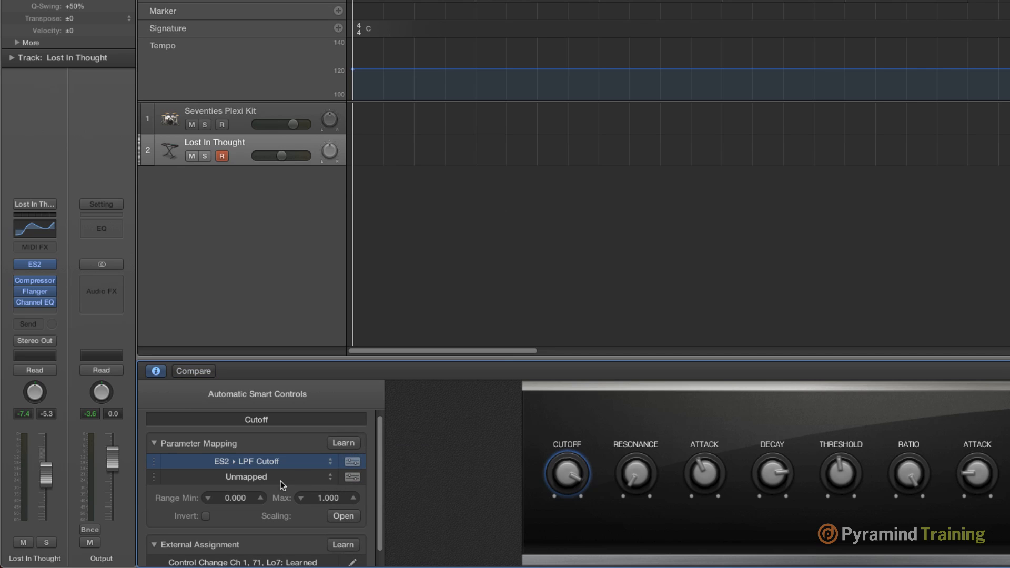
mouse_move(250, 473)
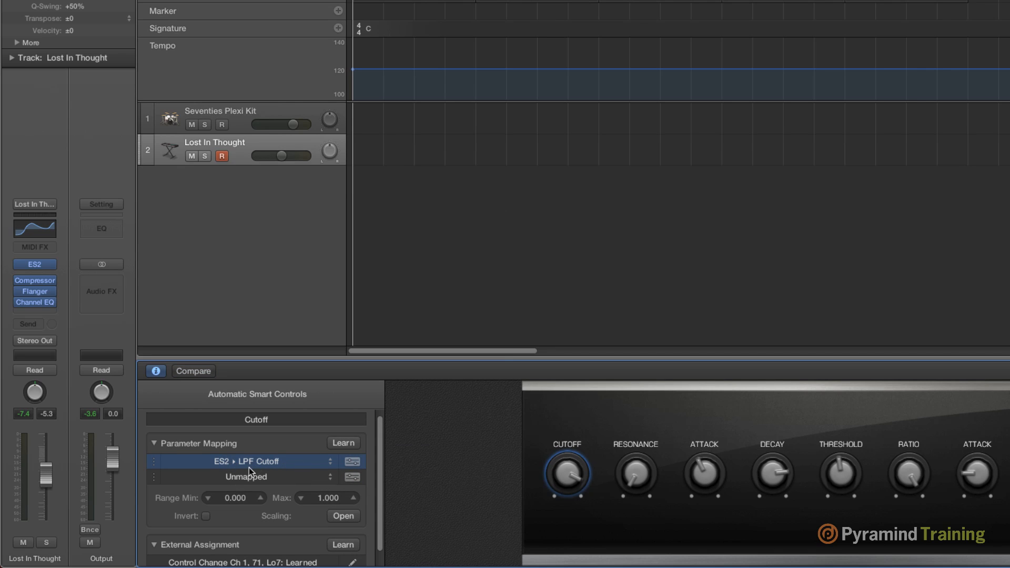
click(330, 476)
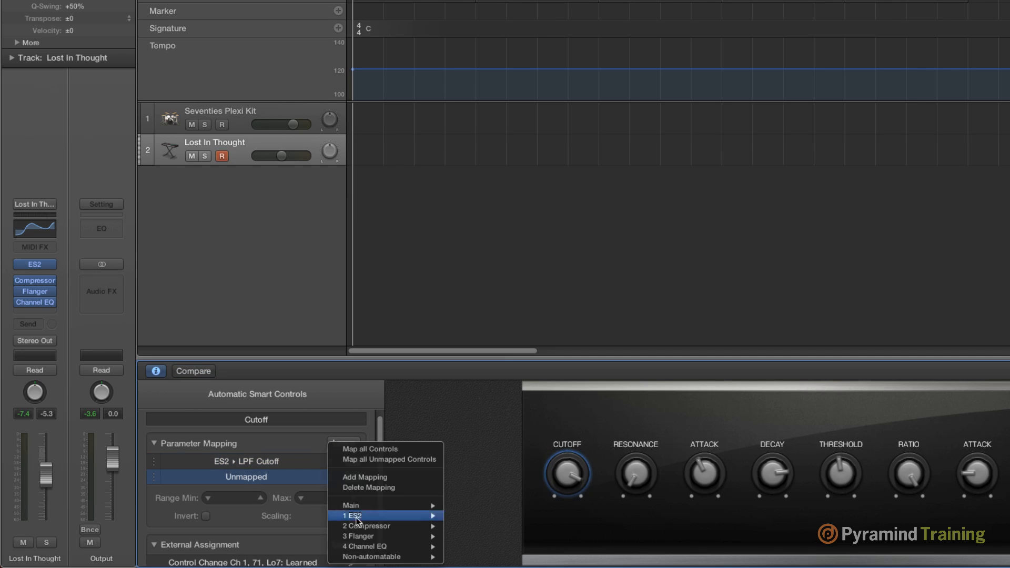
mouse_move(467, 526)
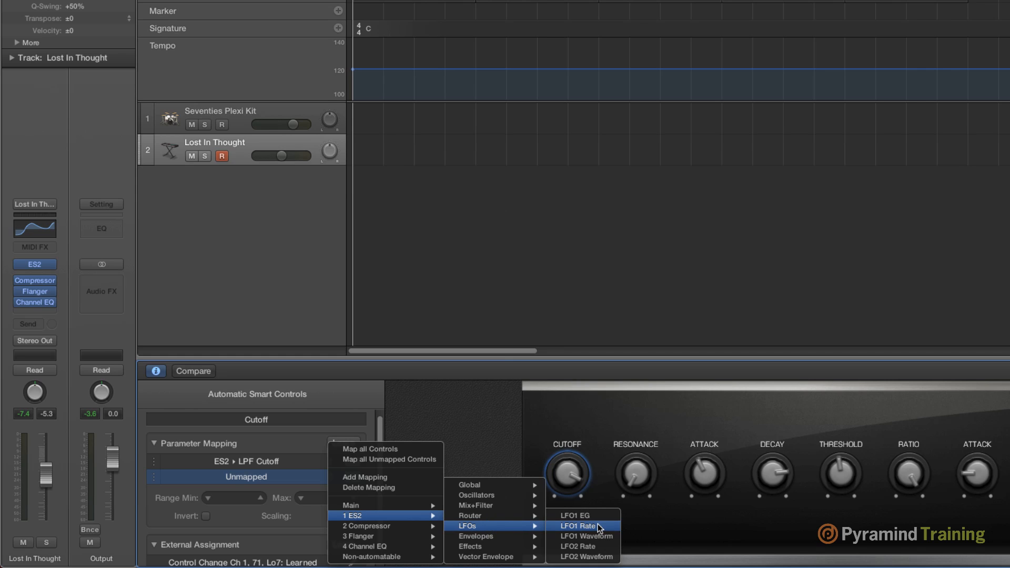
click(577, 526)
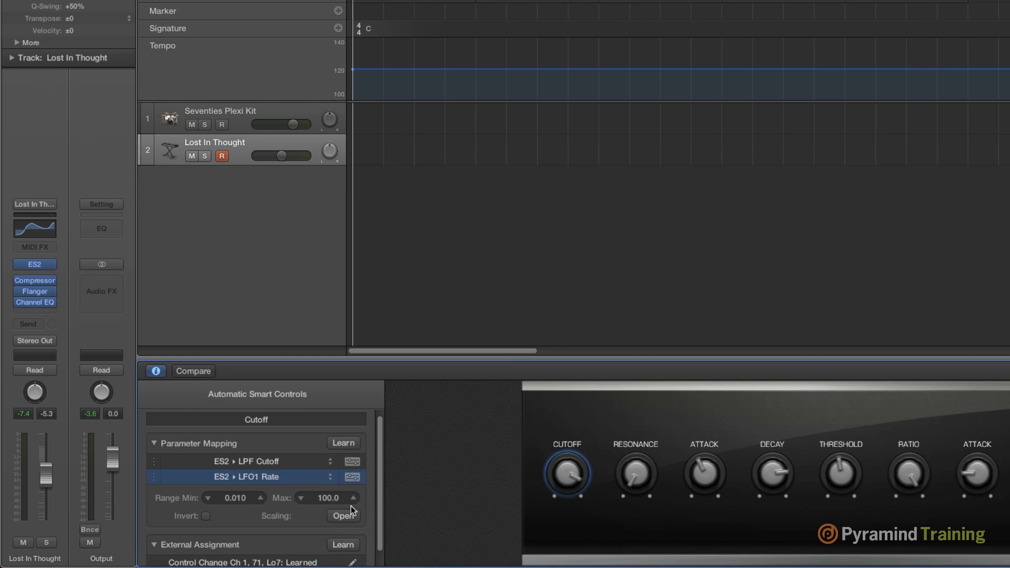
mouse_move(556, 460)
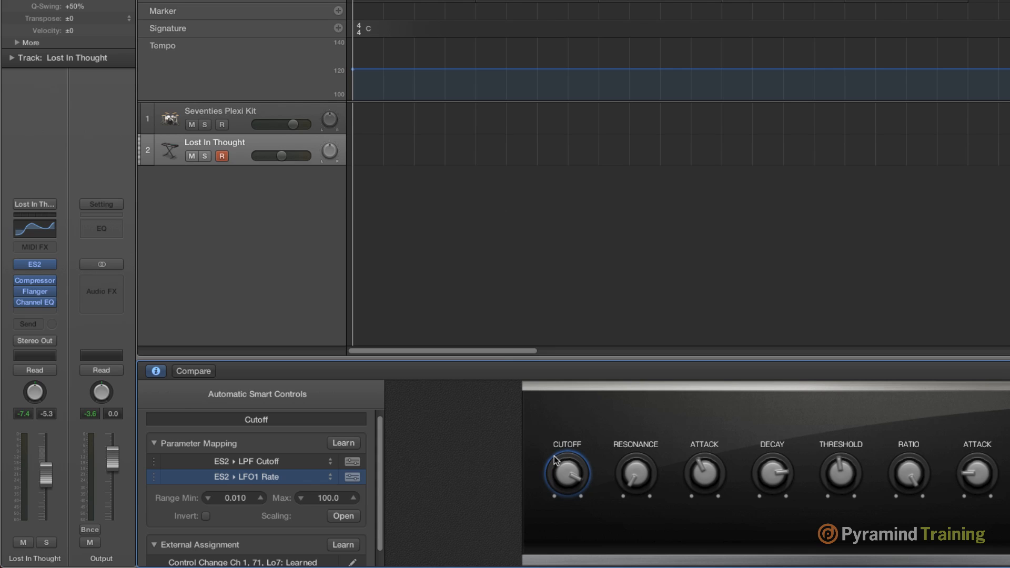
mouse_move(412, 493)
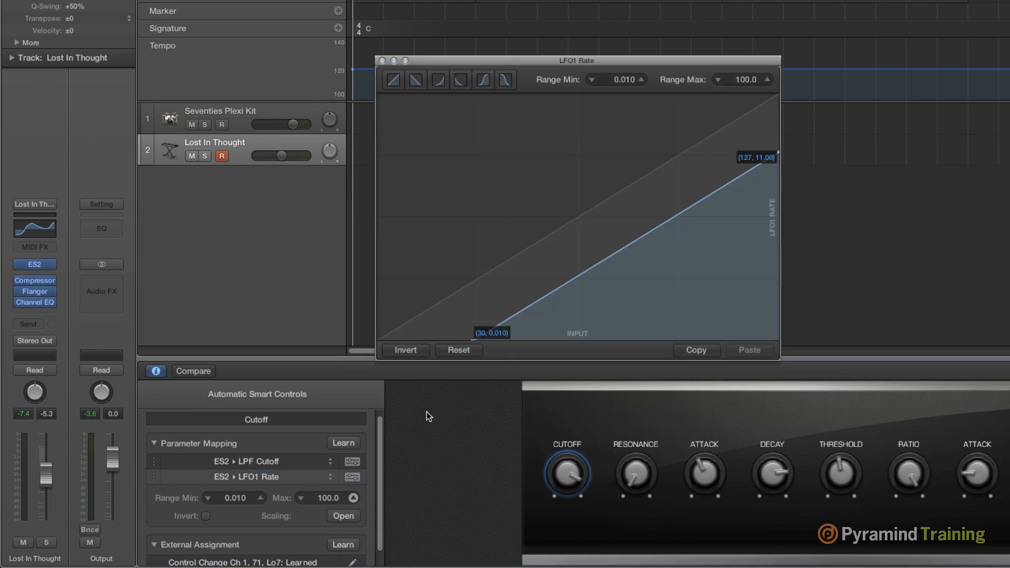
mouse_move(512, 325)
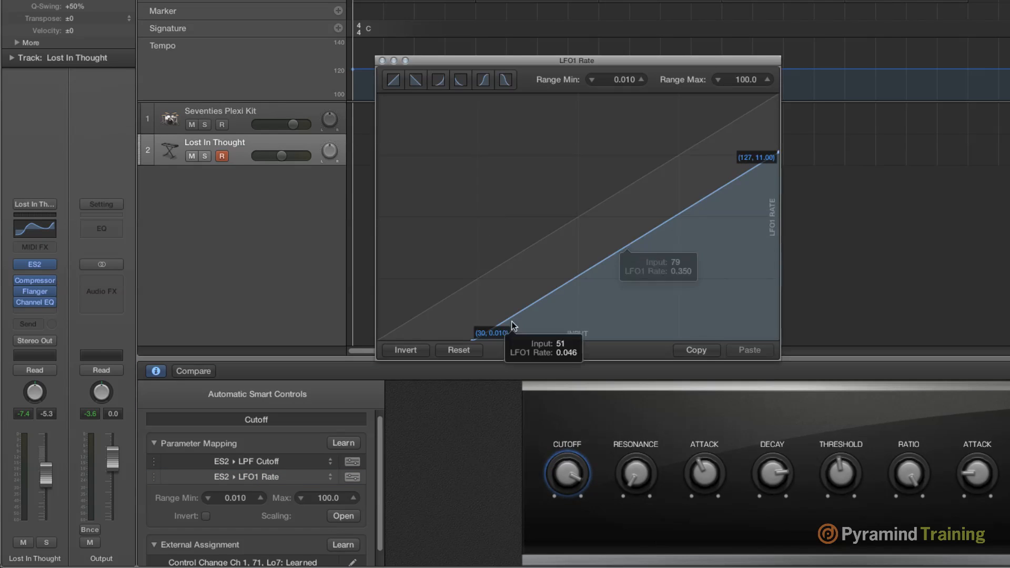
mouse_move(497, 376)
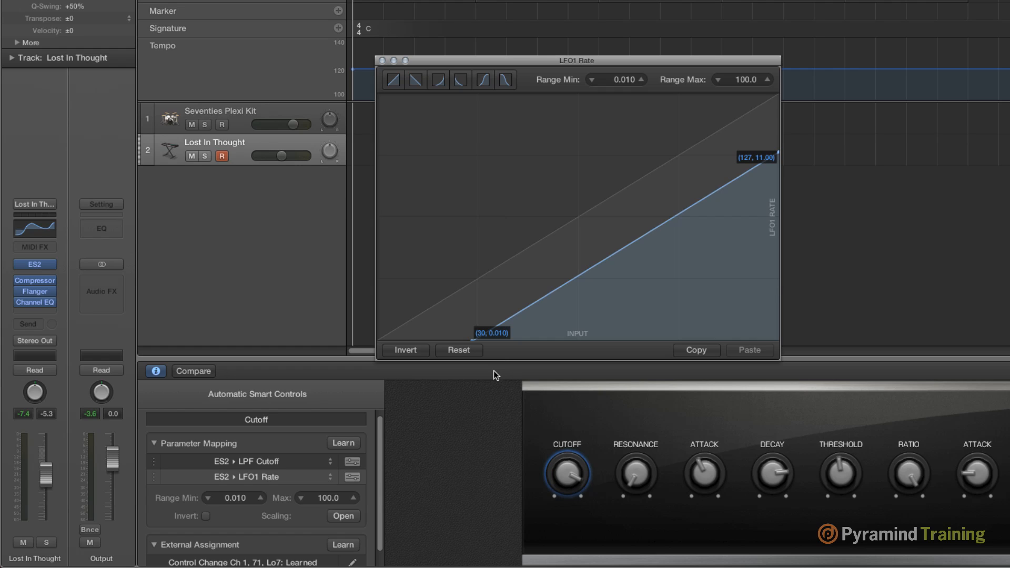
mouse_move(599, 270)
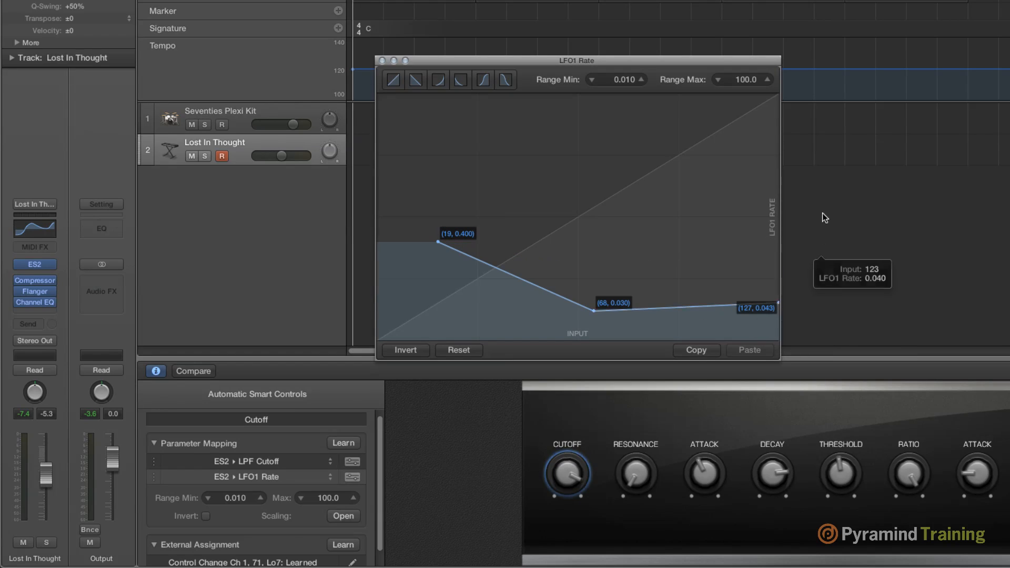
mouse_move(390, 60)
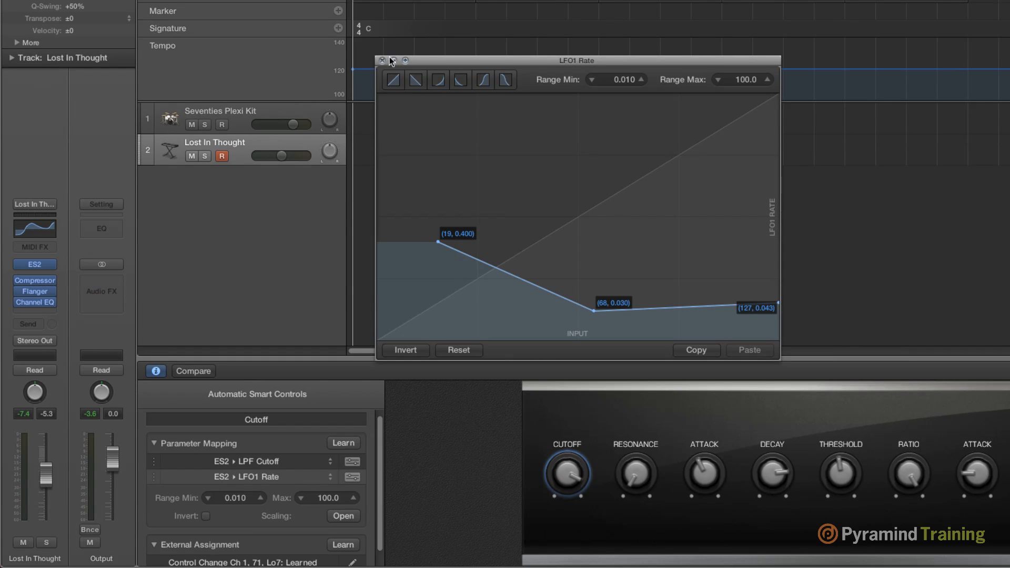
Step: Close the LFO1 Rate scaling curve shaped with points (19, 0.400), (68, 0.030), (127, 0.043)
click(382, 60)
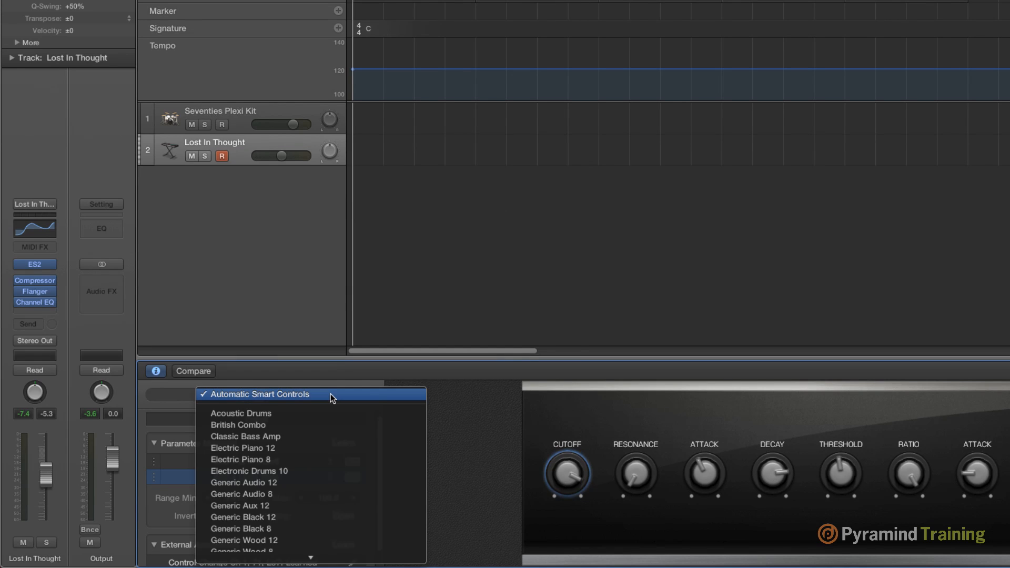
mouse_move(330, 509)
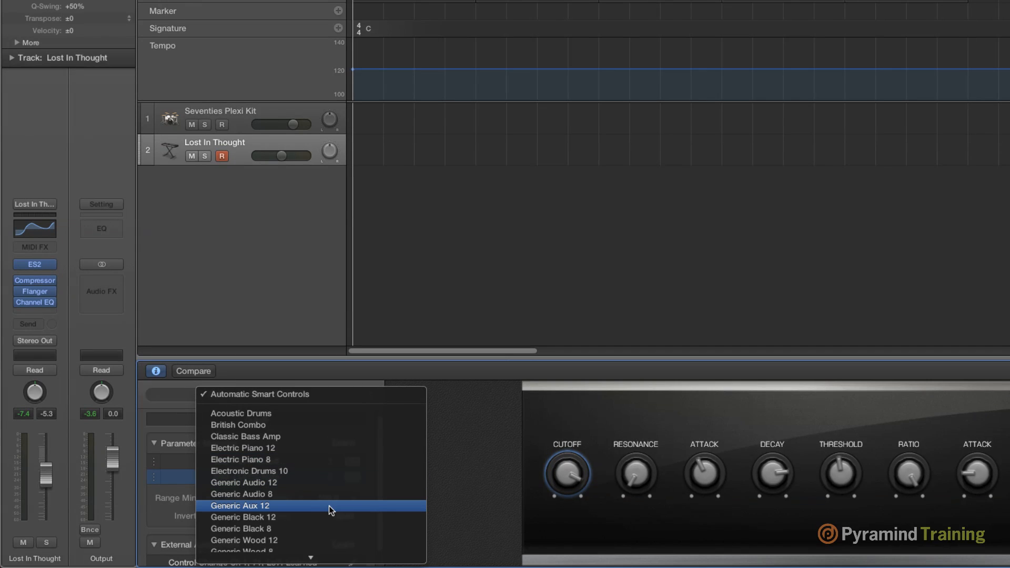
mouse_move(328, 520)
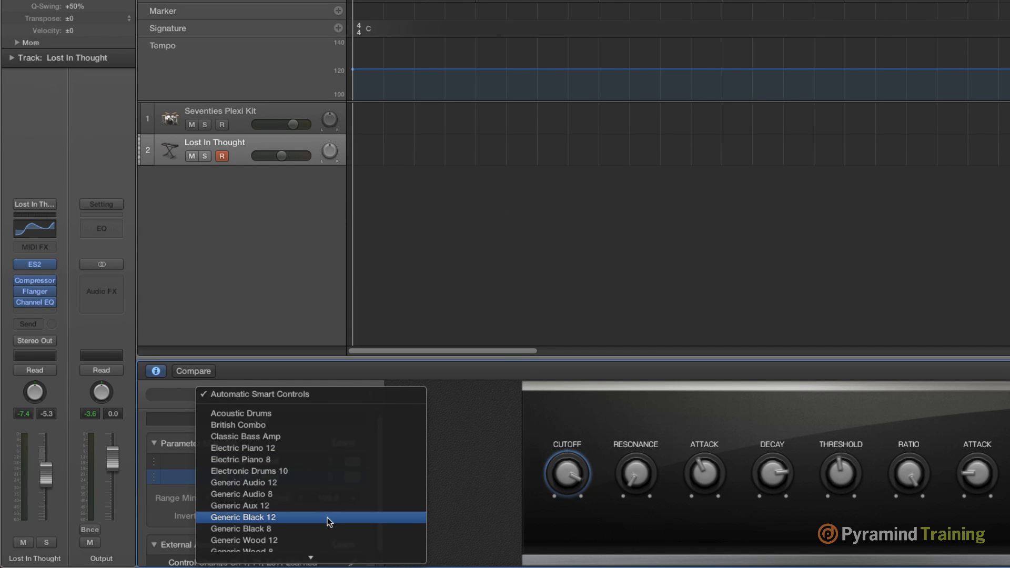
Step: Choose the Generic Black 12 Smart Controls layout and begin changing the track's patch
click(244, 516)
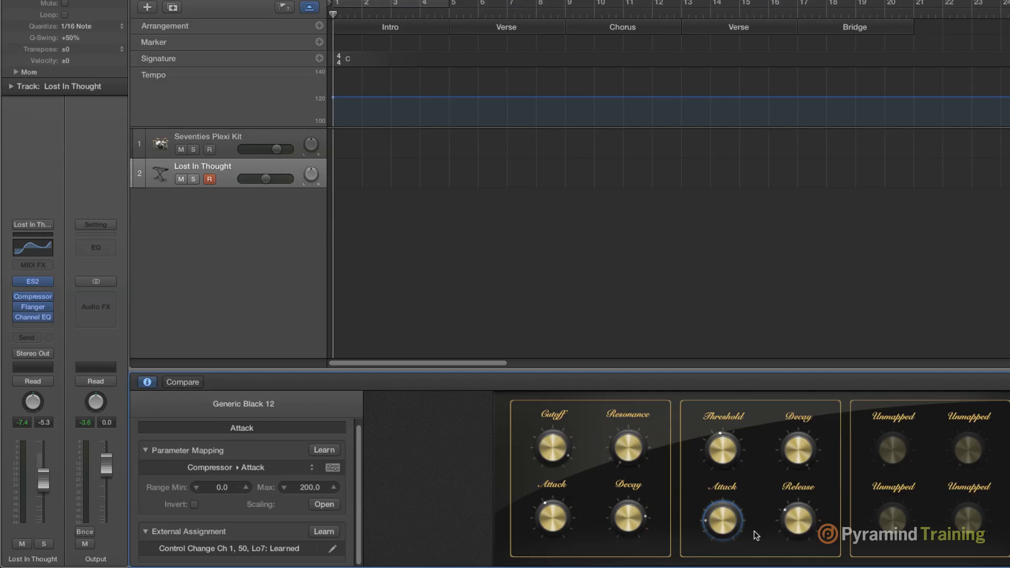
mouse_move(656, 465)
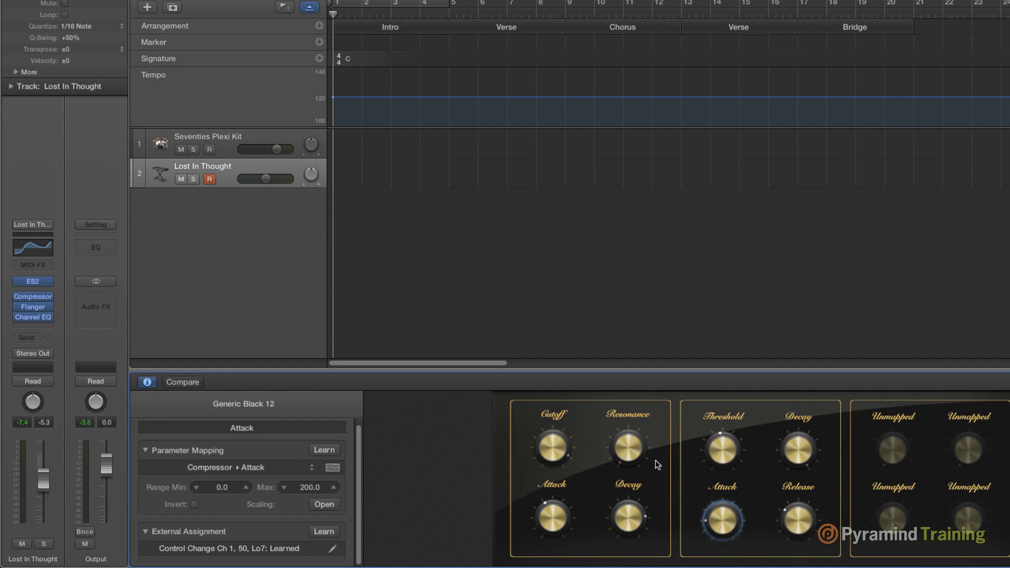
mouse_move(44, 225)
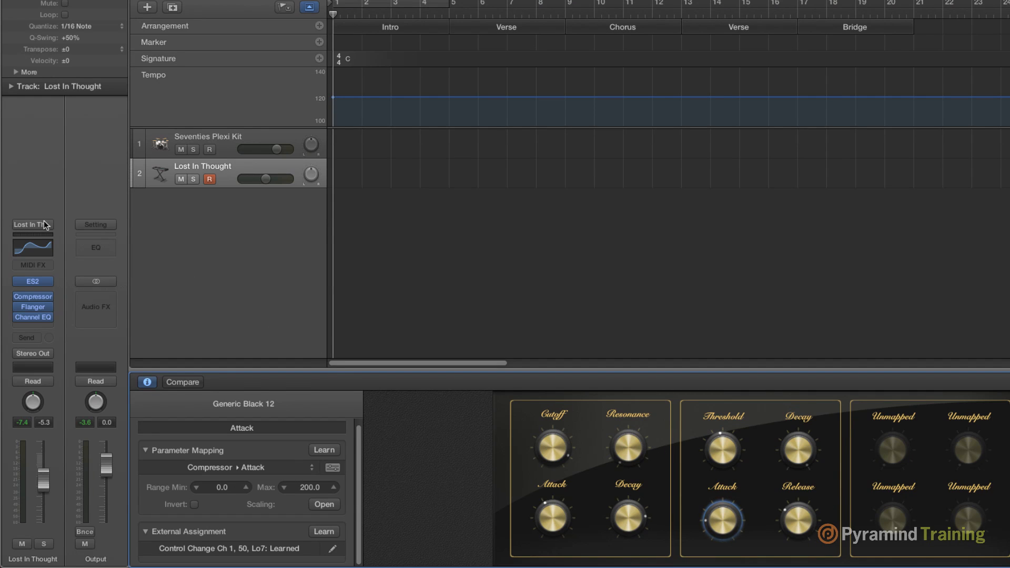
click(31, 224)
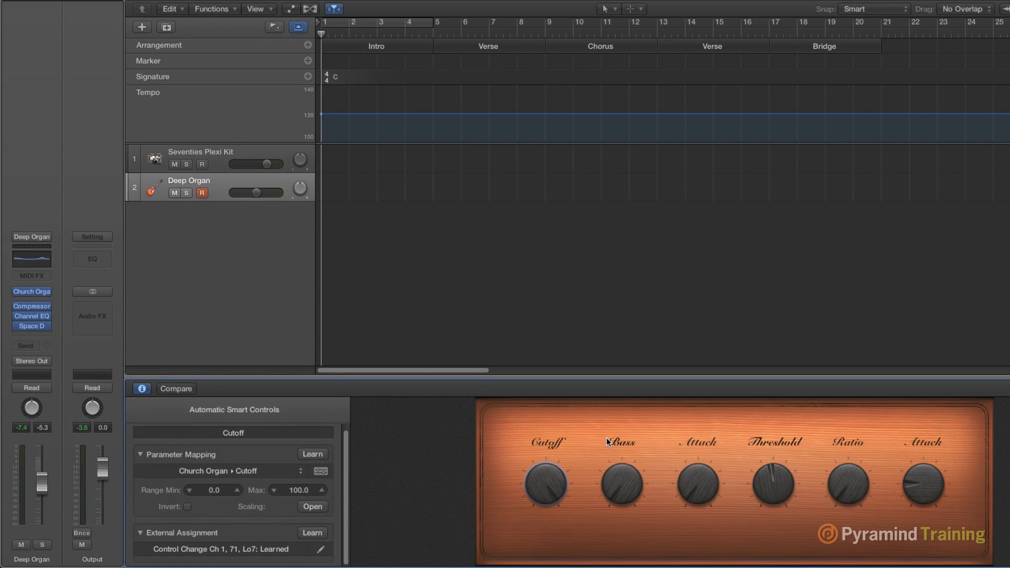
mouse_move(853, 548)
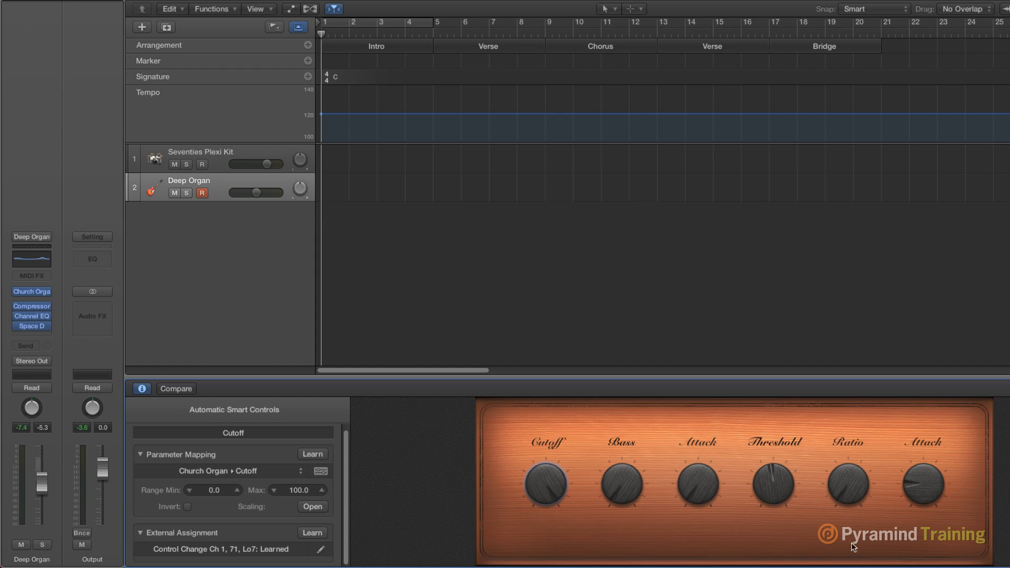
mouse_move(671, 465)
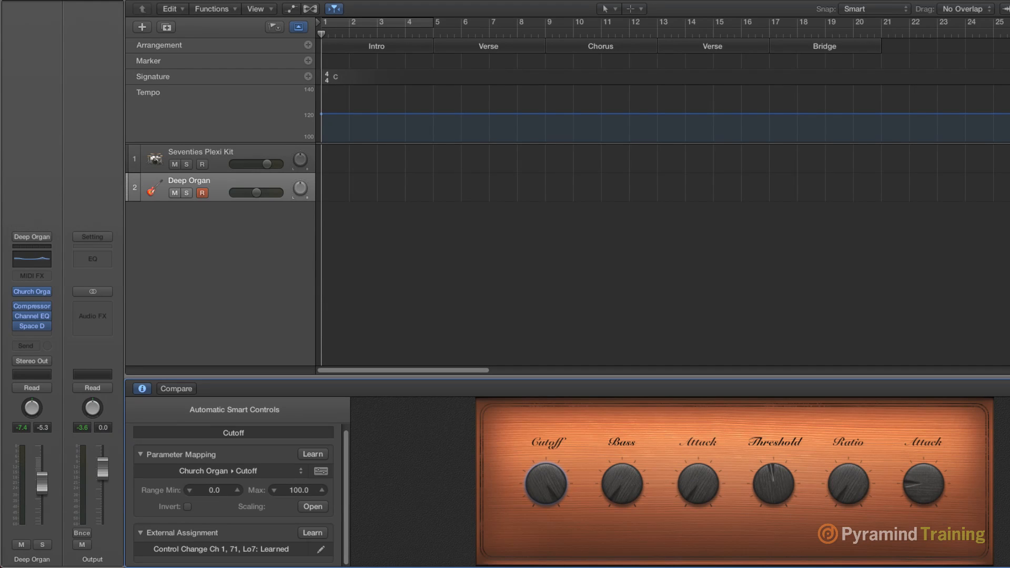
mouse_move(596, 490)
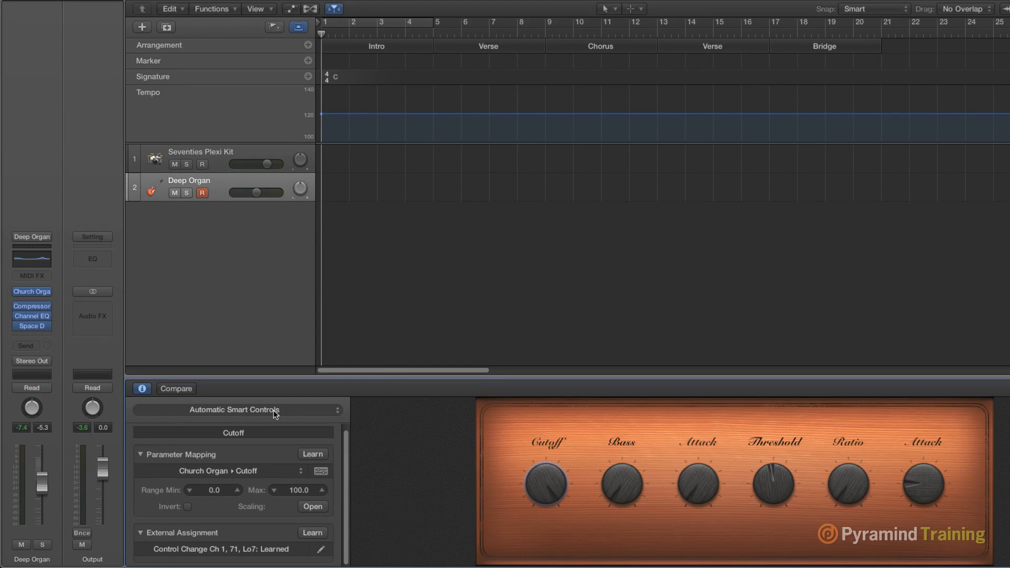
Step: Switch Deep Organ's Smart Controls to Generic Wood 8, mapping Cutoff to Church Organ with a learned controller
click(233, 409)
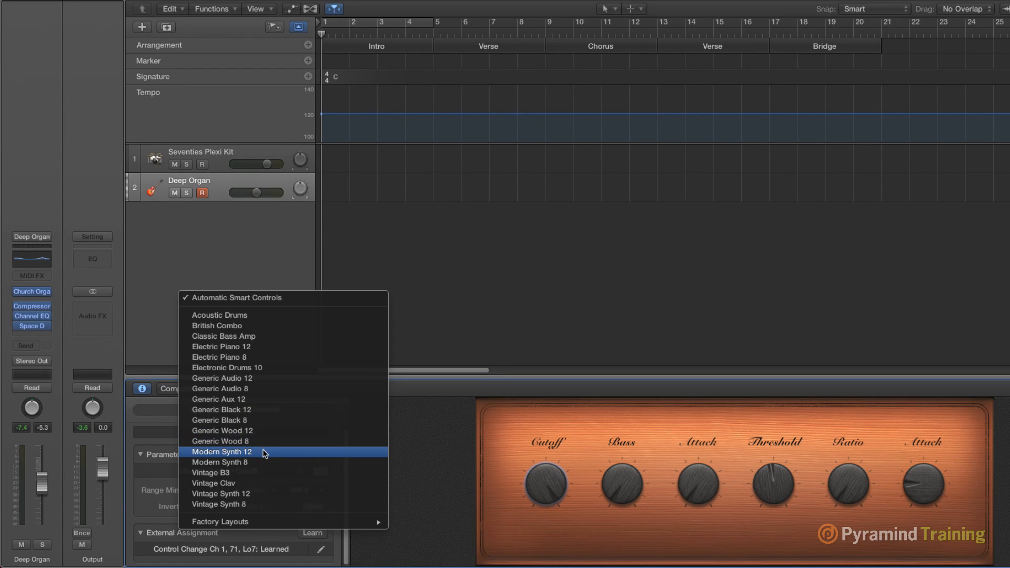
mouse_move(293, 357)
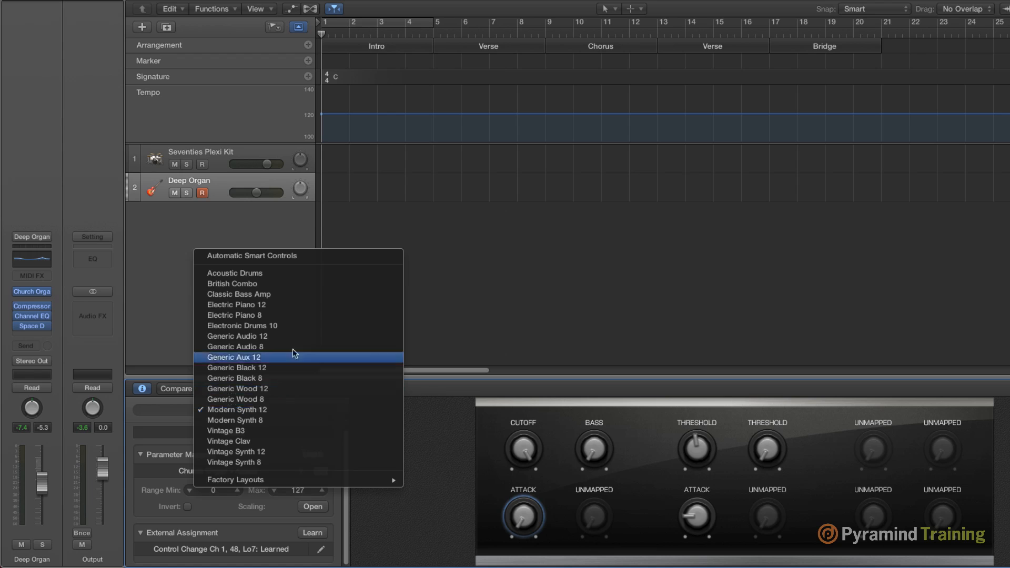
click(234, 315)
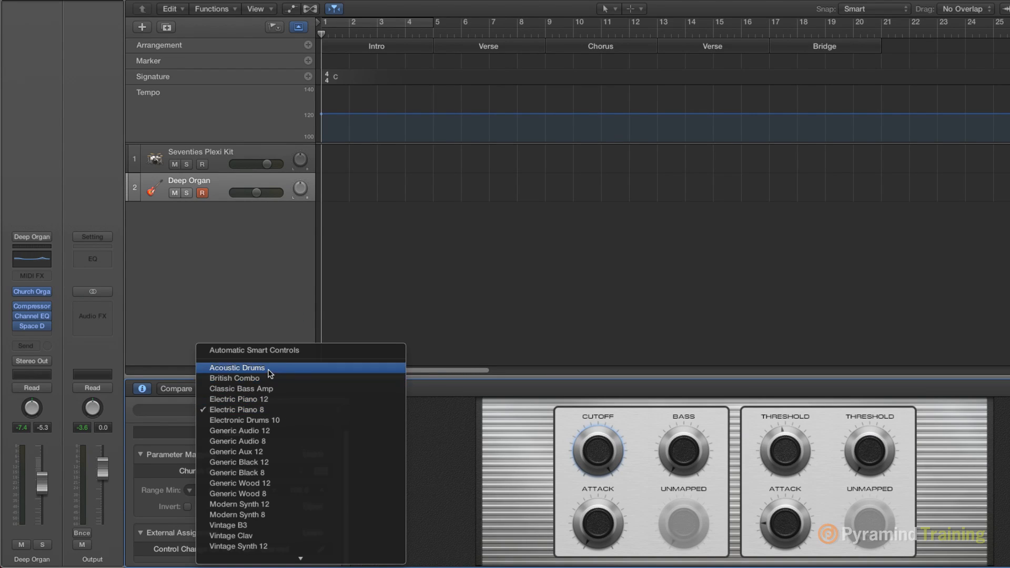
click(237, 368)
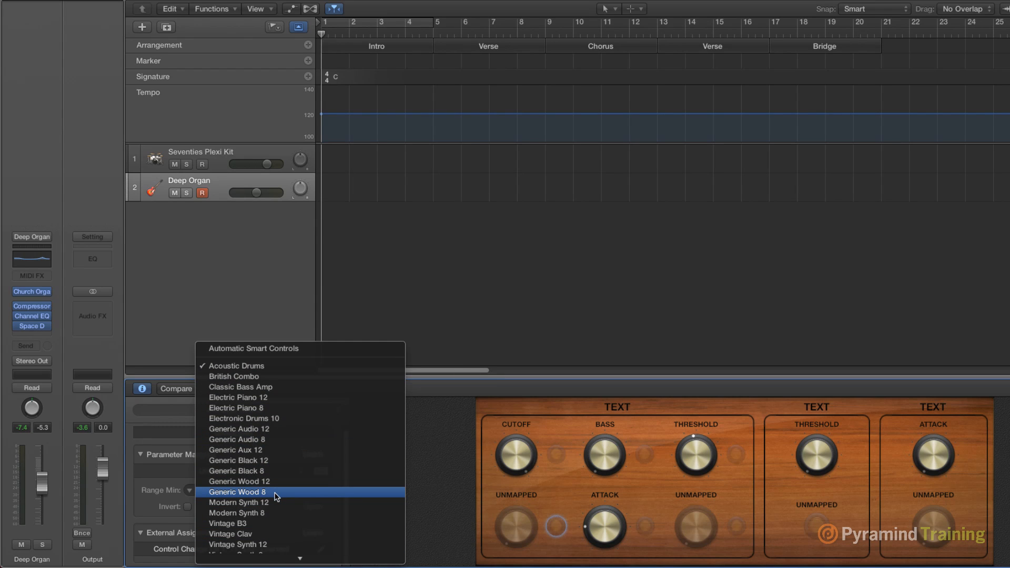
click(238, 491)
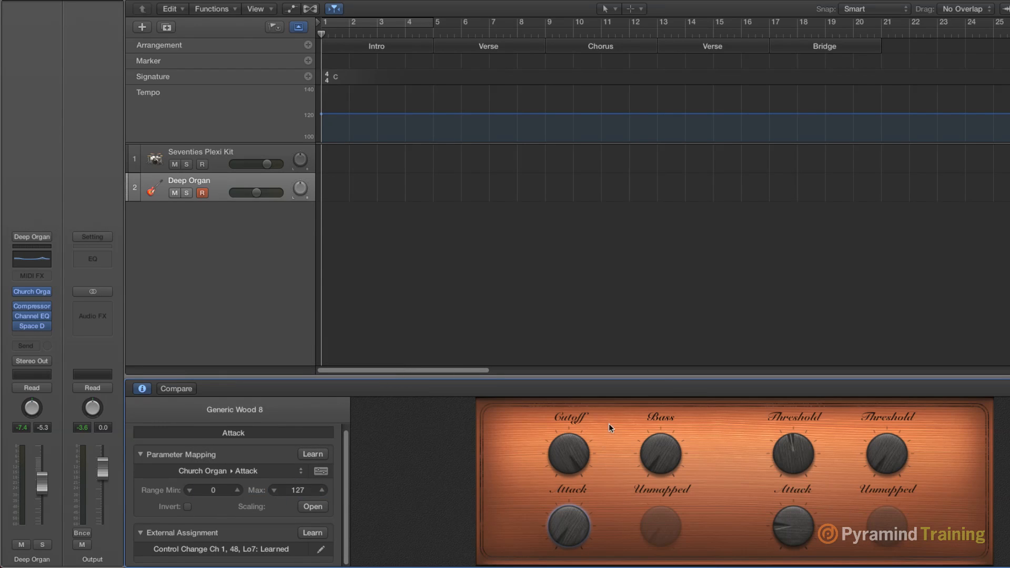
mouse_move(528, 547)
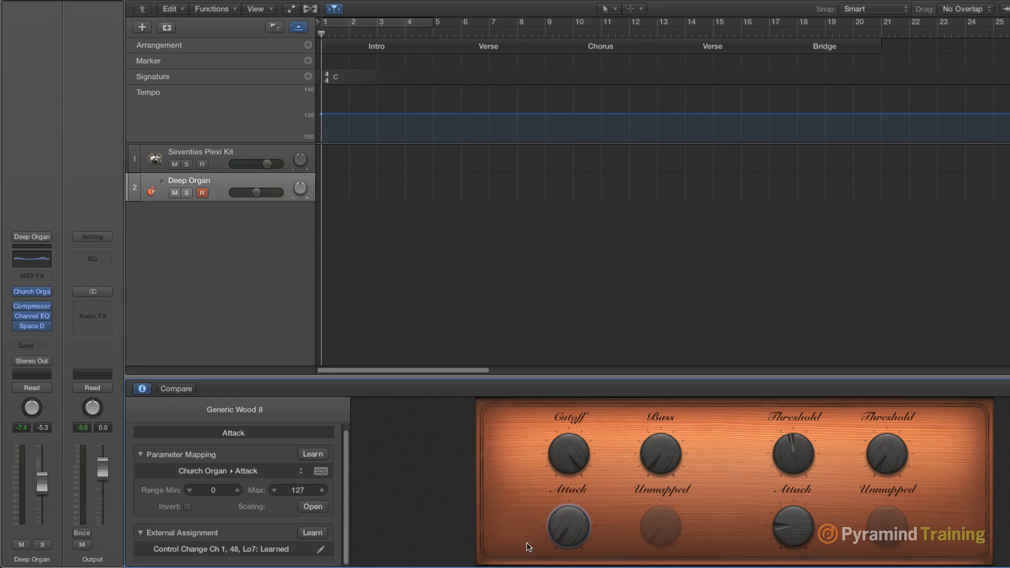
mouse_move(720, 525)
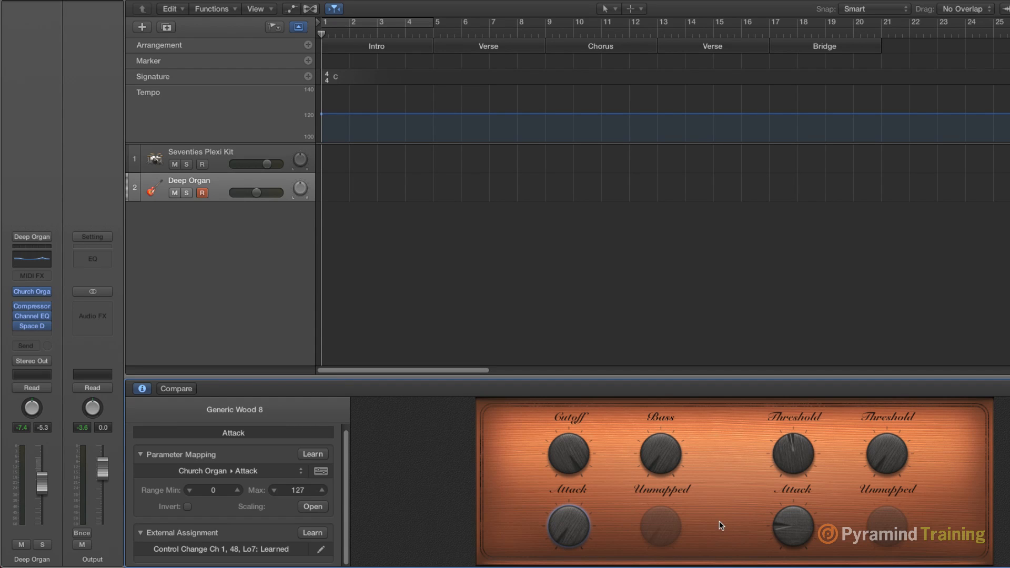
mouse_move(669, 508)
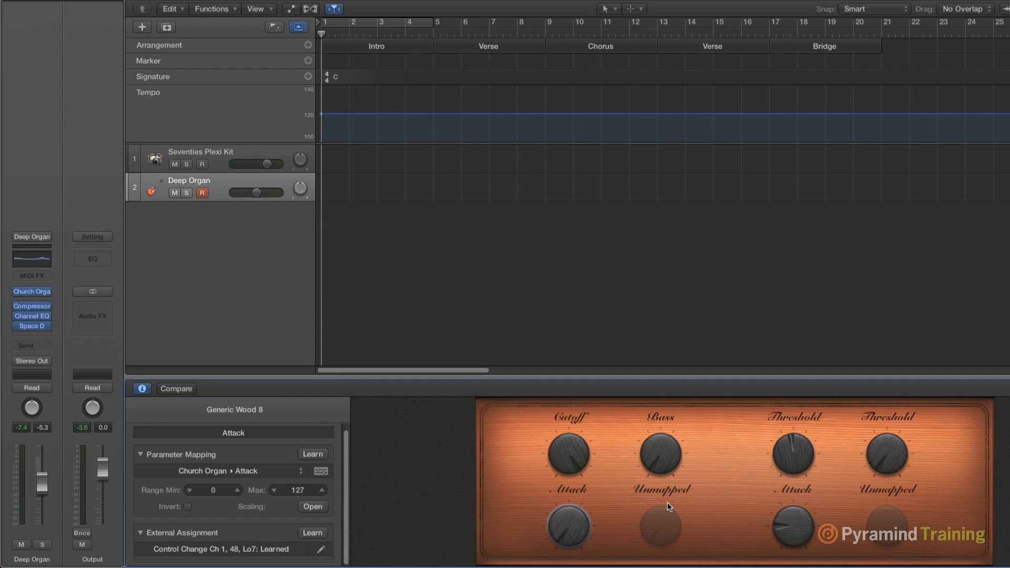
click(568, 451)
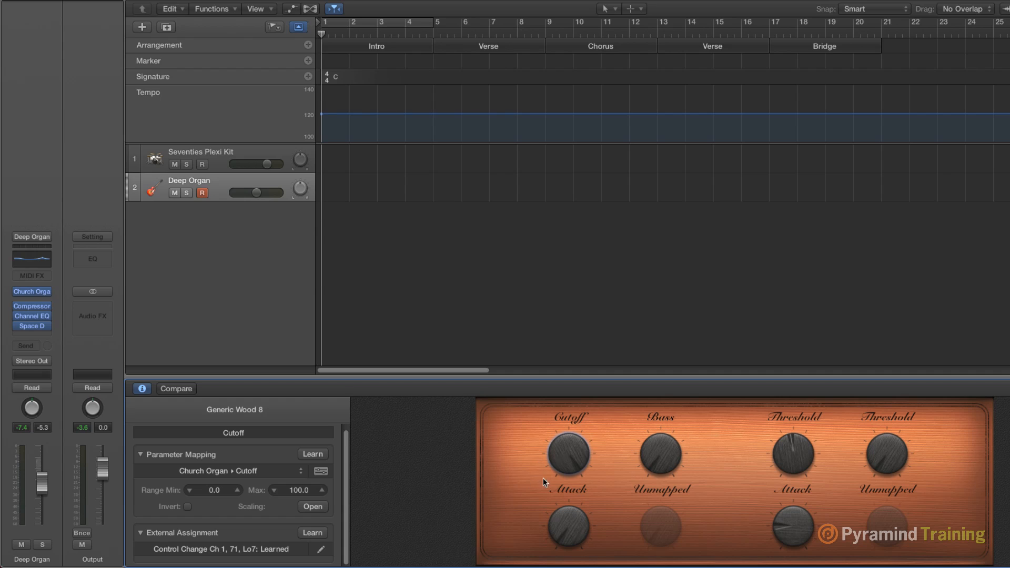
mouse_move(295, 525)
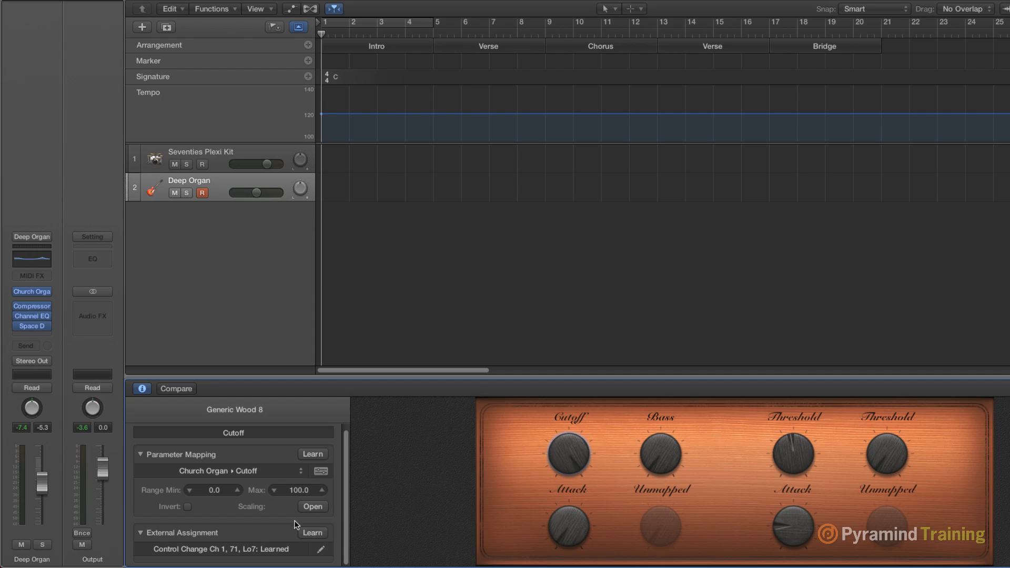
mouse_move(564, 438)
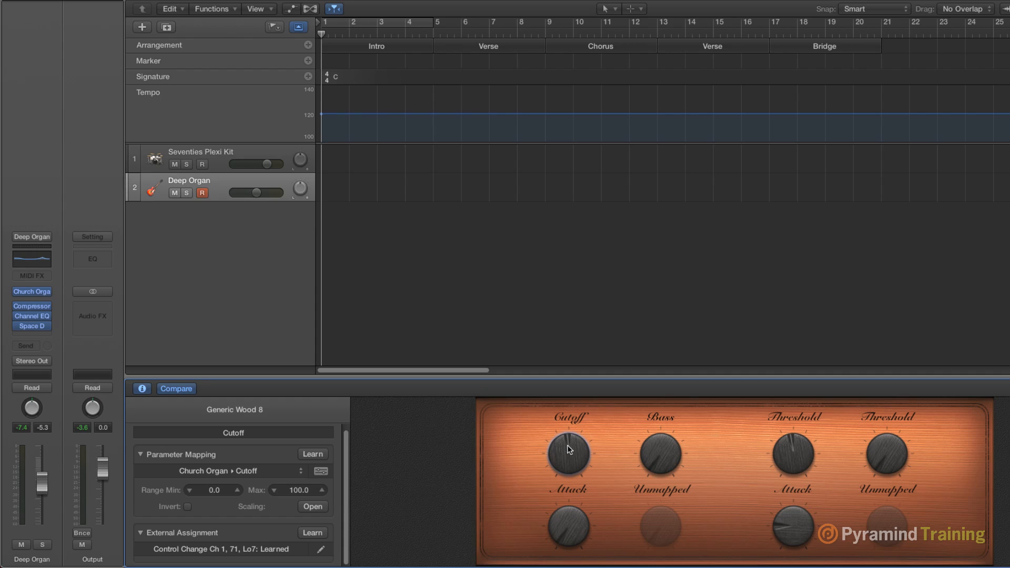
click(312, 533)
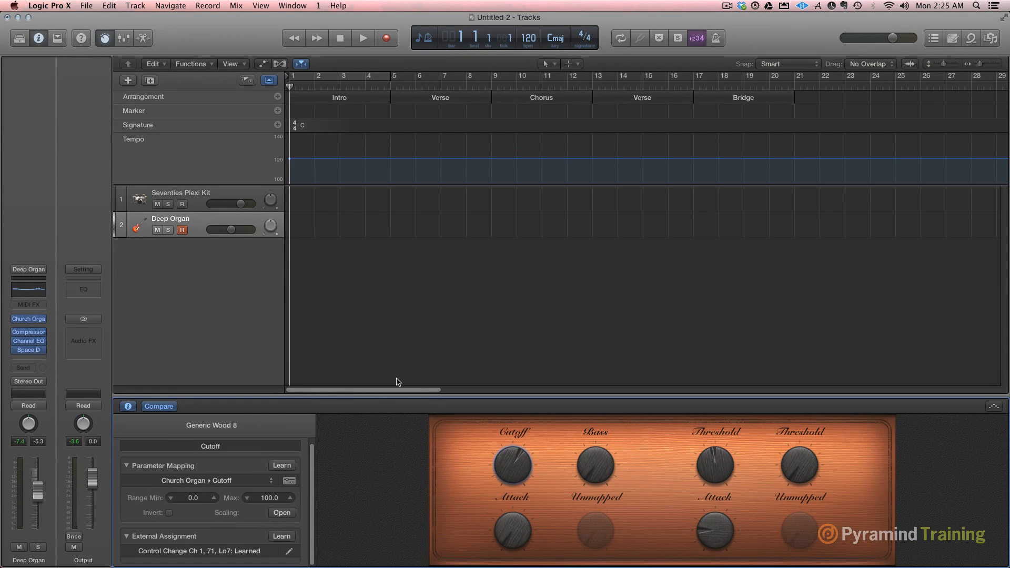
mouse_move(351, 477)
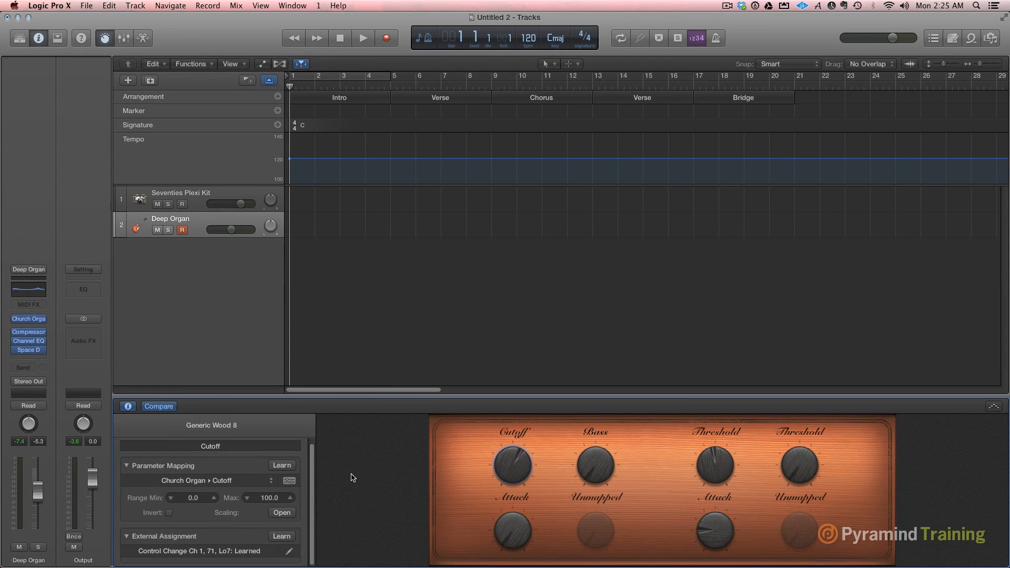
Step: Hide Smart Controls and browse the Library to Drum Kit > Producer Kits
click(261, 5)
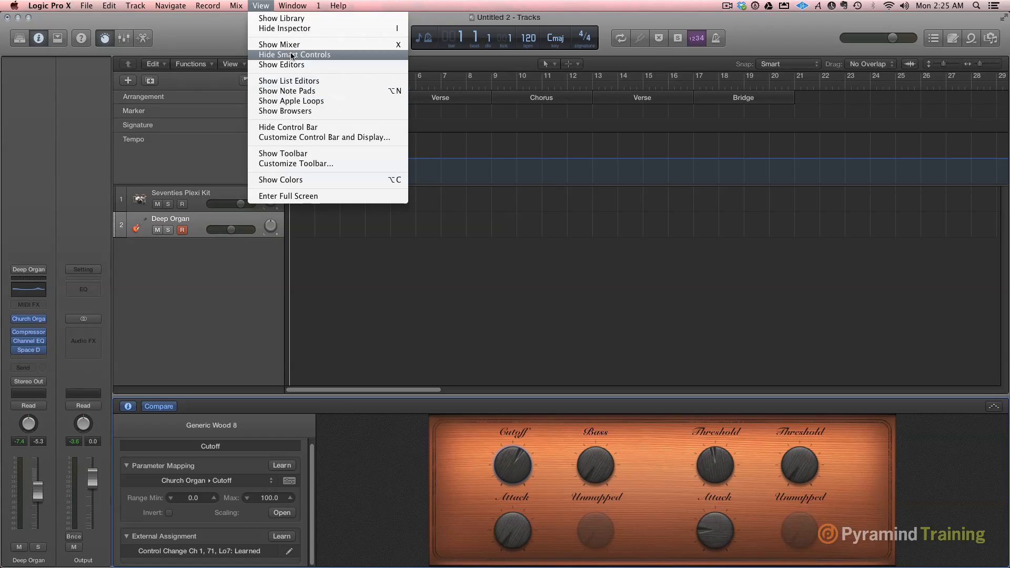
click(295, 54)
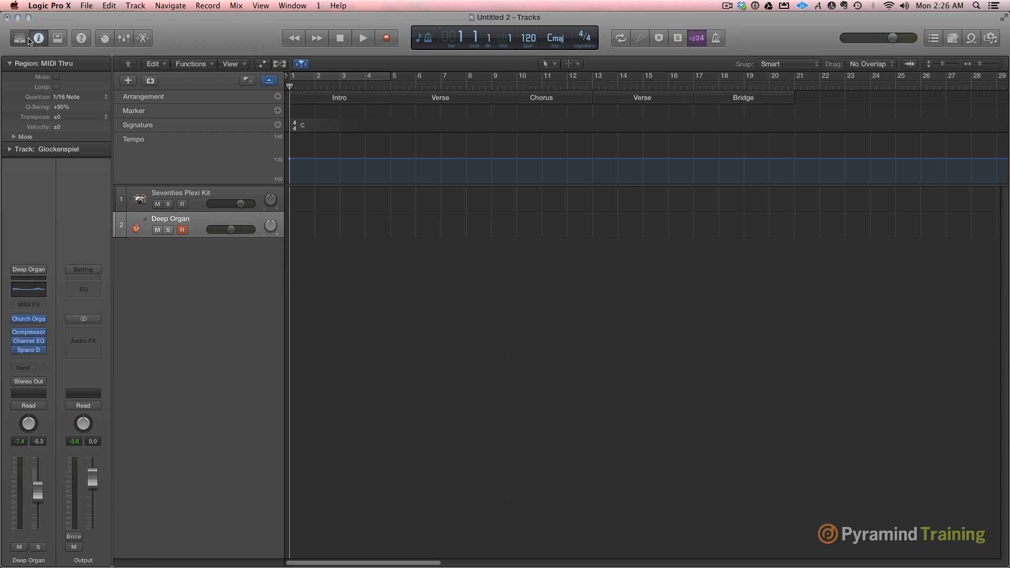
click(19, 37)
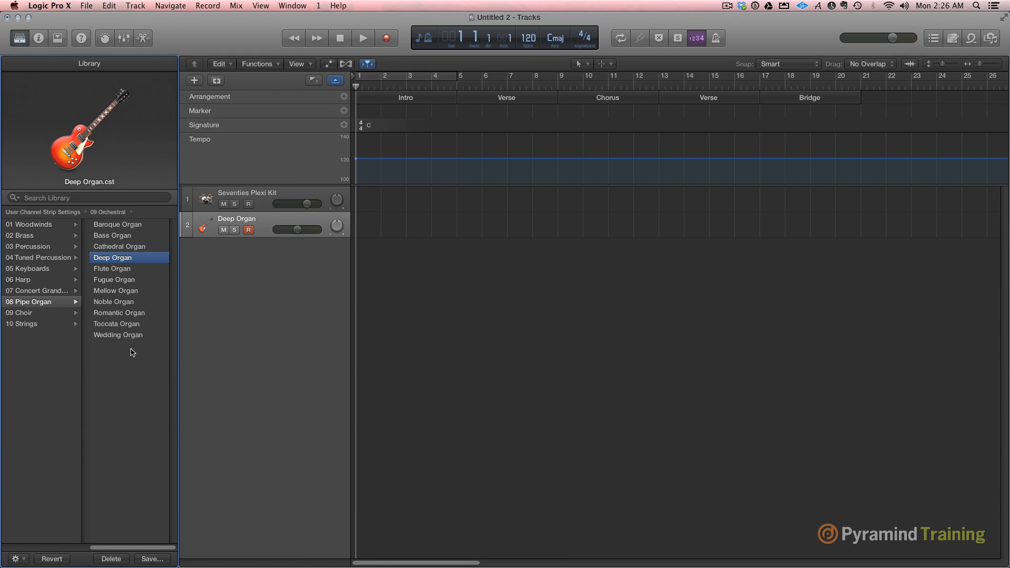
mouse_move(43, 256)
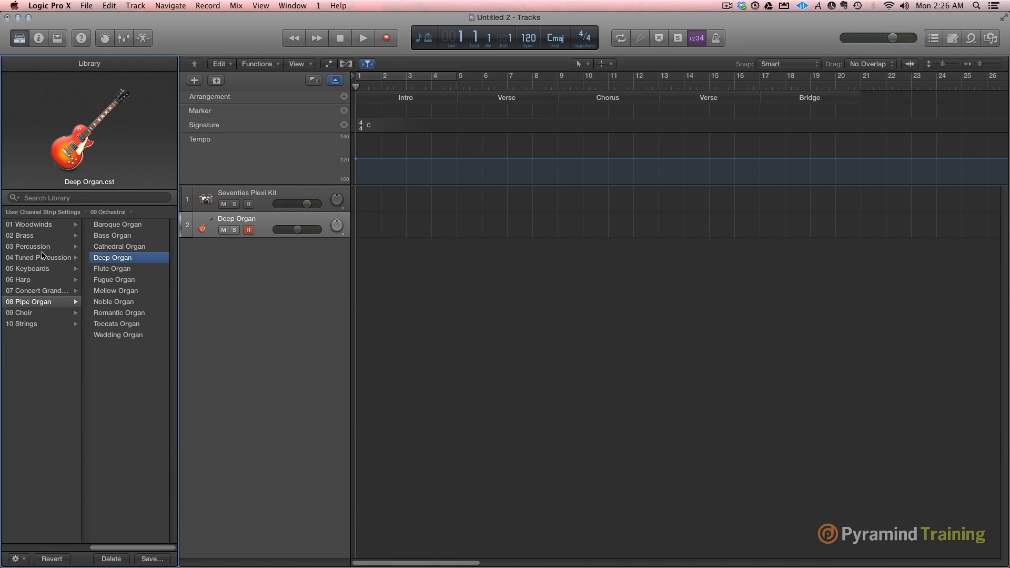
click(32, 246)
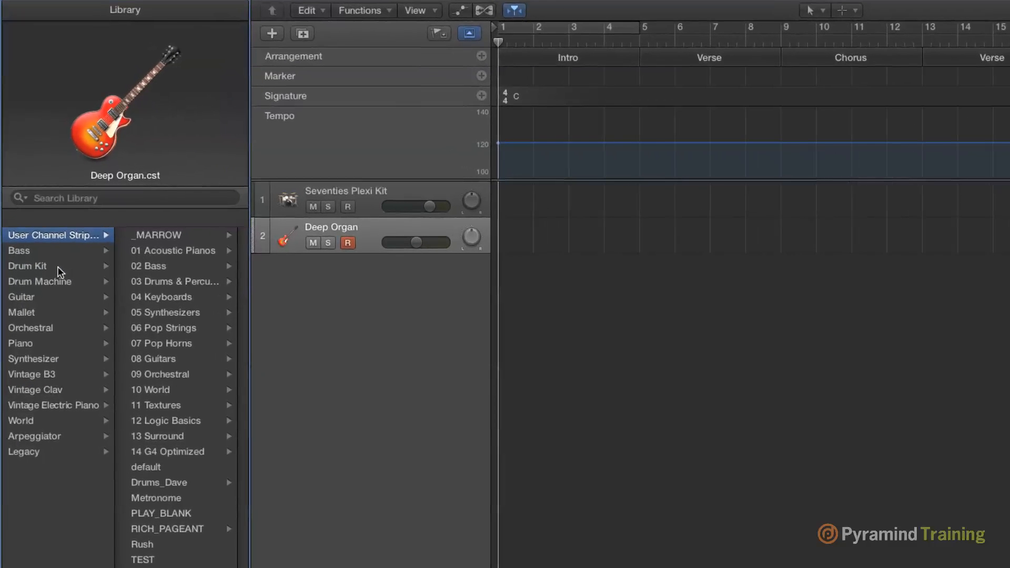
click(29, 265)
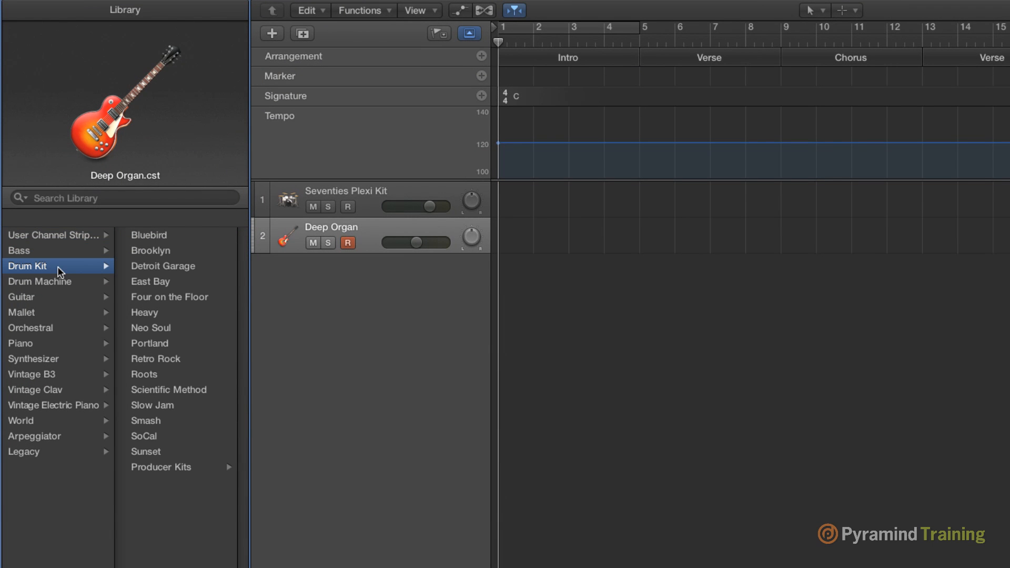
mouse_move(163, 393)
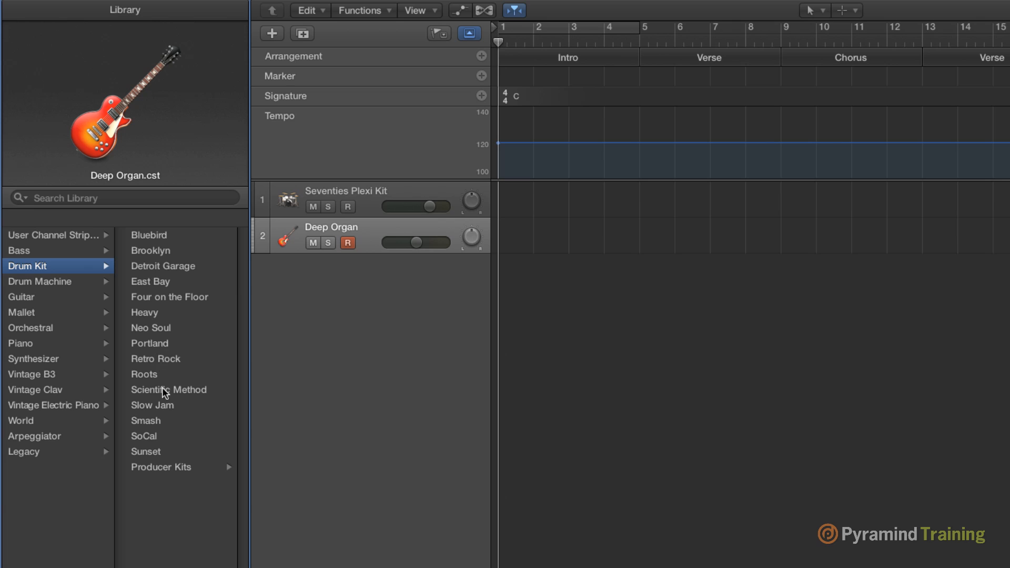
mouse_move(160, 473)
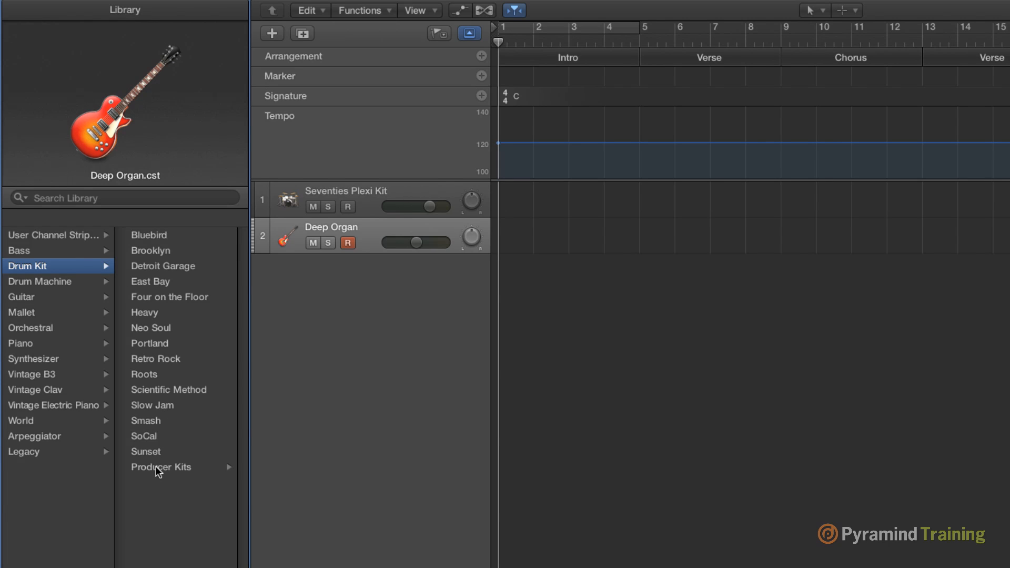
click(161, 467)
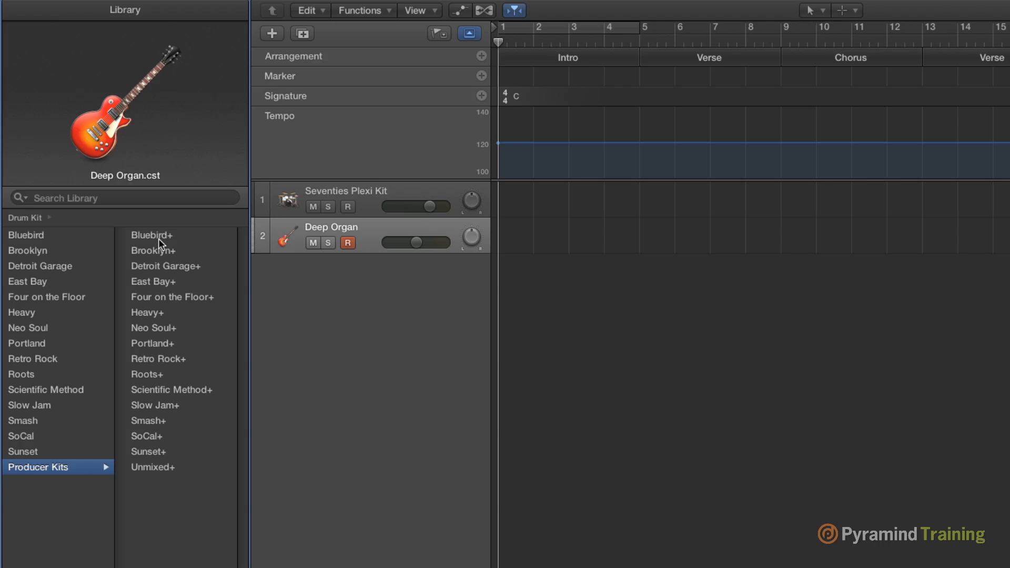
mouse_move(163, 290)
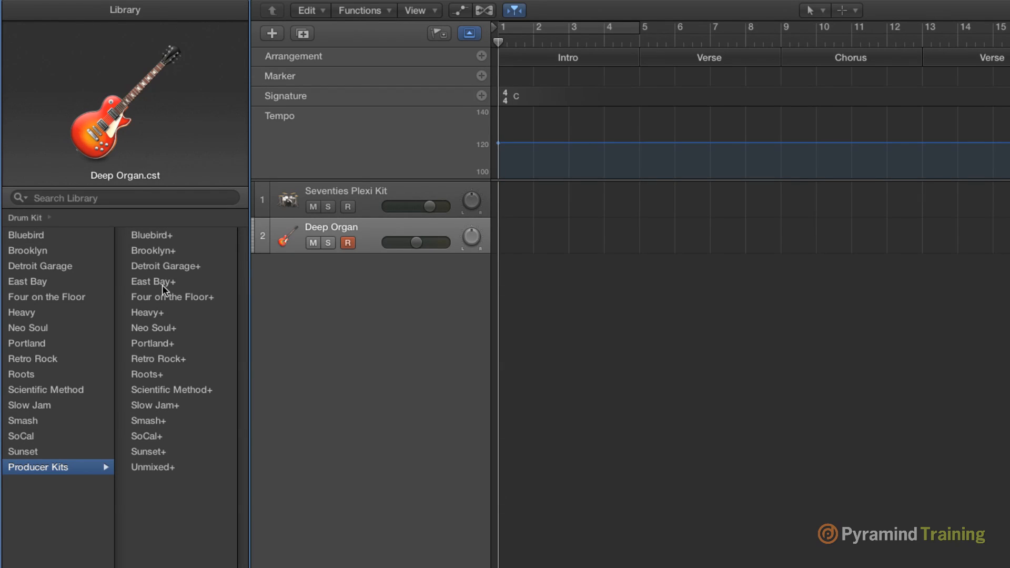
mouse_move(167, 296)
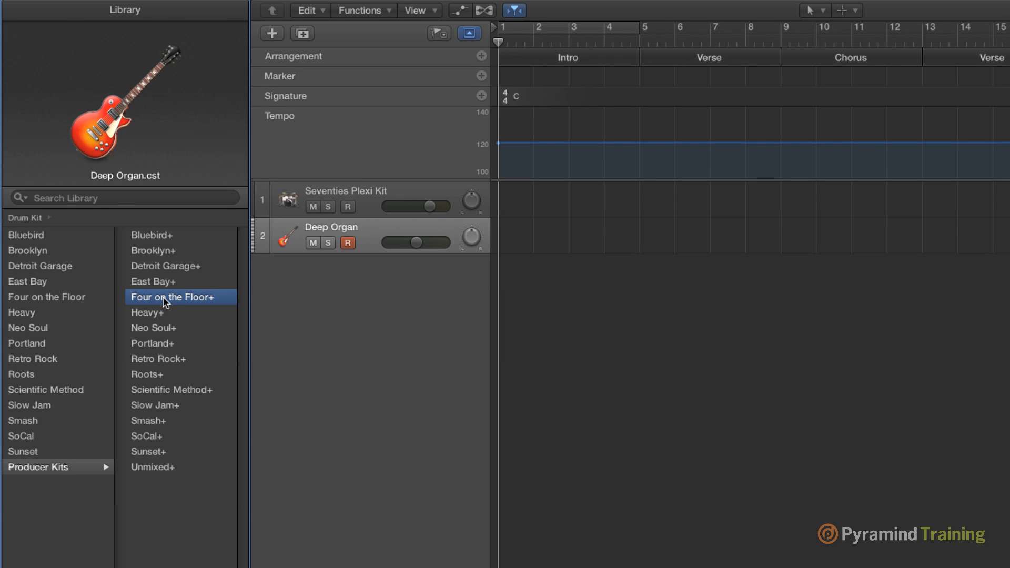
Step: Load the Four on the Floor+ kit onto track 2 and expand its drum stack
click(172, 297)
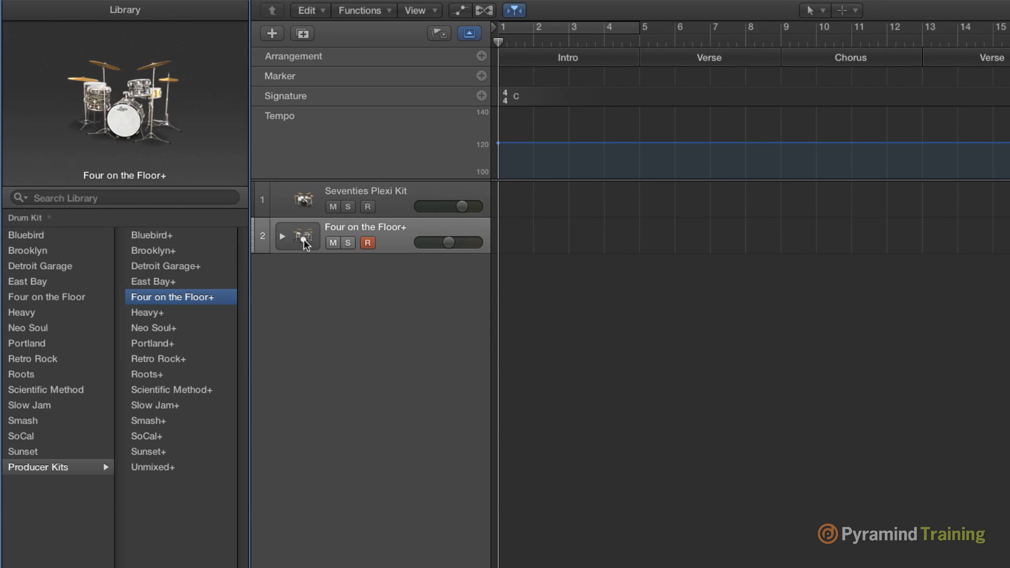
mouse_move(285, 247)
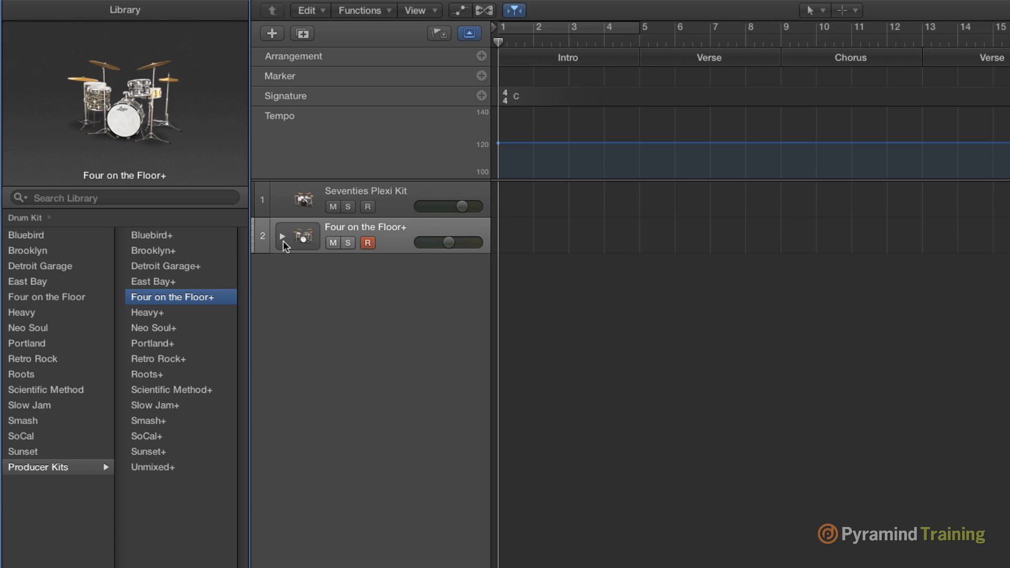
mouse_move(465, 291)
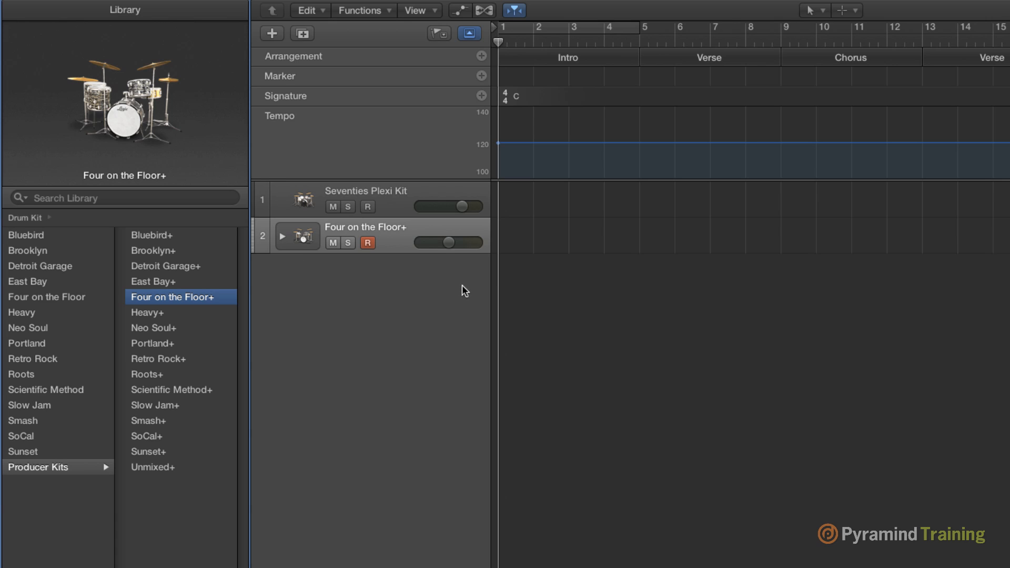
mouse_move(347, 237)
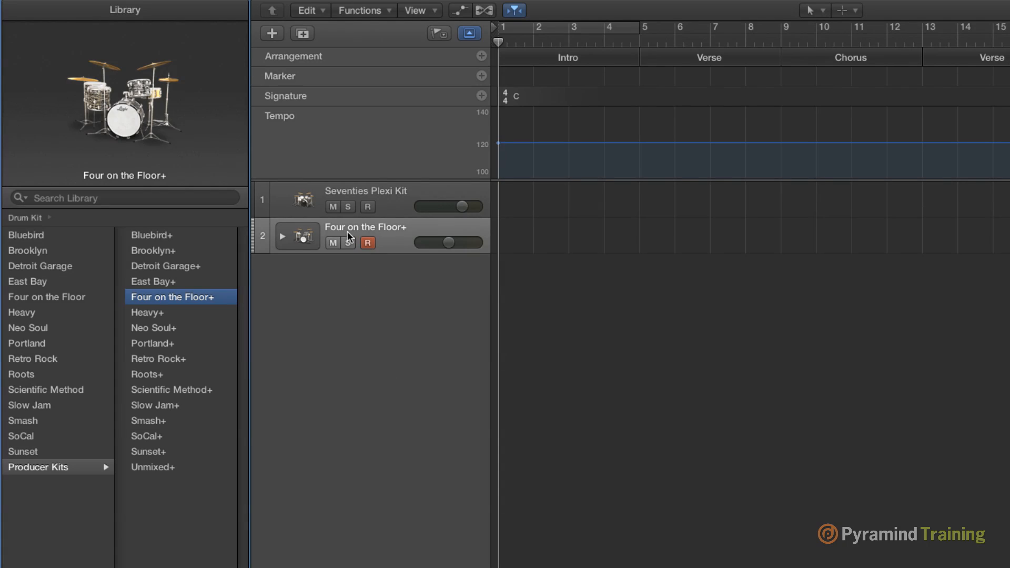
mouse_move(415, 459)
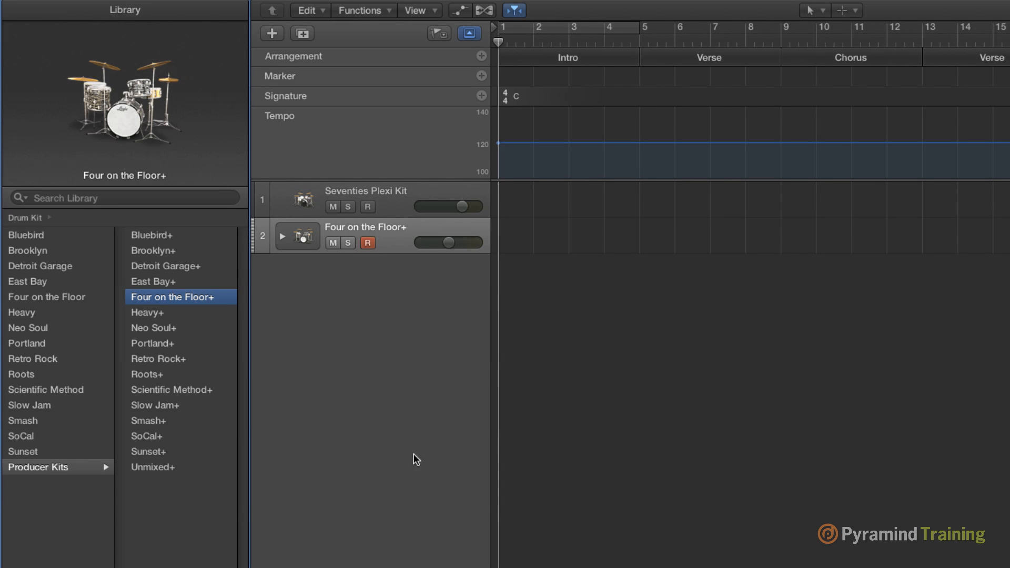
mouse_move(480, 244)
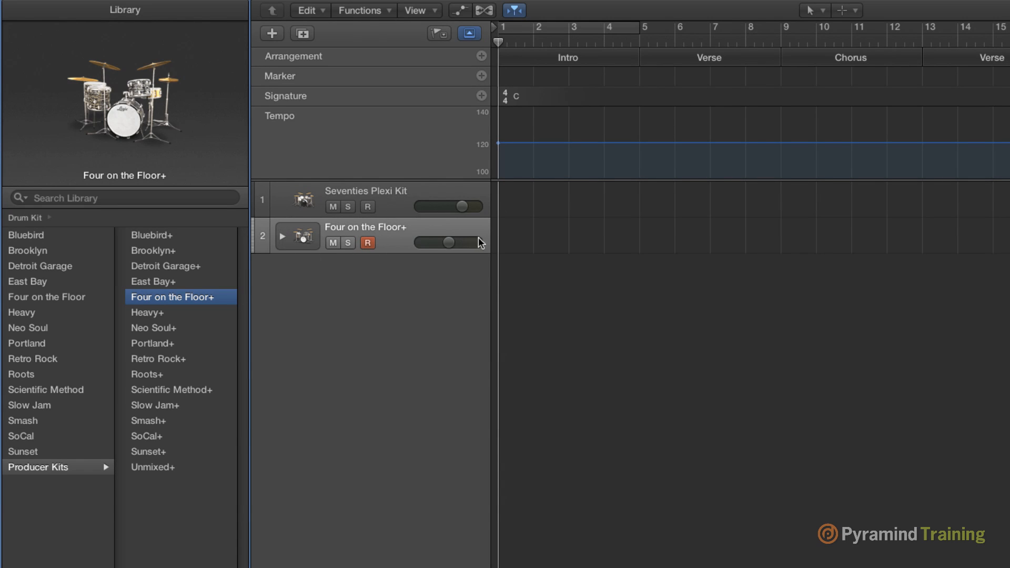
mouse_move(284, 243)
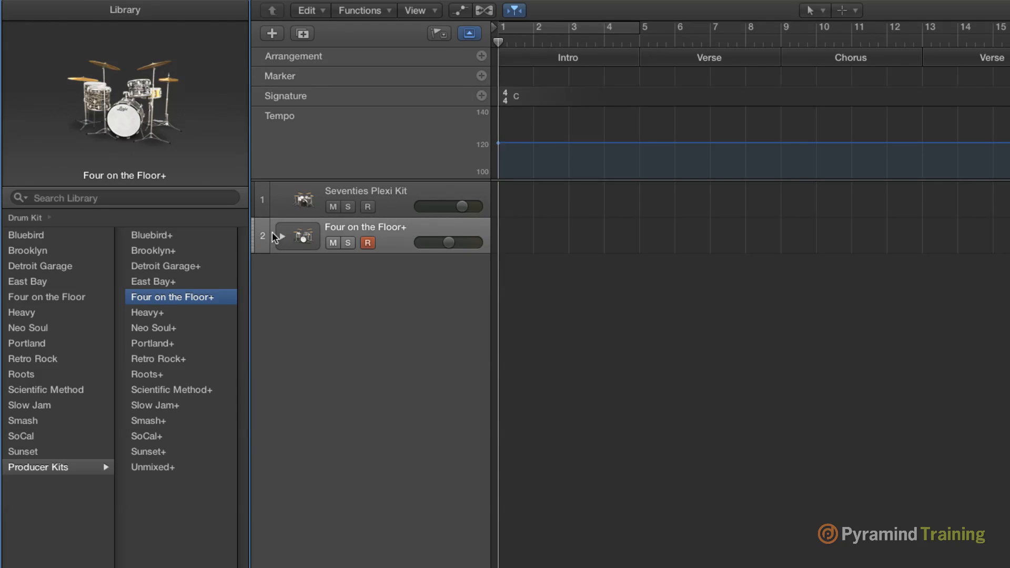
mouse_move(293, 246)
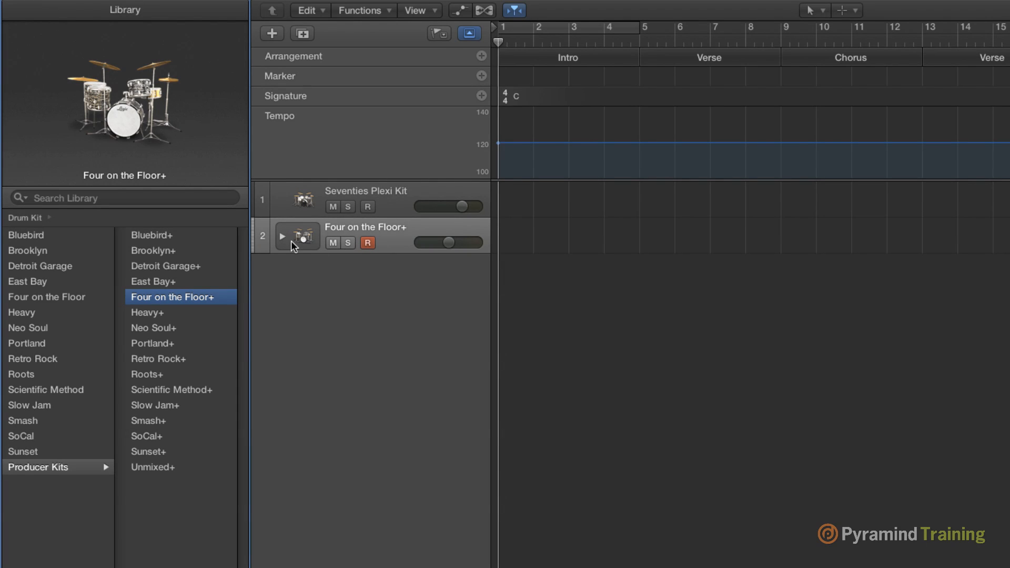
click(282, 236)
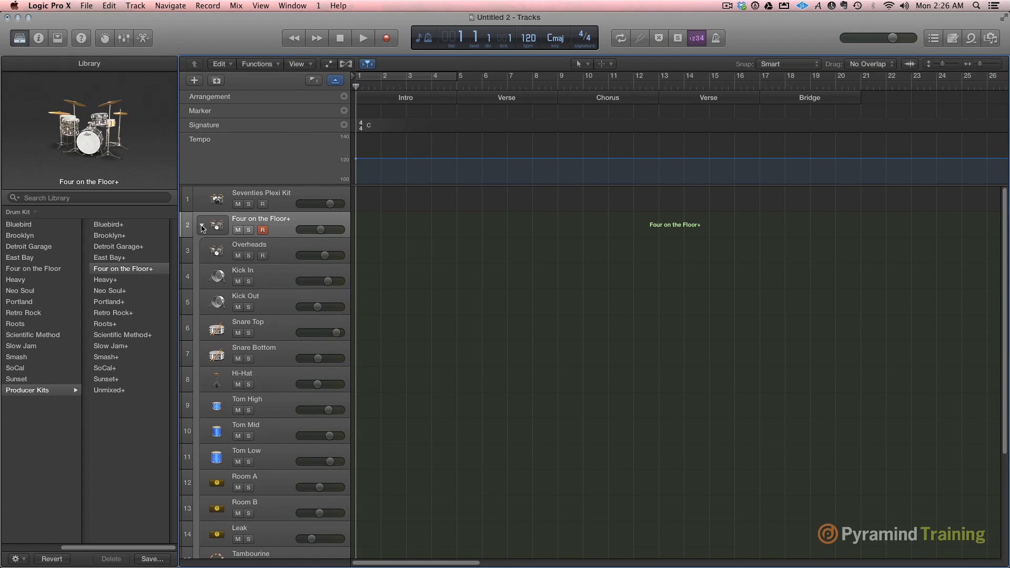
Step: Toggle the Four on the Floor+ stack in the mixer, ending with every drum channel shown
click(202, 226)
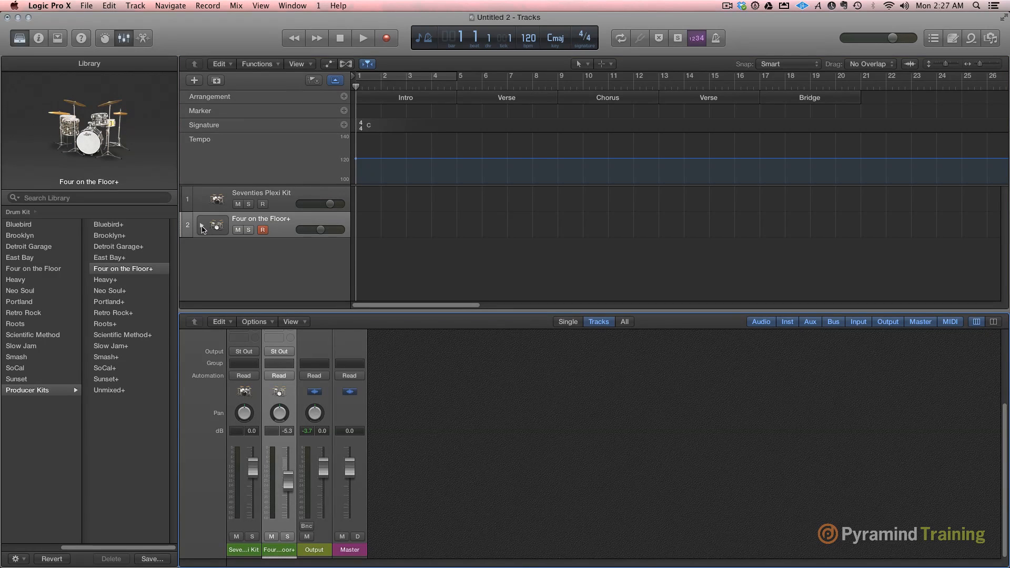
click(202, 230)
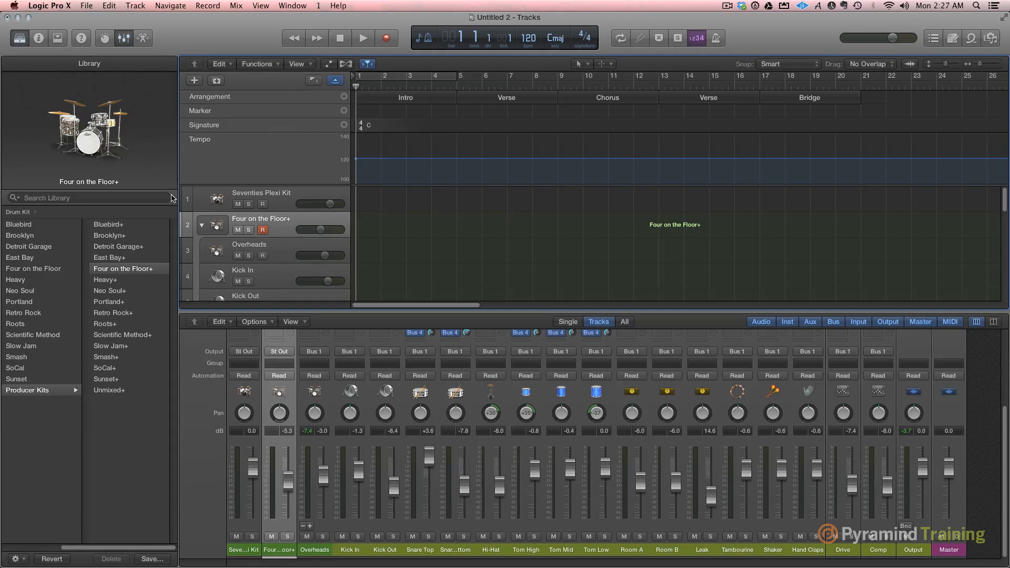
click(202, 226)
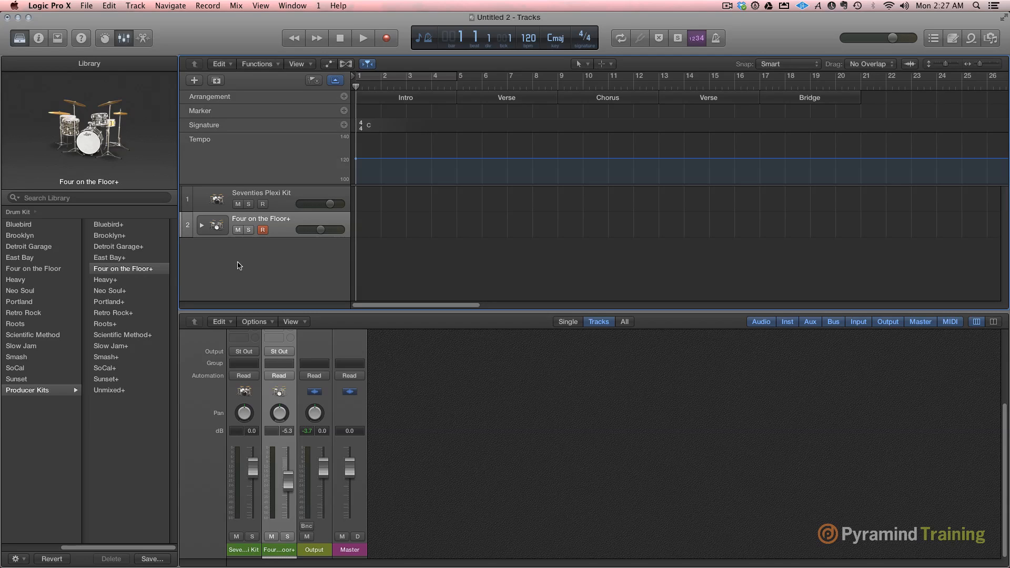
mouse_move(236, 272)
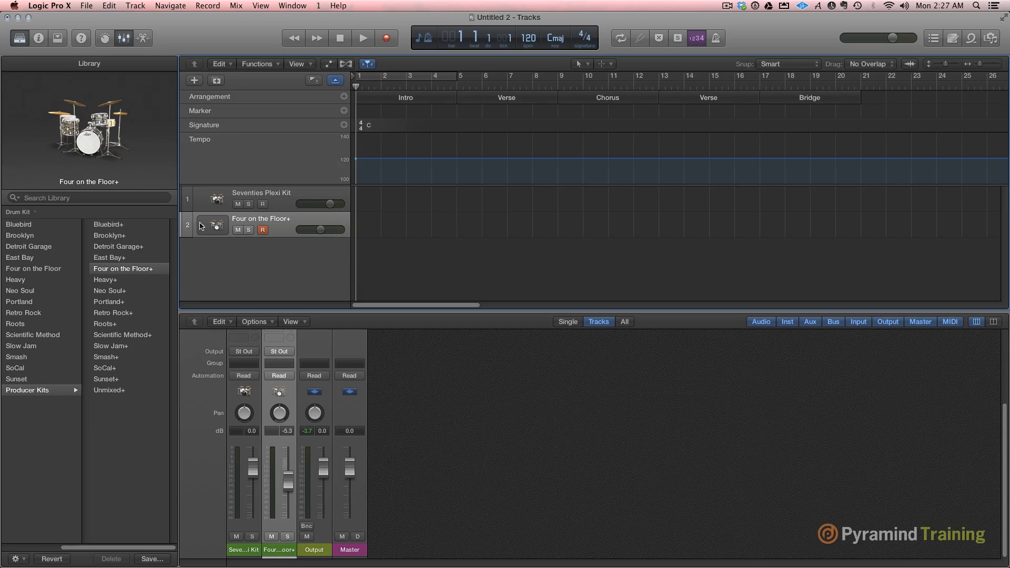
click(202, 226)
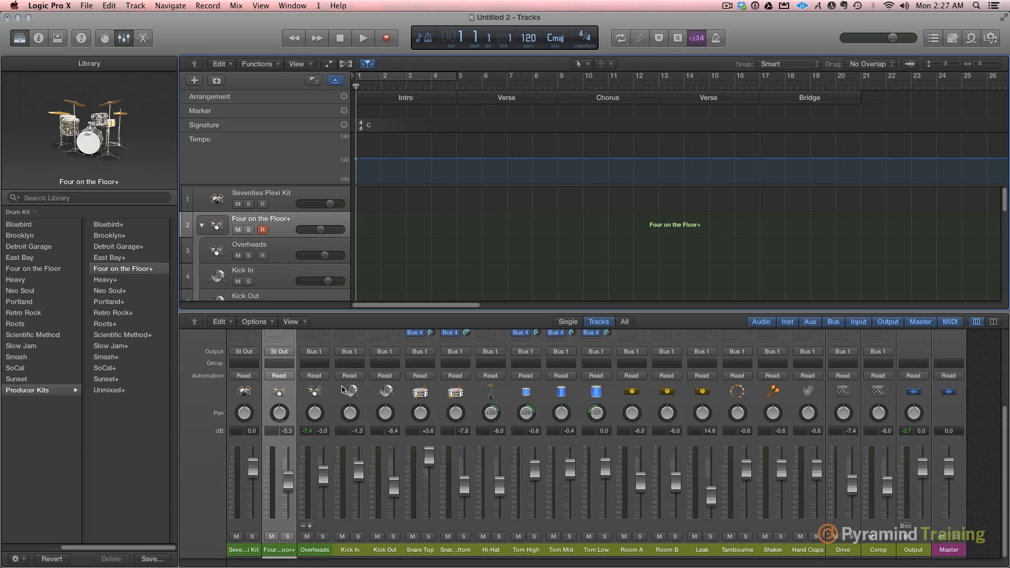
mouse_move(313, 367)
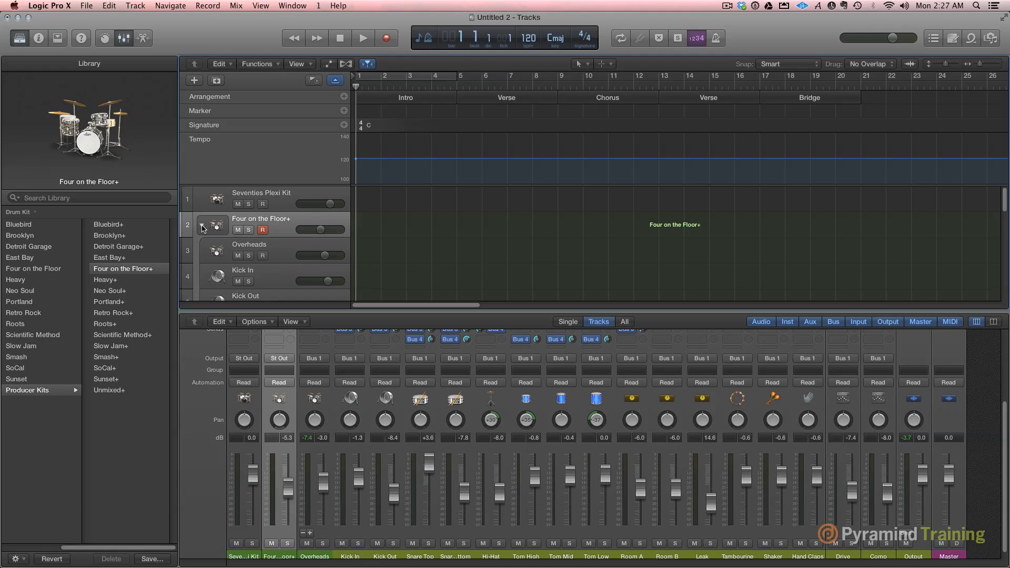
Step: Collapse the Four on the Floor+ drum stack in the mixer
click(202, 224)
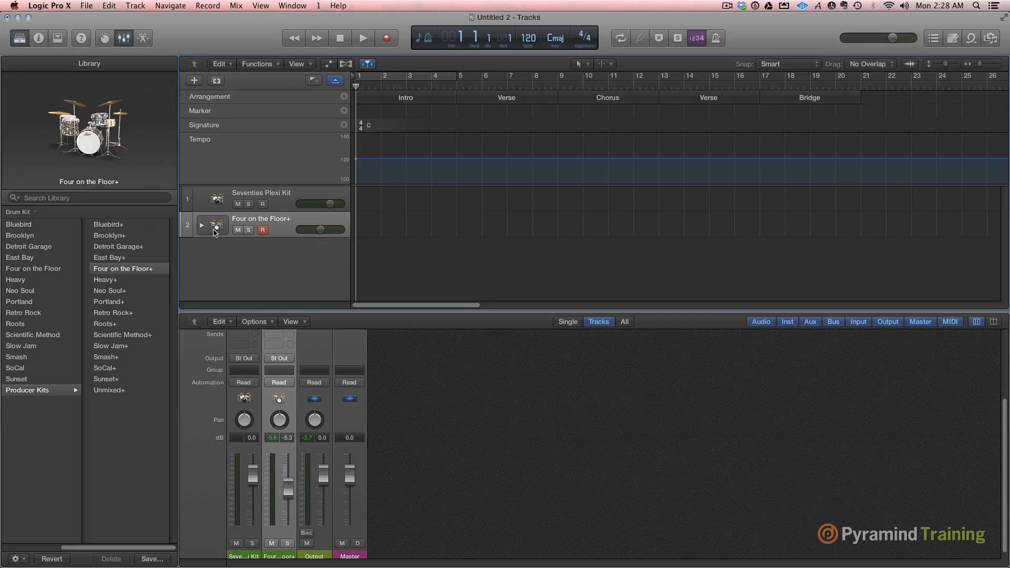
mouse_move(303, 232)
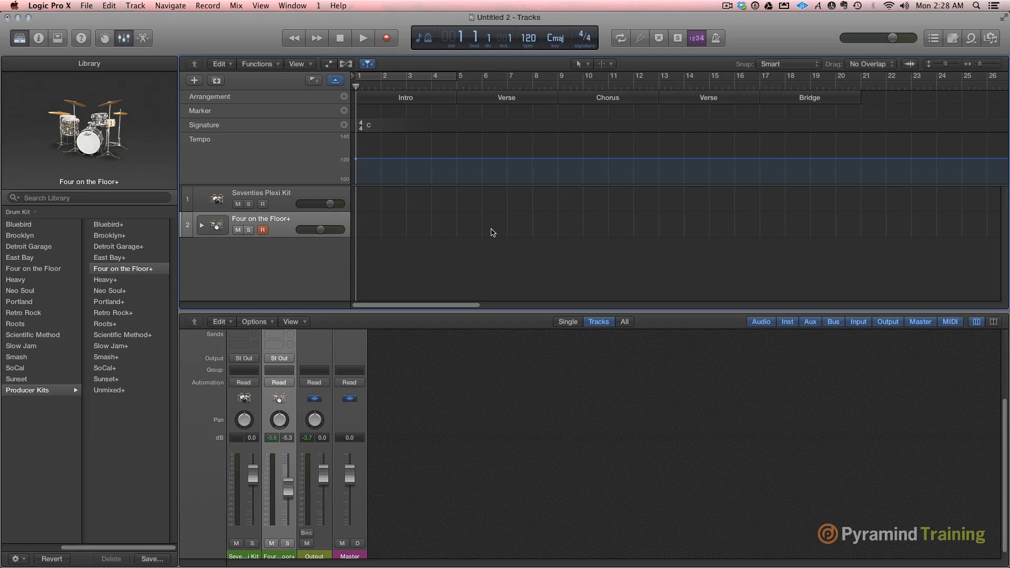
mouse_move(489, 229)
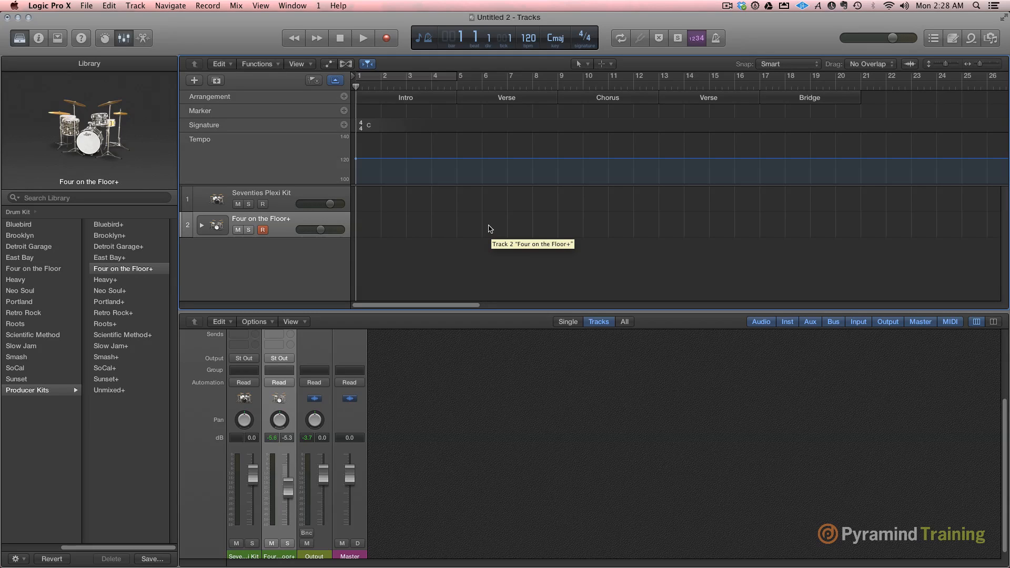
mouse_move(397, 226)
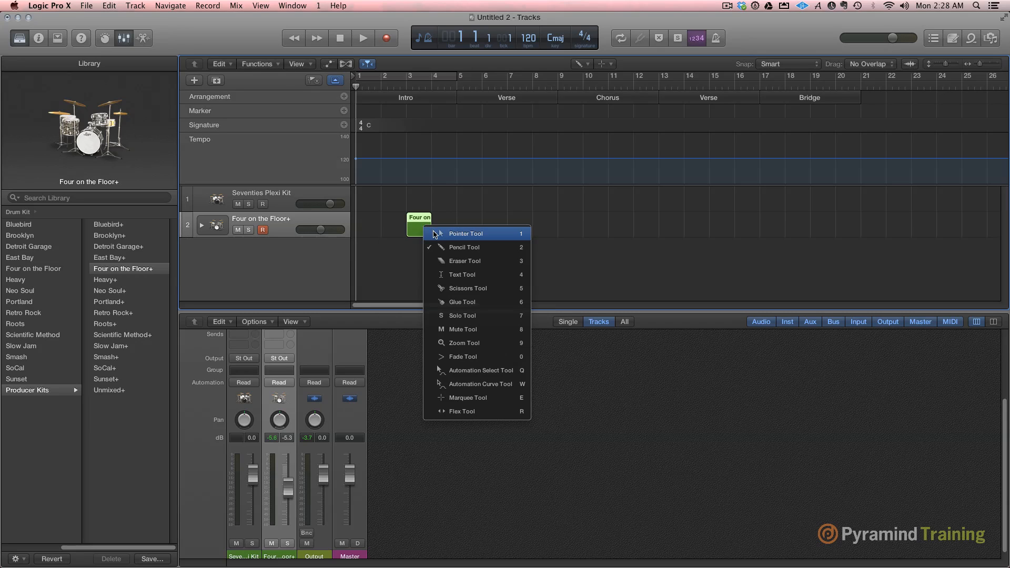
Step: Select the drum region on track 2 with the Pointer Tool and delete it
click(465, 233)
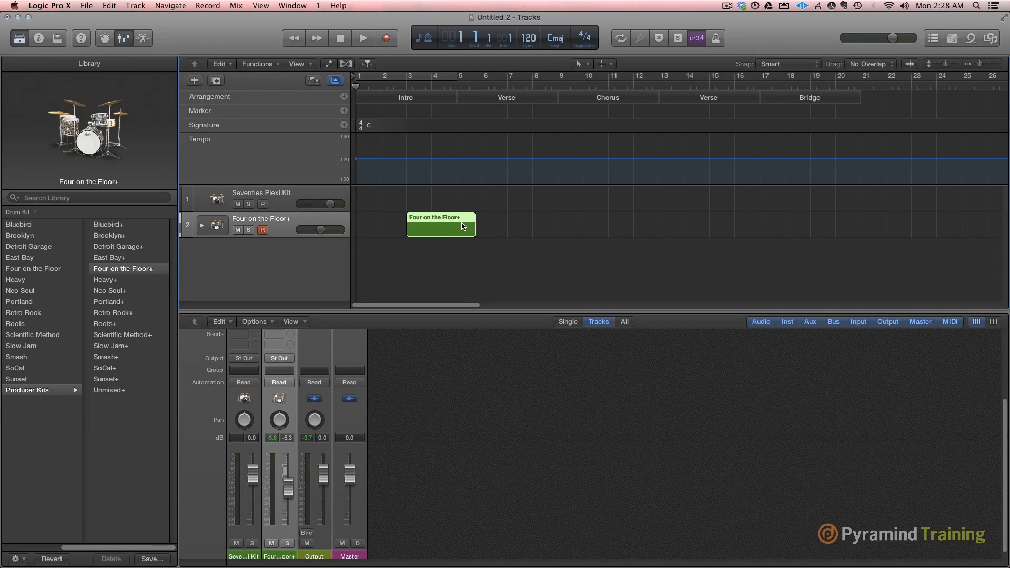
click(329, 64)
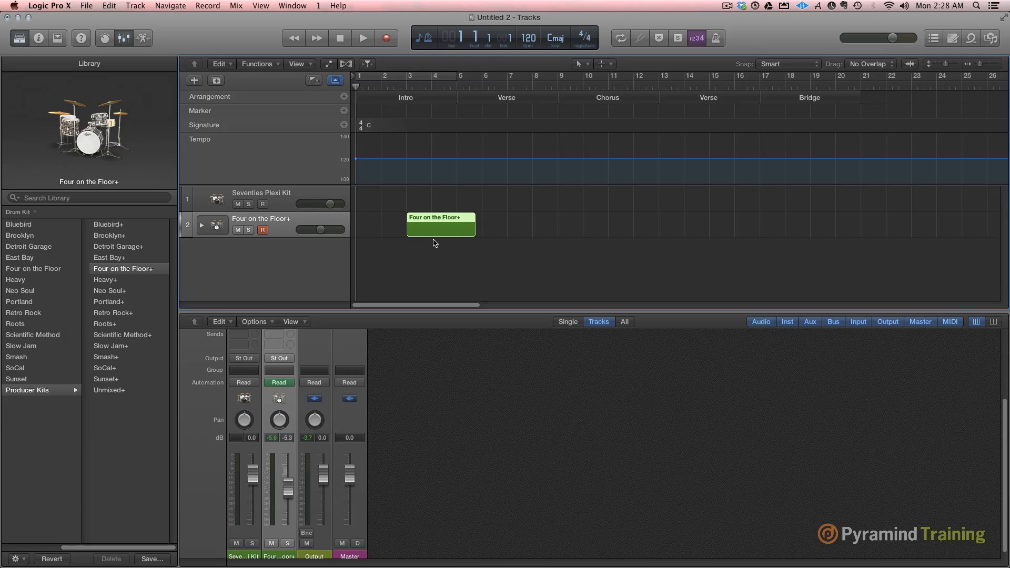
mouse_move(443, 241)
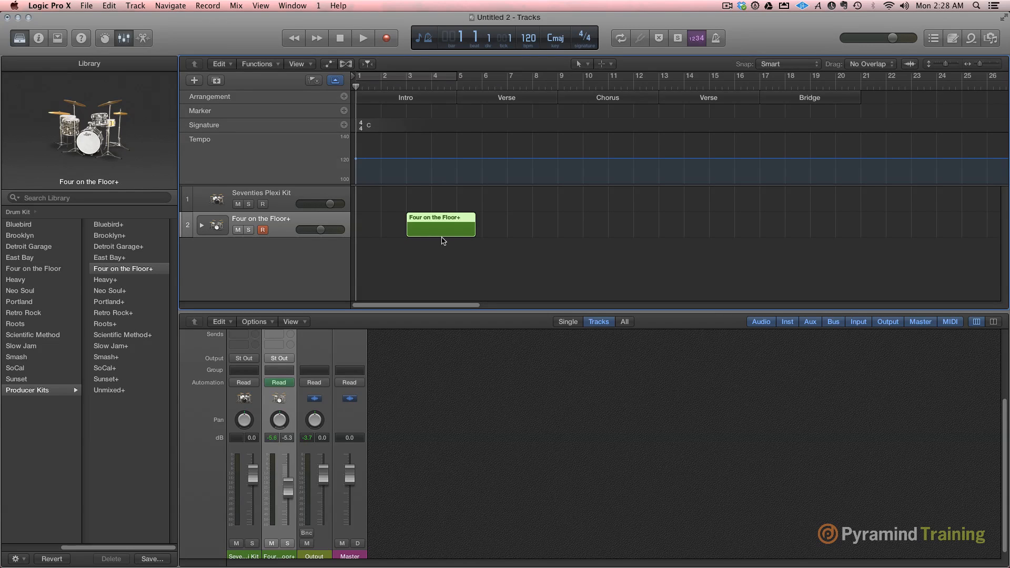
mouse_move(424, 249)
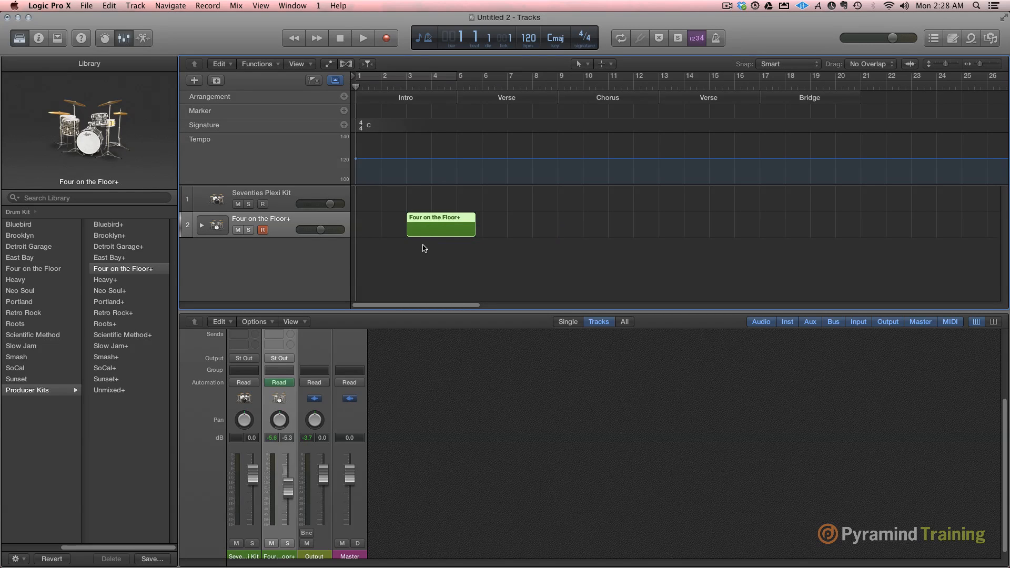
key(Delete)
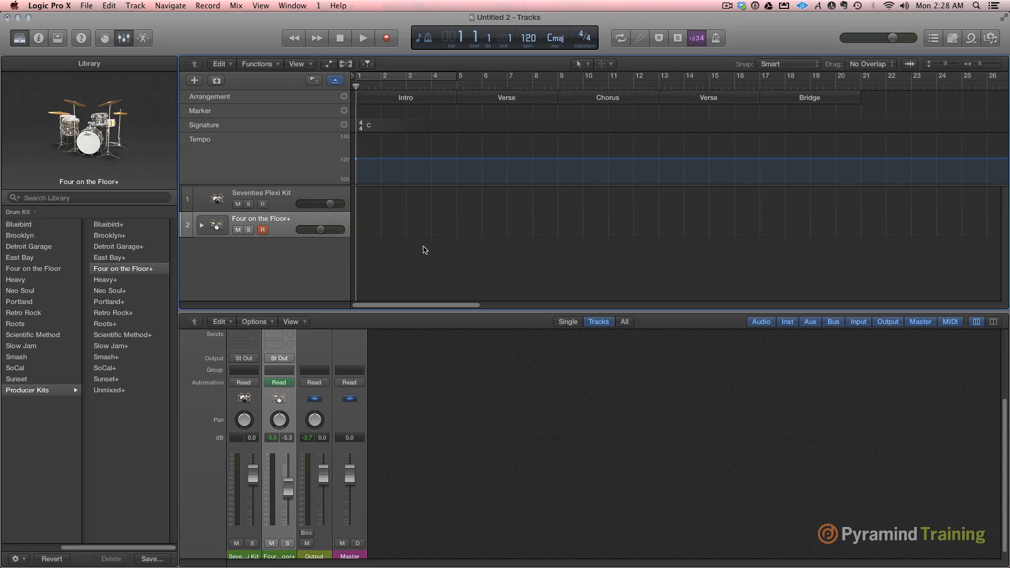
mouse_move(430, 241)
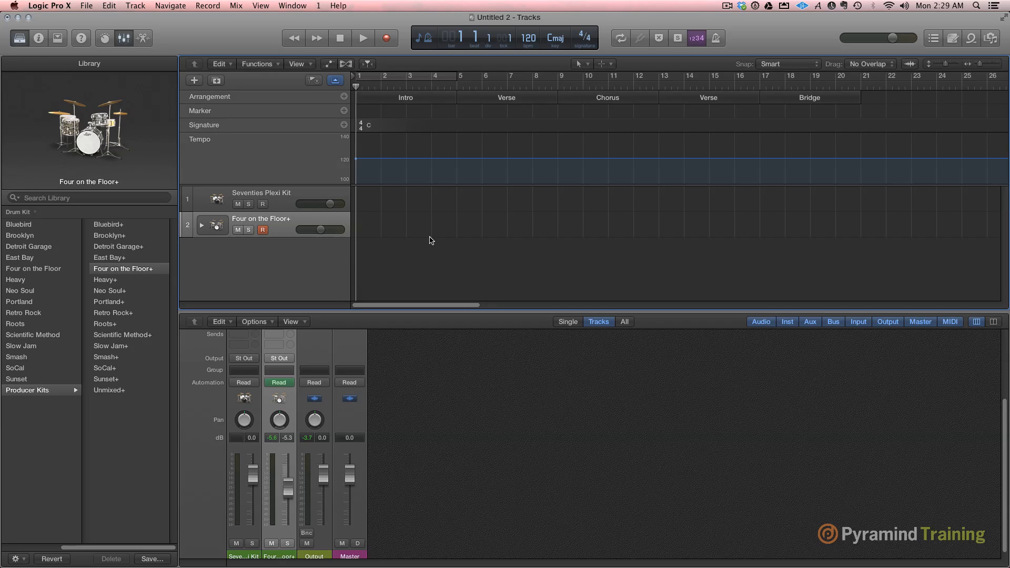
mouse_move(435, 236)
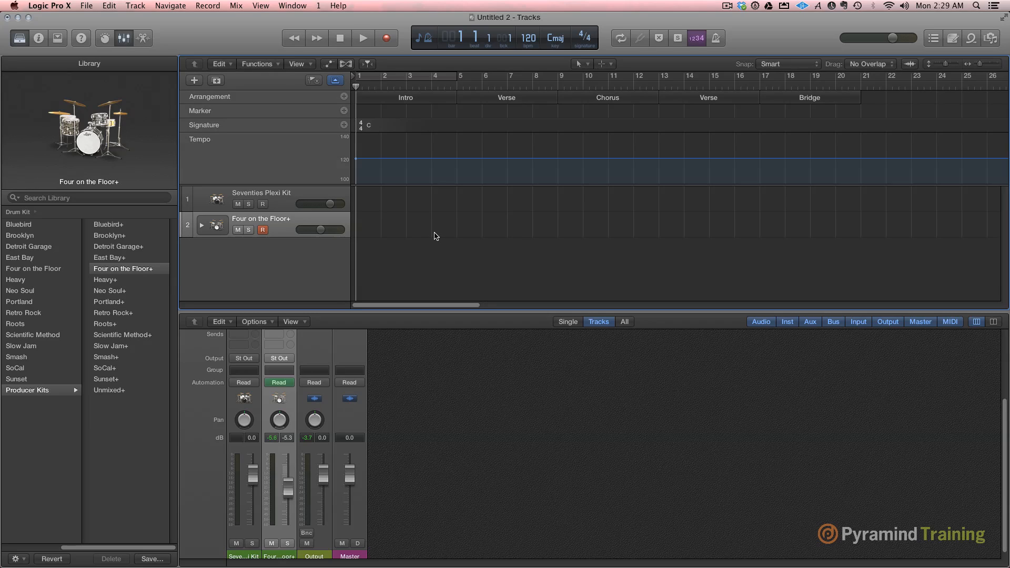
Step: Open the recent project Love_vLX_v8_Pitch_&_Time_MPV
click(86, 5)
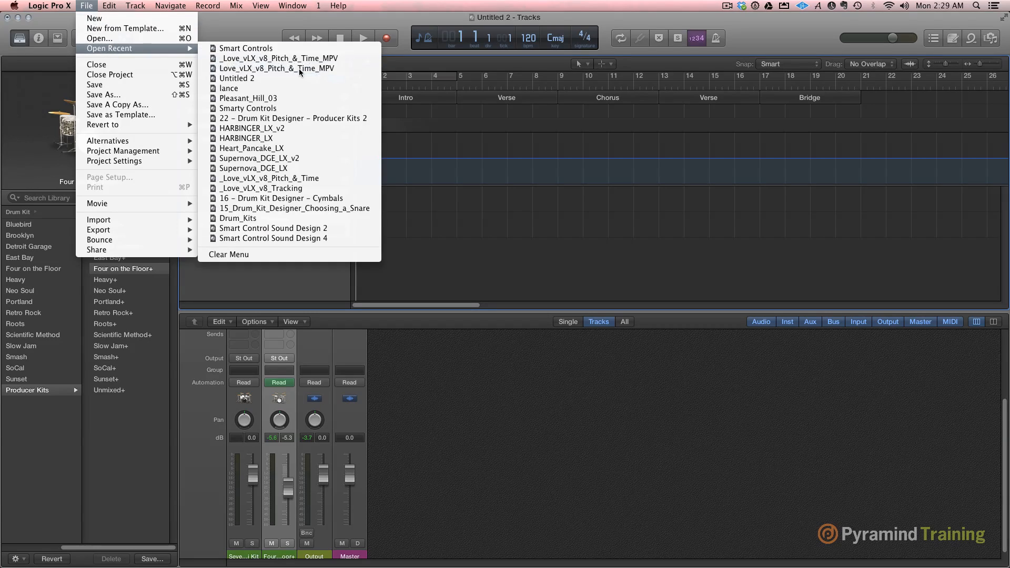
click(278, 58)
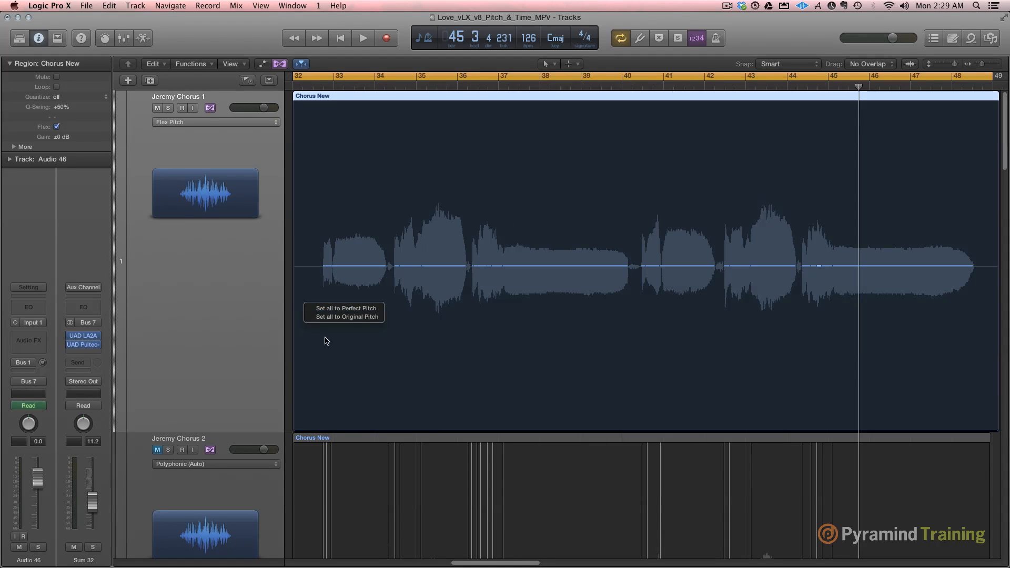
Step: Shrink tracks to show all Jeremy Chorus takes, enable Show Flex, and pick track 1's flex mode
click(343, 308)
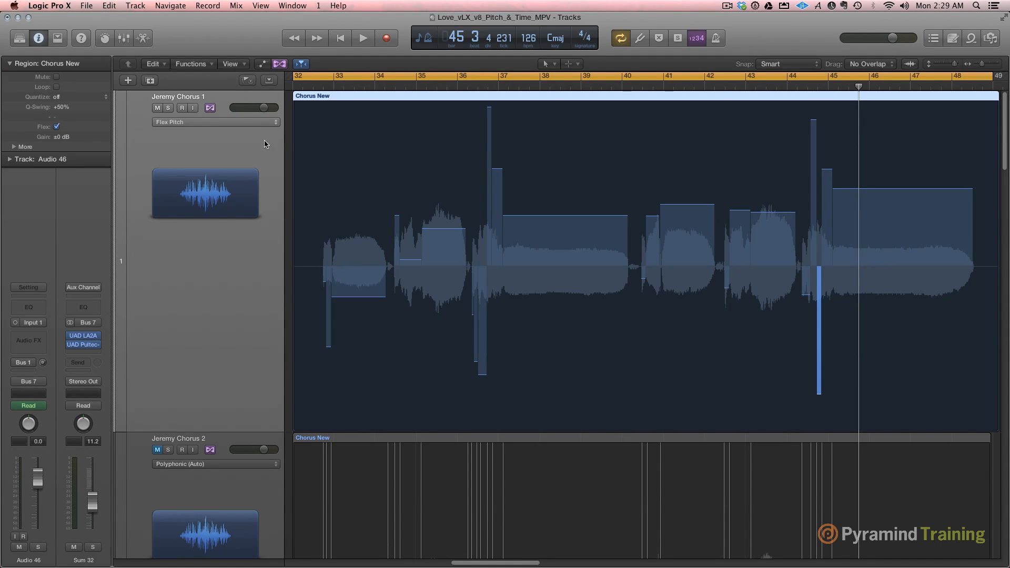
click(215, 121)
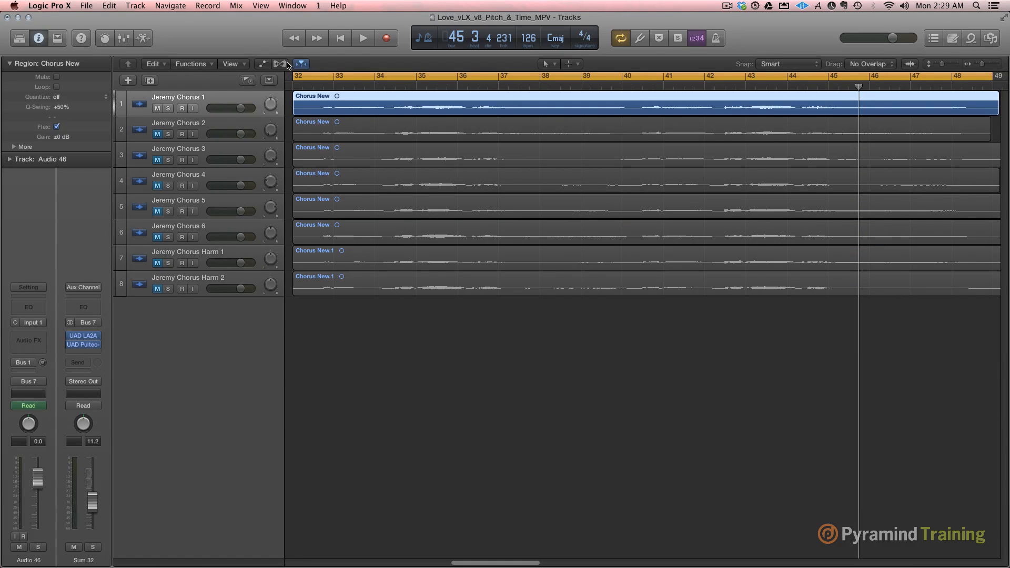
click(279, 64)
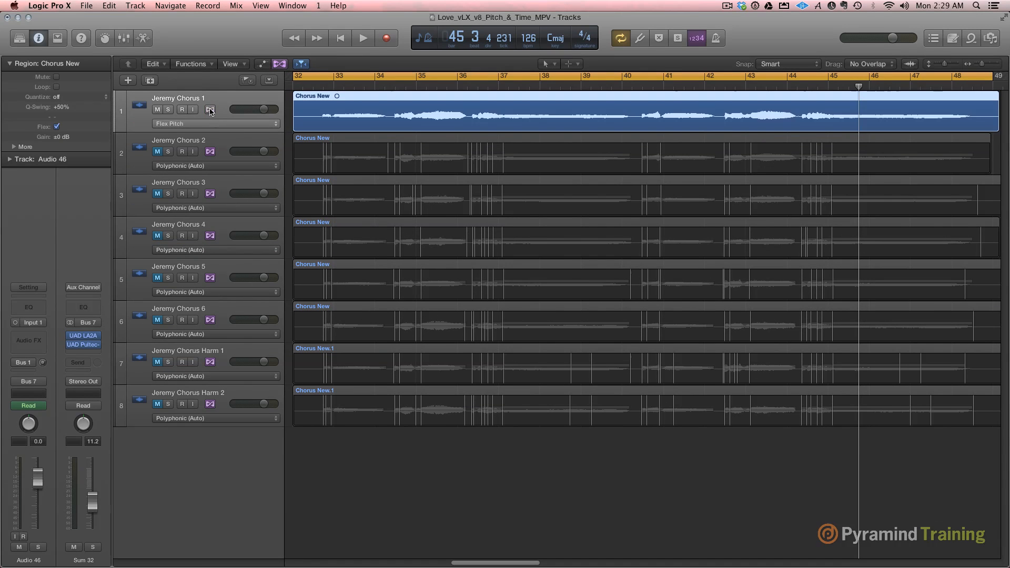
click(215, 123)
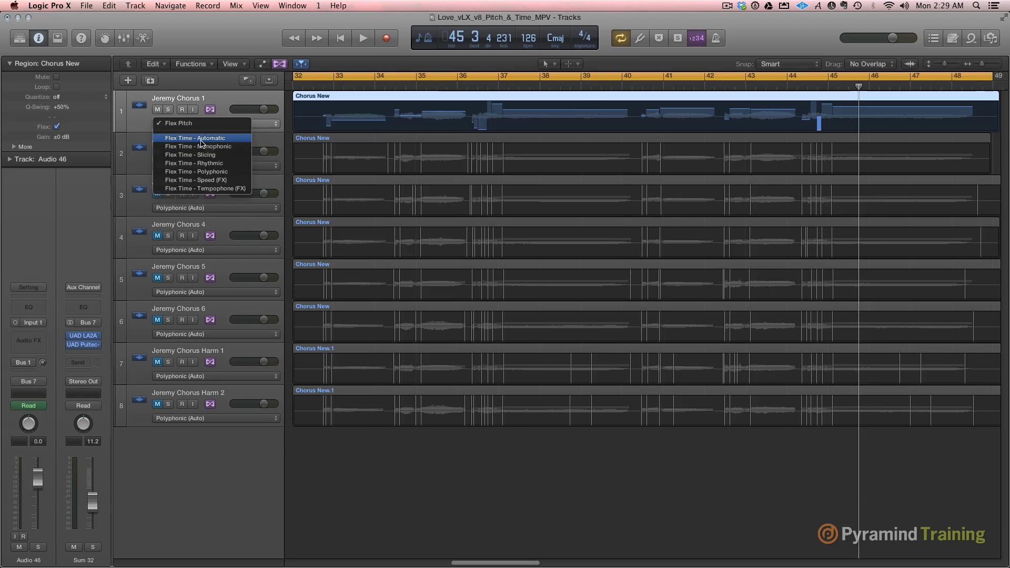
click(176, 123)
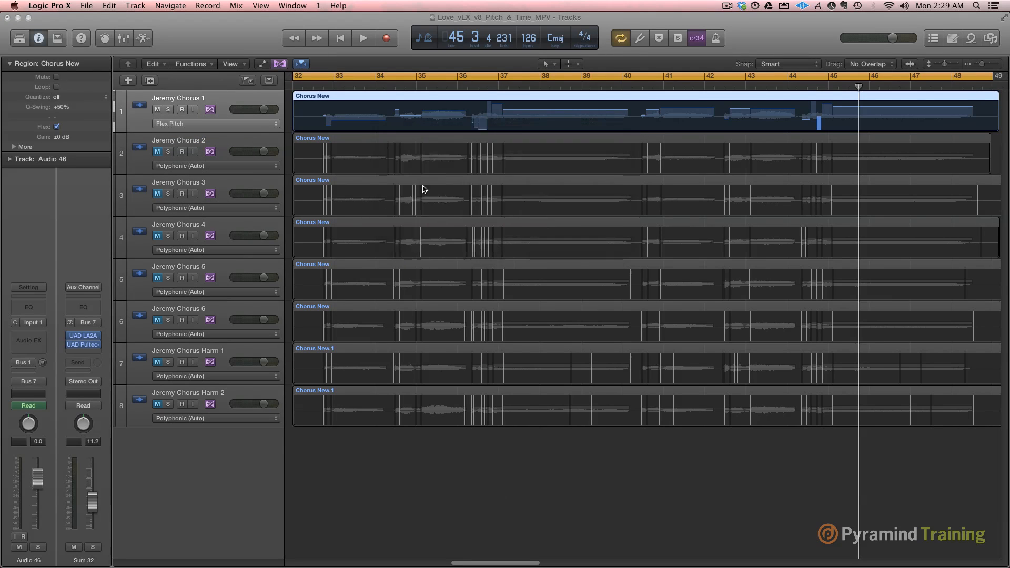
click(216, 123)
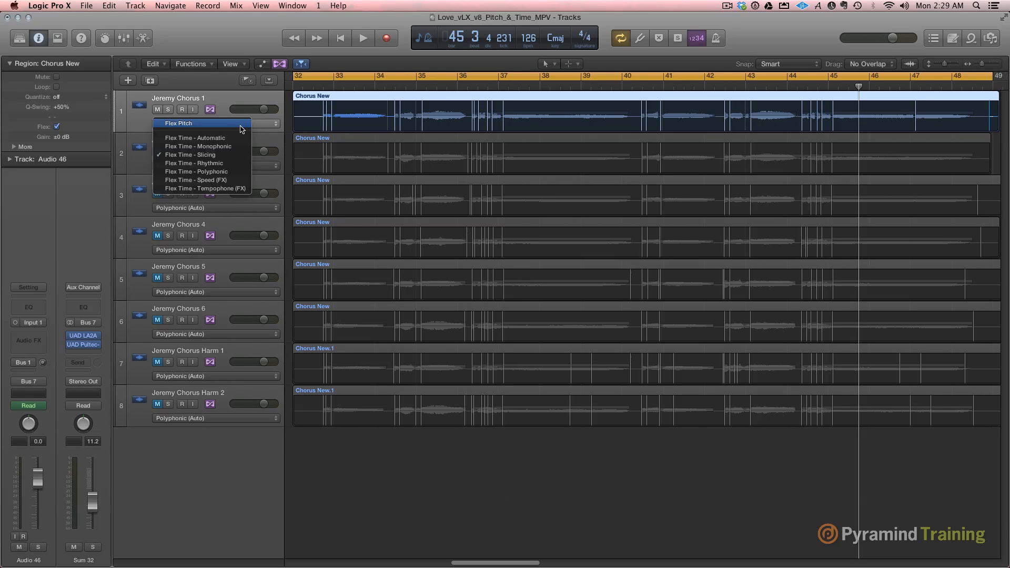
mouse_move(221, 100)
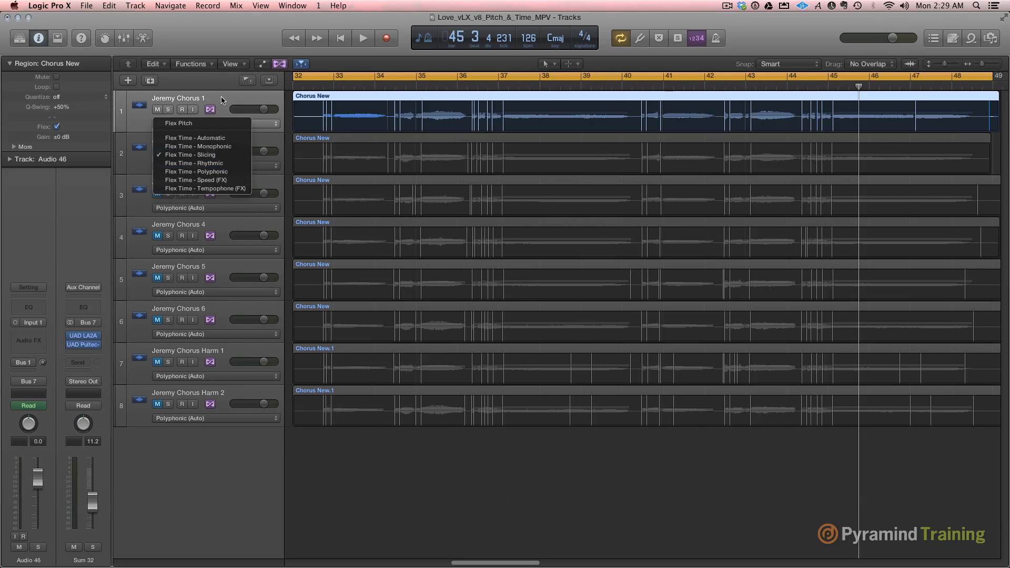
Step: Return Jeremy Chorus 1 to Flex Pitch, solo it, and open its region for pitch editing
click(177, 124)
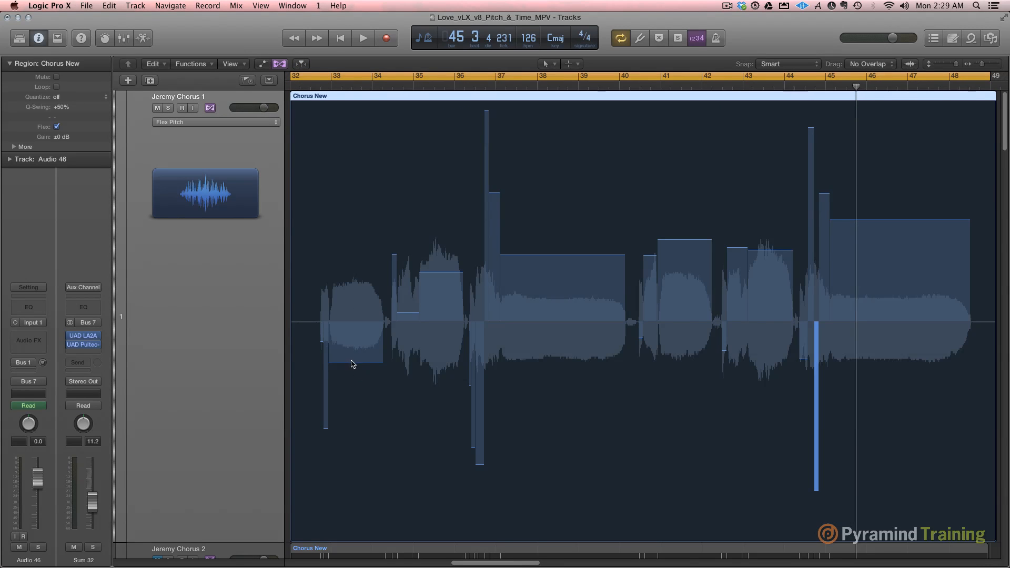
mouse_move(370, 382)
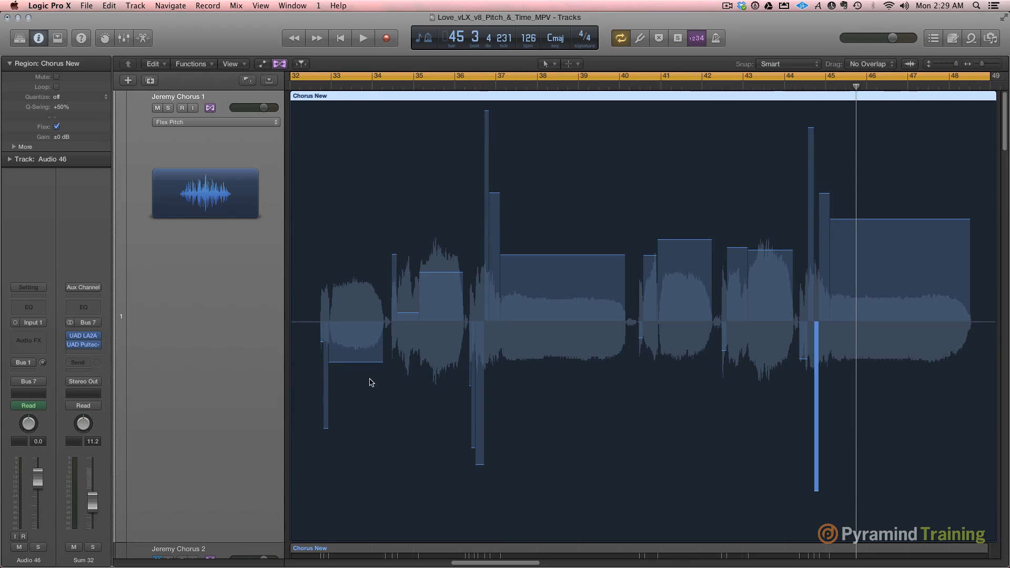
mouse_move(324, 302)
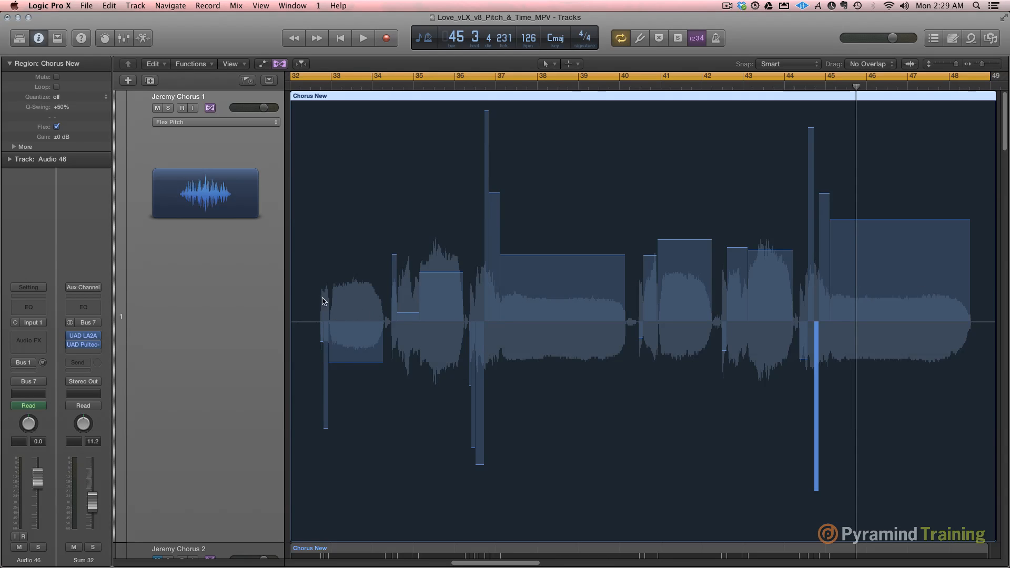
click(169, 108)
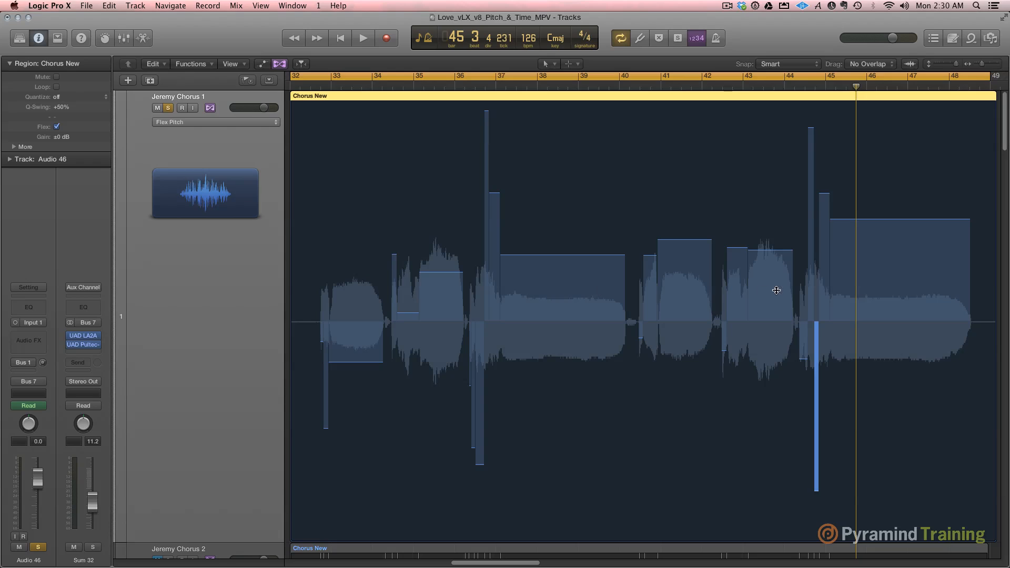
mouse_move(711, 294)
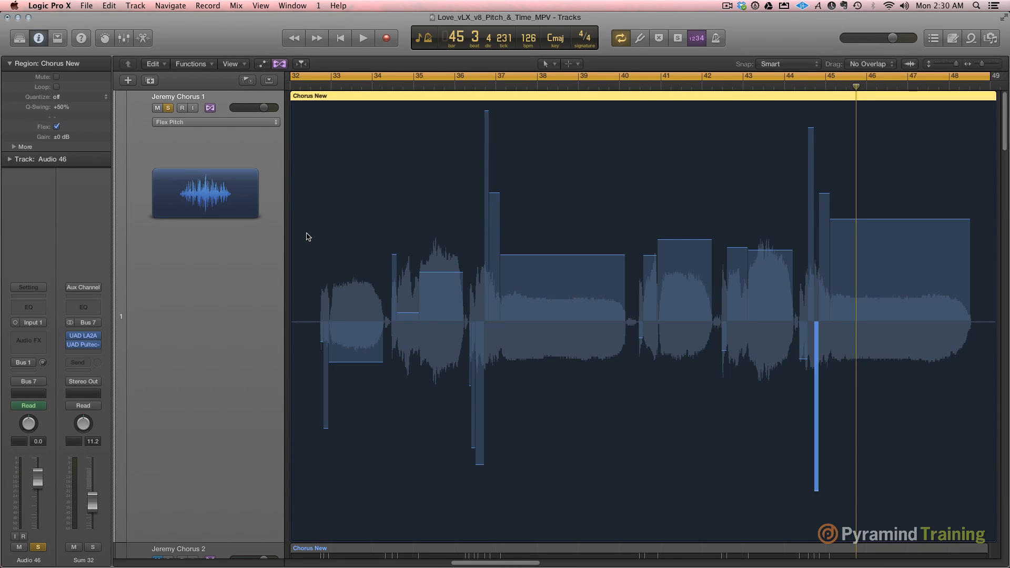
click(368, 283)
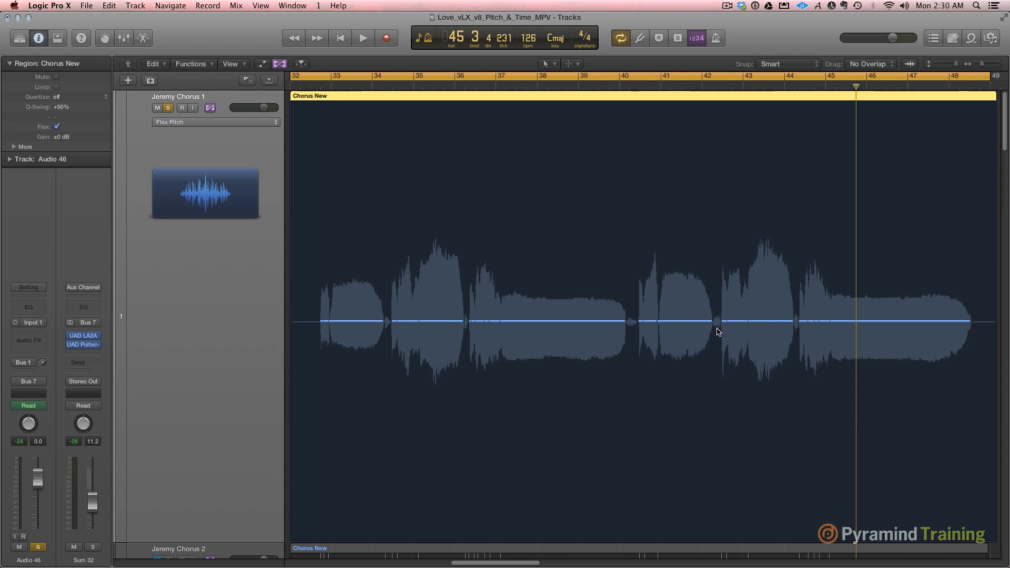
mouse_move(340, 321)
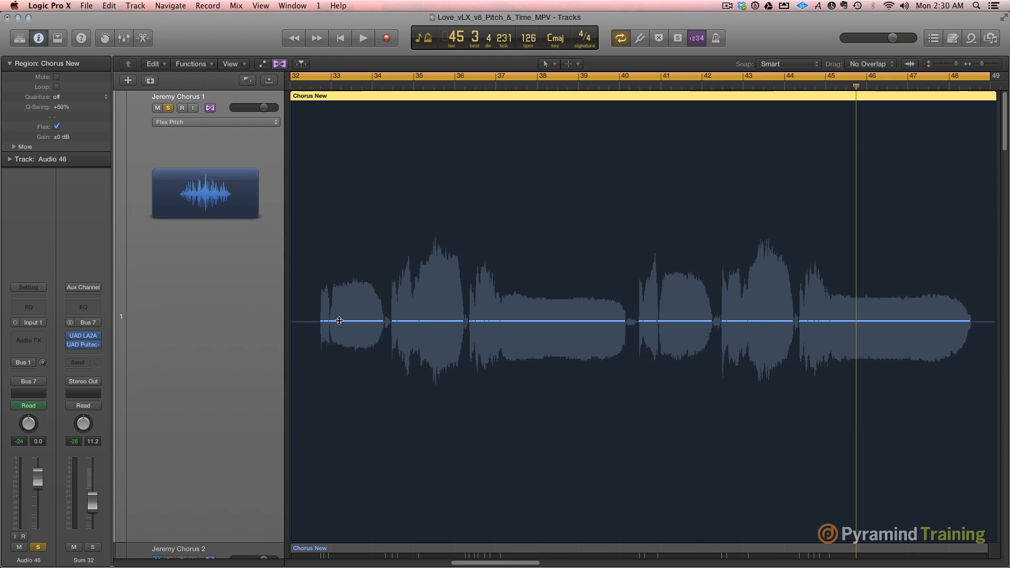
mouse_move(387, 337)
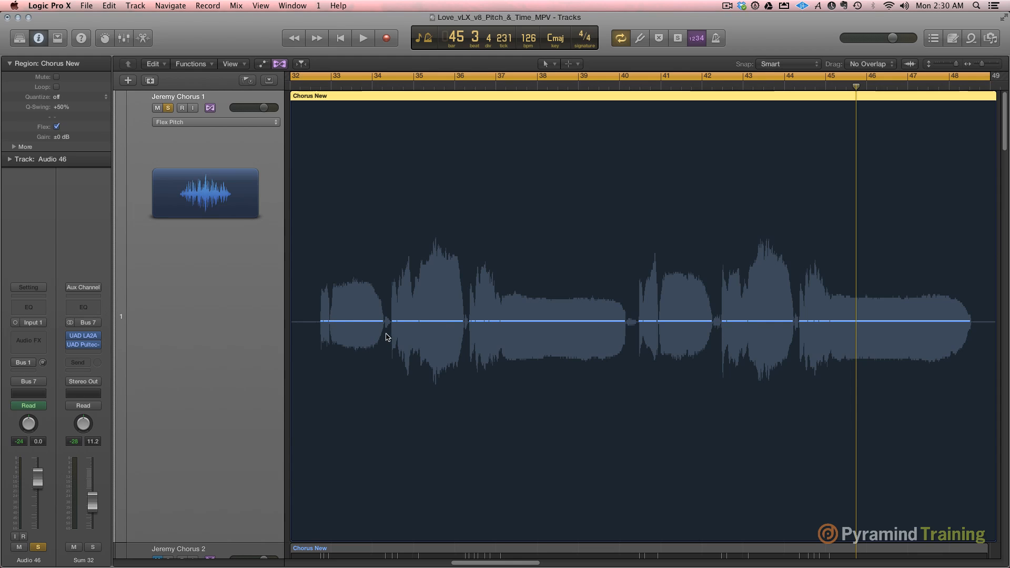
mouse_move(641, 322)
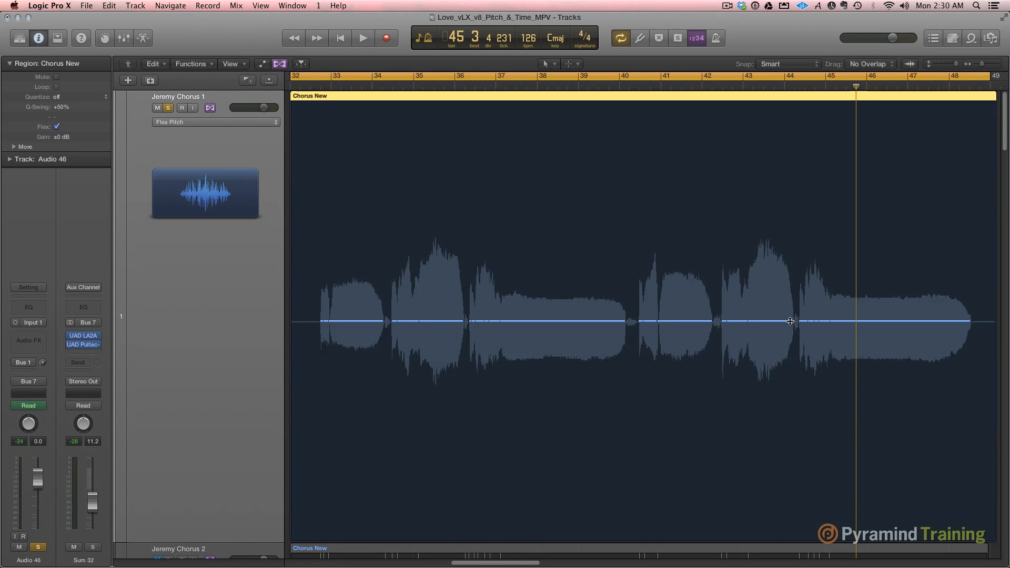
mouse_move(543, 101)
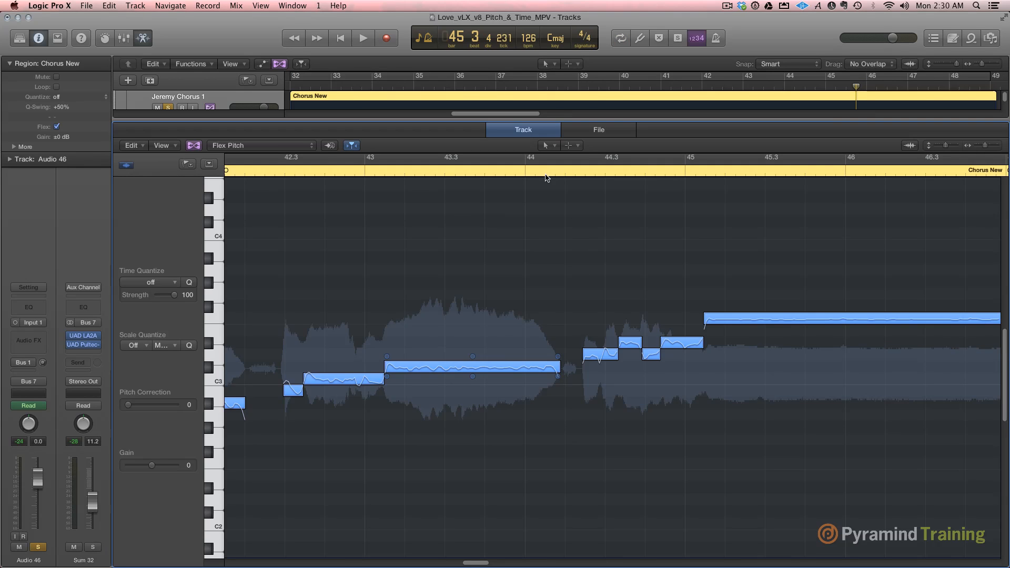
click(363, 37)
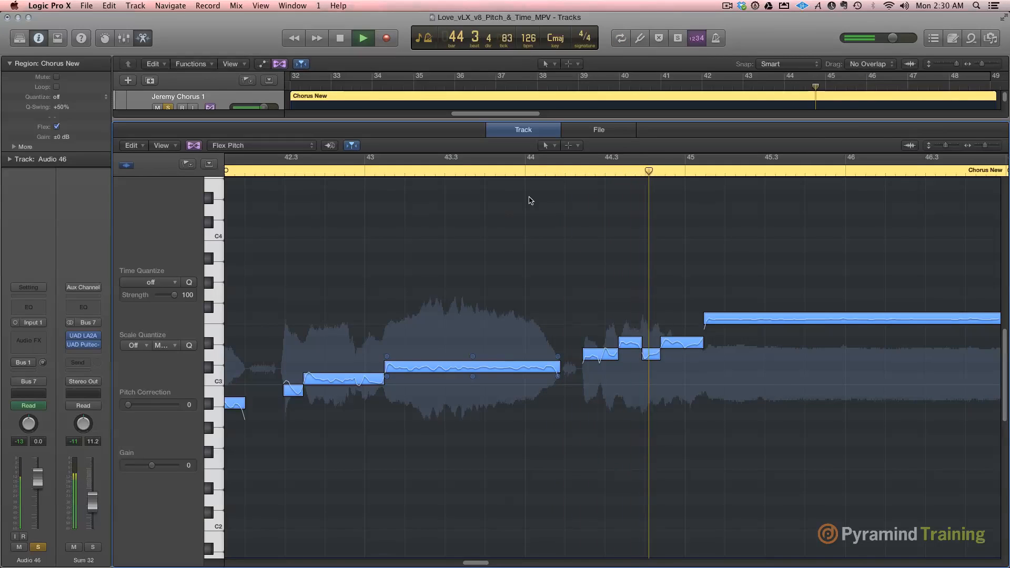
click(362, 38)
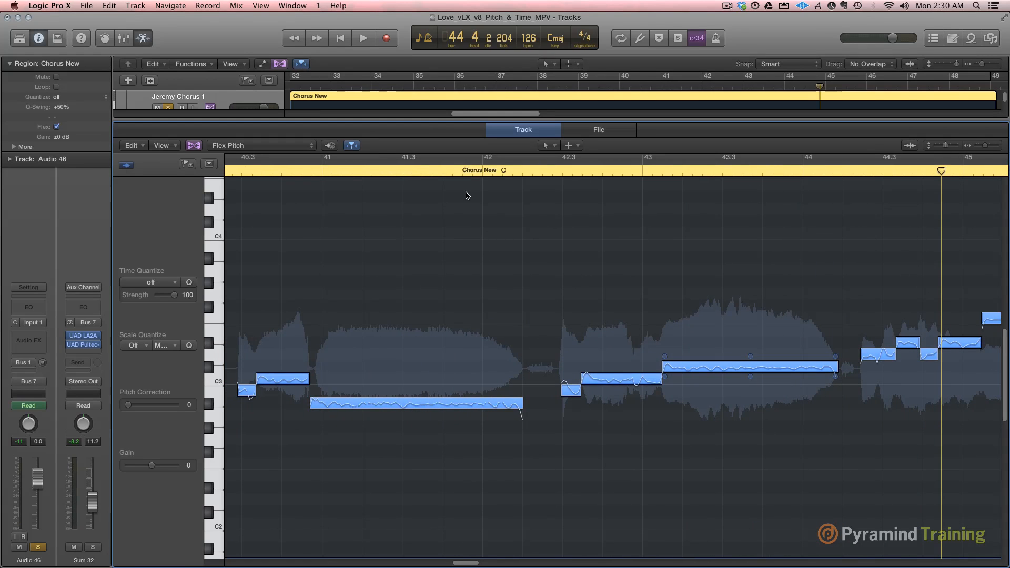
click(363, 37)
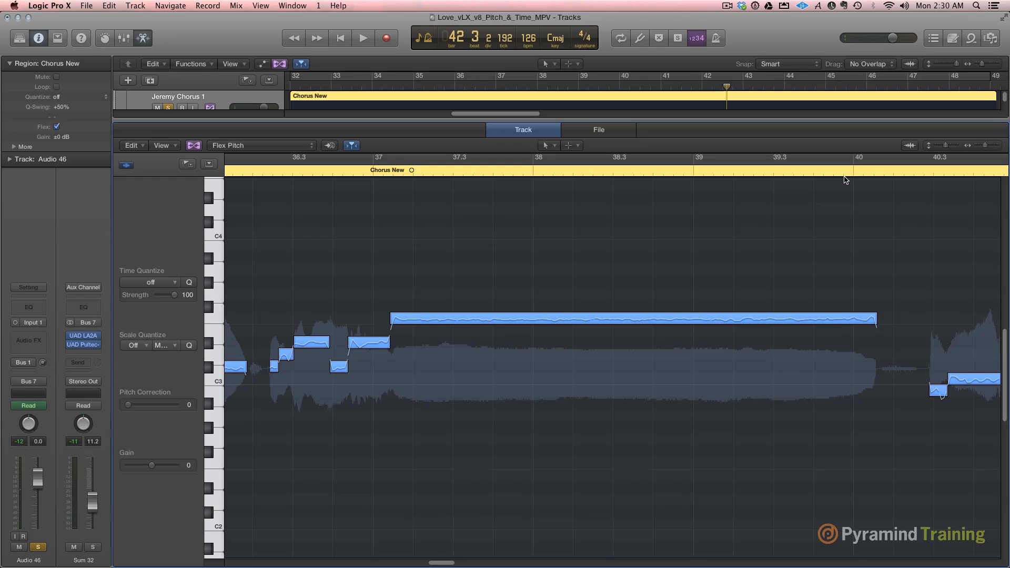
click(362, 38)
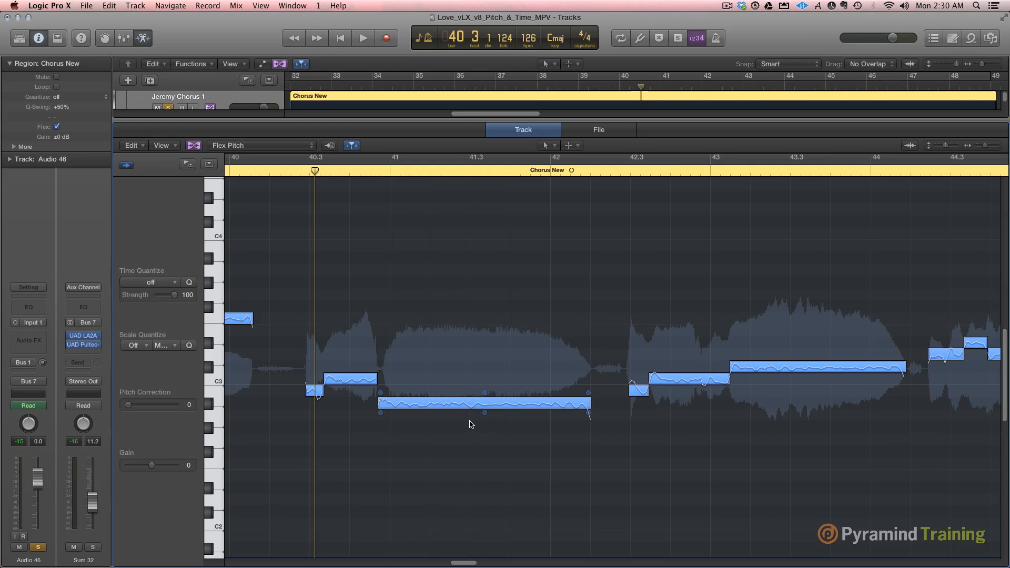
mouse_move(519, 410)
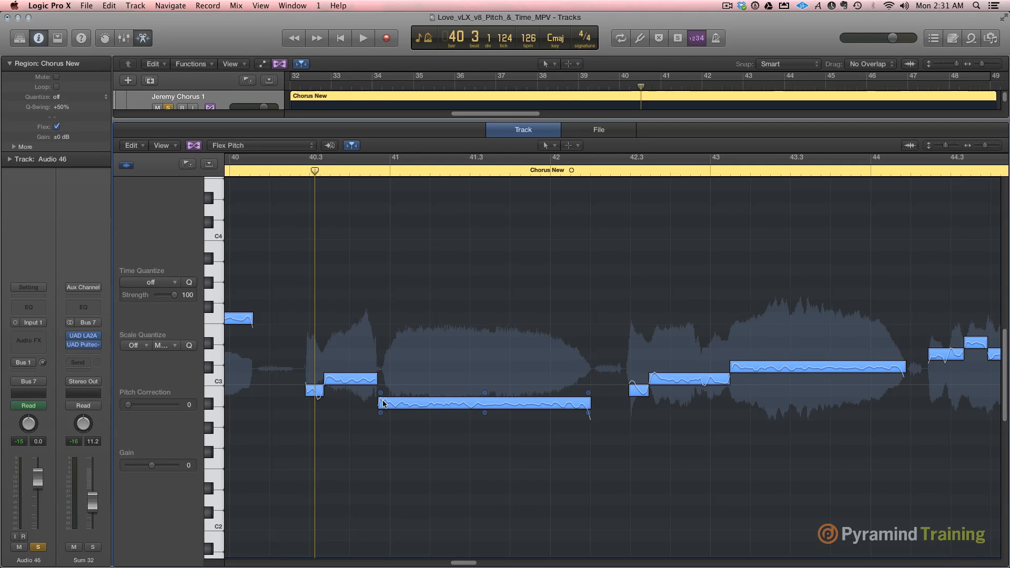
mouse_move(495, 395)
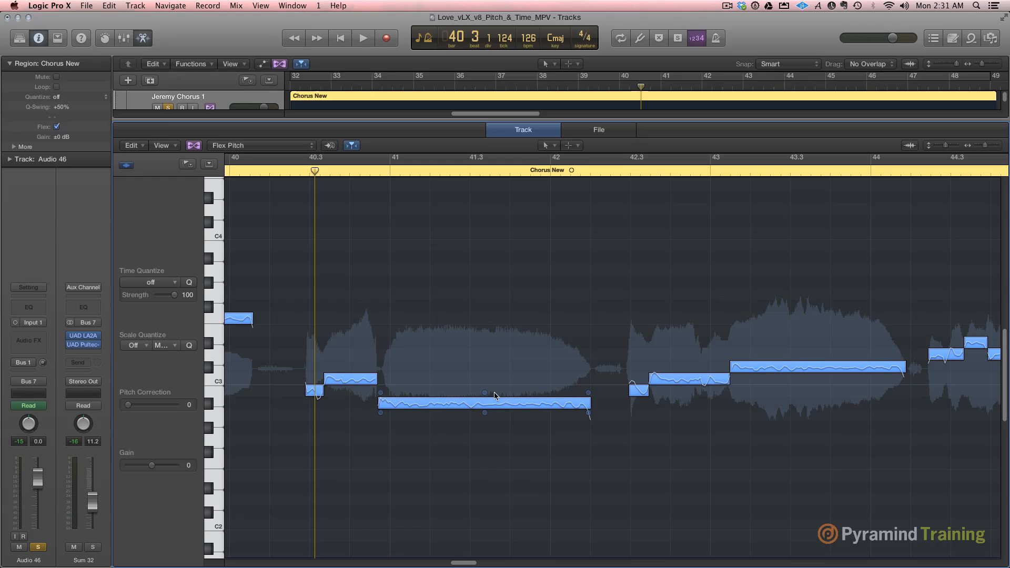
mouse_move(592, 400)
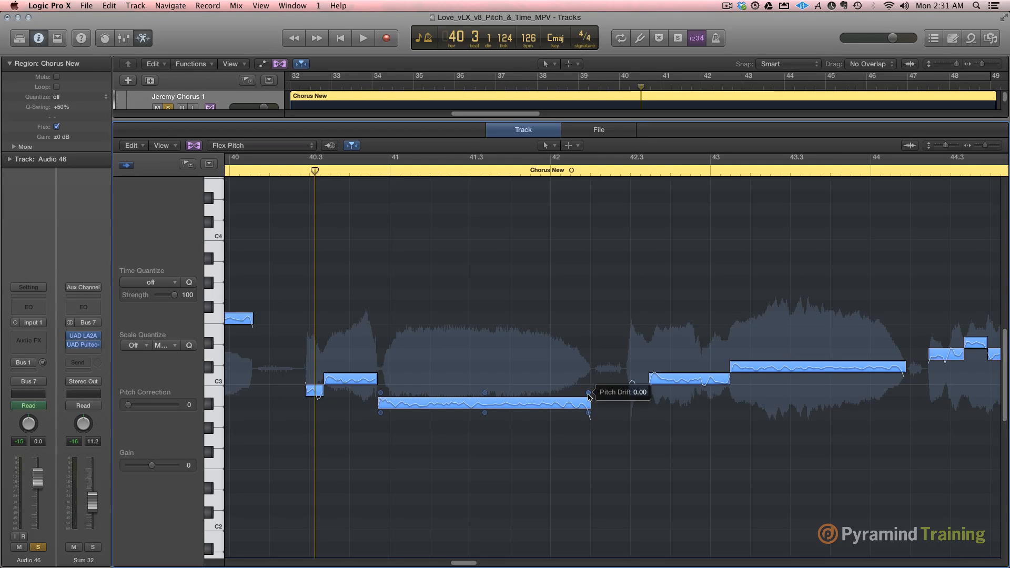
mouse_move(378, 406)
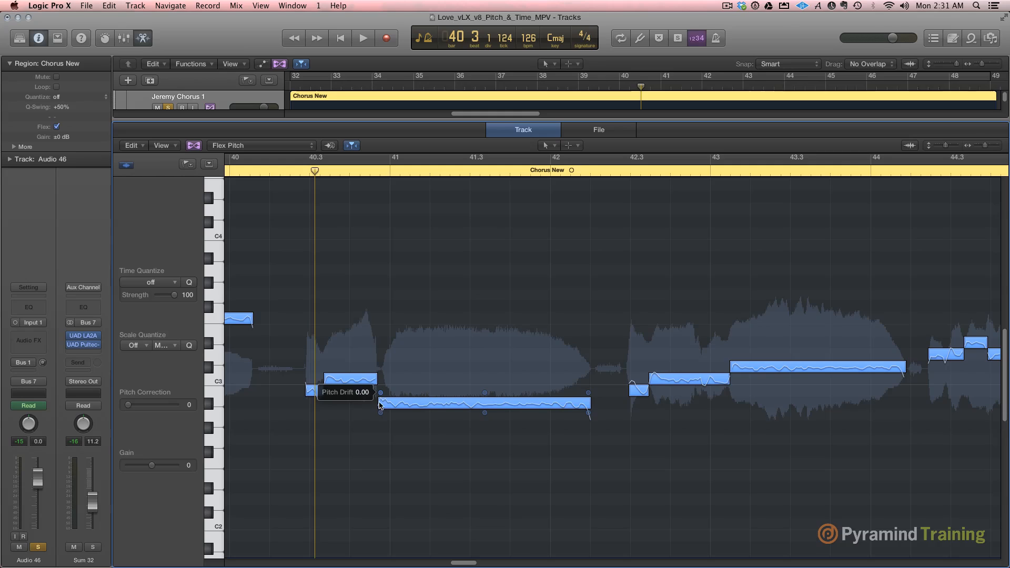
mouse_move(380, 414)
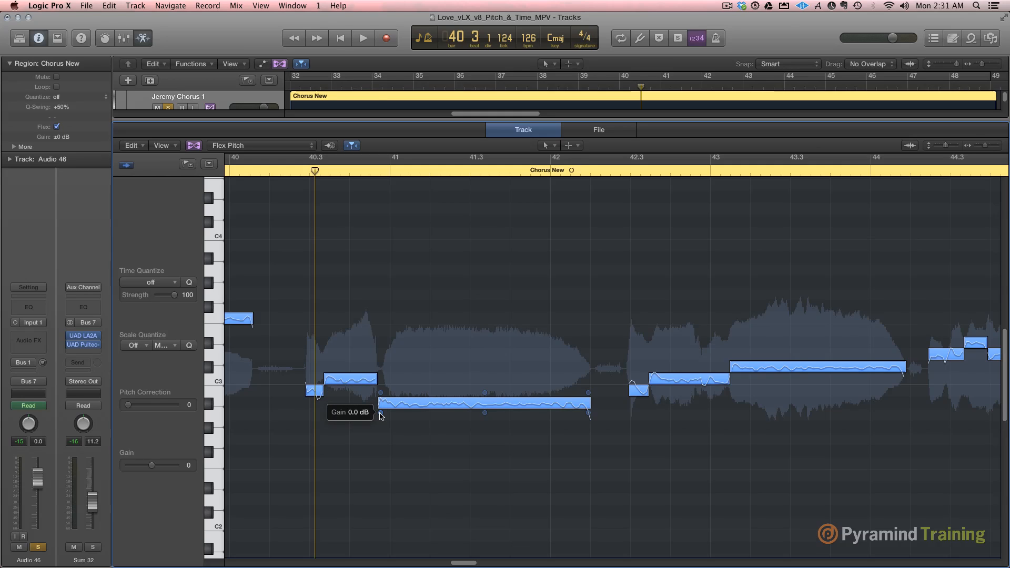
mouse_move(443, 423)
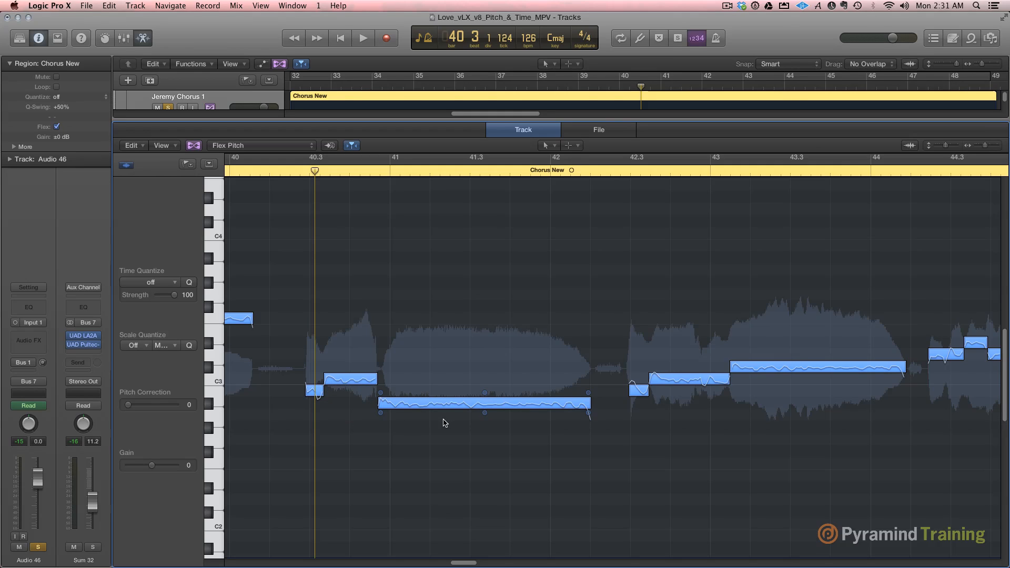
mouse_move(389, 436)
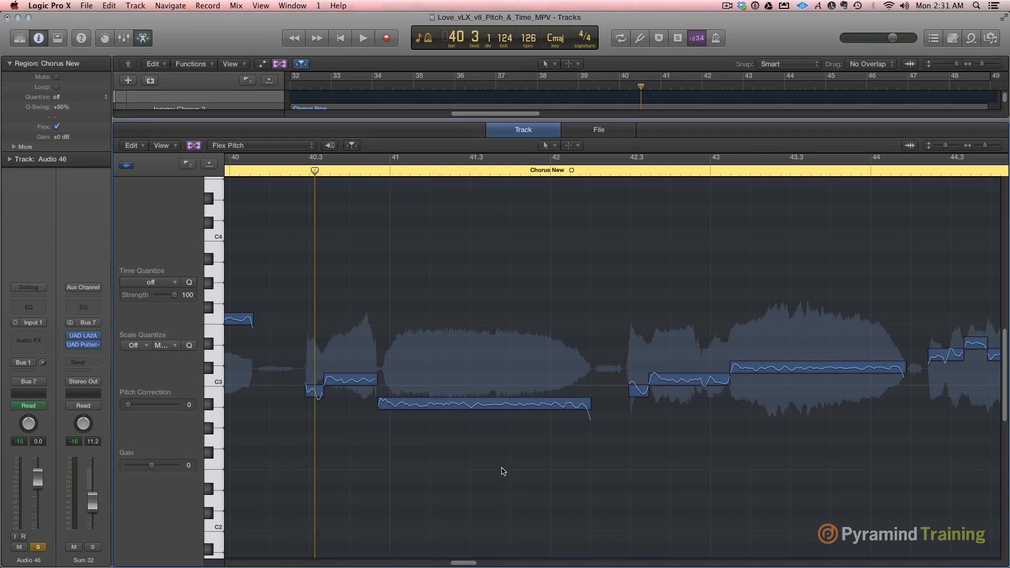
Step: Scroll through Chorus New's 23 detected vocal notes in the Flex Pitch editor, ending with all selected
scroll(down, 3)
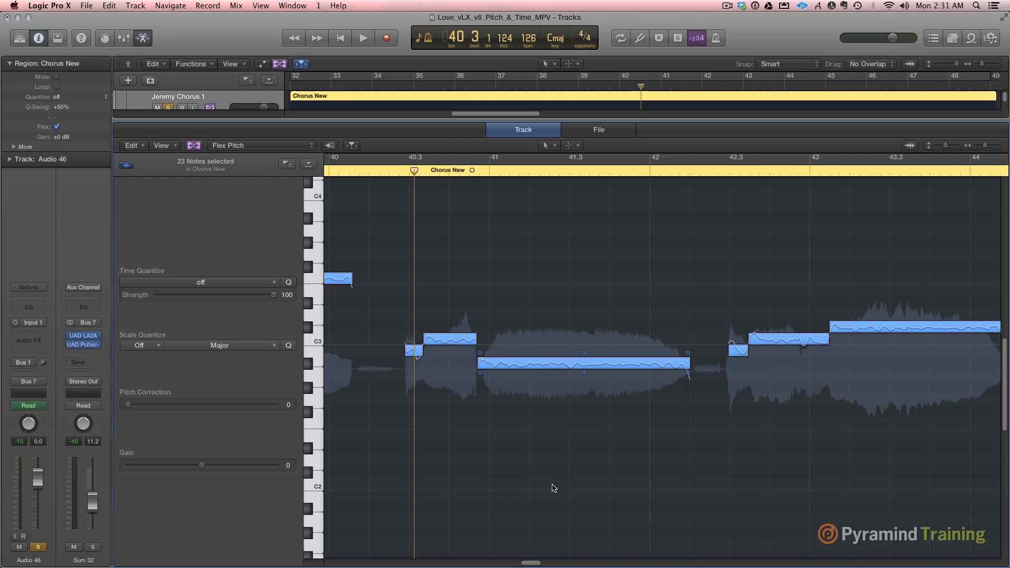
scroll(left, 3)
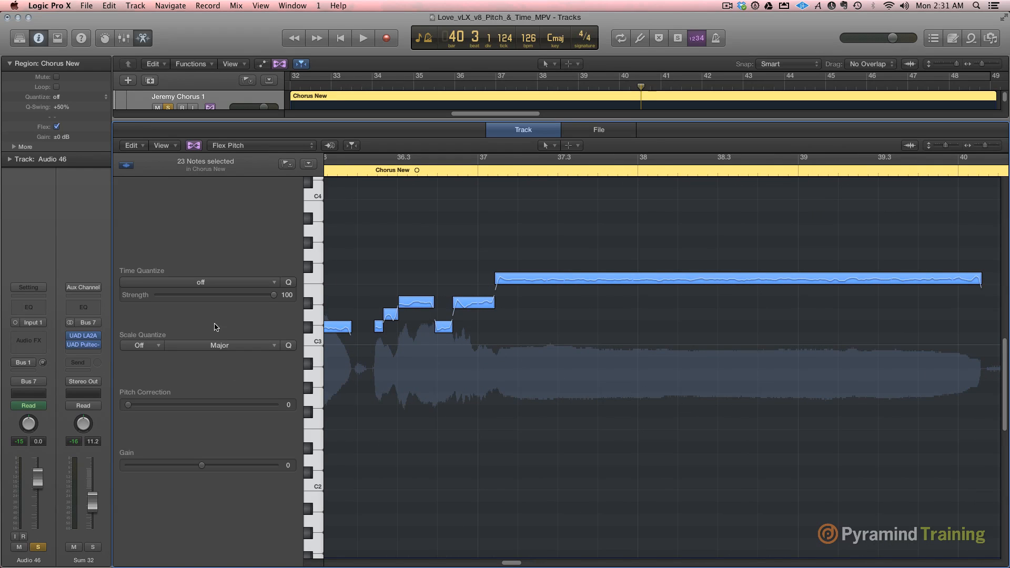
mouse_move(166, 367)
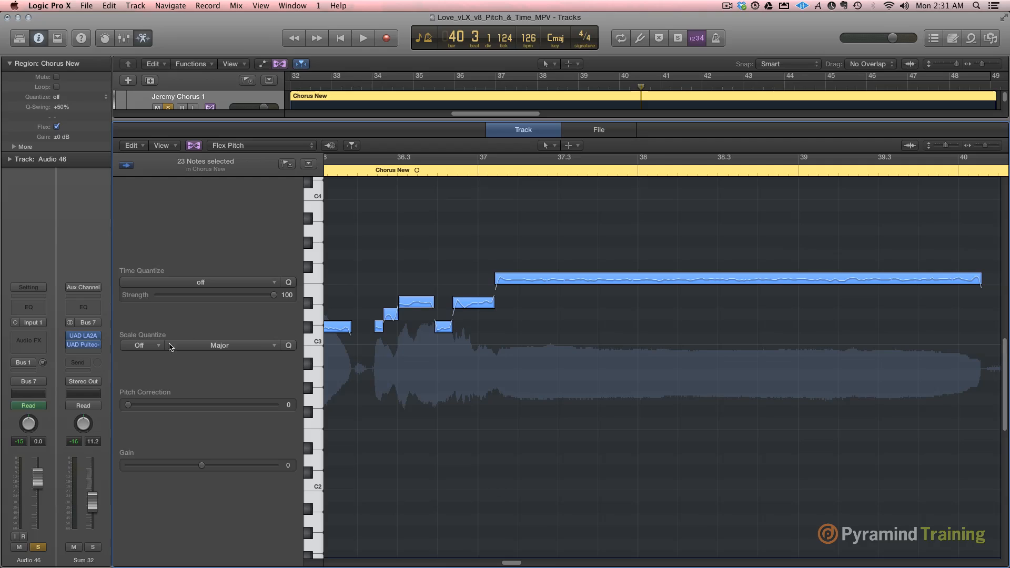
click(219, 345)
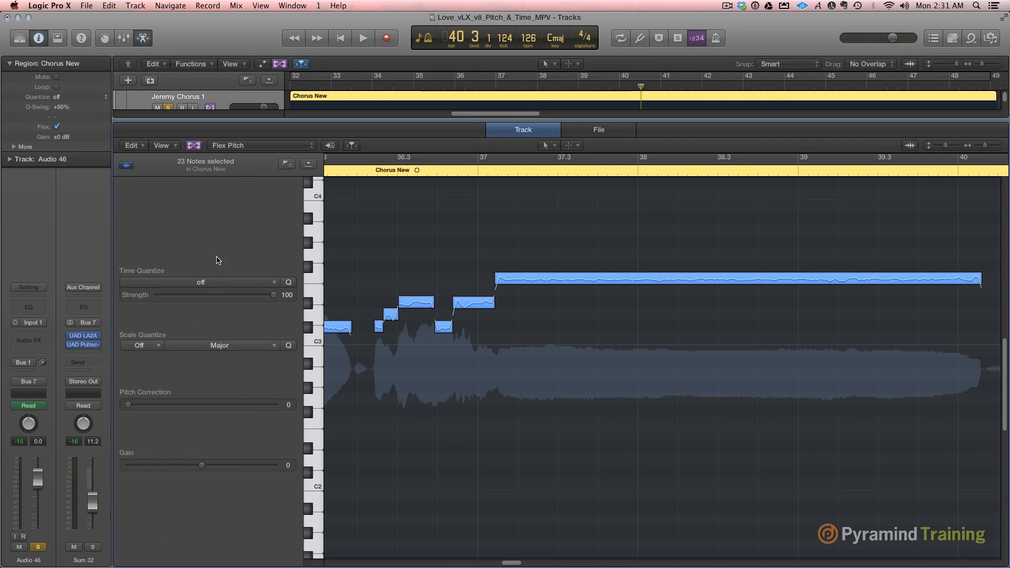
mouse_move(143, 403)
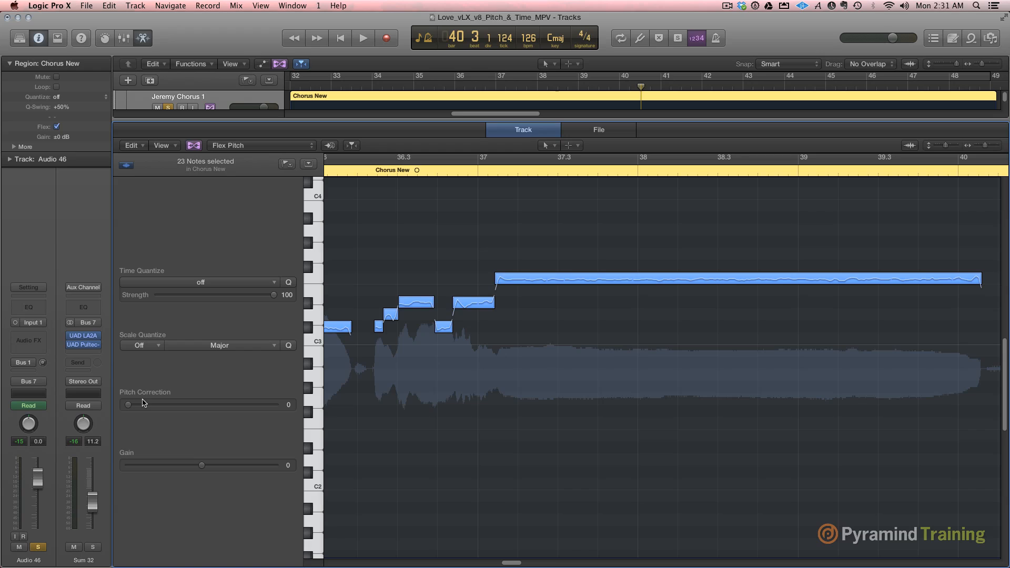
mouse_move(183, 470)
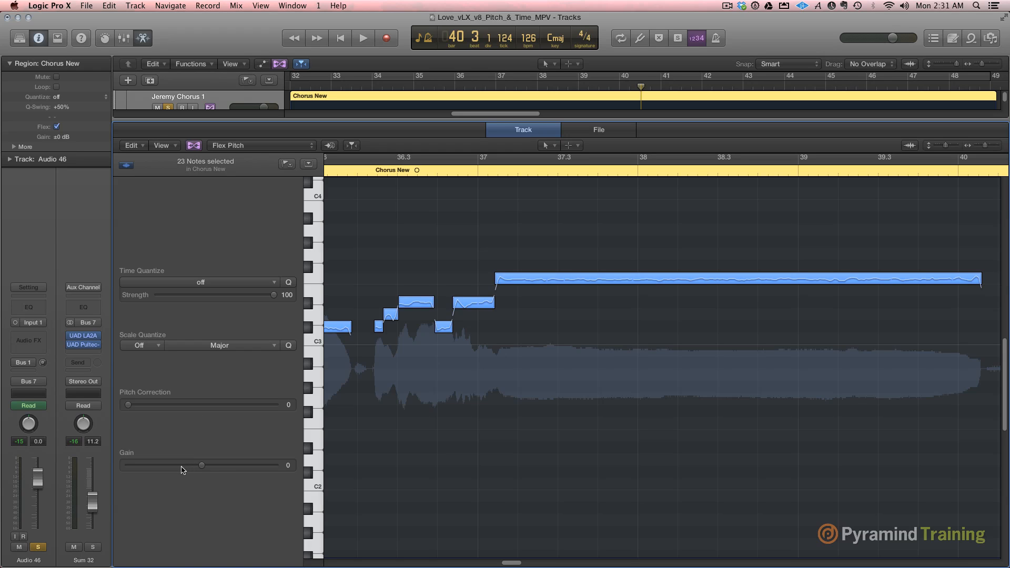
mouse_move(501, 476)
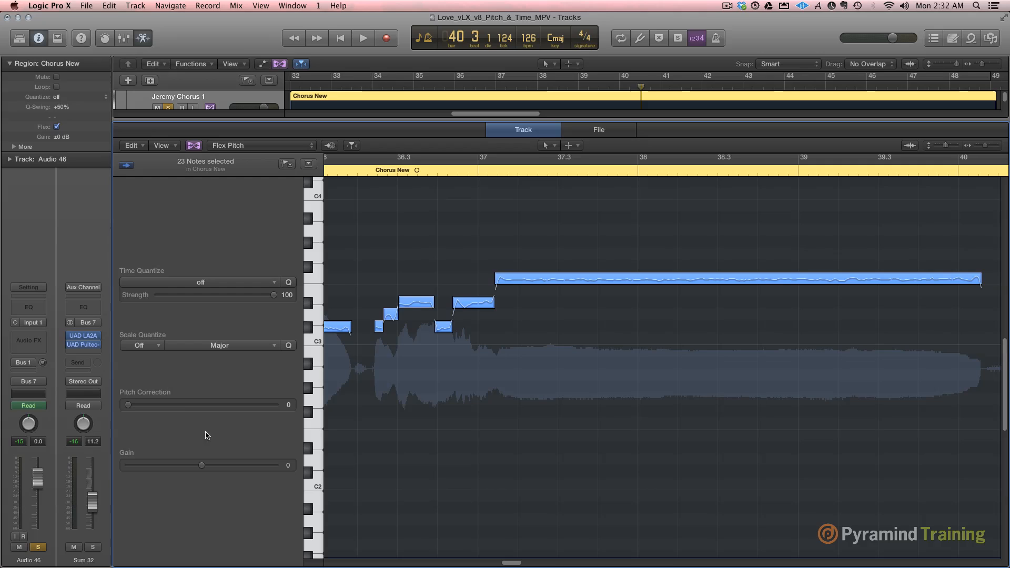
mouse_move(279, 387)
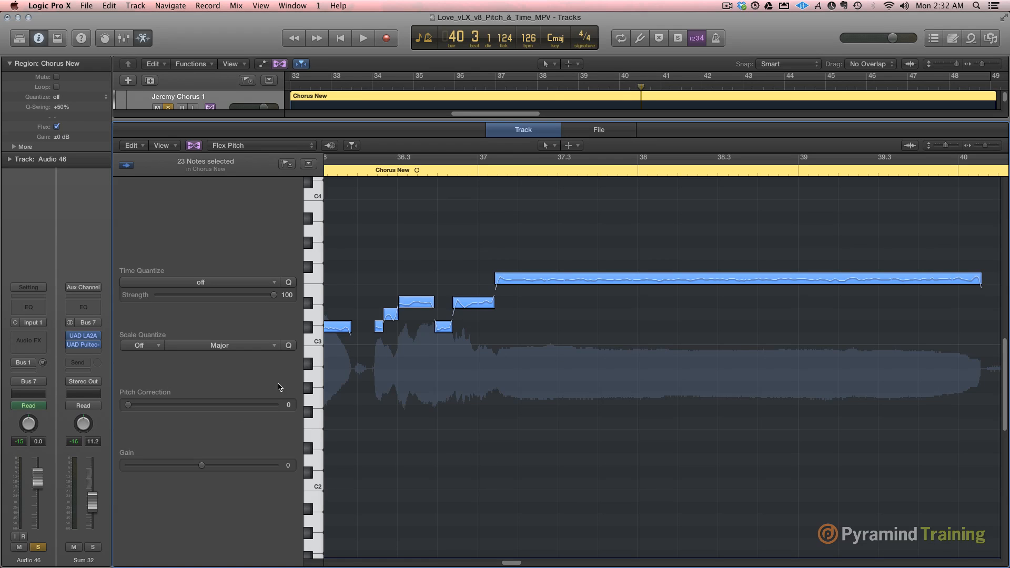
scroll(down, 3)
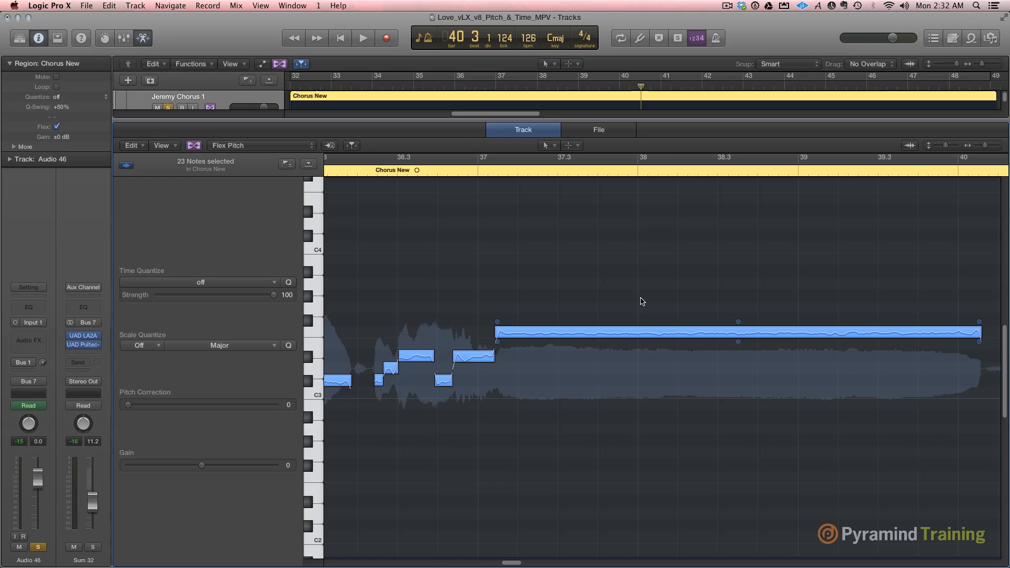
mouse_move(740, 369)
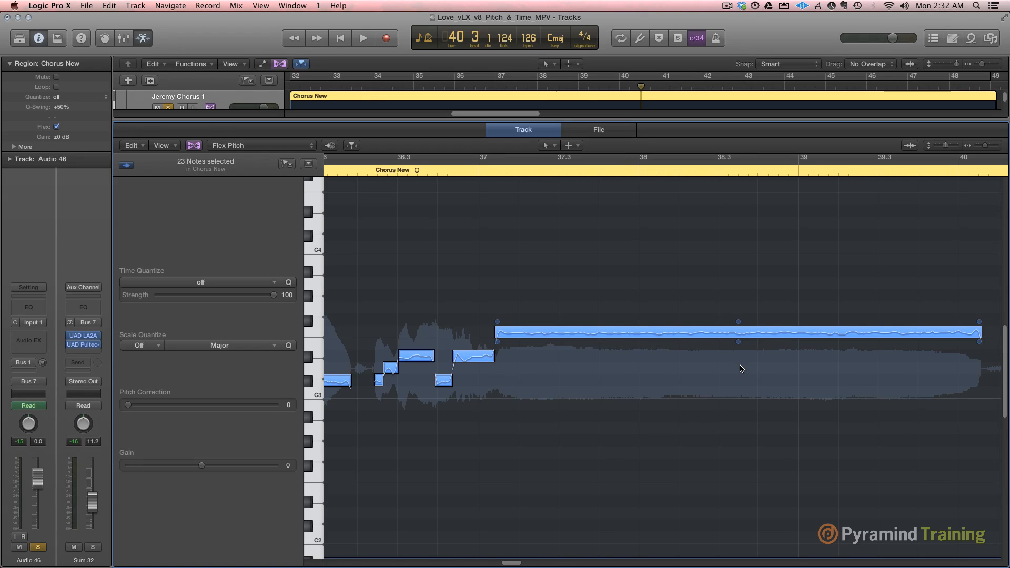
mouse_move(543, 355)
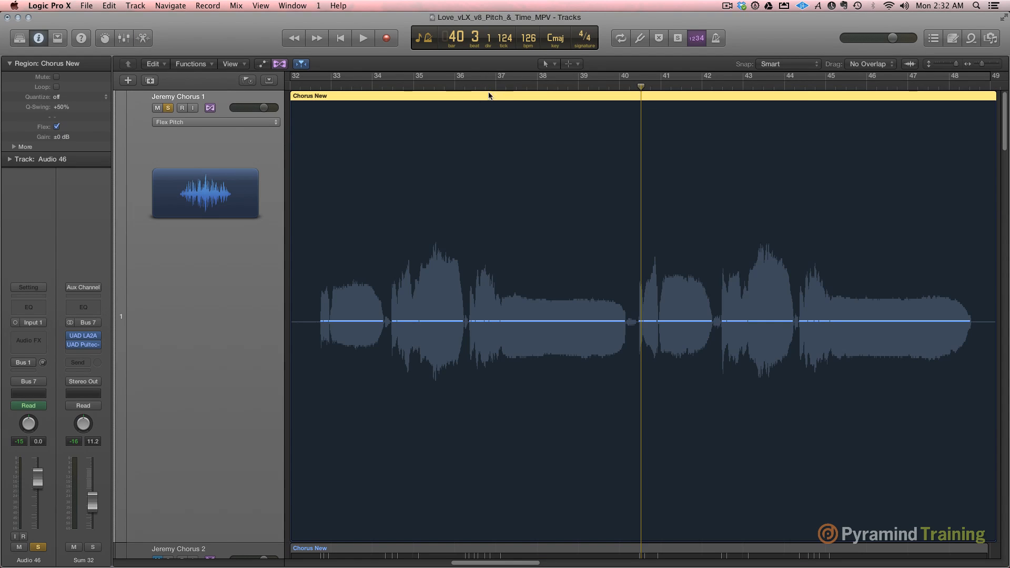
mouse_move(518, 98)
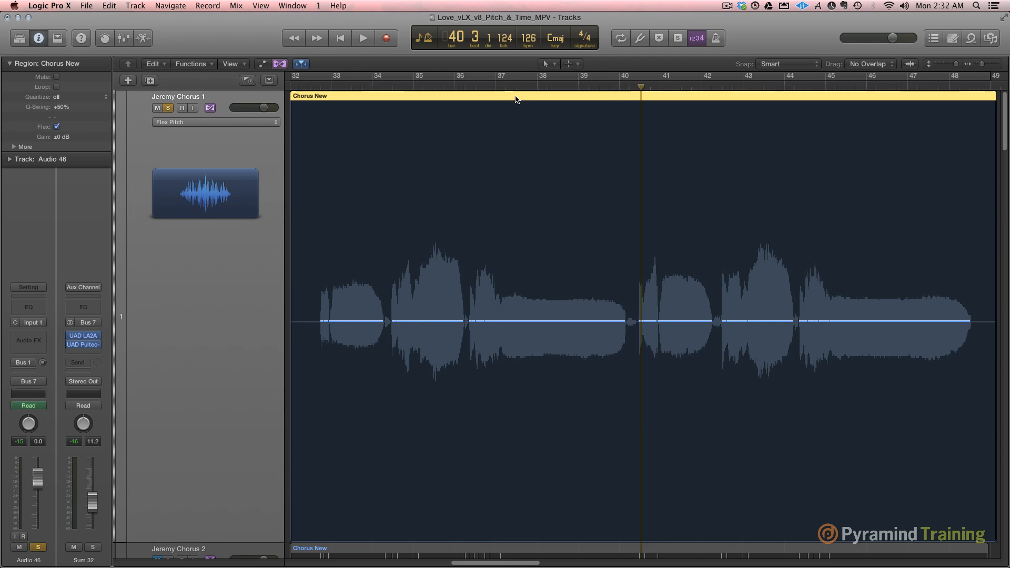
mouse_move(501, 101)
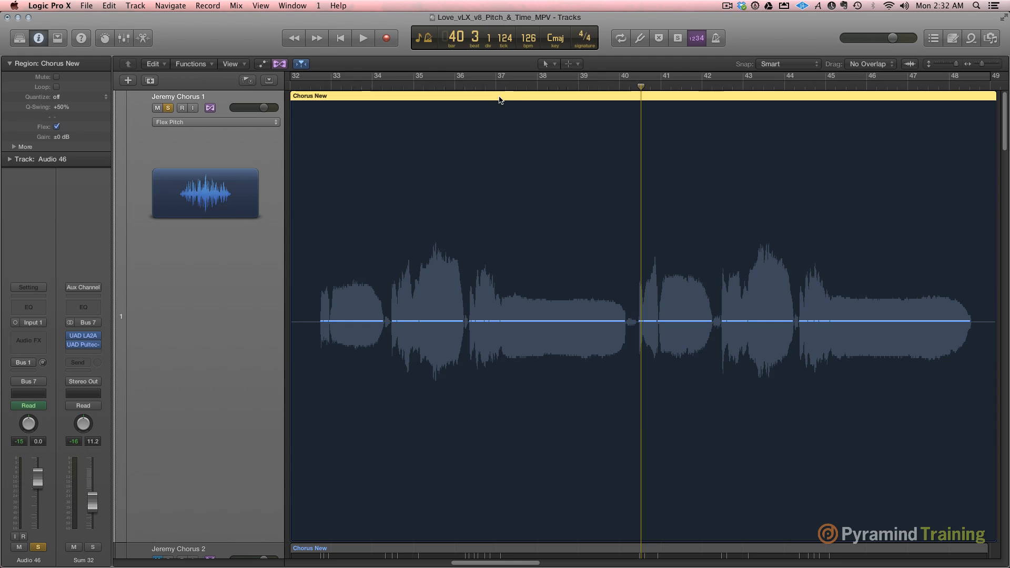
mouse_move(496, 95)
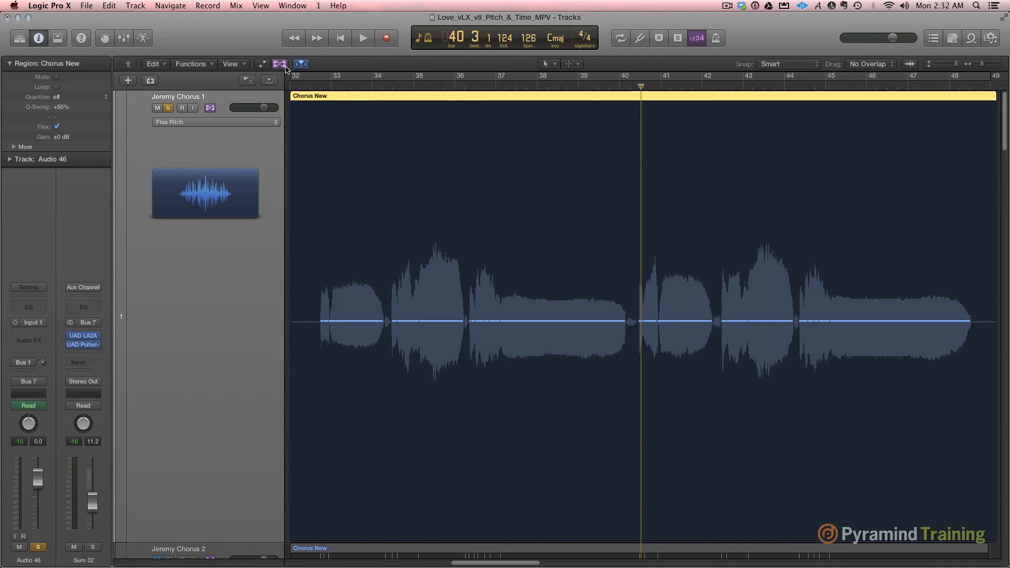
Step: Zoom out the Tracks area to show all eight Jeremy Chorus tracks
click(279, 64)
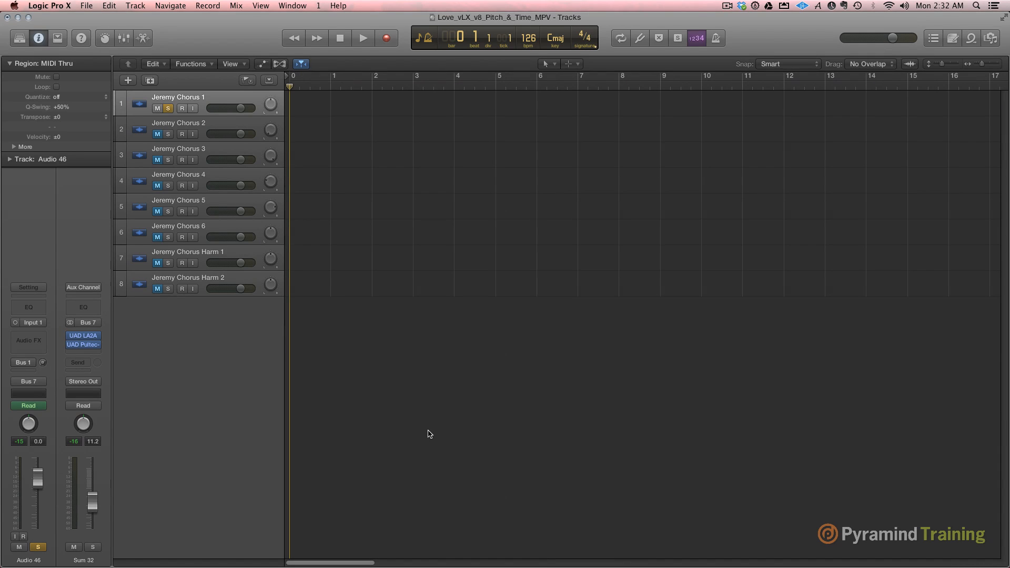
click(677, 38)
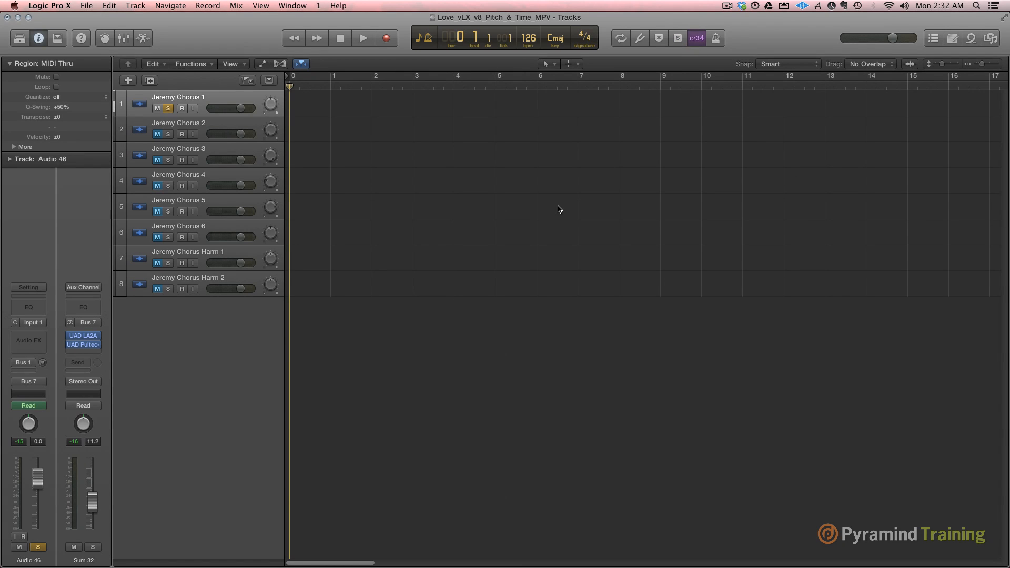
mouse_move(502, 178)
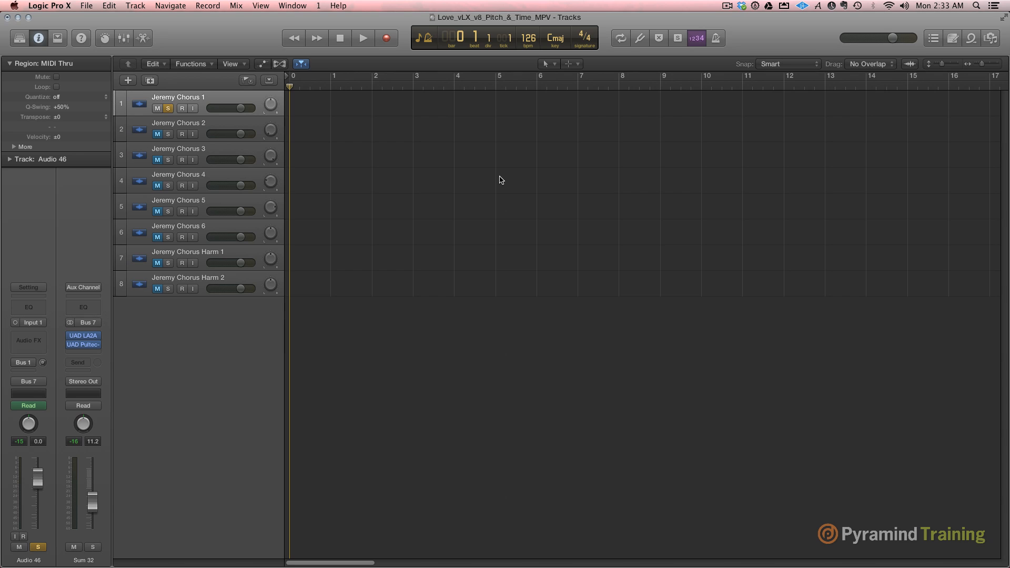
mouse_move(447, 145)
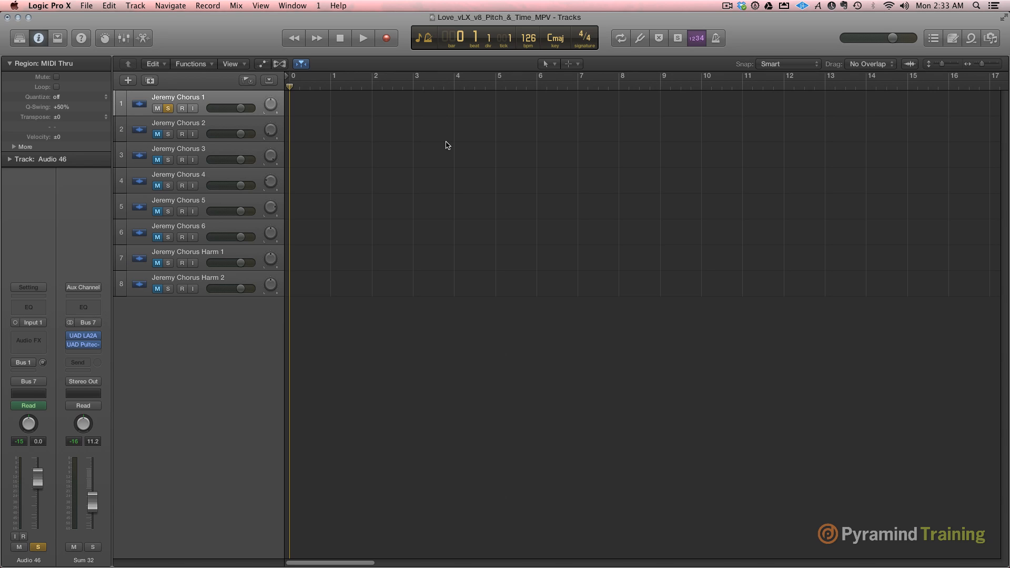
mouse_move(266, 296)
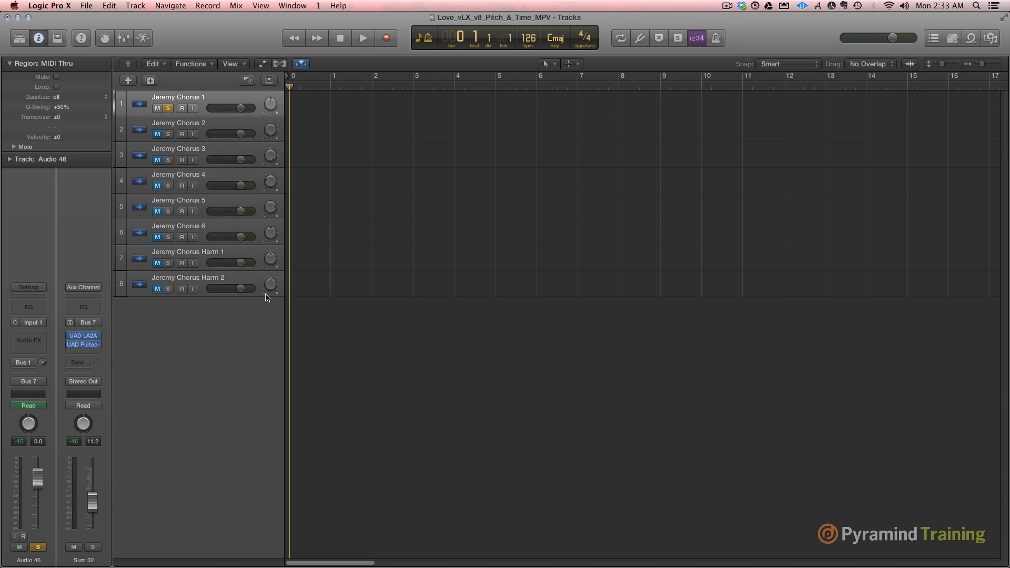
mouse_move(321, 267)
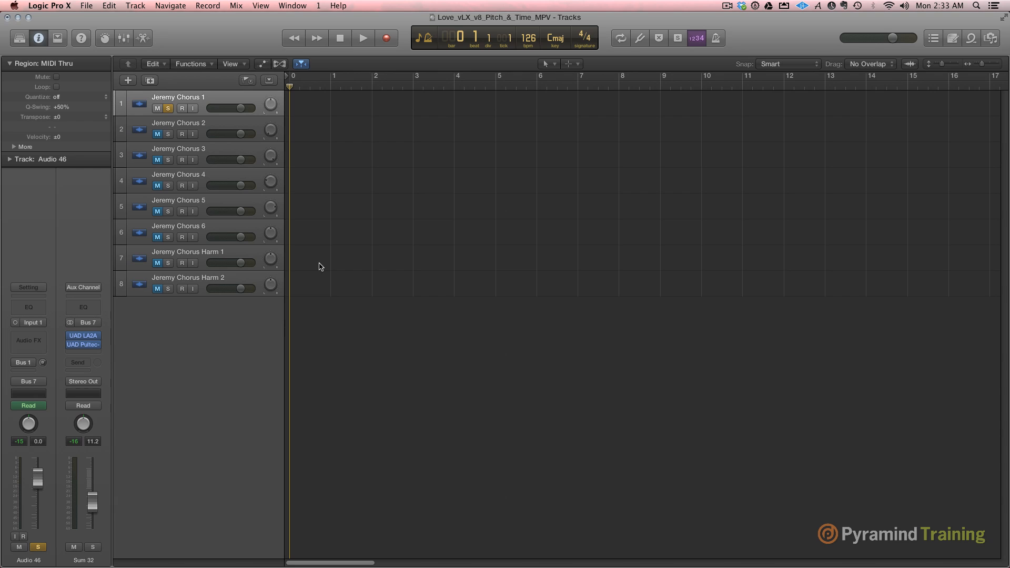
mouse_move(623, 207)
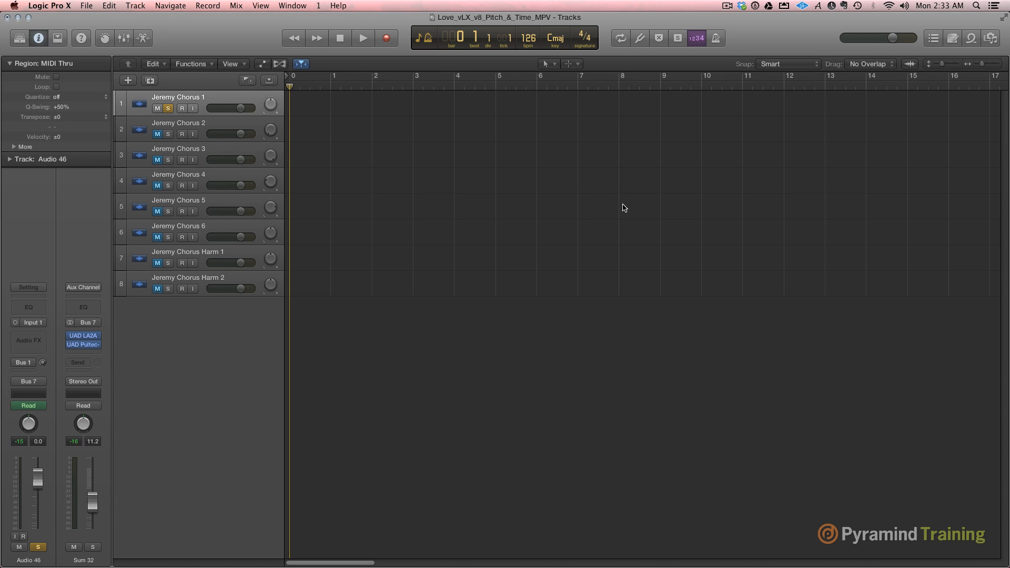
mouse_move(432, 237)
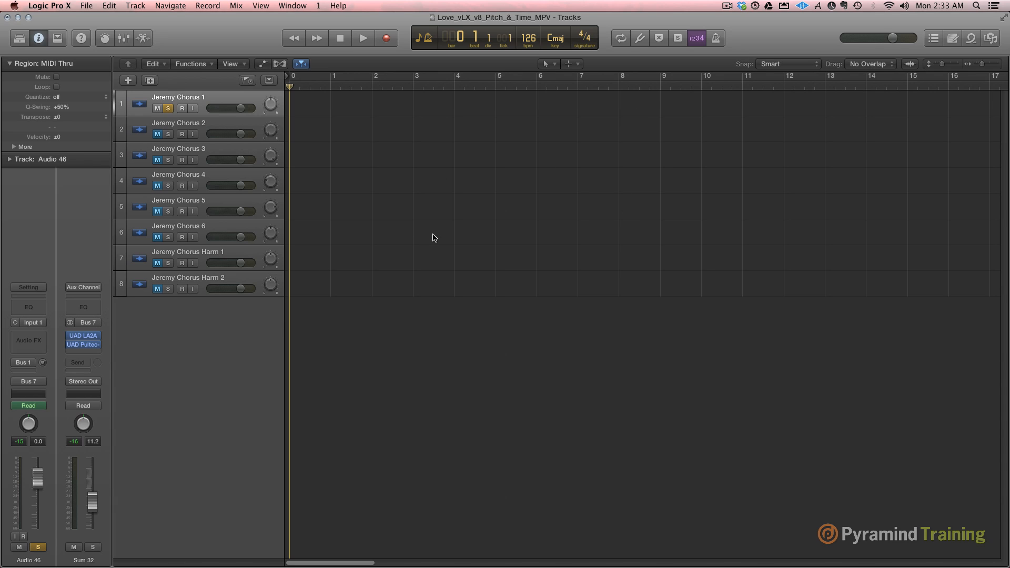